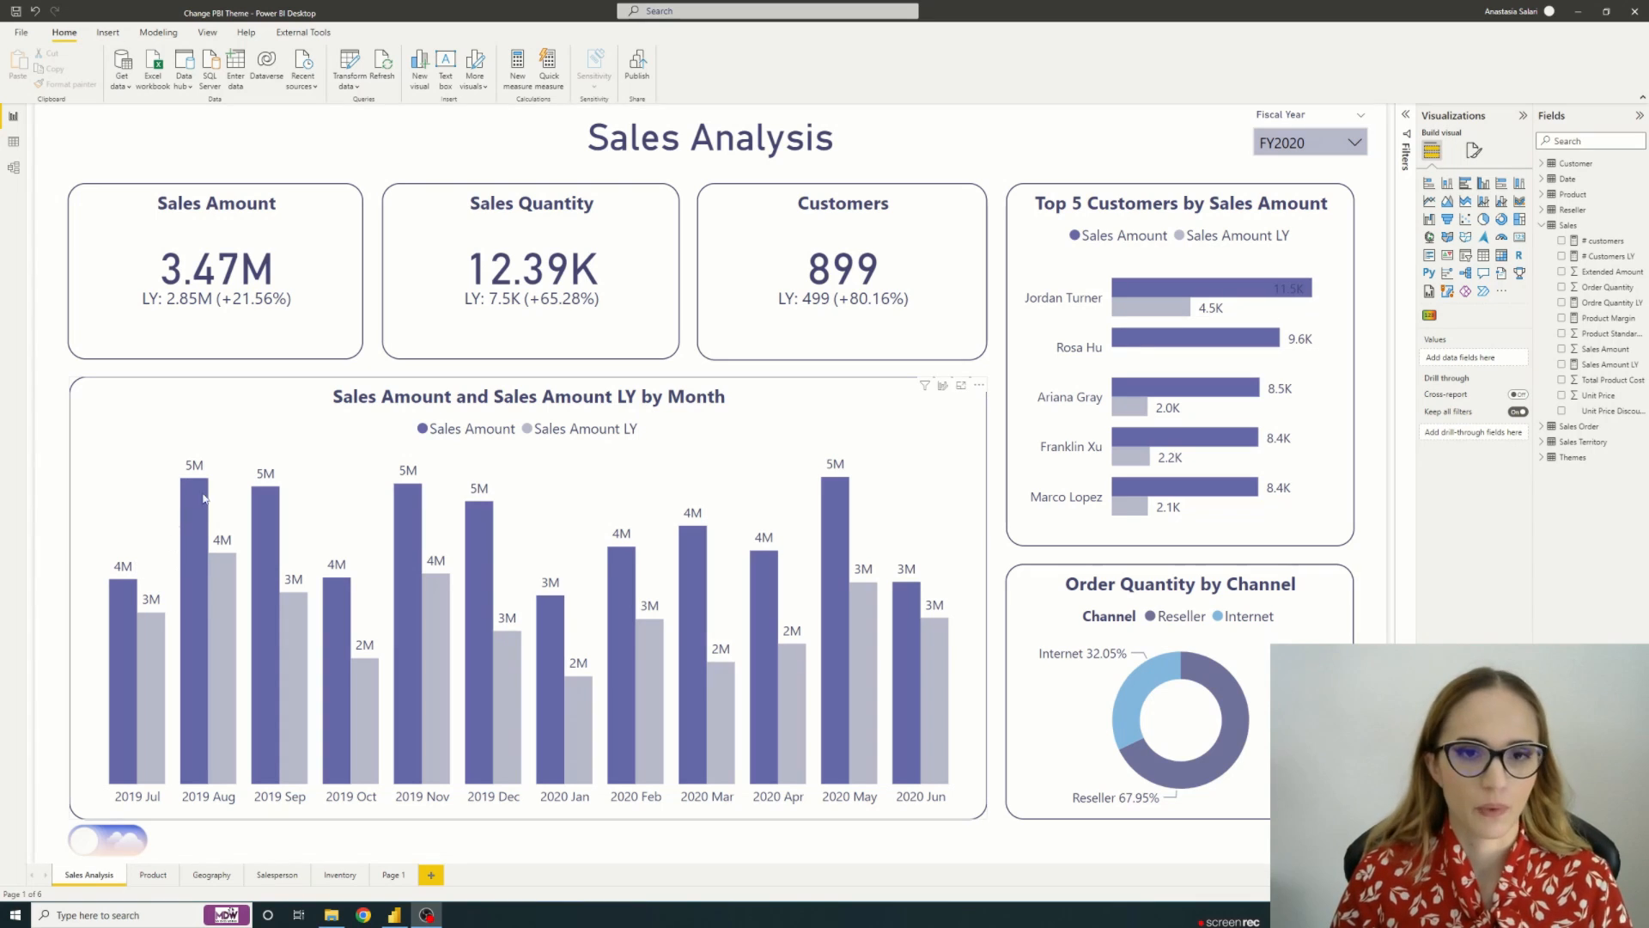
pyautogui.moveTo(116, 848)
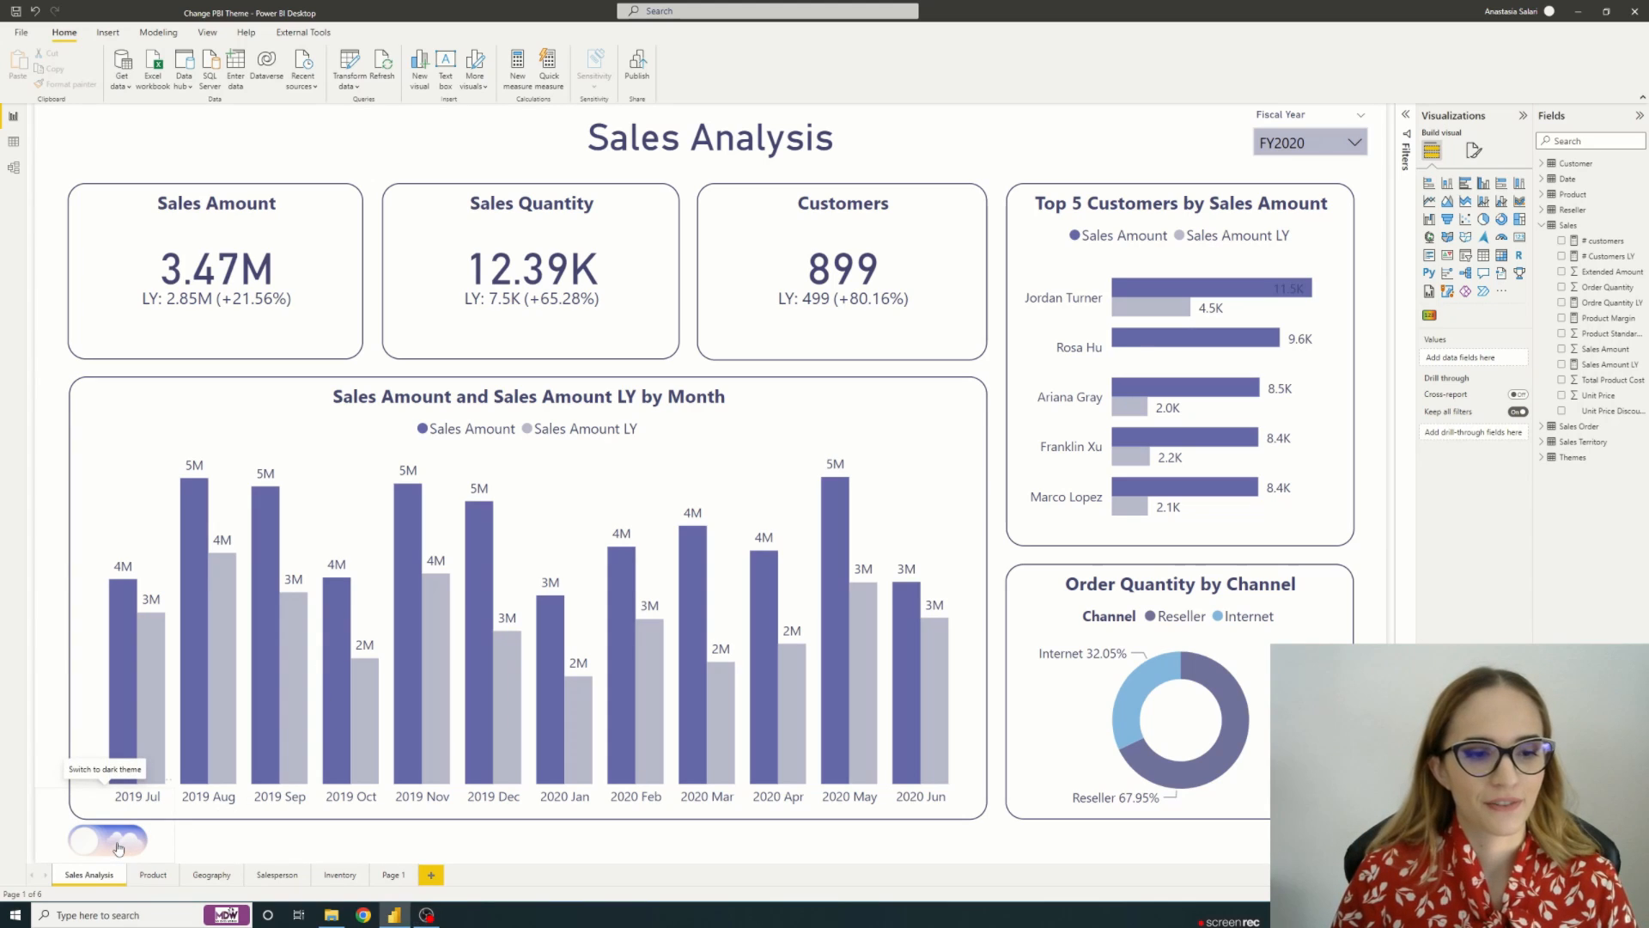
# Step: Toggle the theme to dark and back, then add an 18K # customers card near Page 1's centre
pyautogui.click(104, 842)
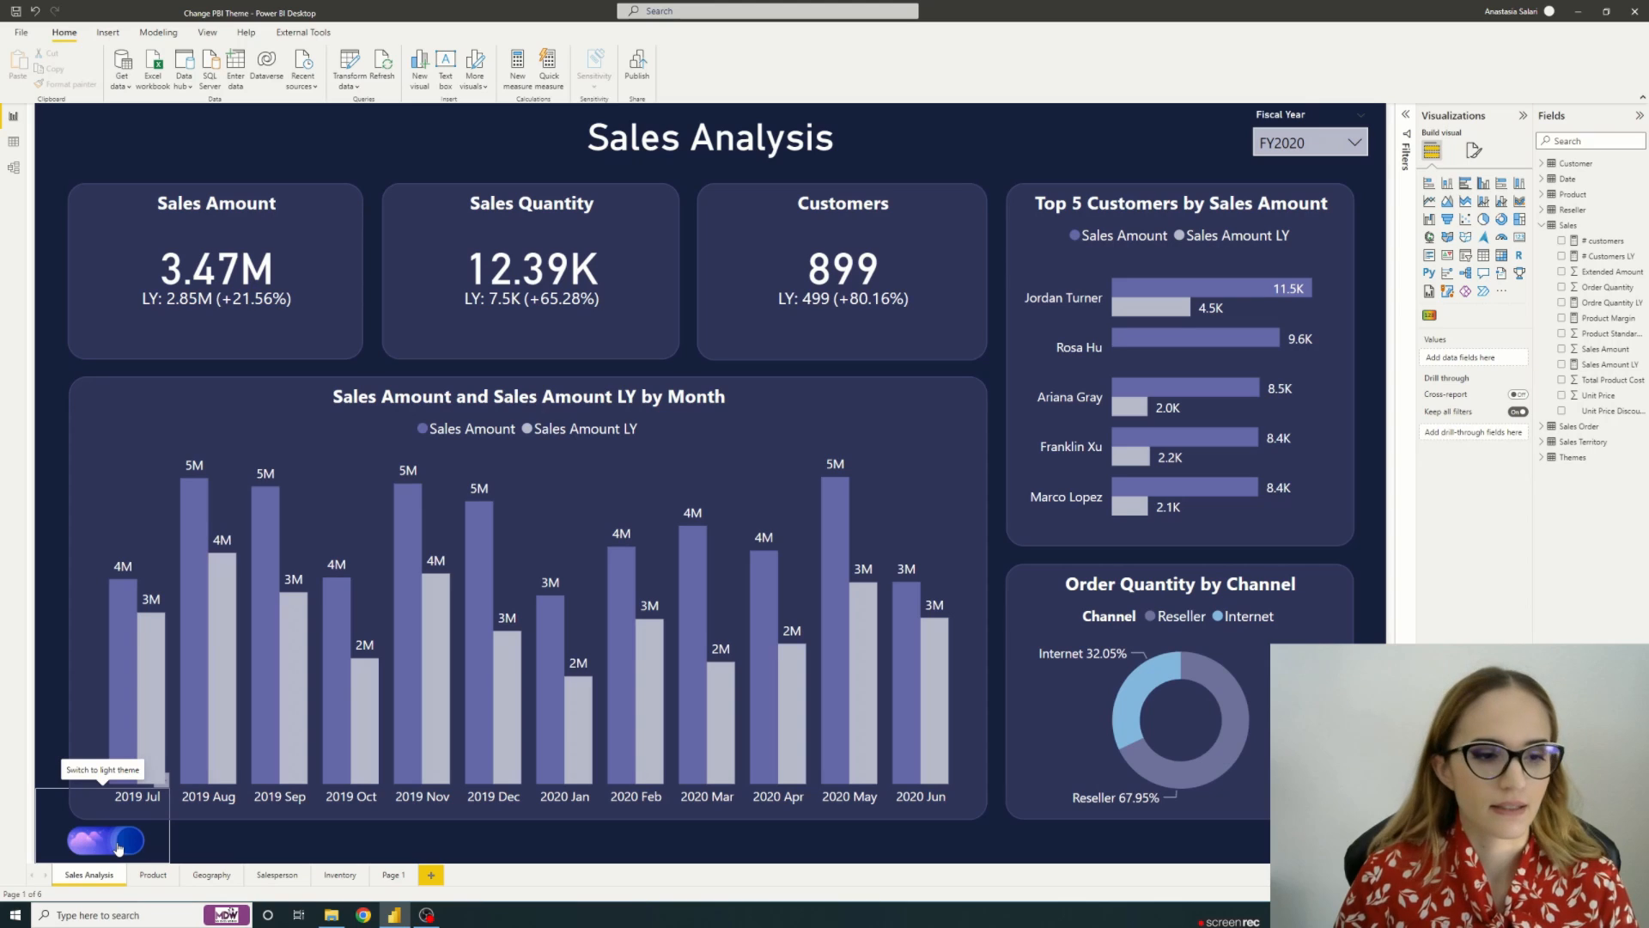
pyautogui.click(104, 840)
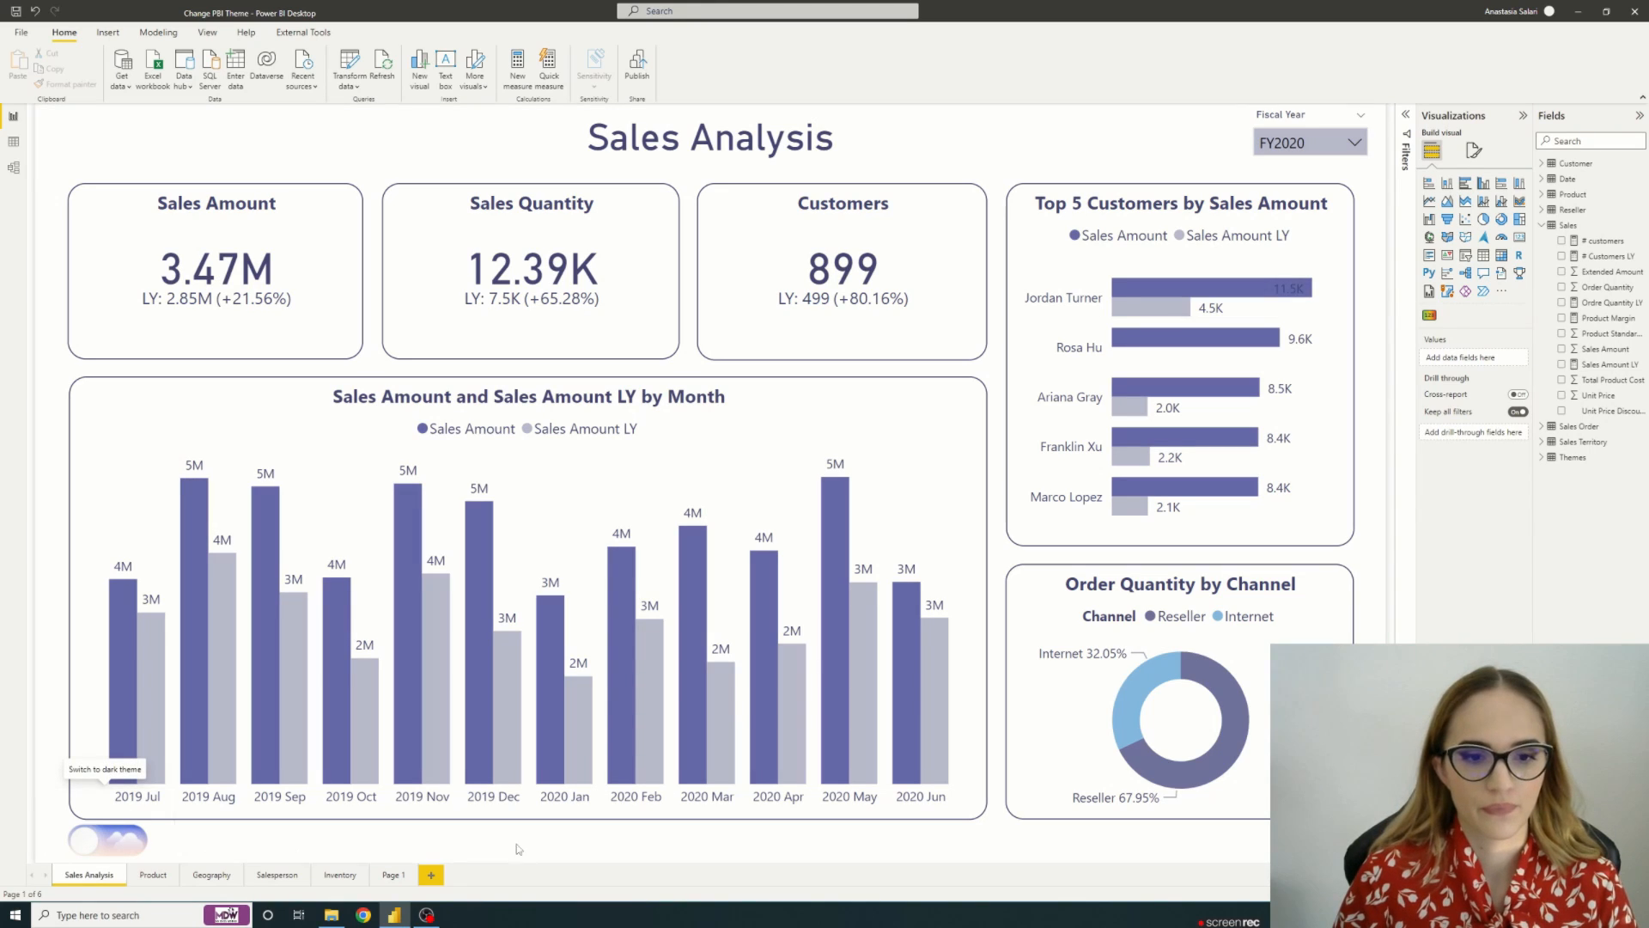
pyautogui.moveTo(518, 849)
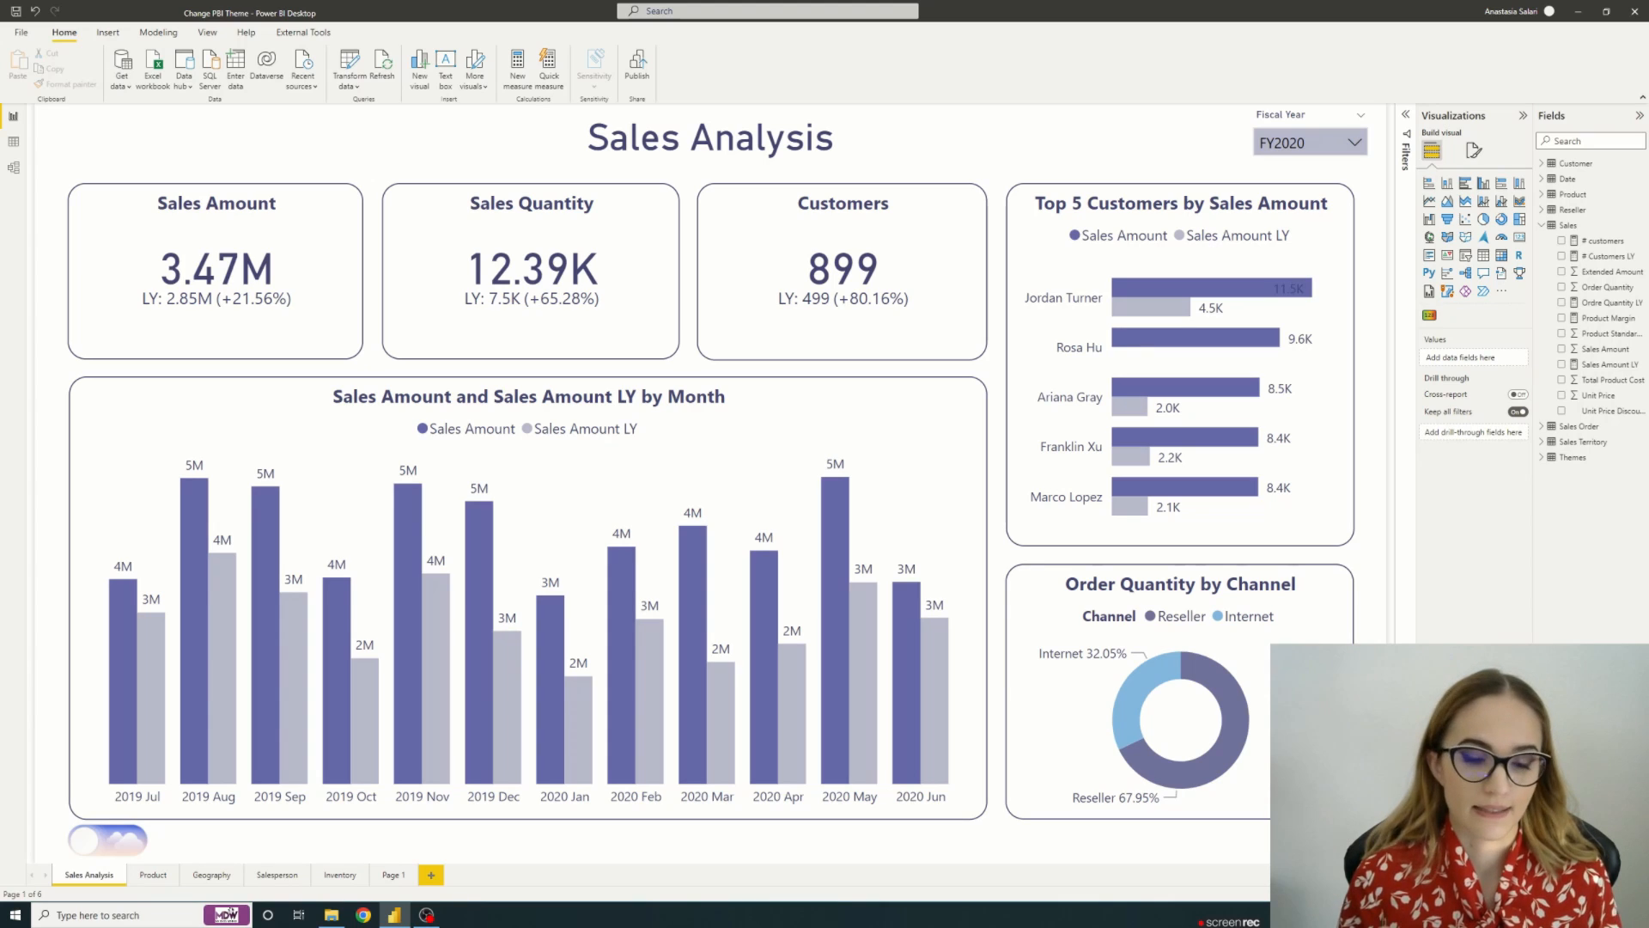
pyautogui.click(389, 874)
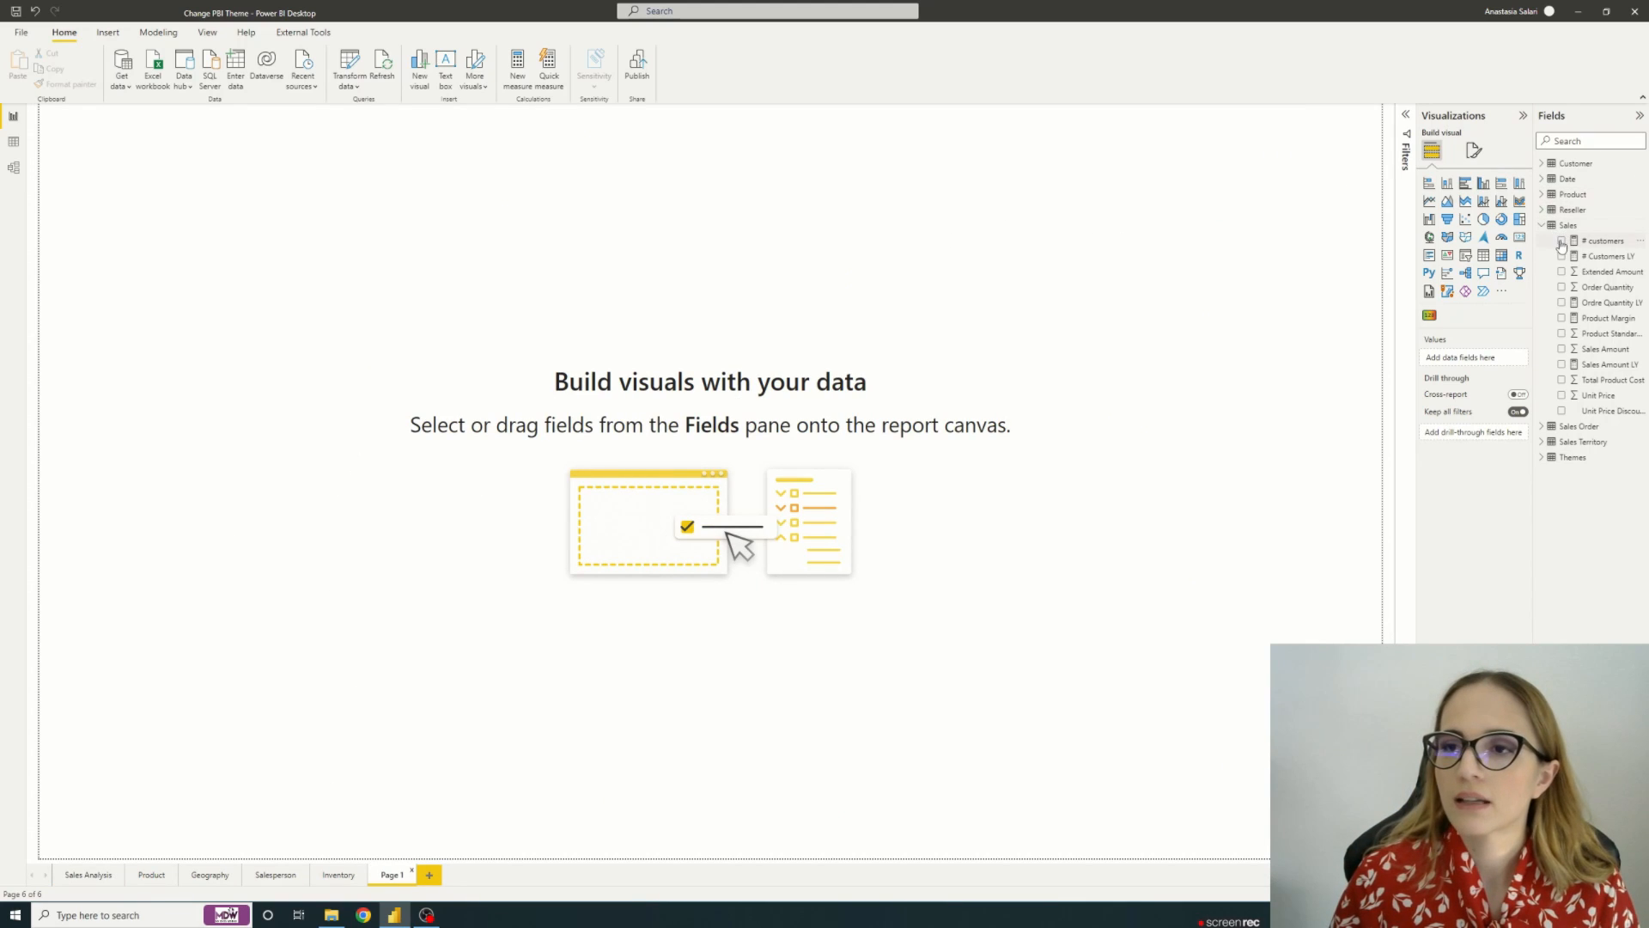
pyautogui.click(1563, 240)
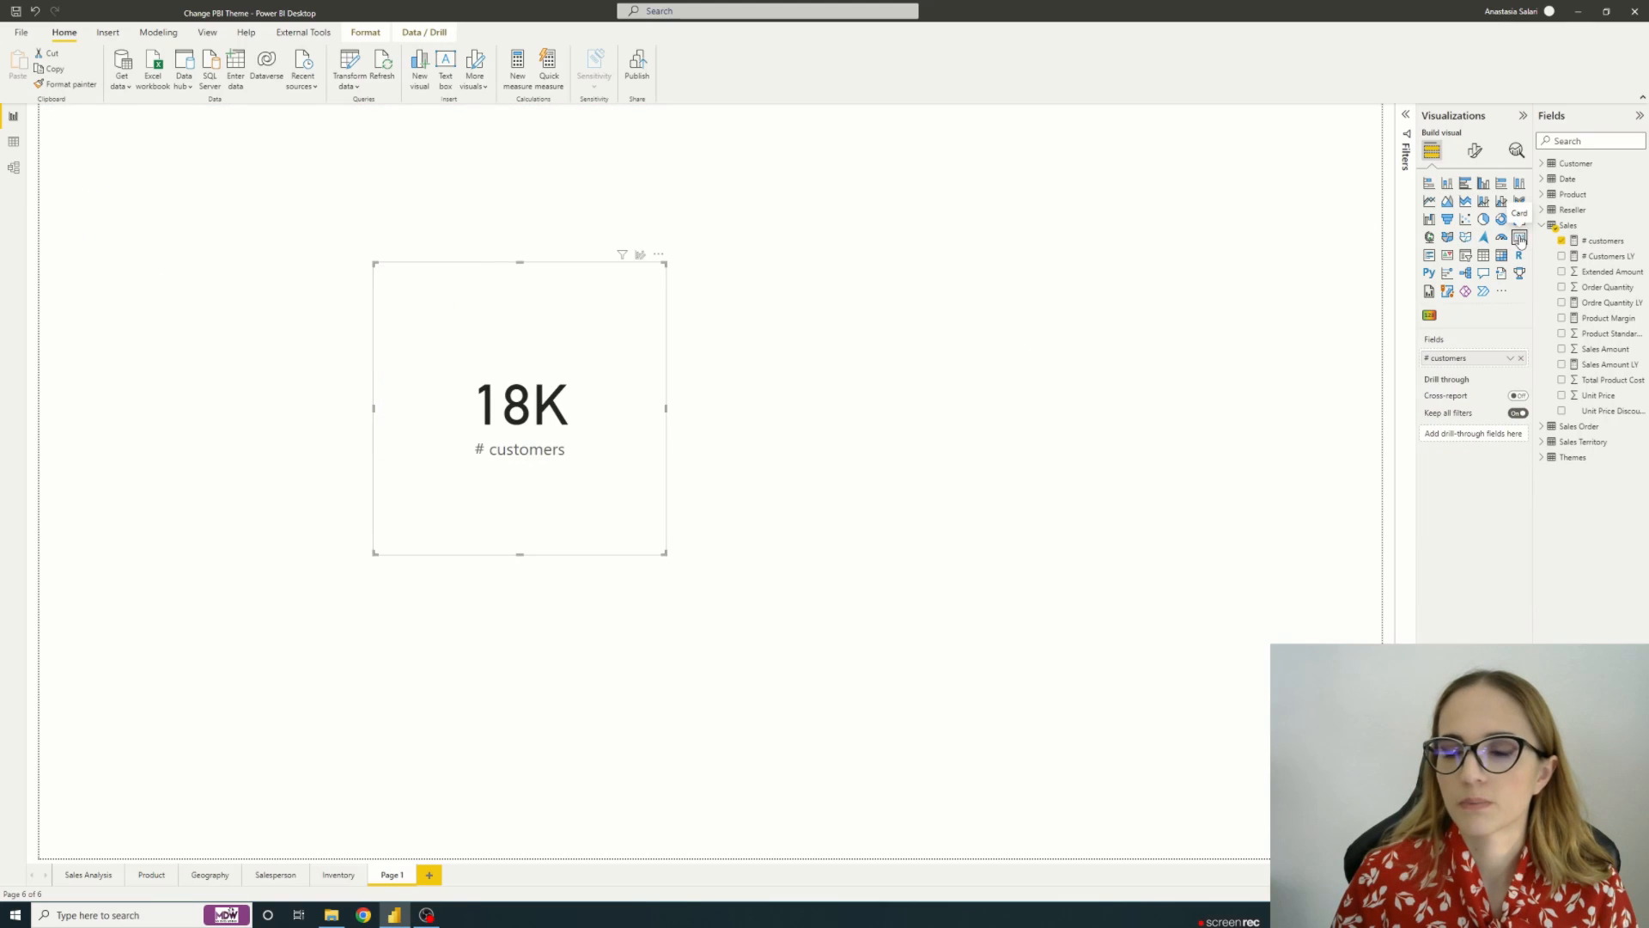
pyautogui.moveTo(519, 408); pyautogui.dragTo(655, 426)
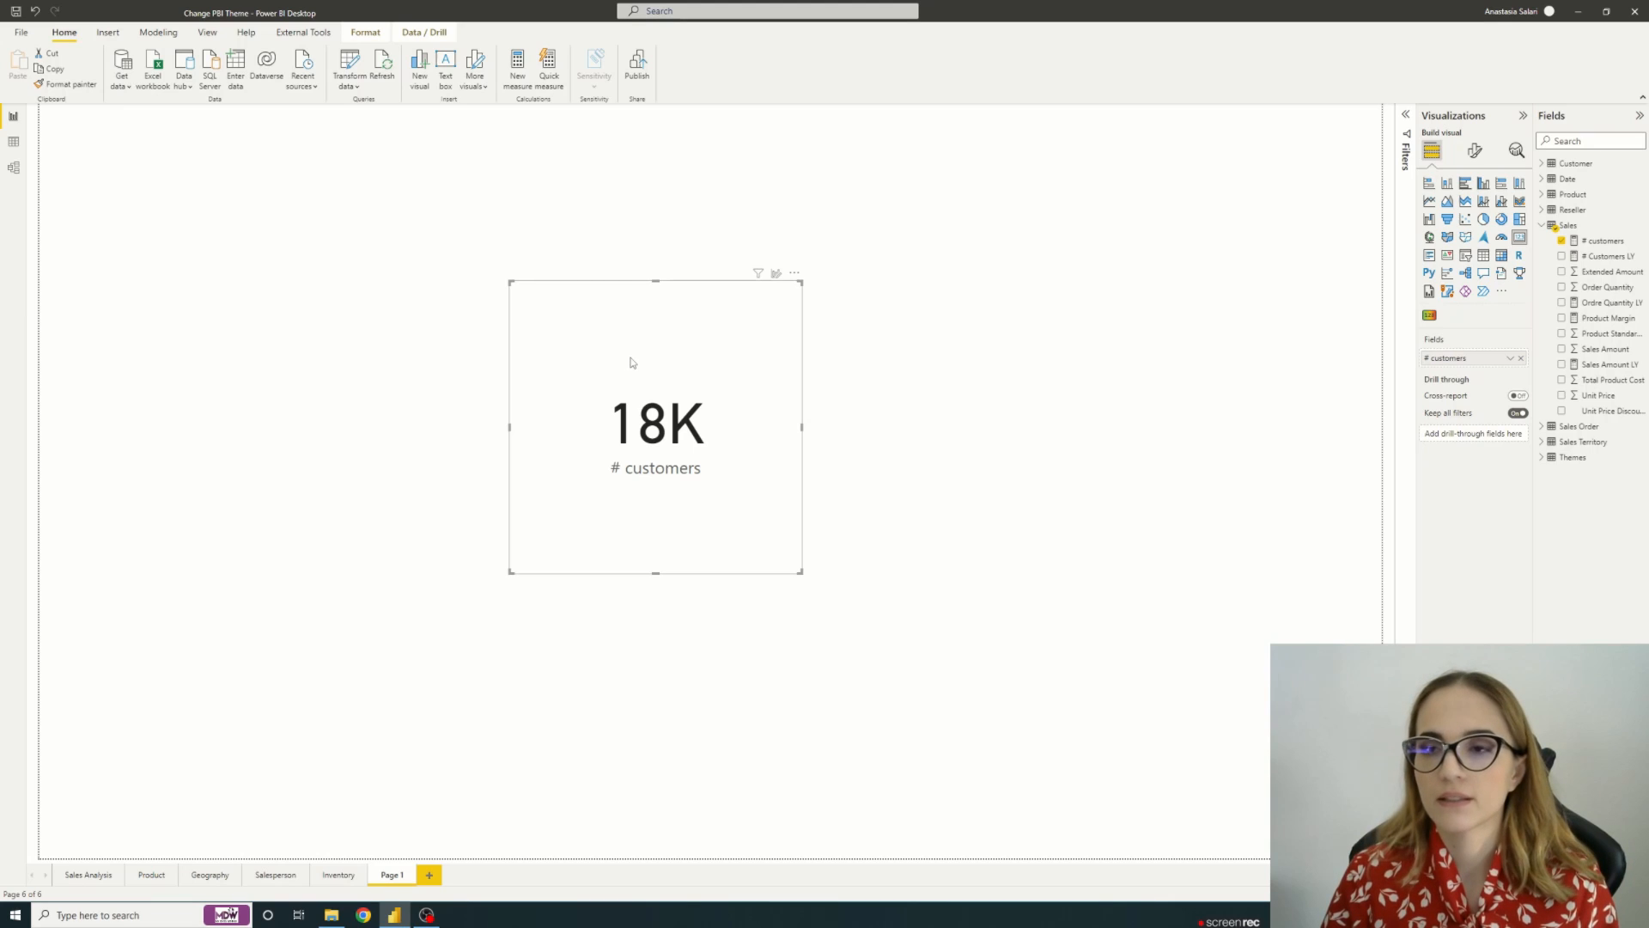
# Step: Set the # customers card's Effects background to purple and open its fx background formatting
pyautogui.click(1474, 151)
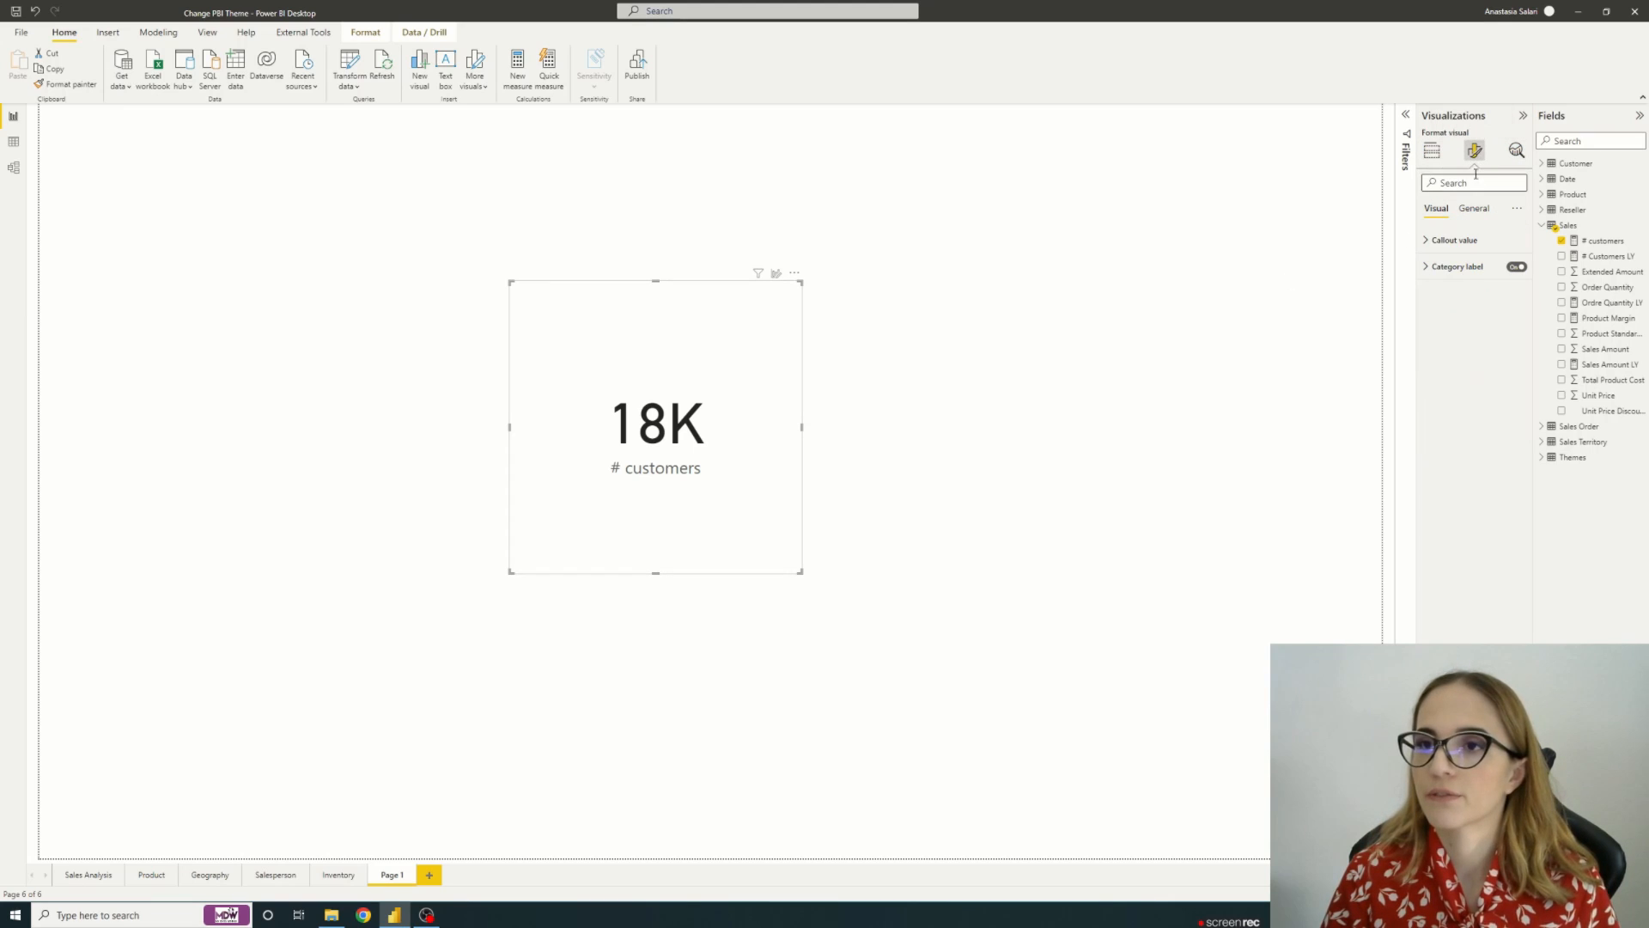
pyautogui.click(1474, 208)
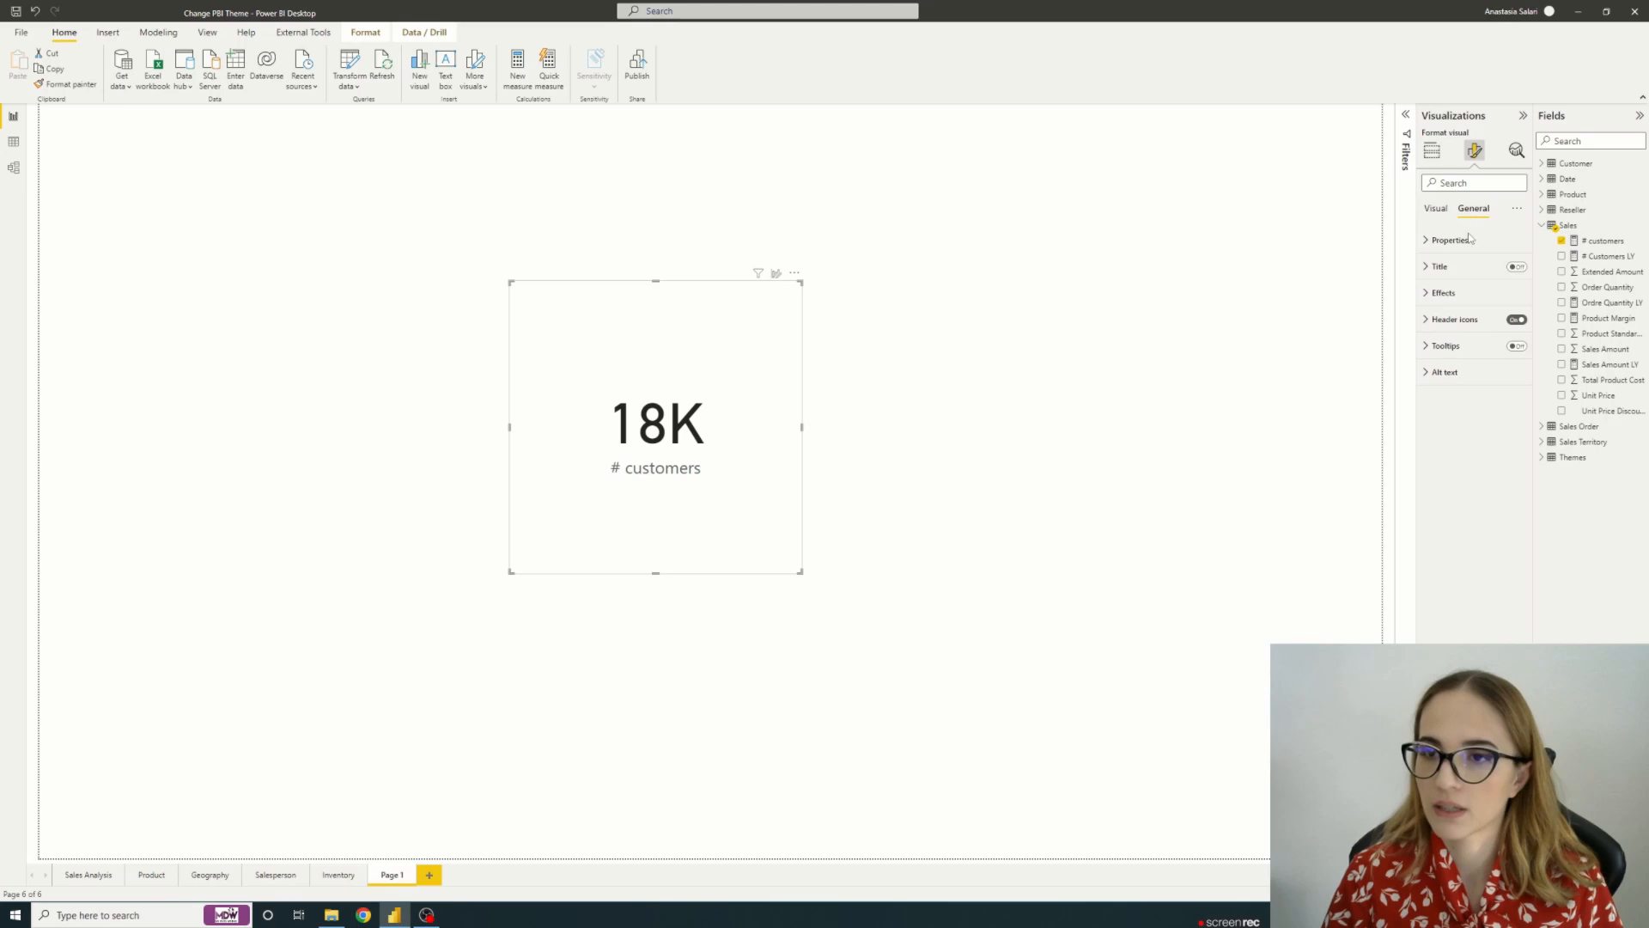
pyautogui.click(1444, 293)
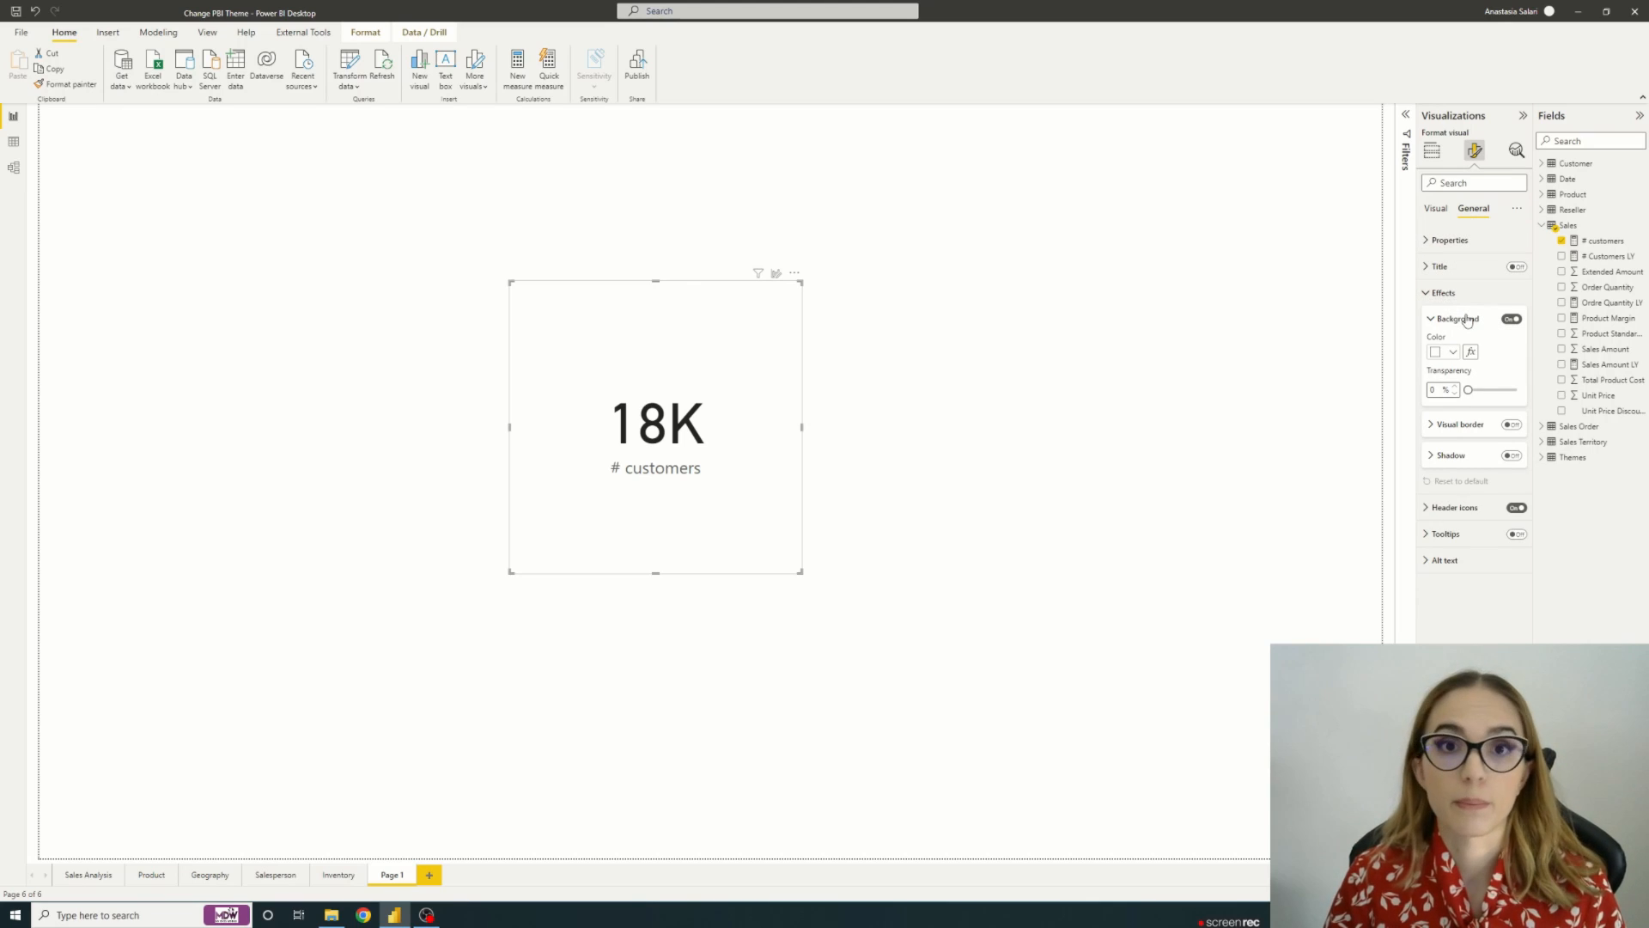
pyautogui.click(1439, 352)
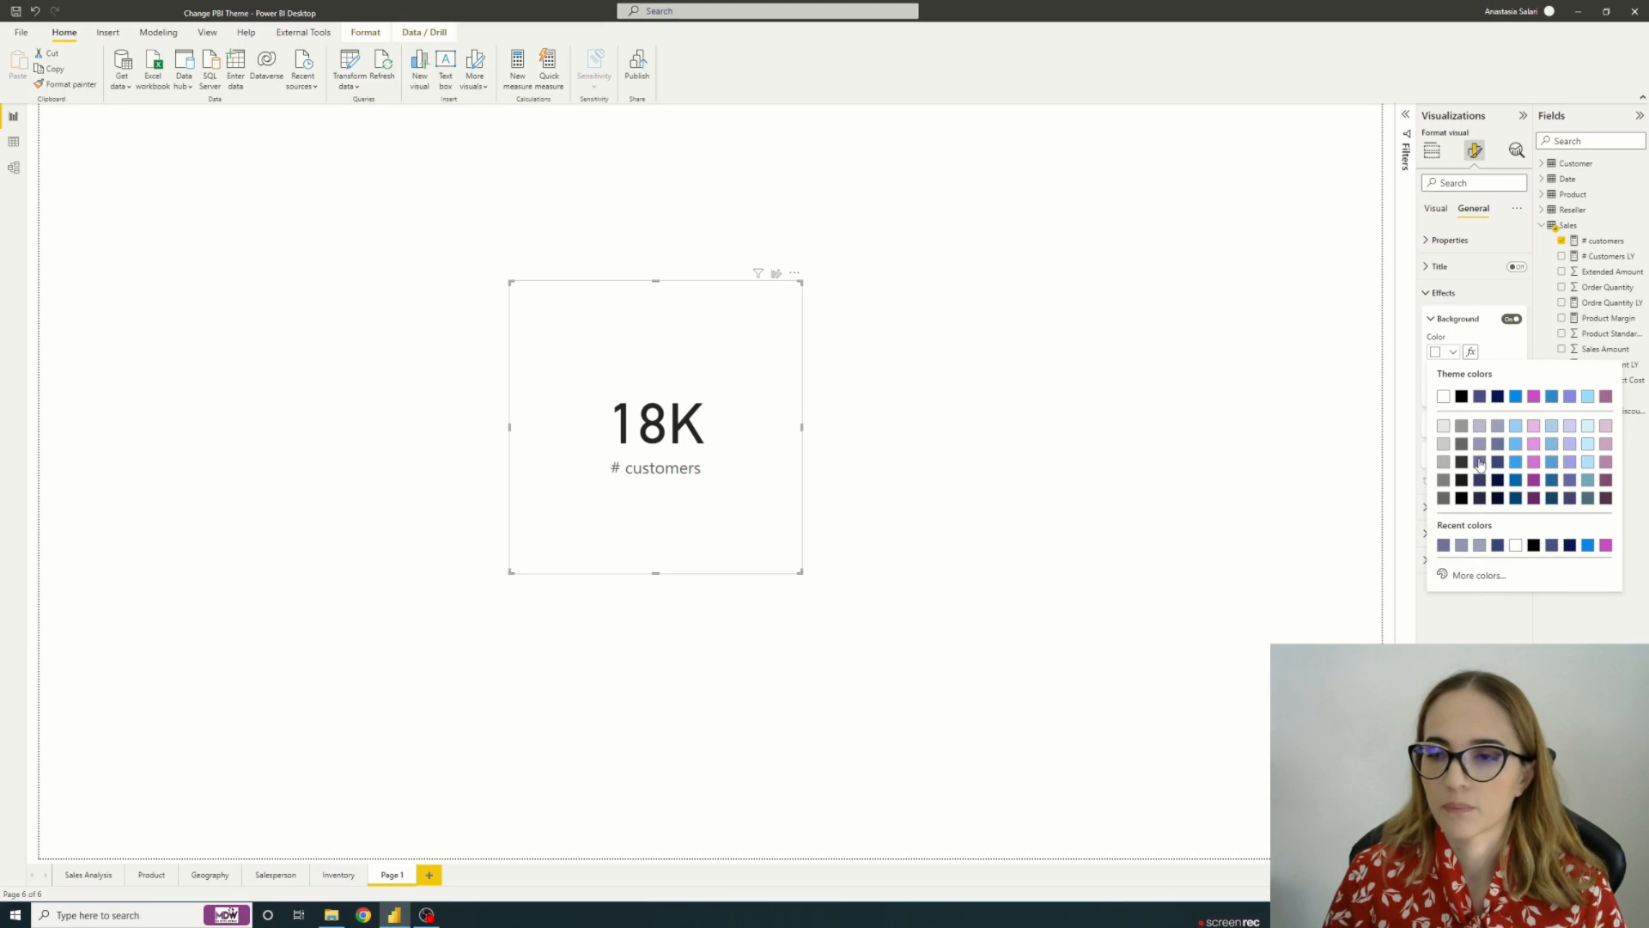
pyautogui.click(1479, 460)
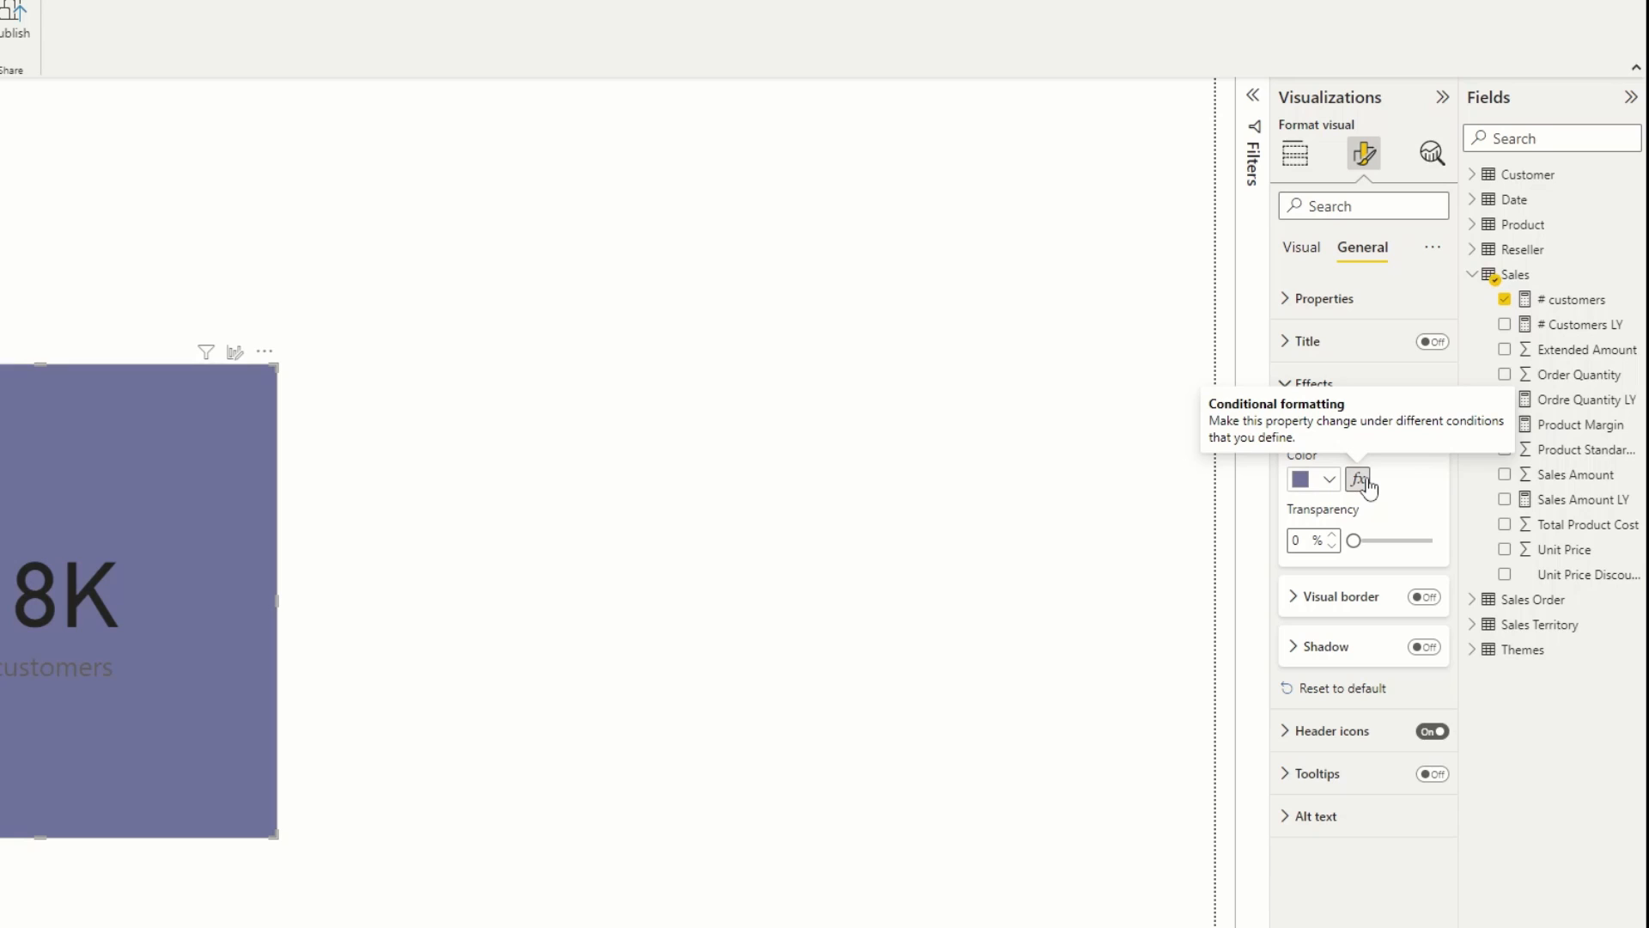
pyautogui.click(1358, 480)
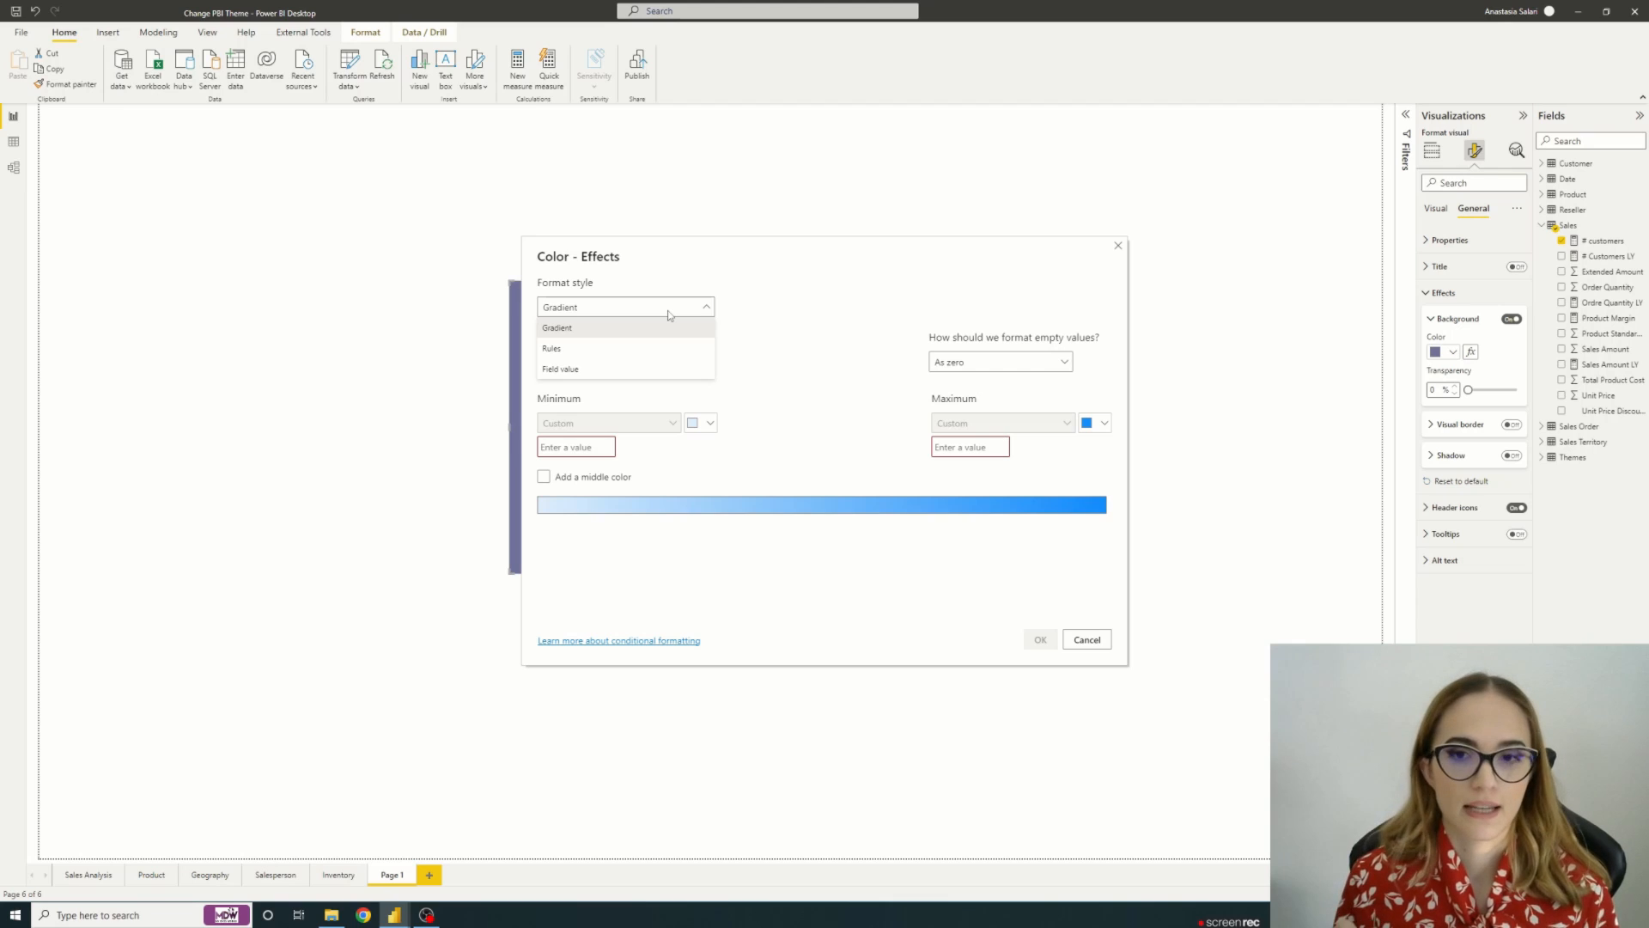
# Step: Leave the format style as Gradient and cancel the Color - Effects dialog
pyautogui.click(556, 327)
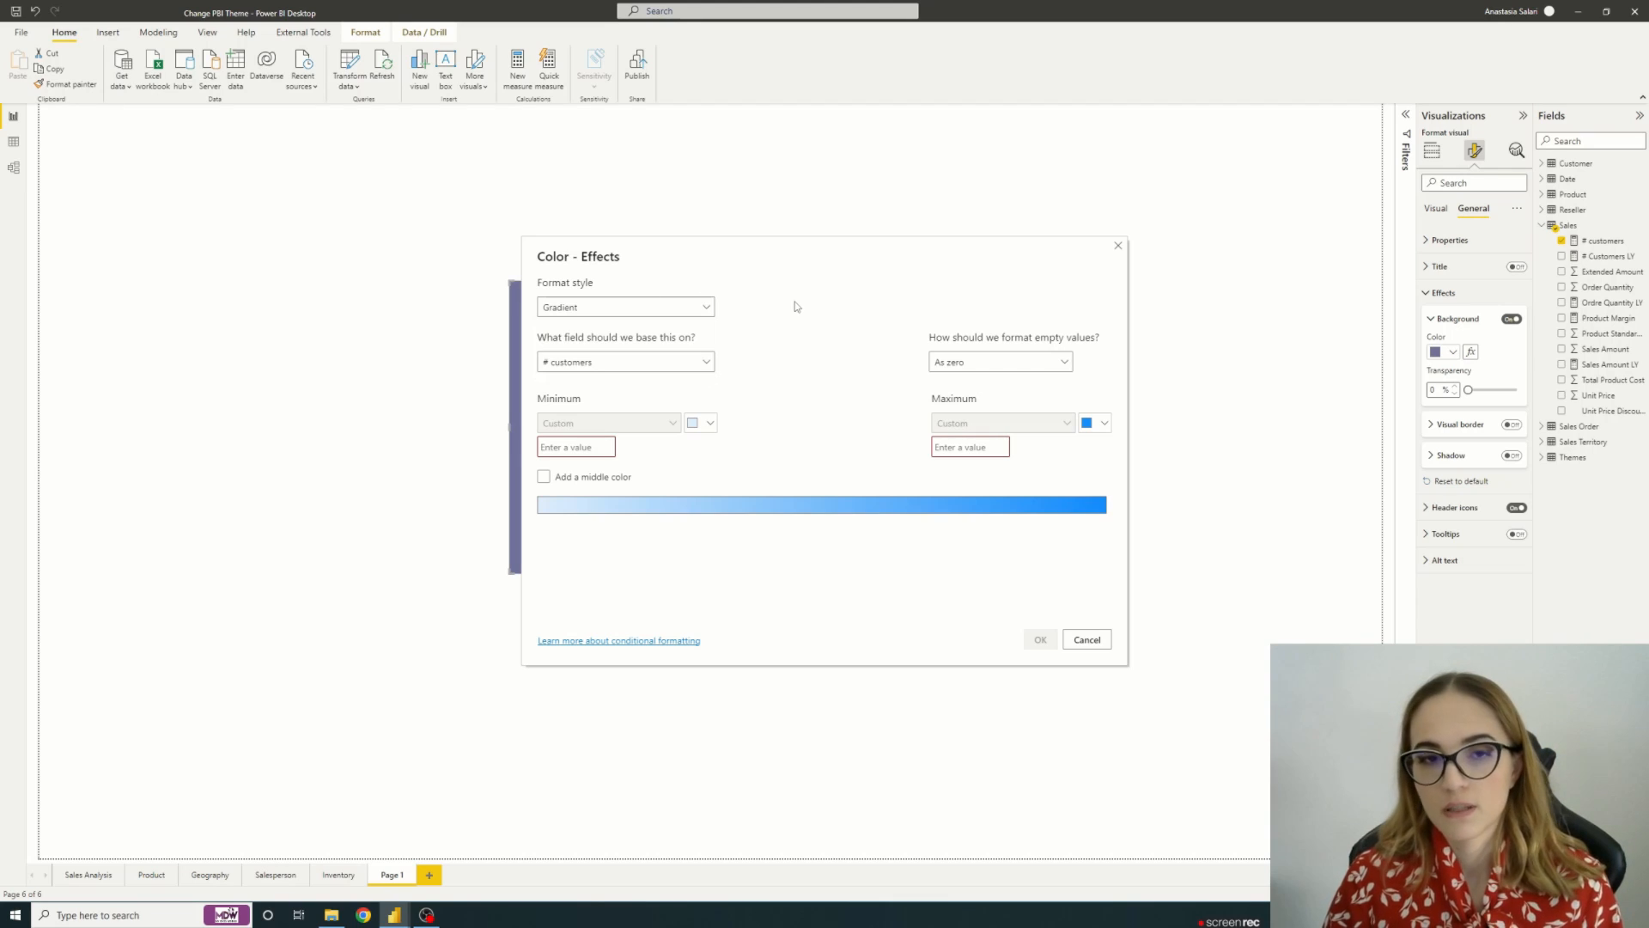
pyautogui.click(1040, 640)
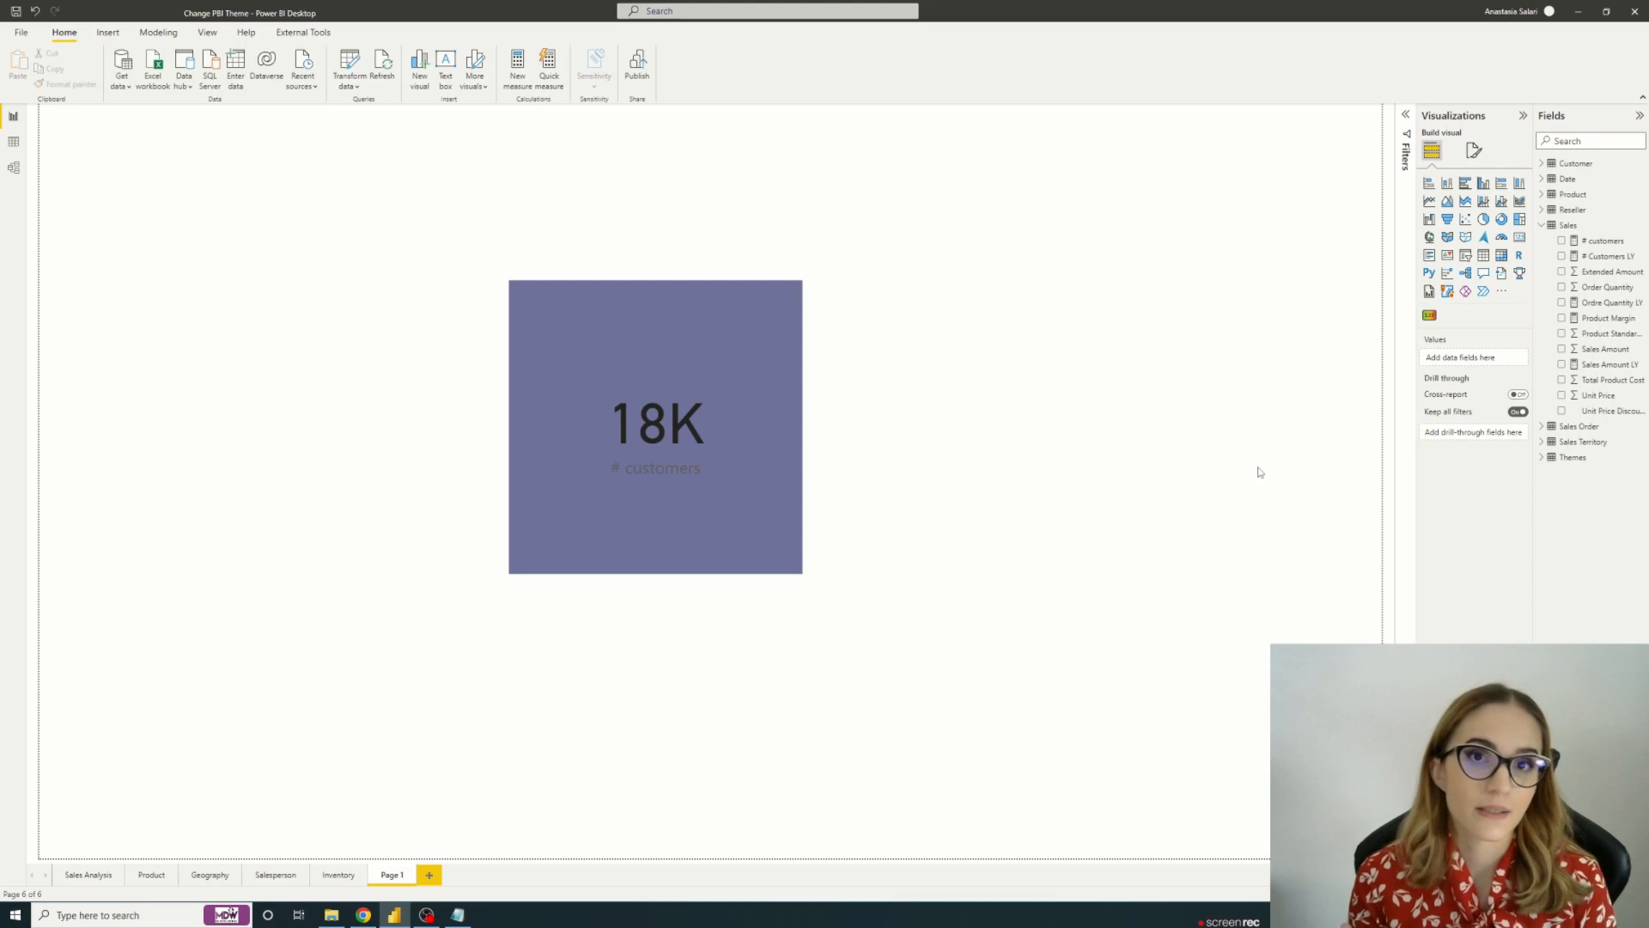
pyautogui.moveTo(1226, 542)
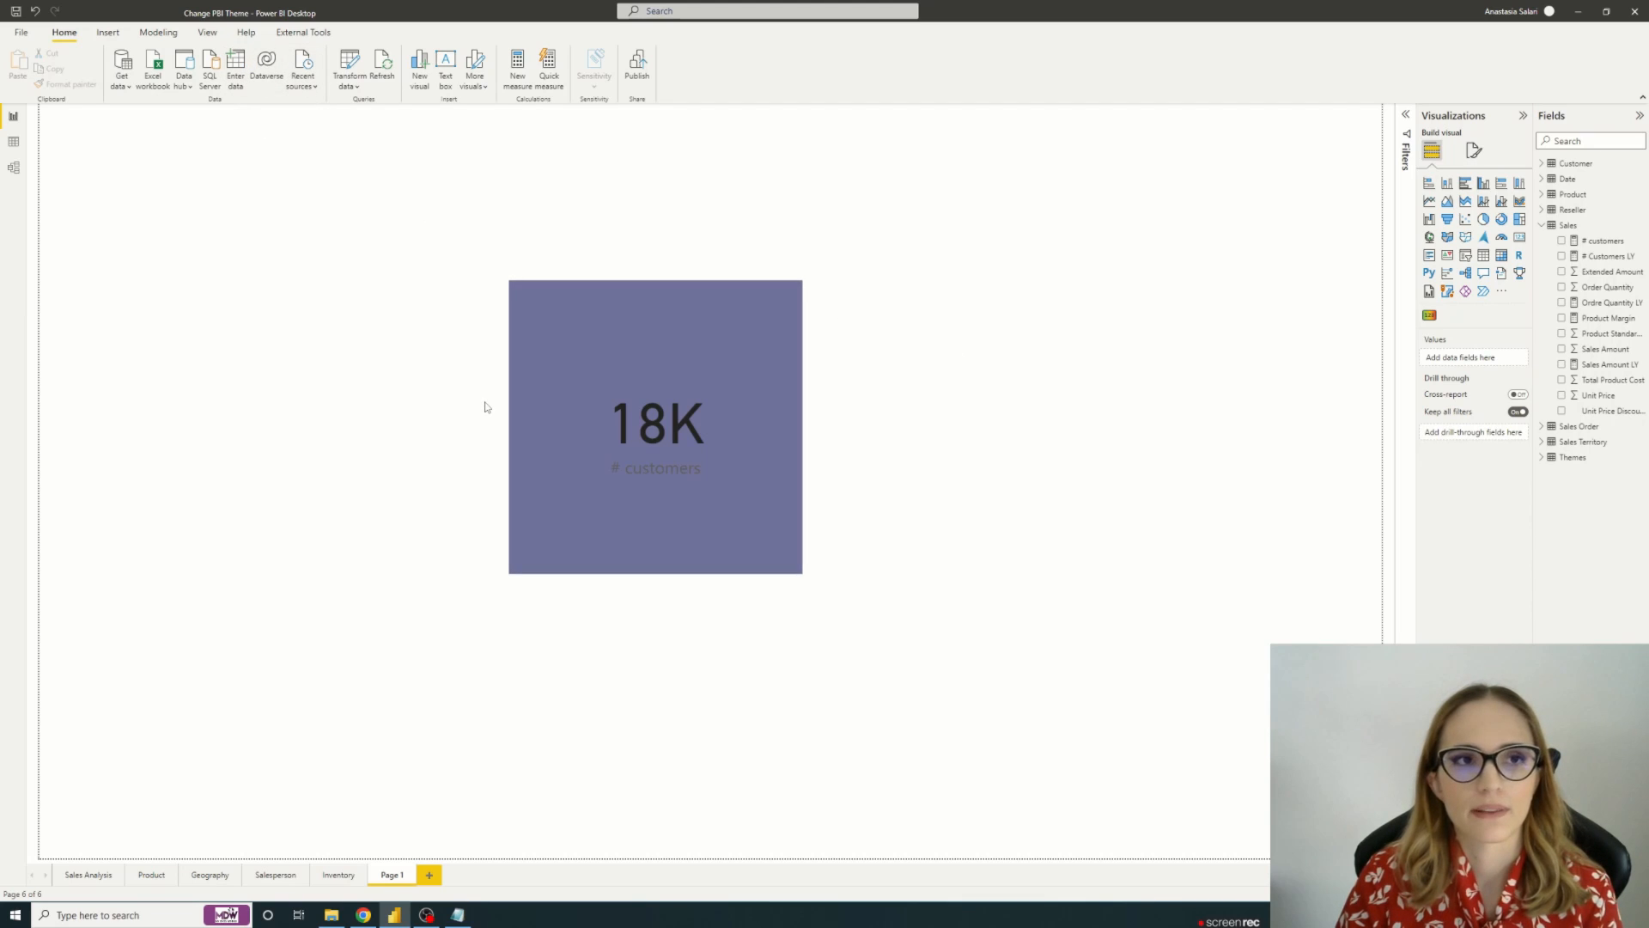
# Step: Open Enter data on the Home ribbon to create a manual table
pyautogui.click(235, 68)
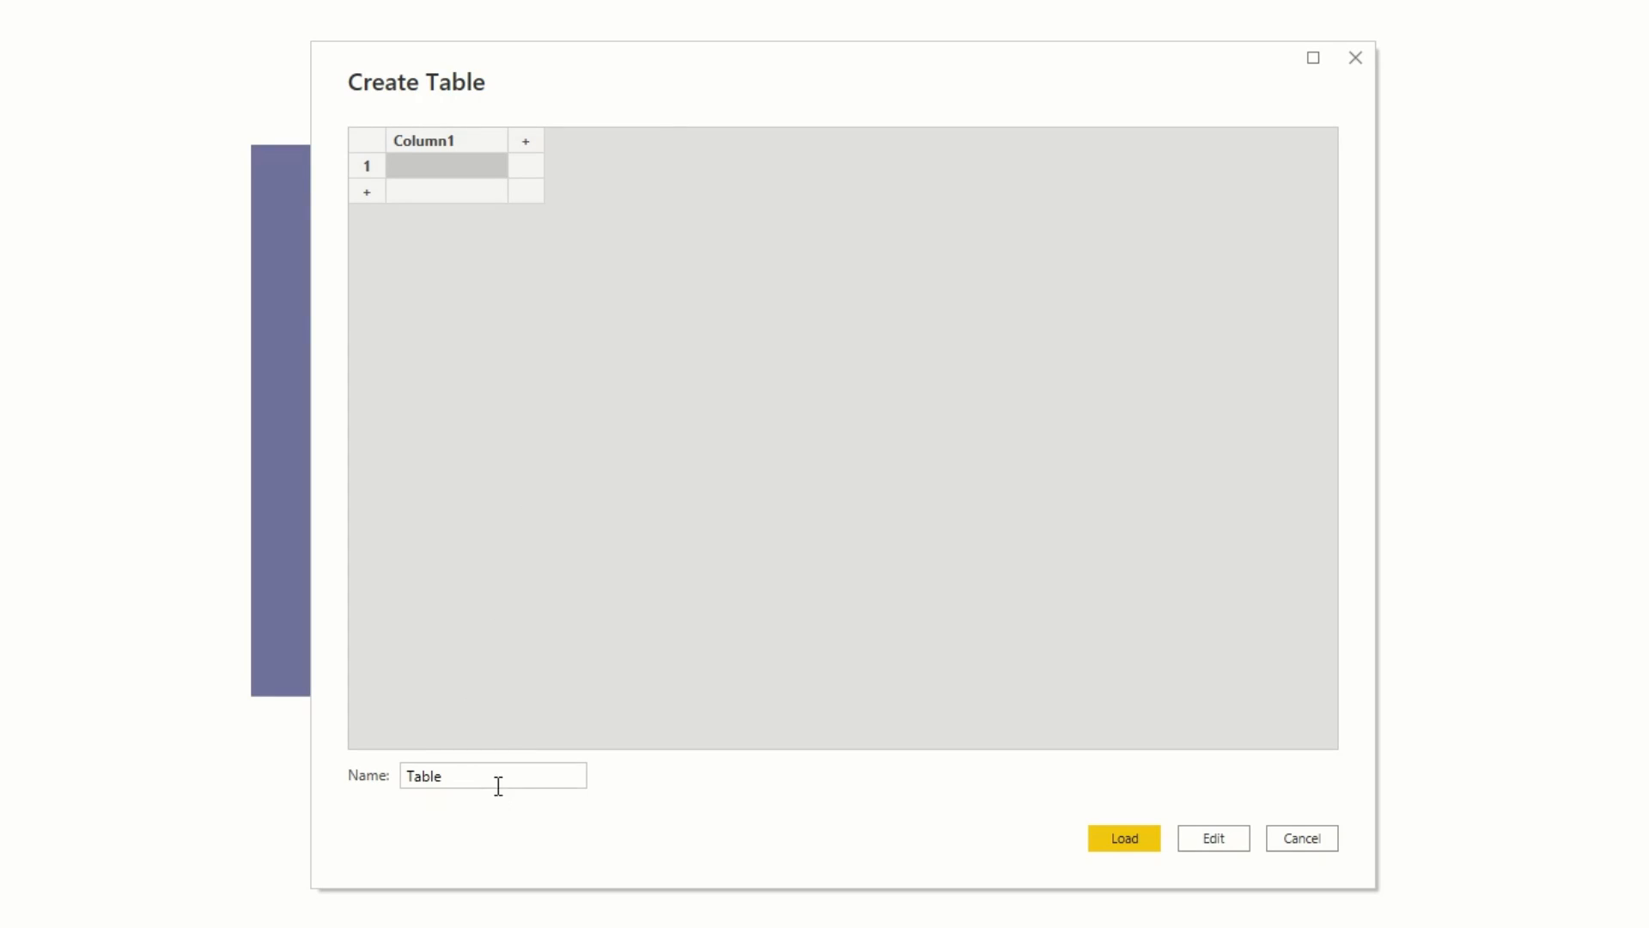
# Step: Name the table Power BI theme, rename Column1 to Name, and add a Category column
pyautogui.doubleClick(426, 777)
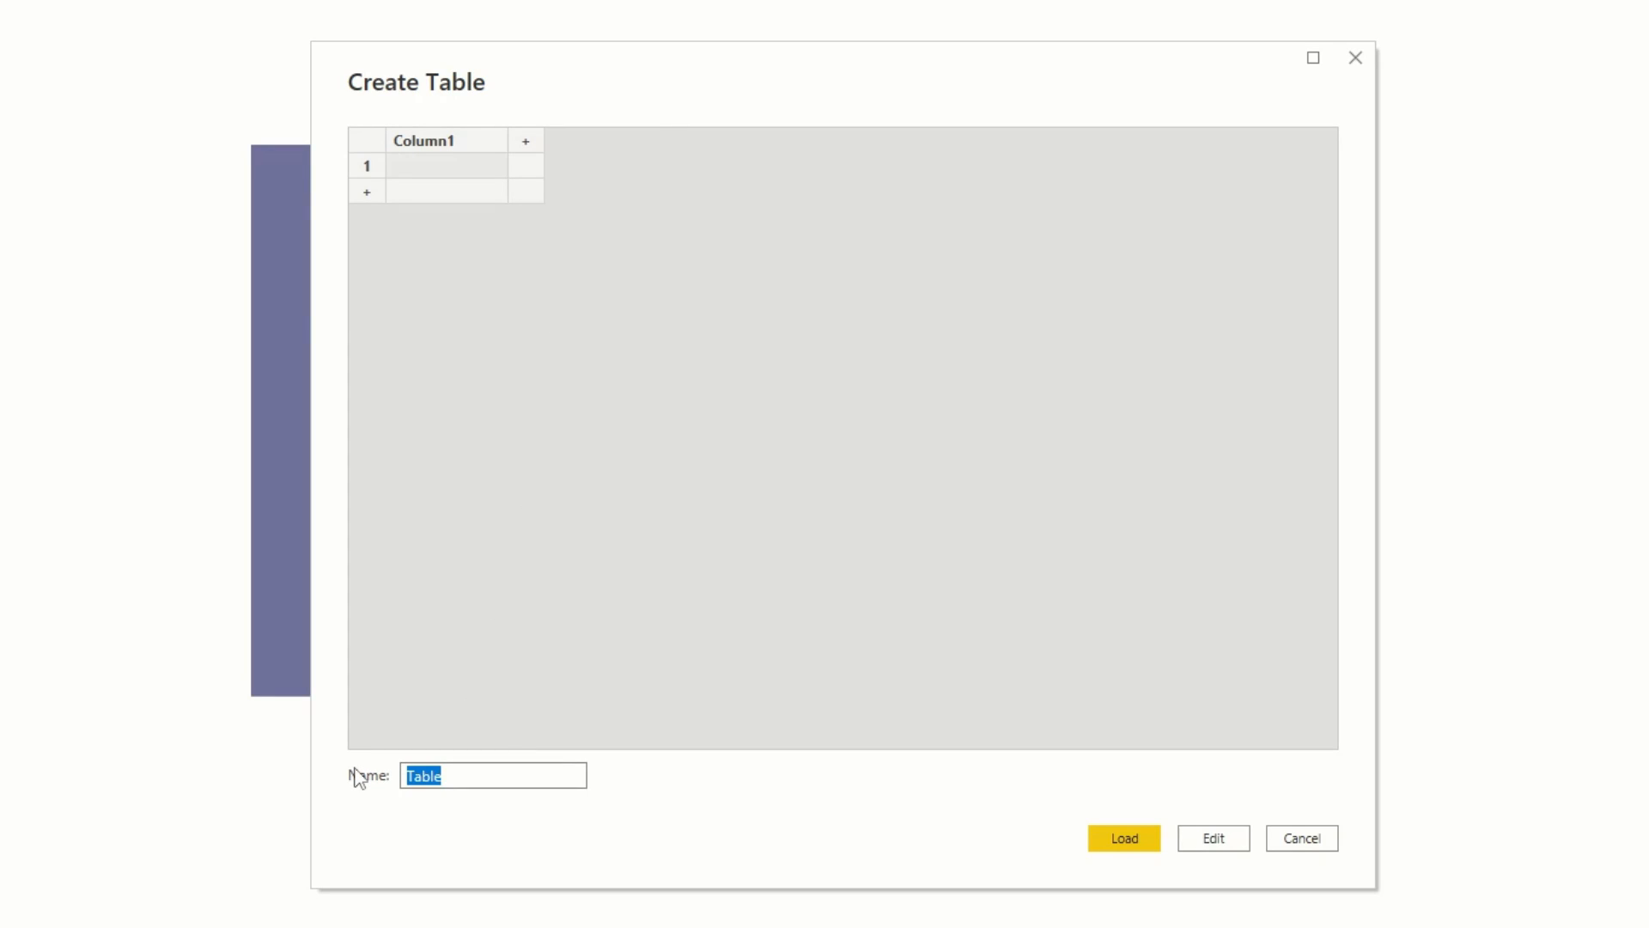
pyautogui.write('Power BI theme')
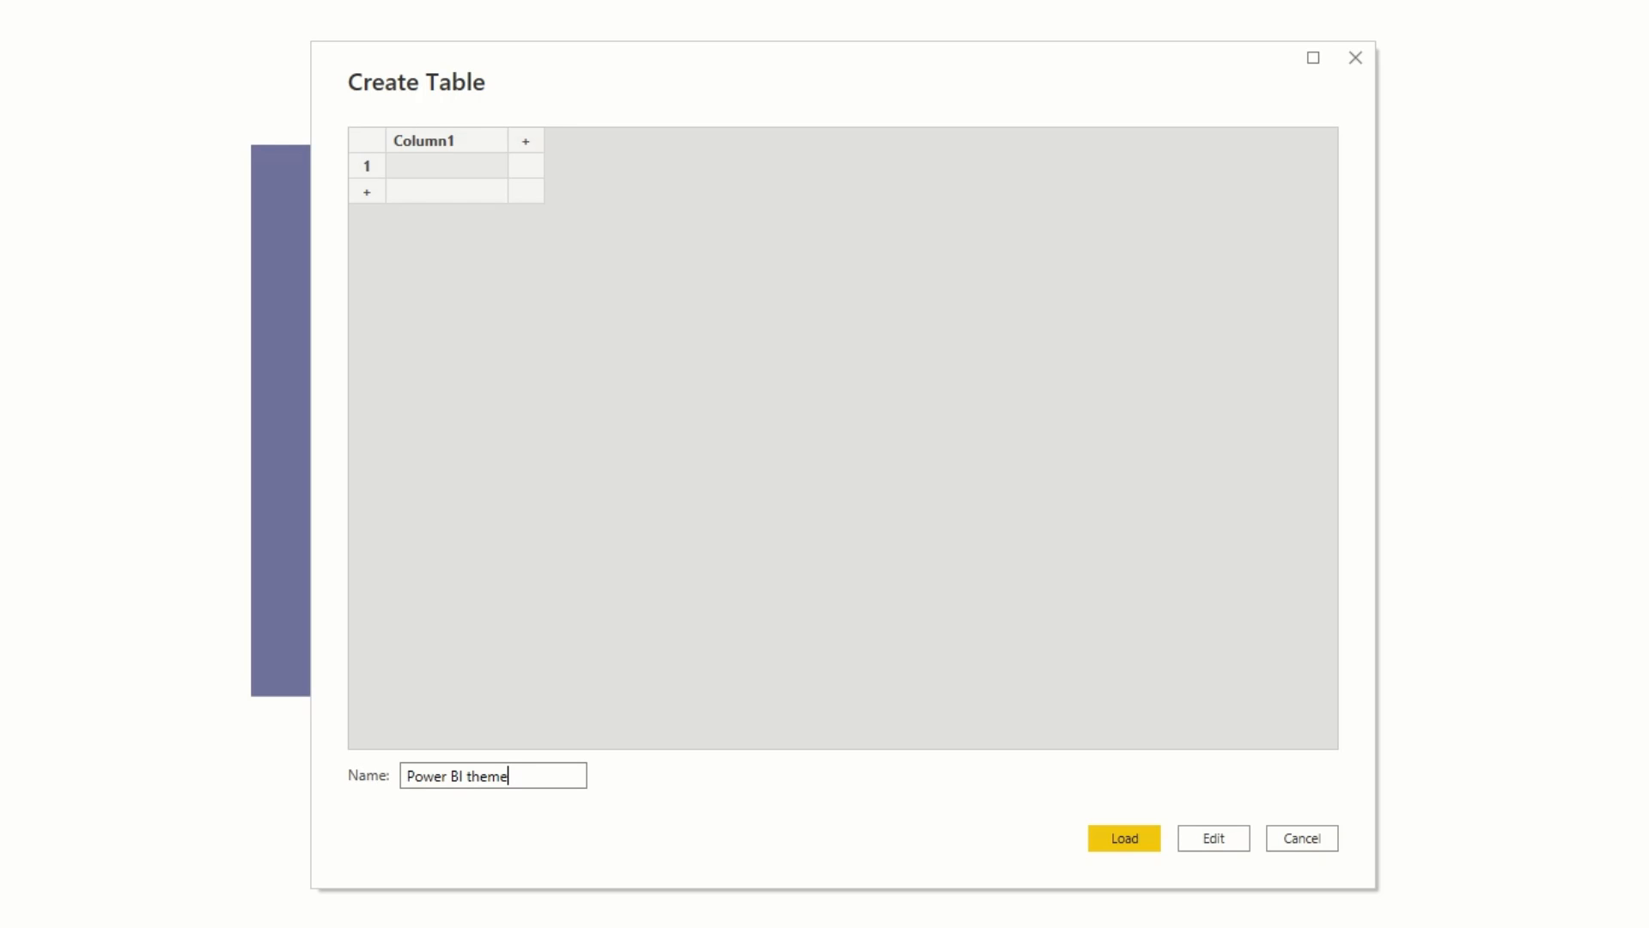
pyautogui.doubleClick(421, 140)
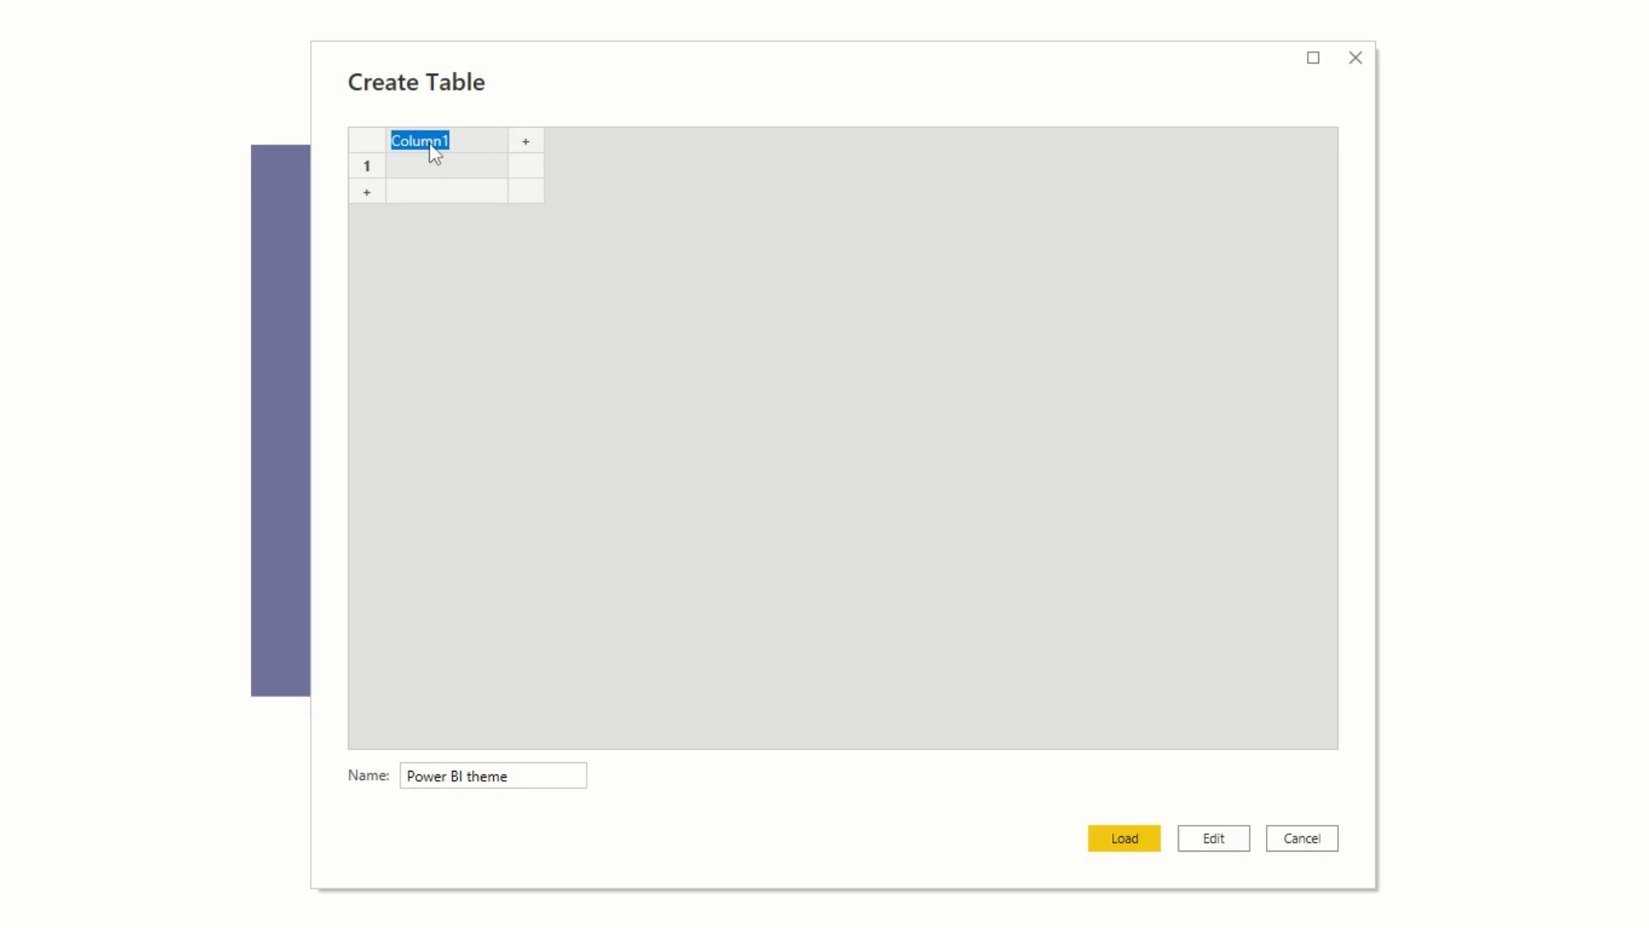
pyautogui.write('Name')
pyautogui.write('Color')
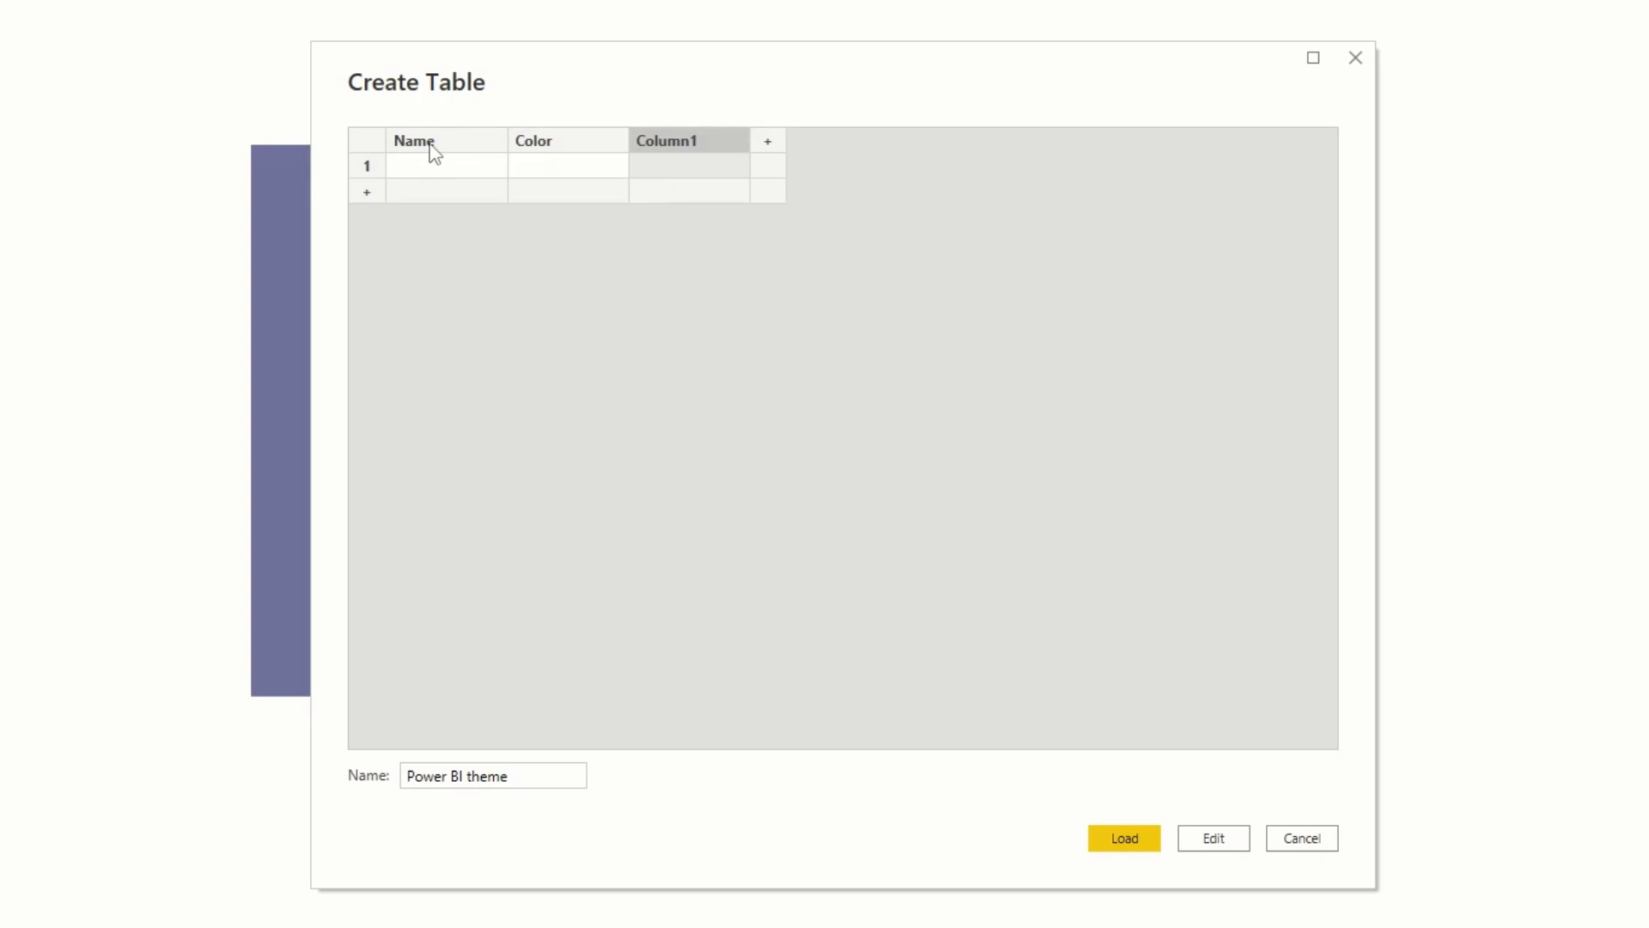
pyautogui.write('Category')
pyautogui.click(446, 165)
pyautogui.write('Dark')
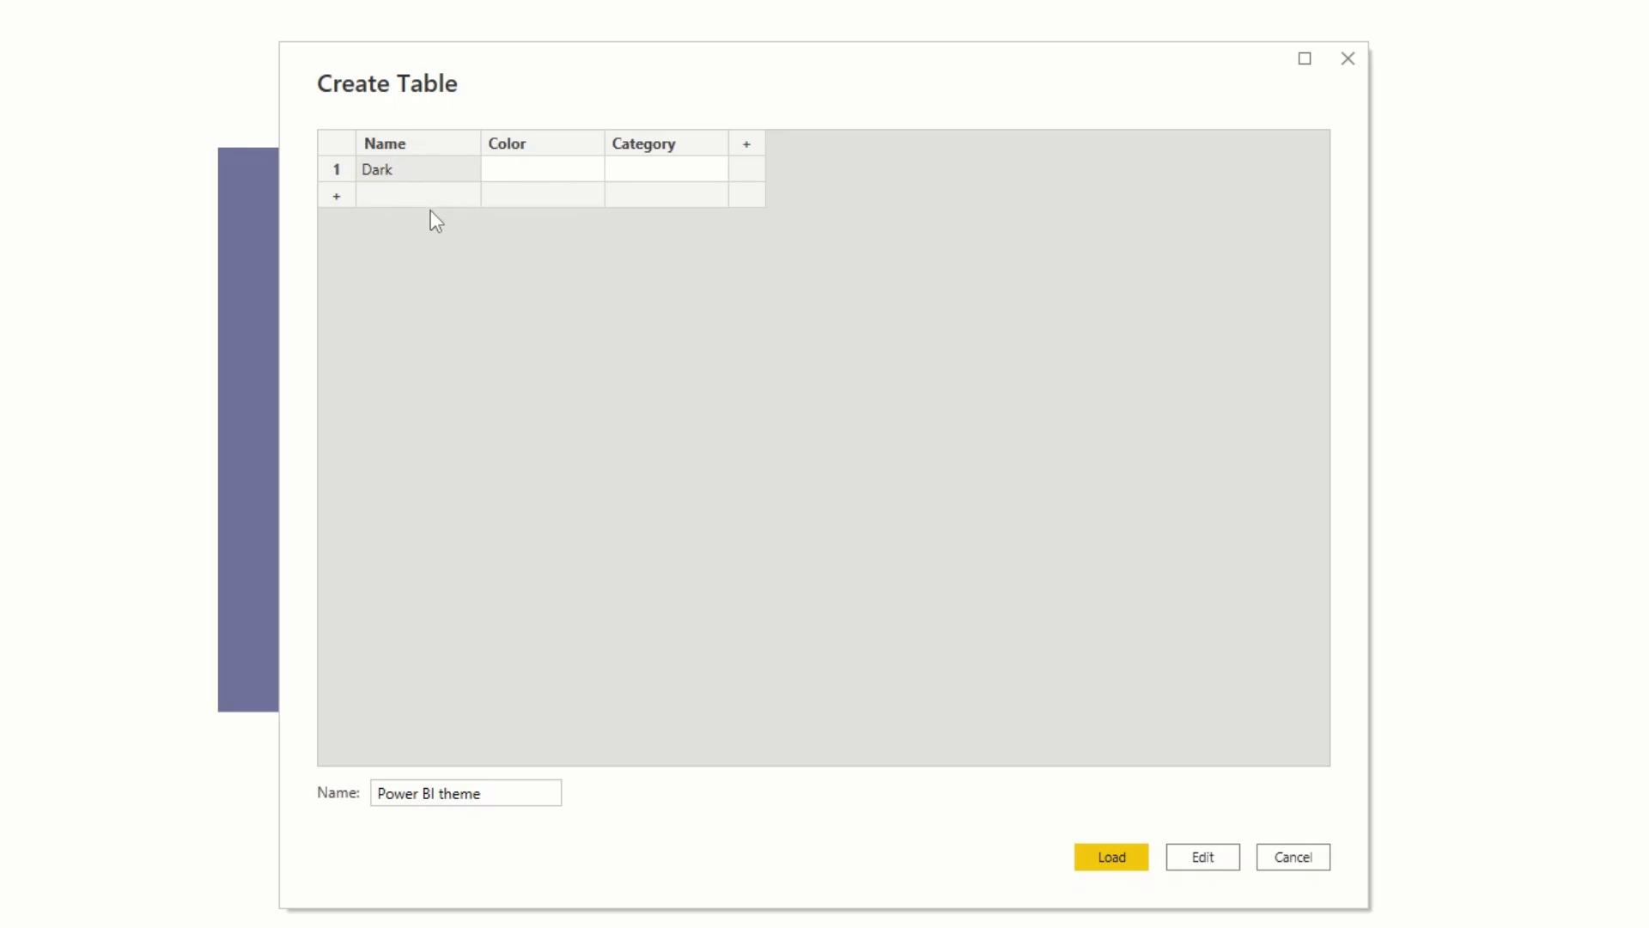
# Step: Add a Light row and set the Dark row's category to Visual background
pyautogui.write('Light')
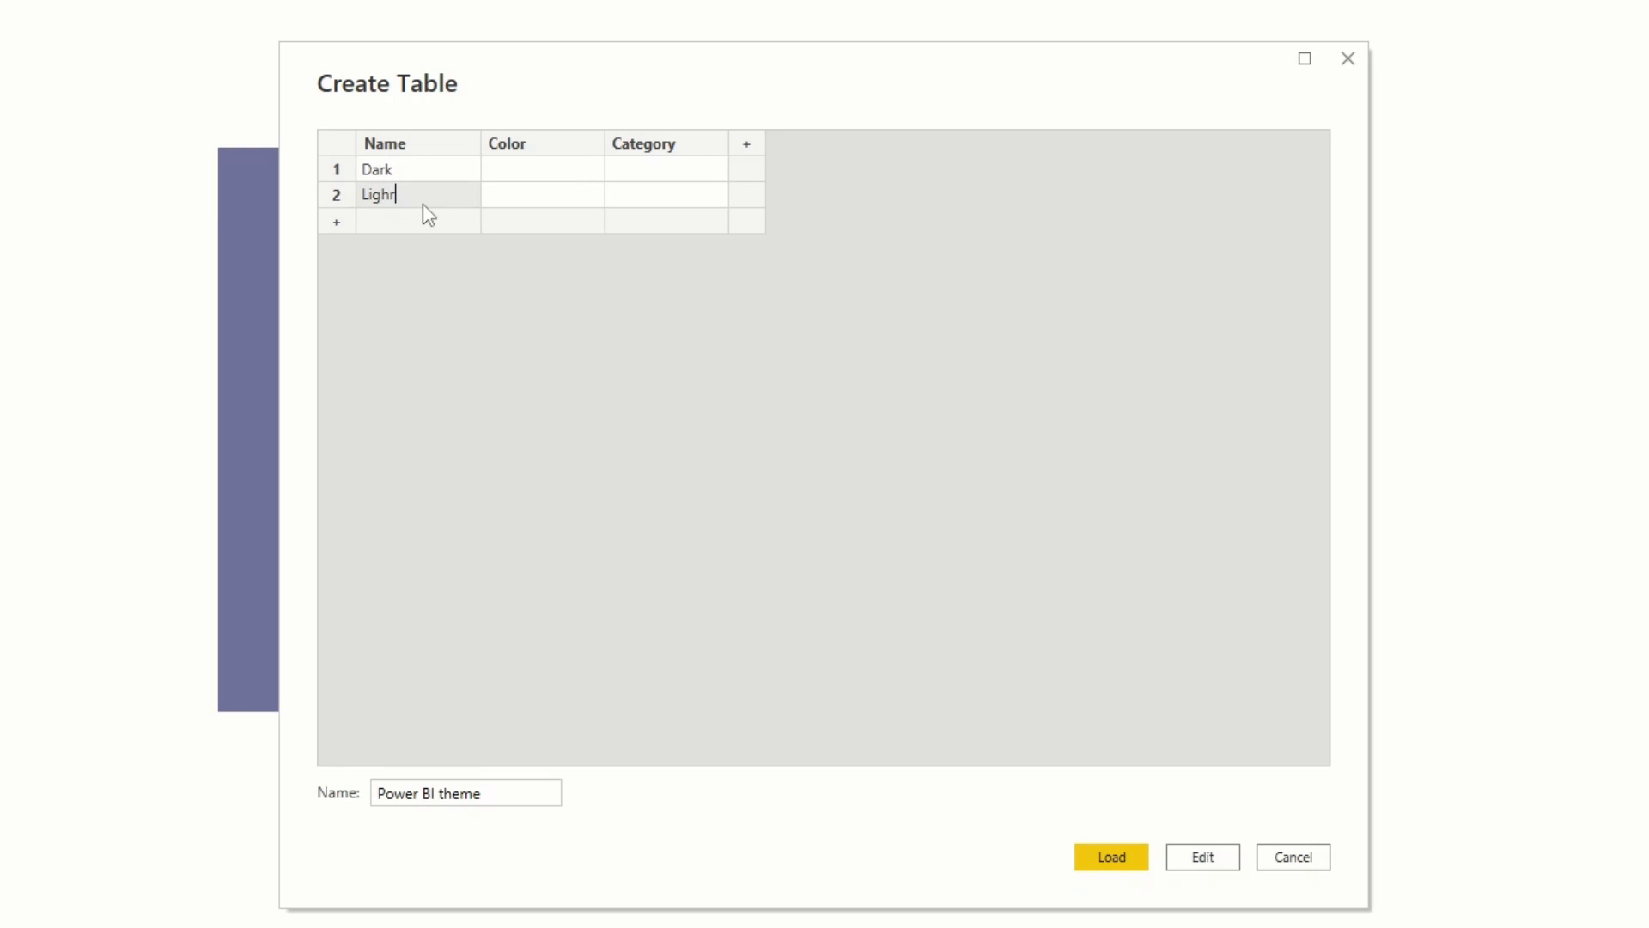
pyautogui.click(540, 168)
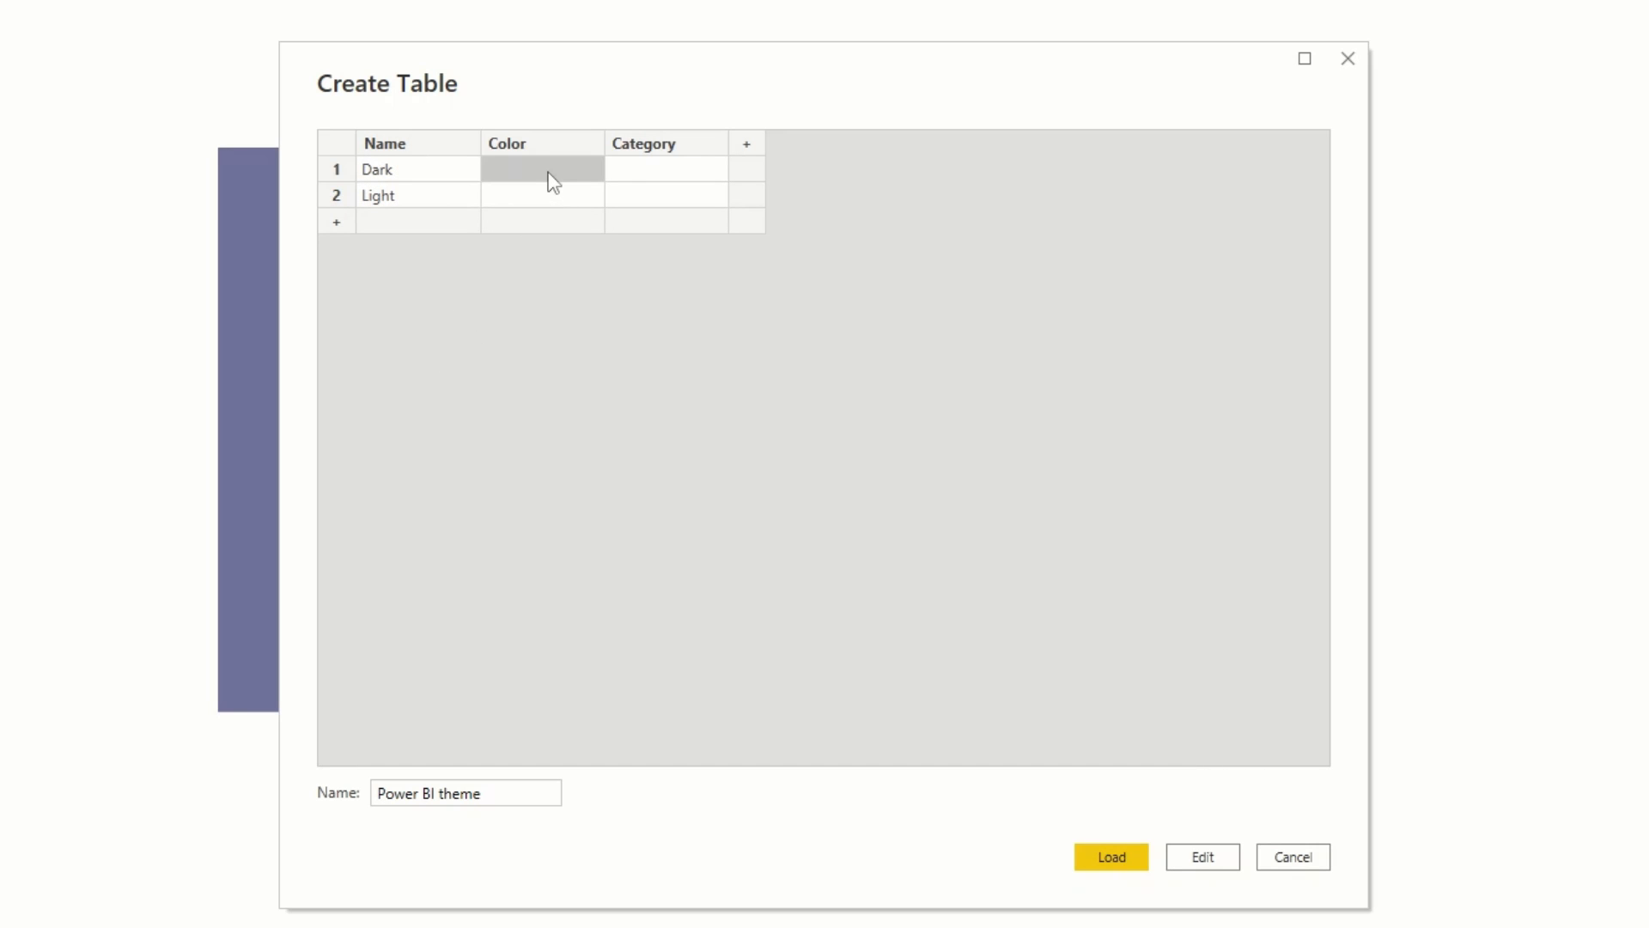
pyautogui.click(666, 170)
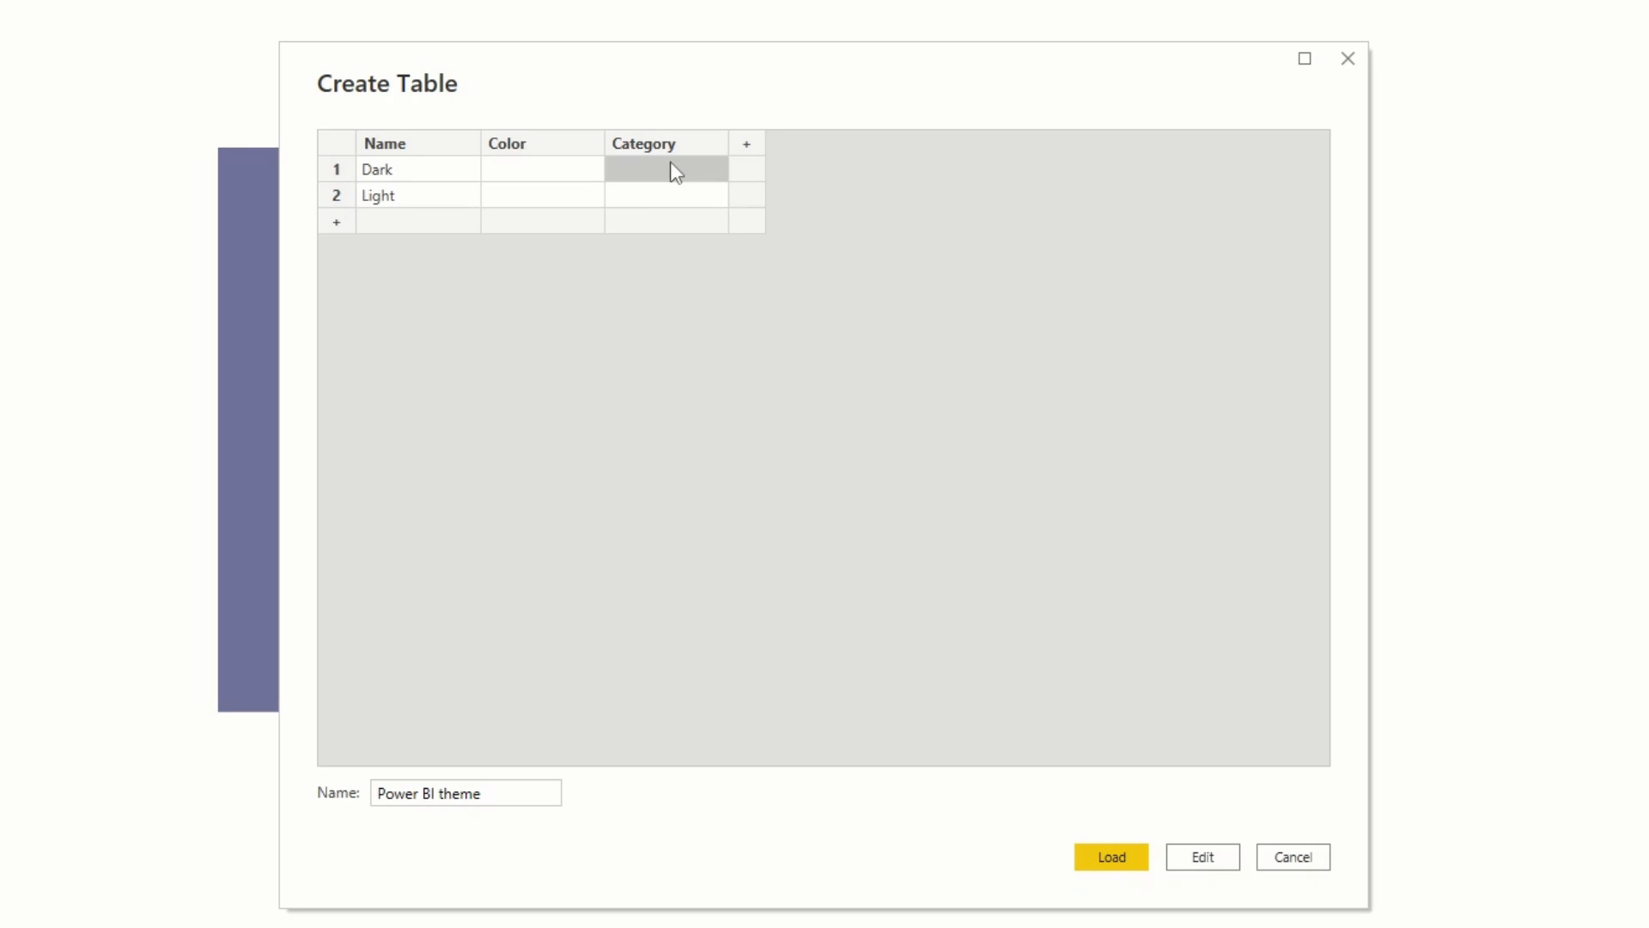
pyautogui.write('Visual backgro...')
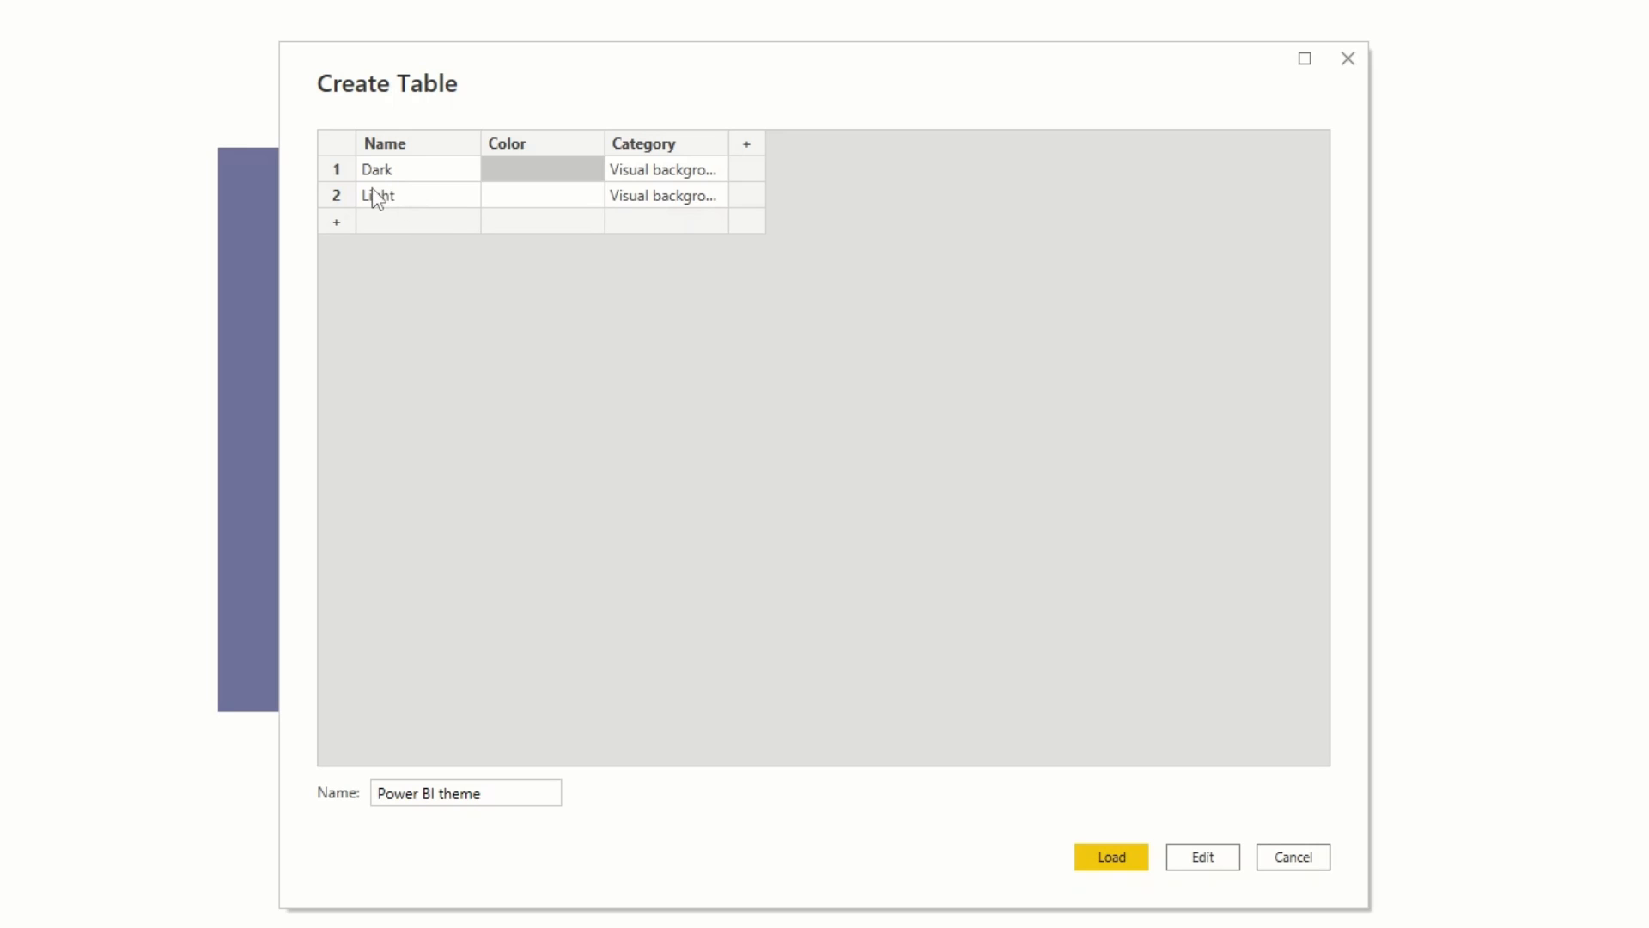
# Step: Enter colours #FFFFFF and #434572, add the Text category rows, and load the table
pyautogui.click(382, 195)
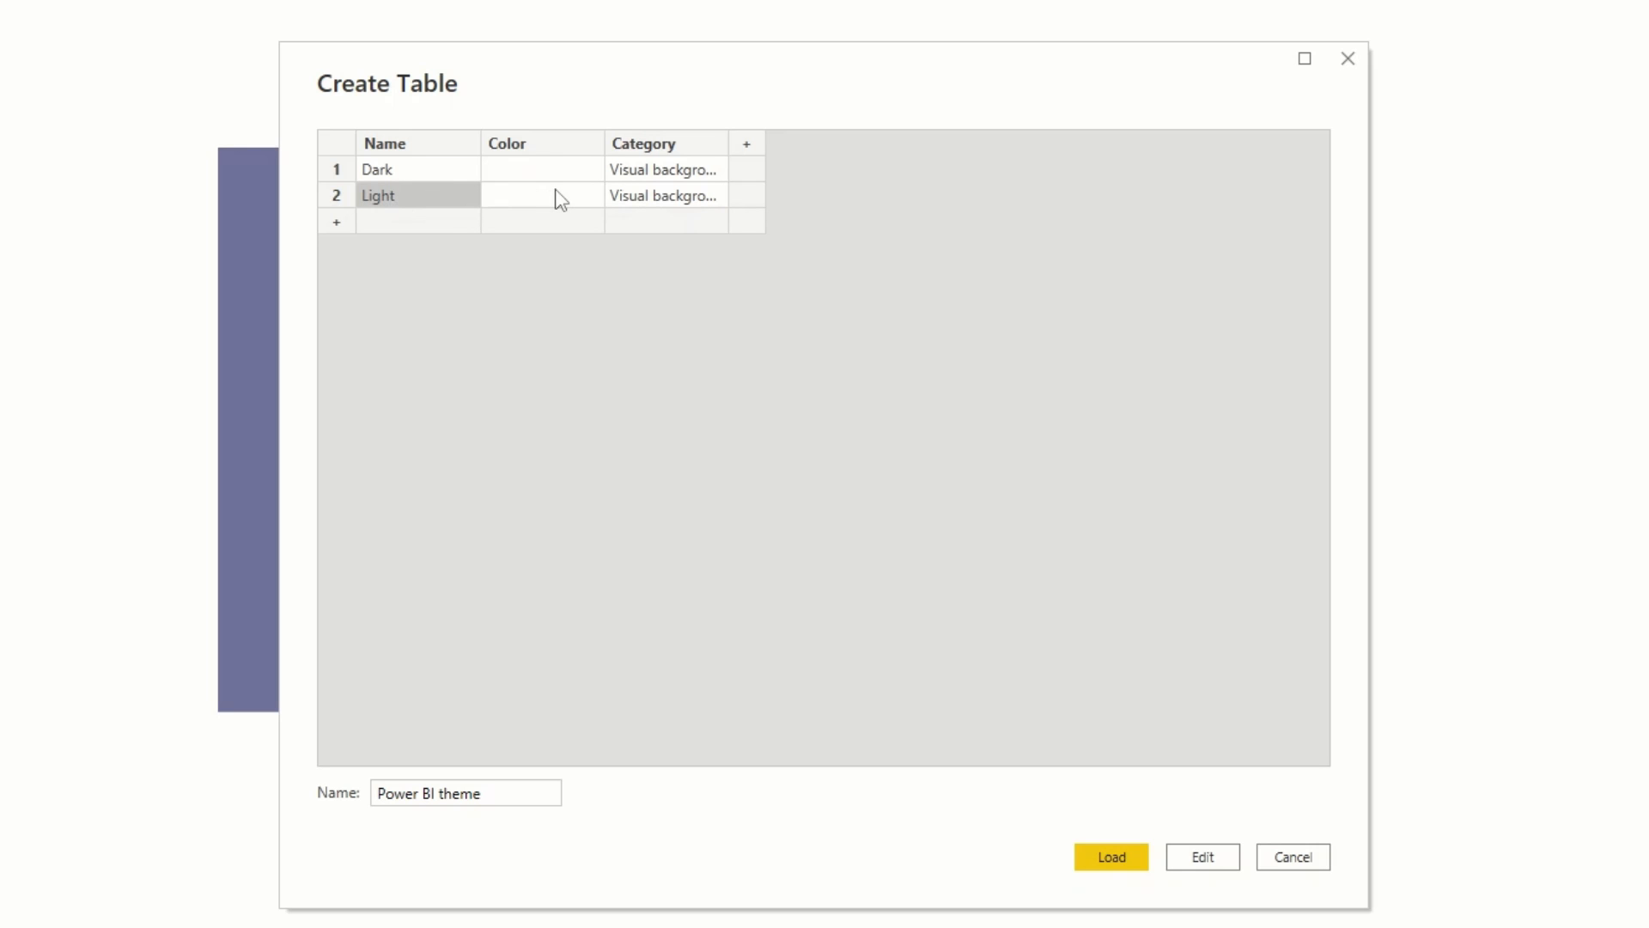
pyautogui.write('#FFFFFF')
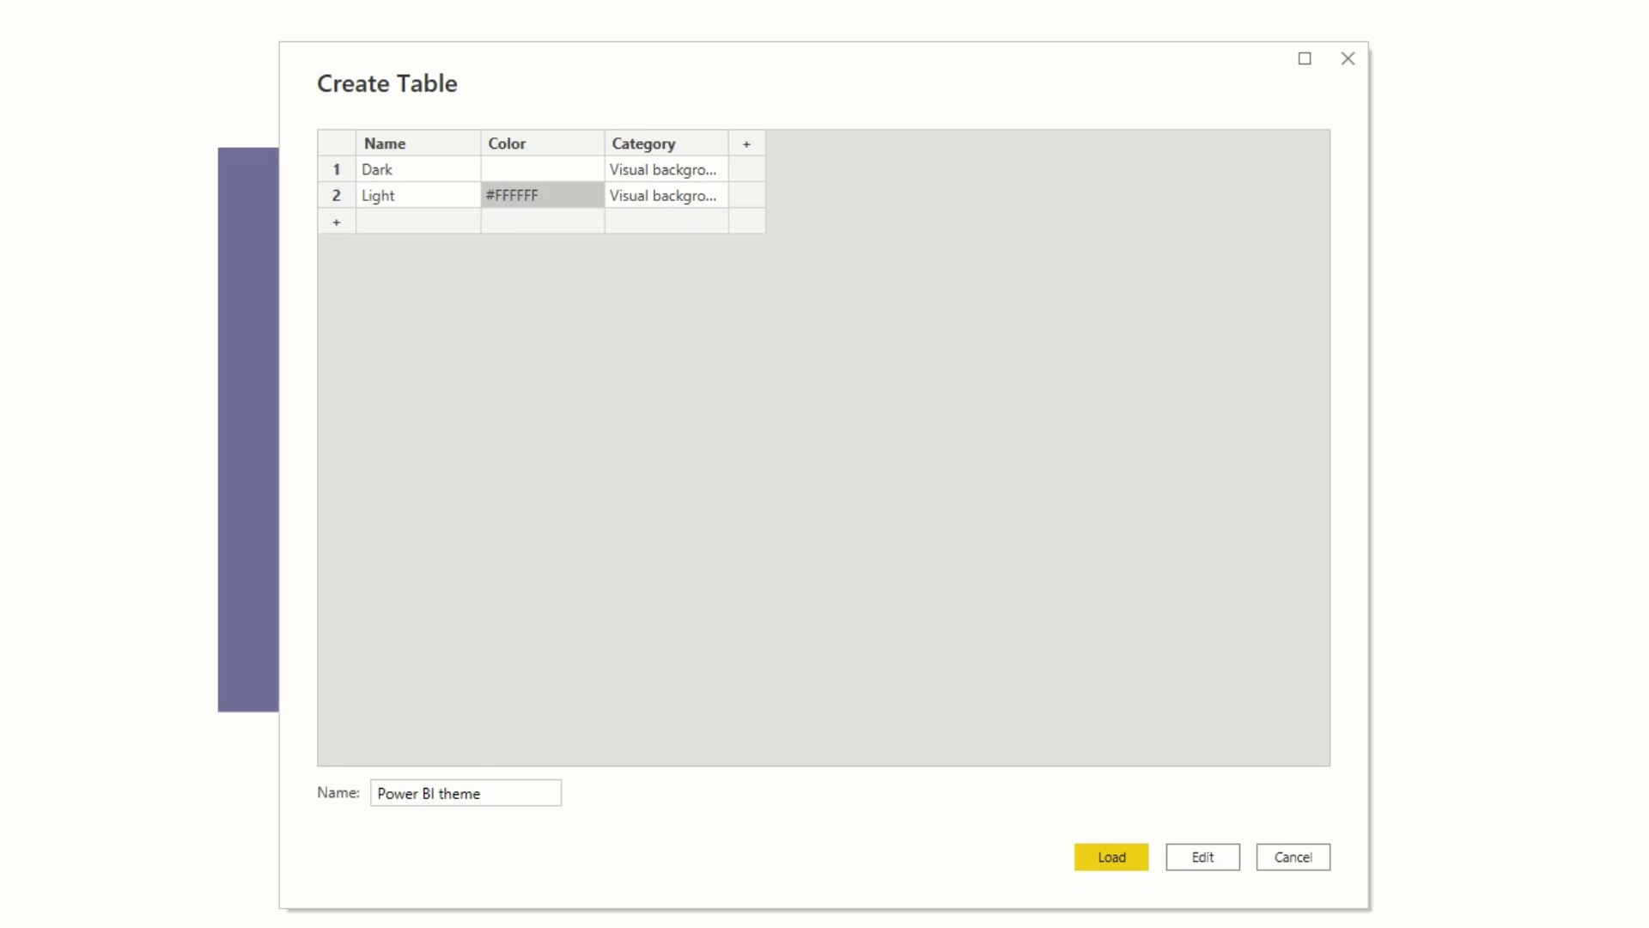
pyautogui.click(532, 168)
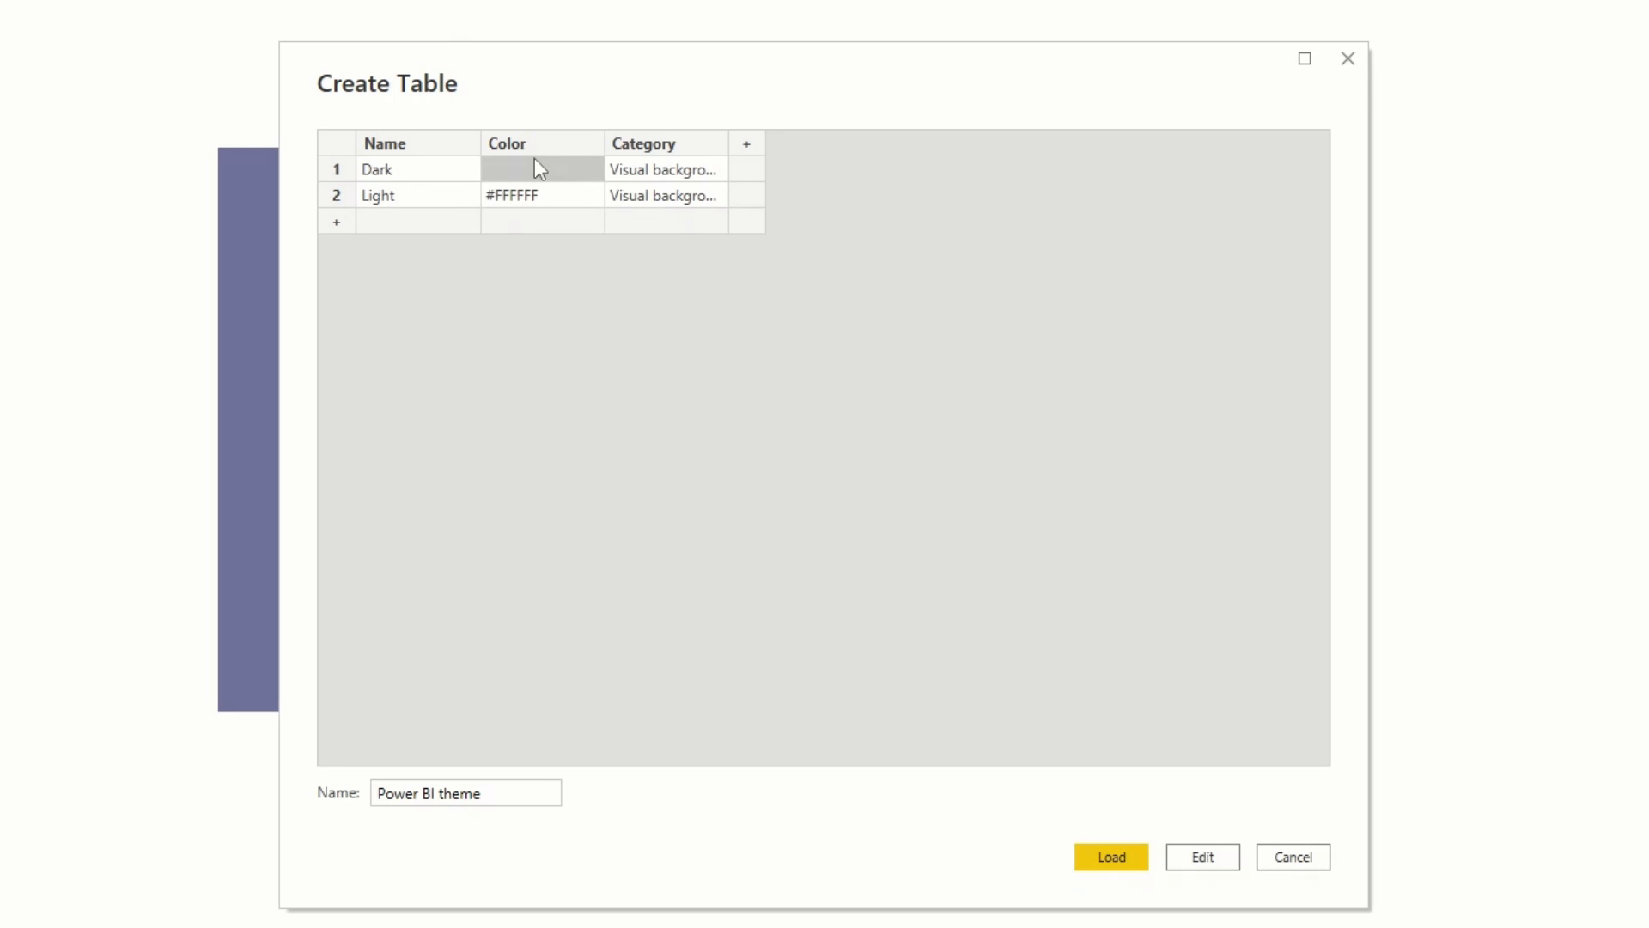
pyautogui.write('#434572')
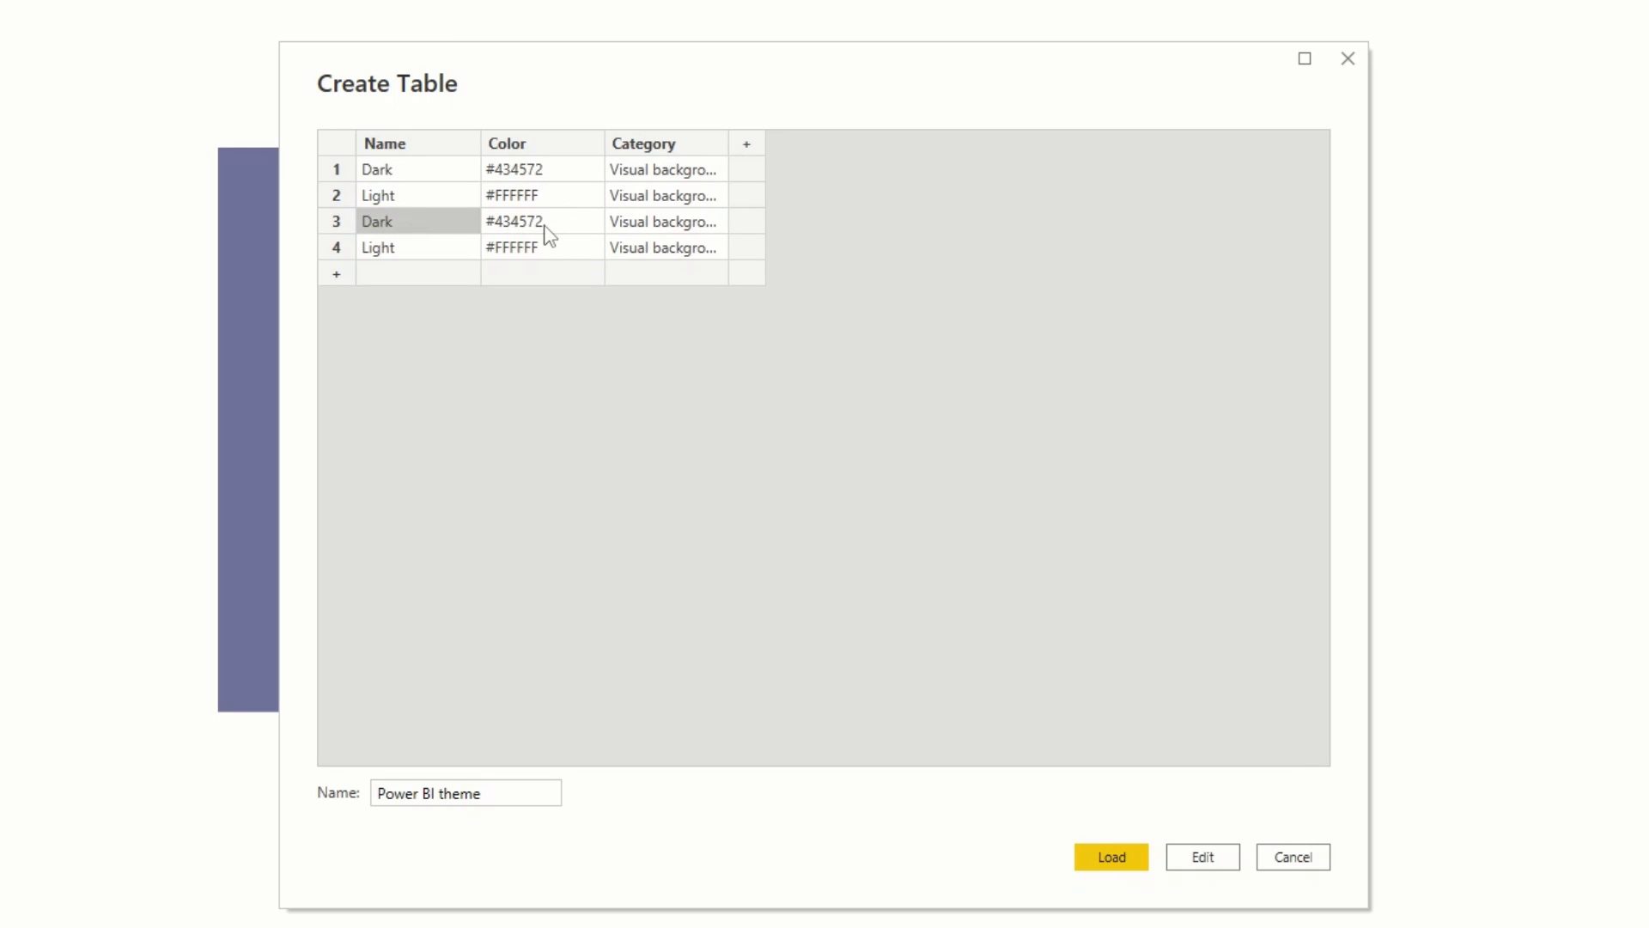
pyautogui.write('Text')
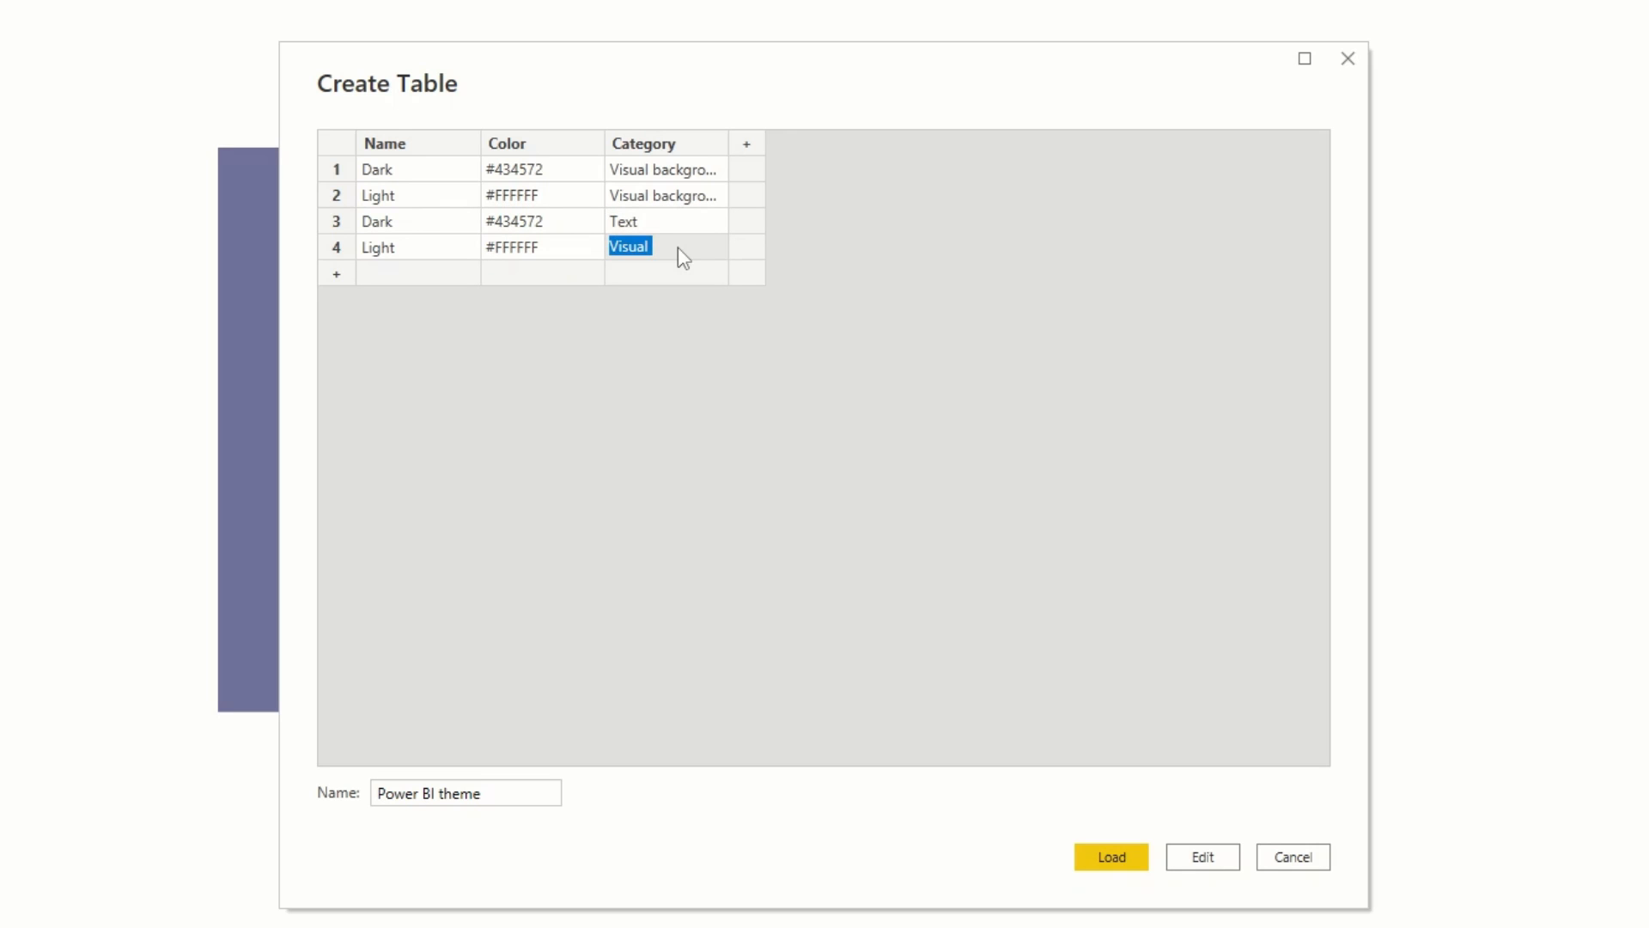
pyautogui.write('Text')
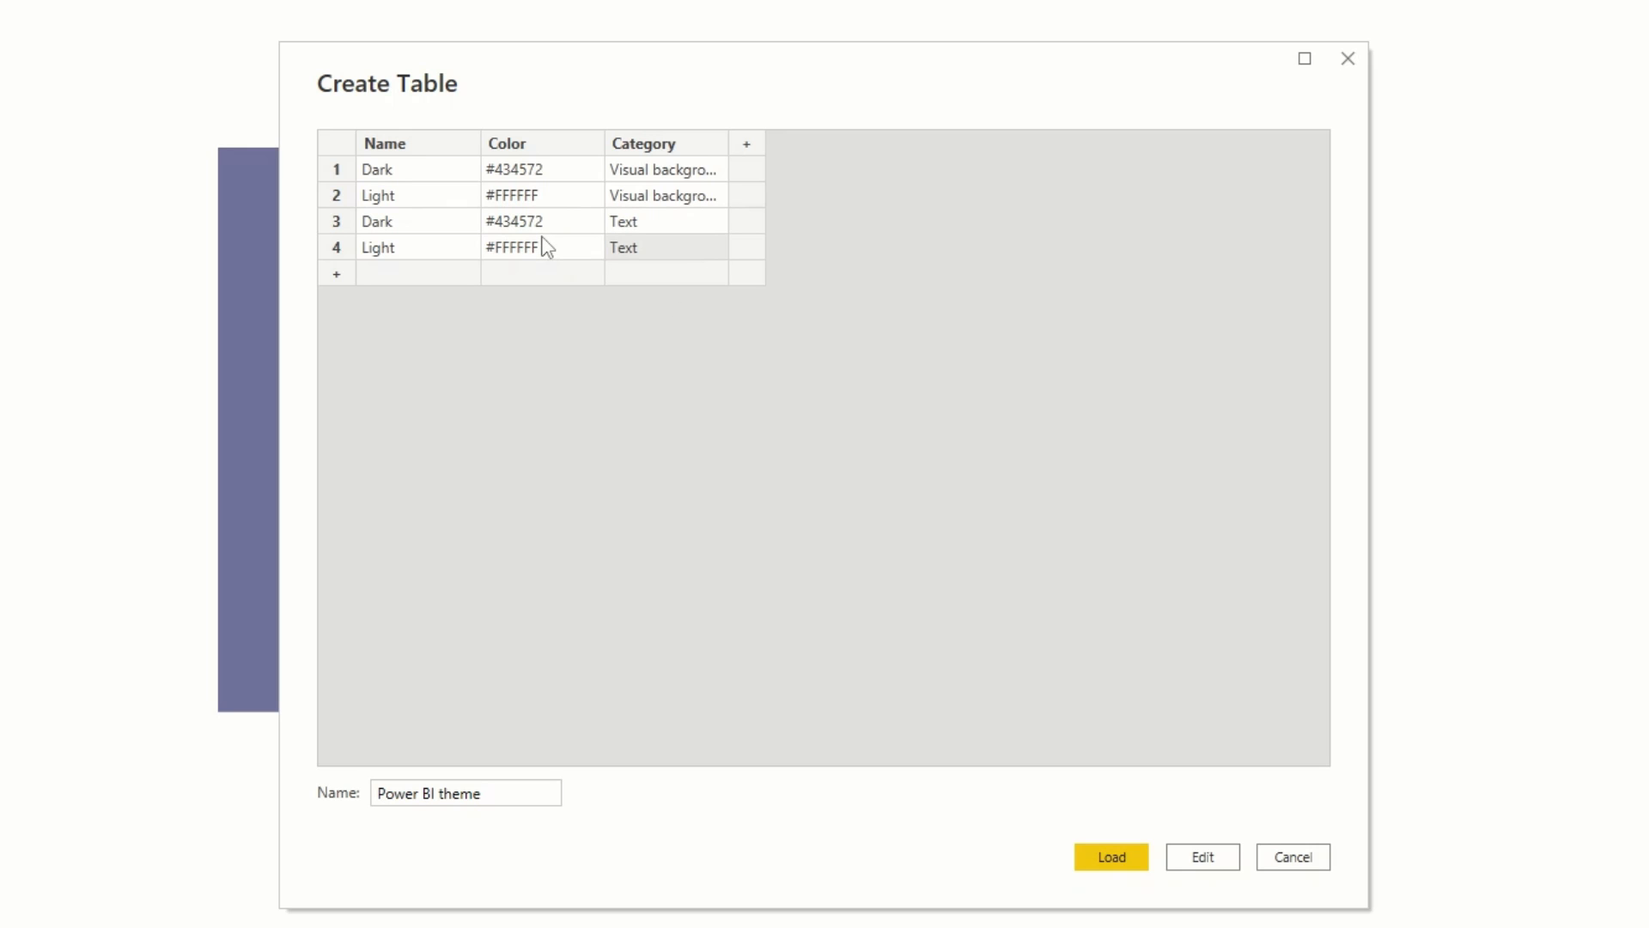
pyautogui.moveTo(550, 265)
pyautogui.write('#434572')
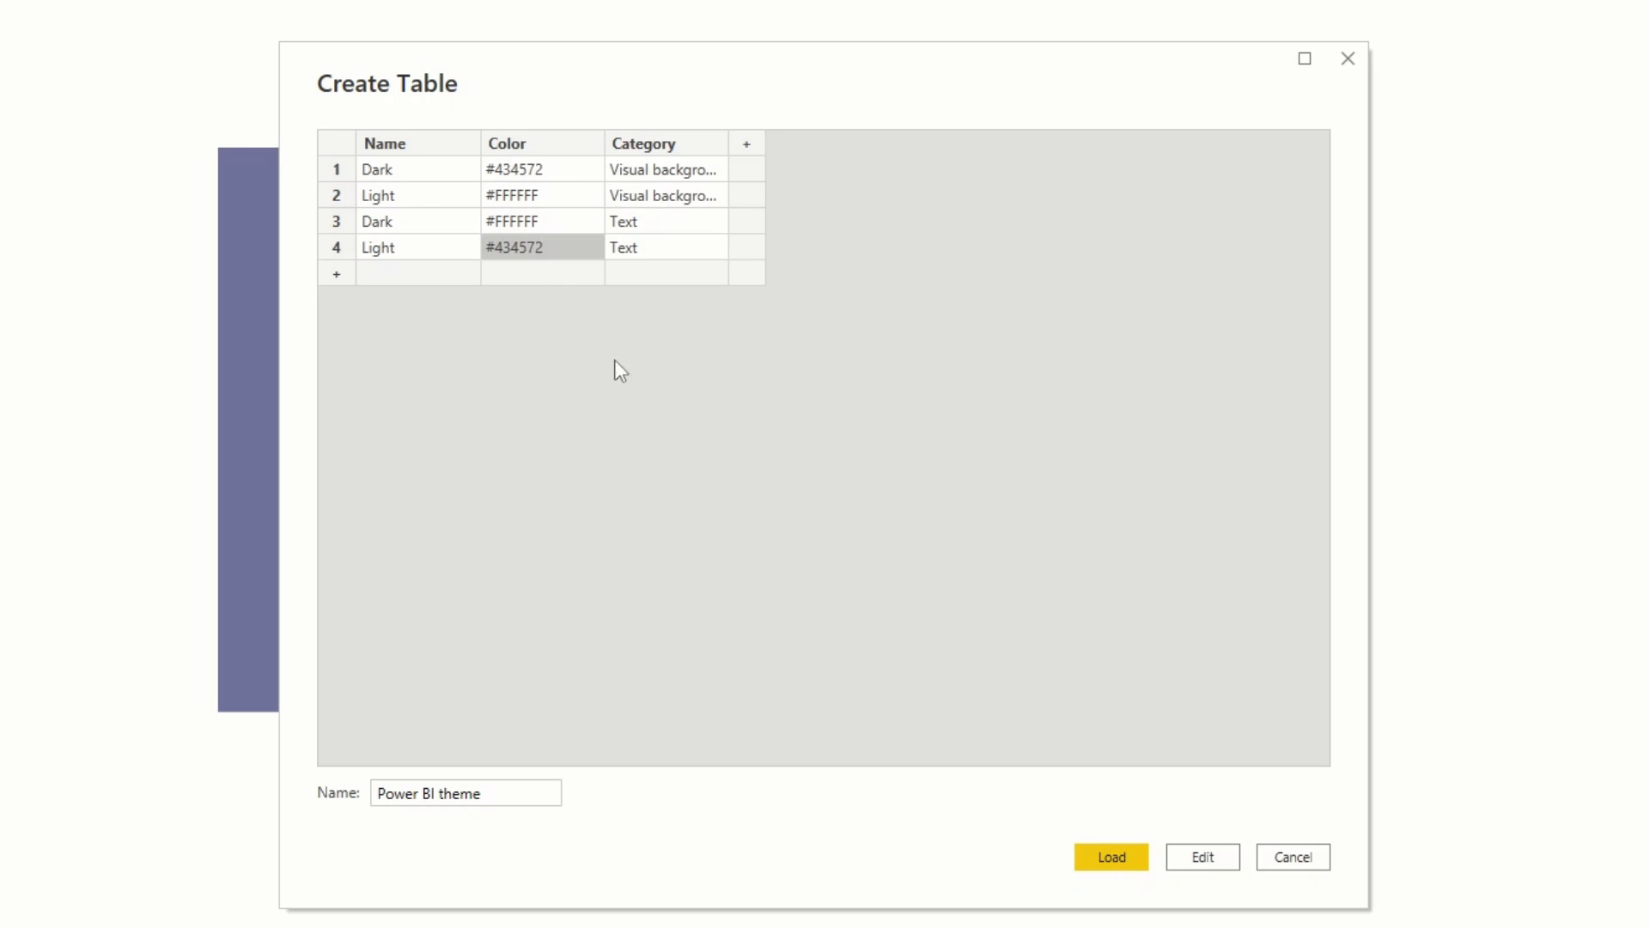
pyautogui.moveTo(702, 459)
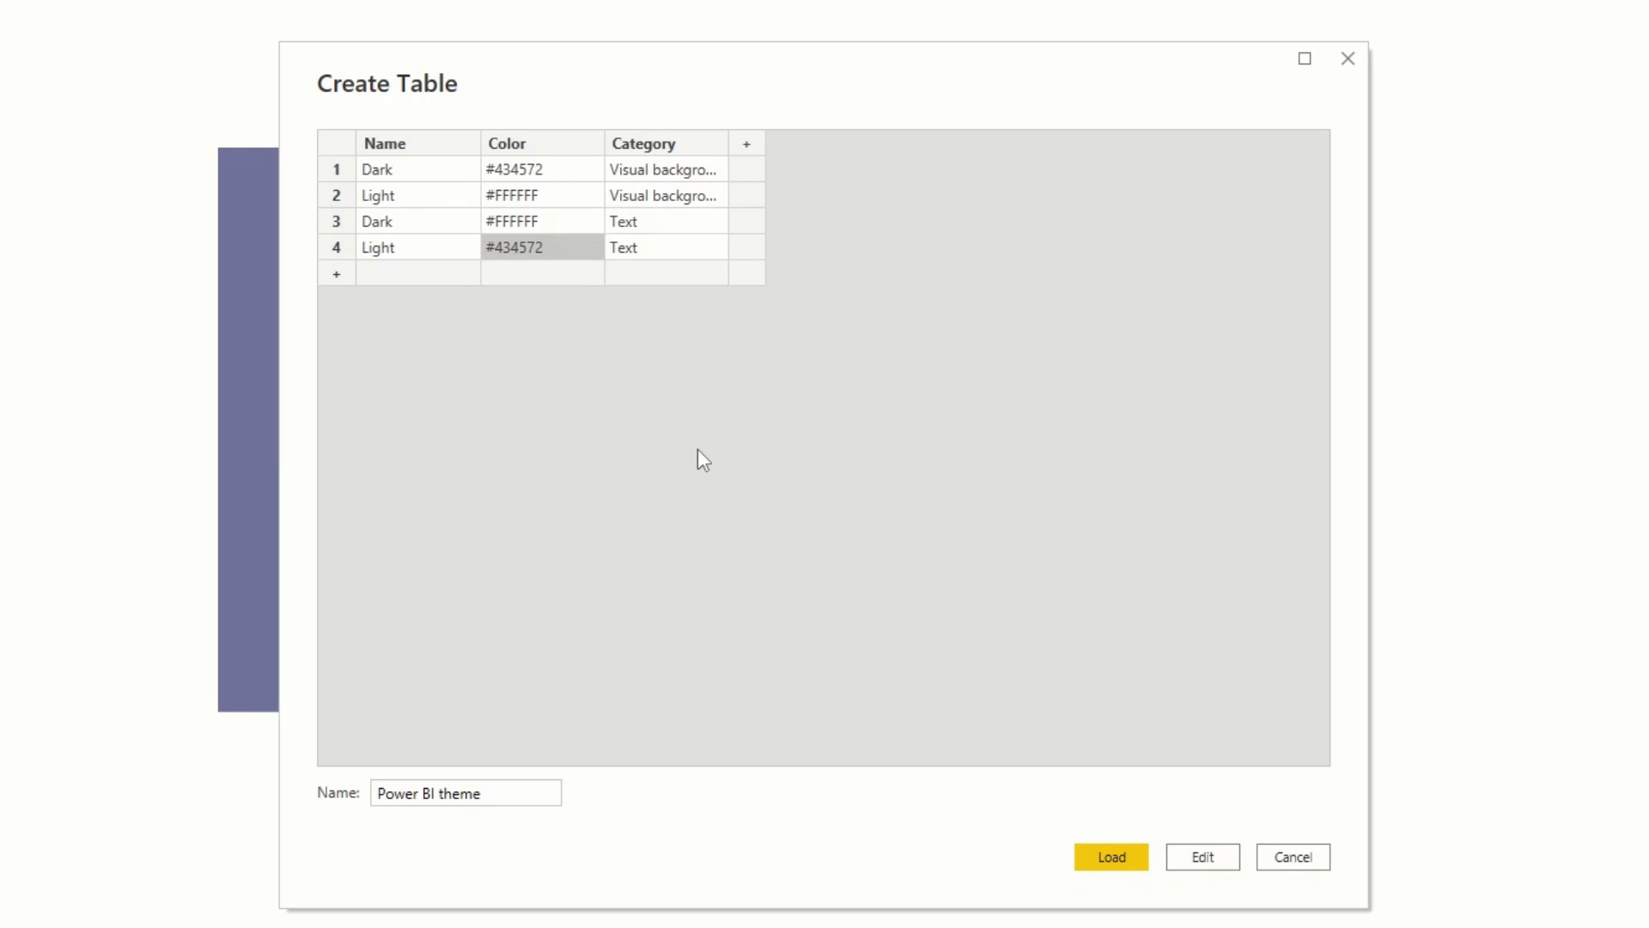
pyautogui.moveTo(655, 432)
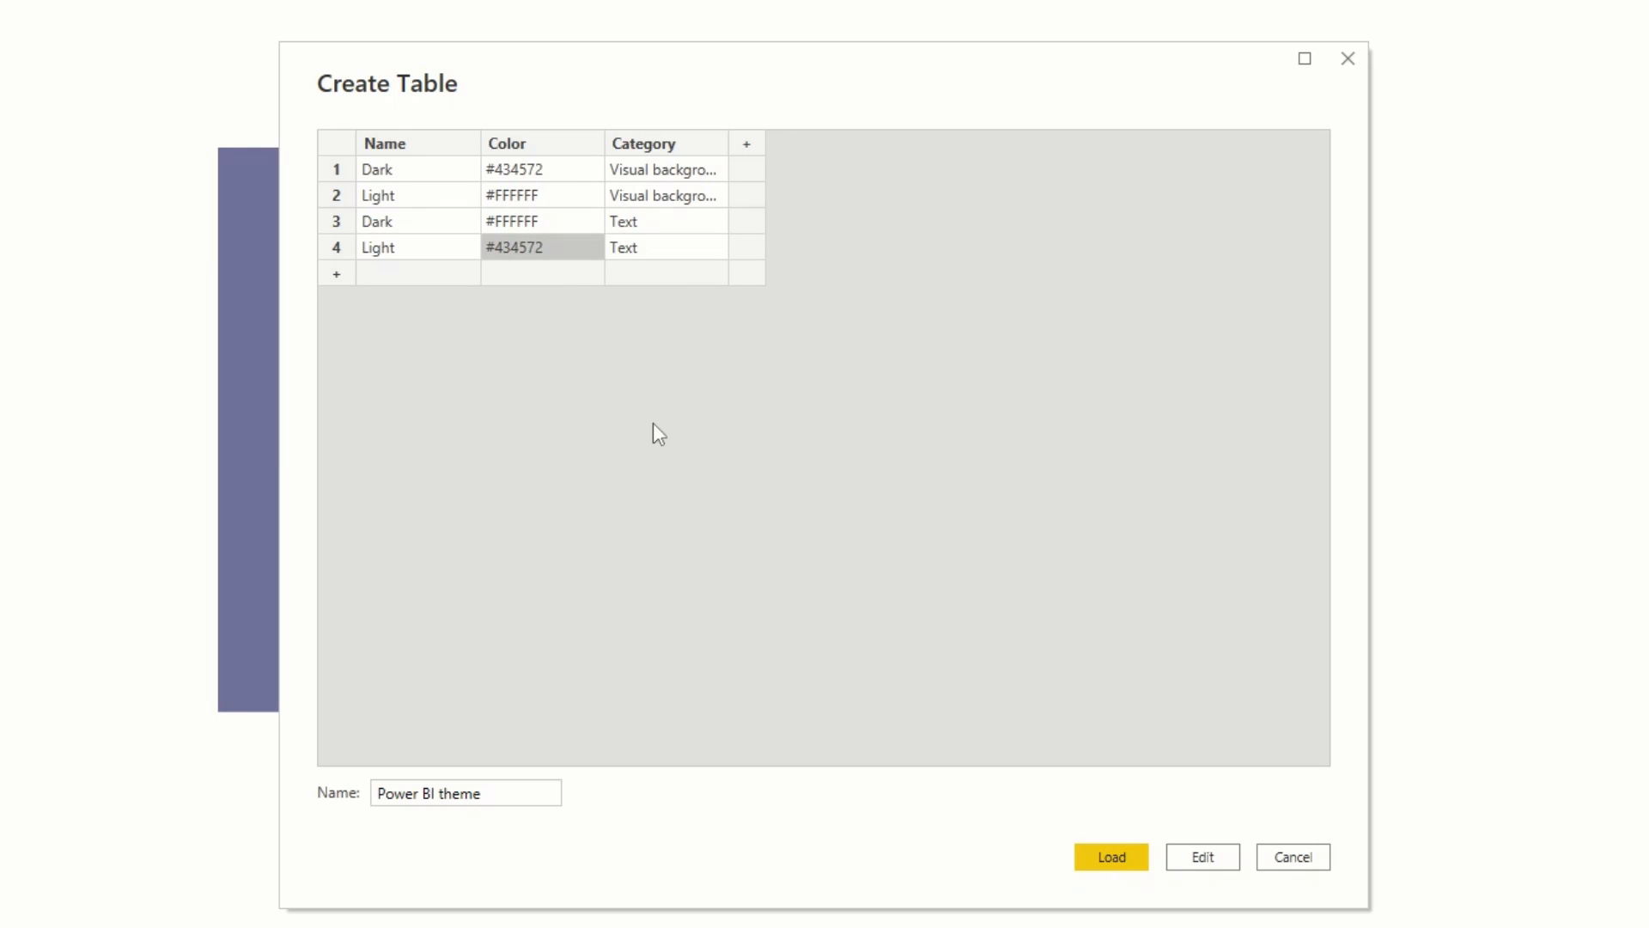
pyautogui.moveTo(687, 176)
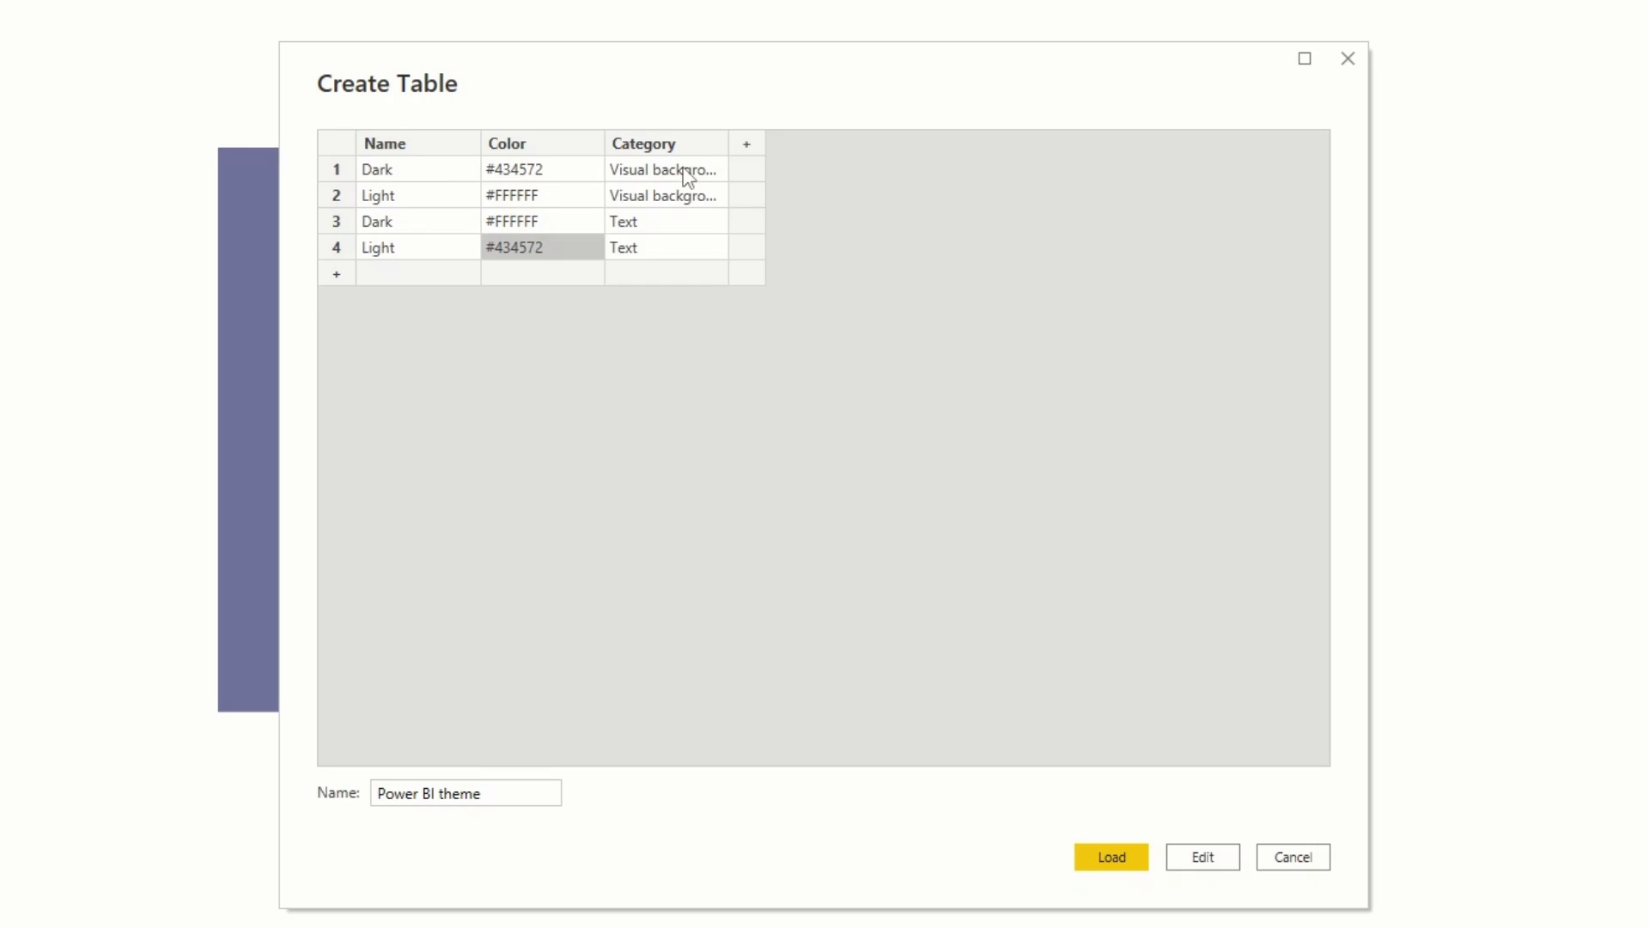
pyautogui.moveTo(524, 338)
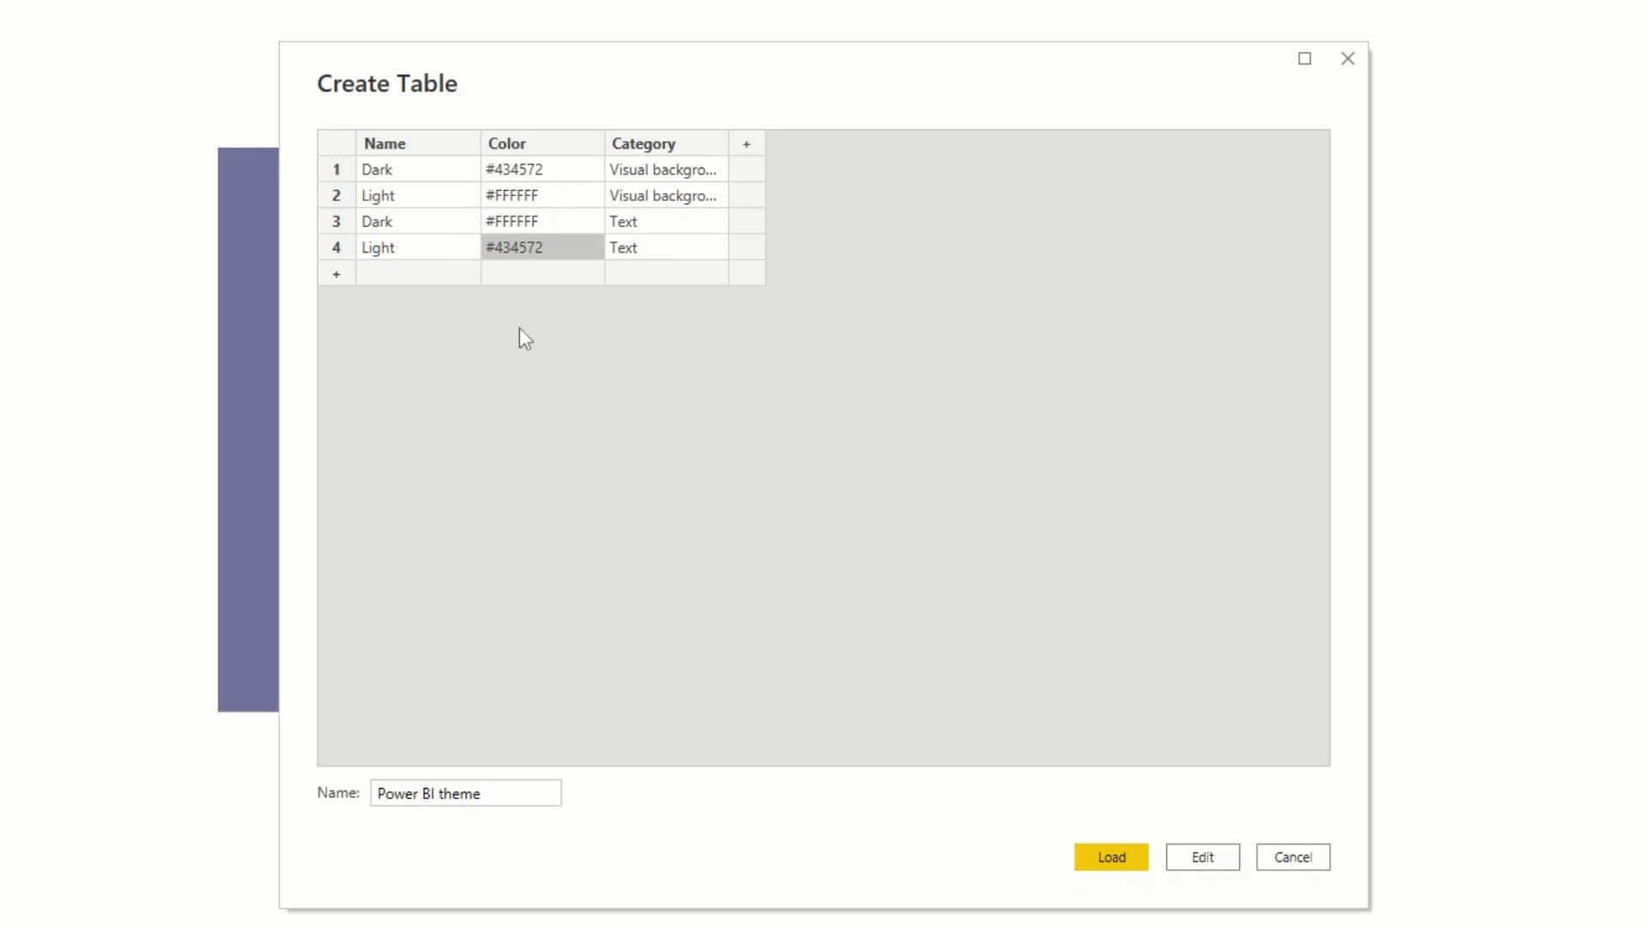
pyautogui.click(1112, 856)
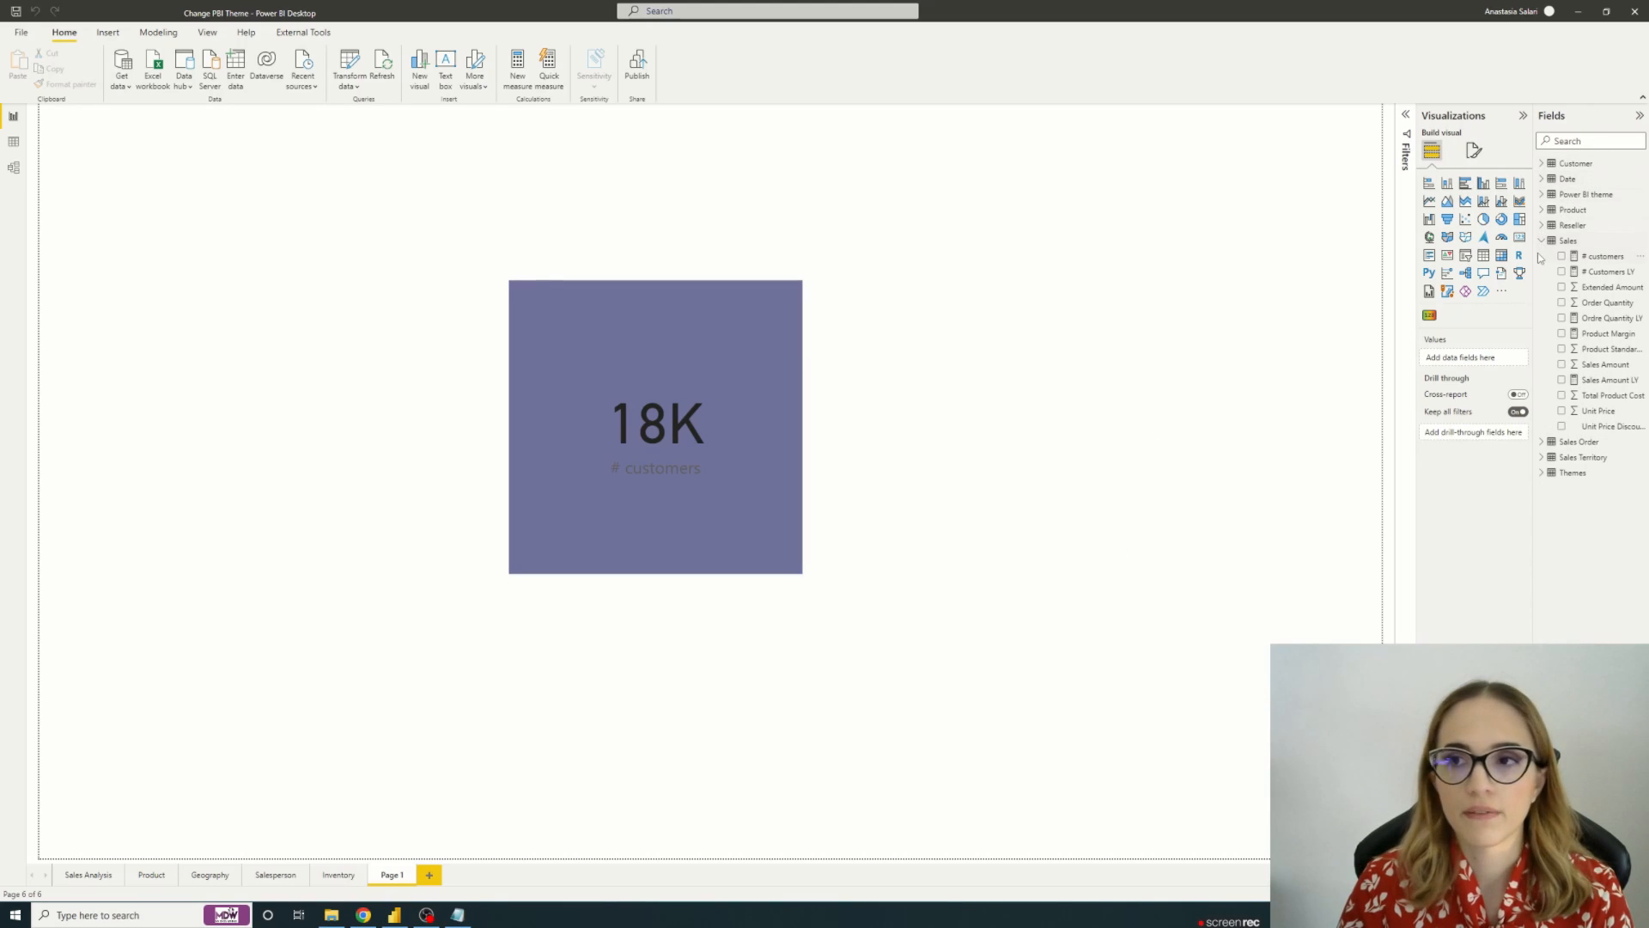
# Step: Add a slicer on Power BI theme's Name field, try Dark and Light, and select it
pyautogui.click(1541, 194)
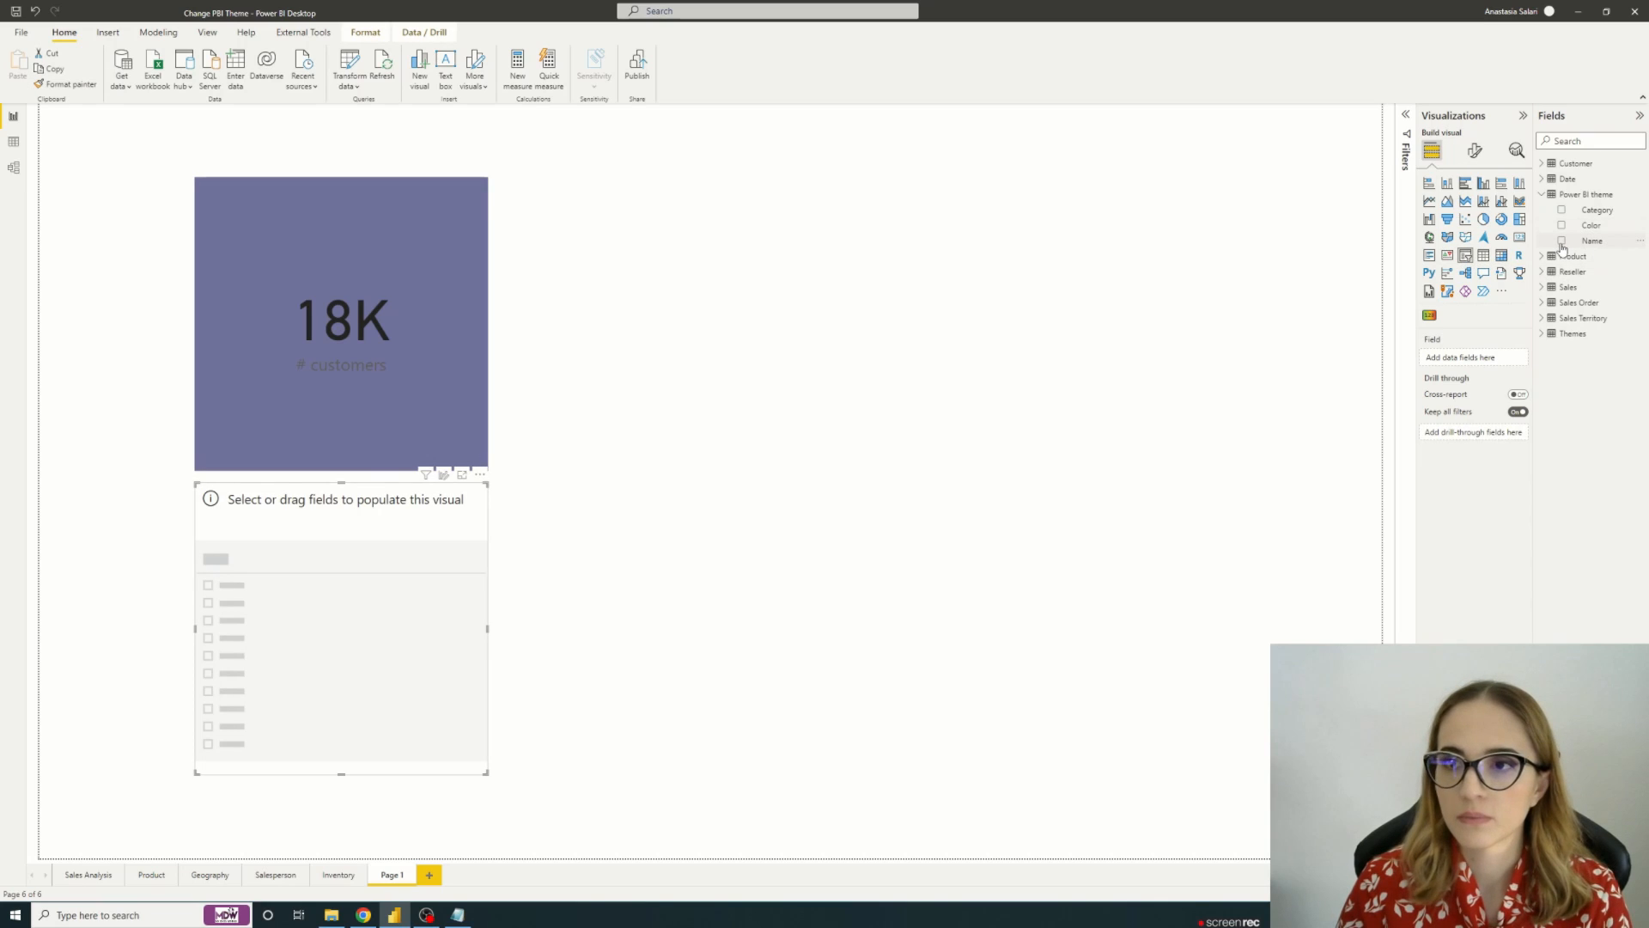
pyautogui.click(1561, 241)
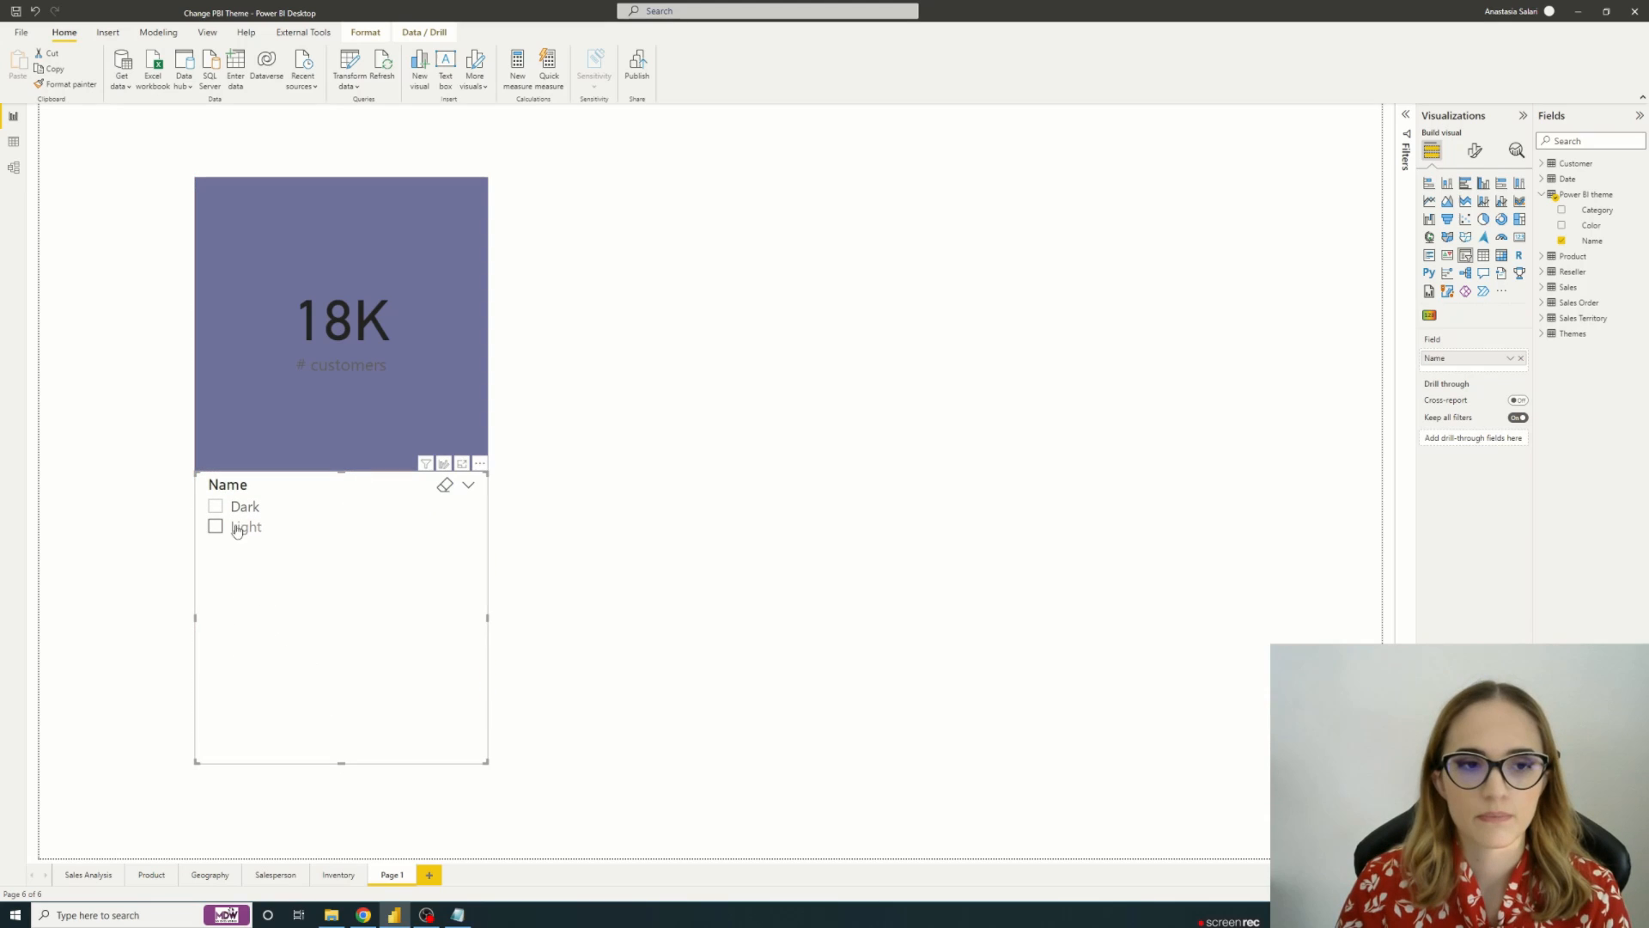
pyautogui.click(215, 506)
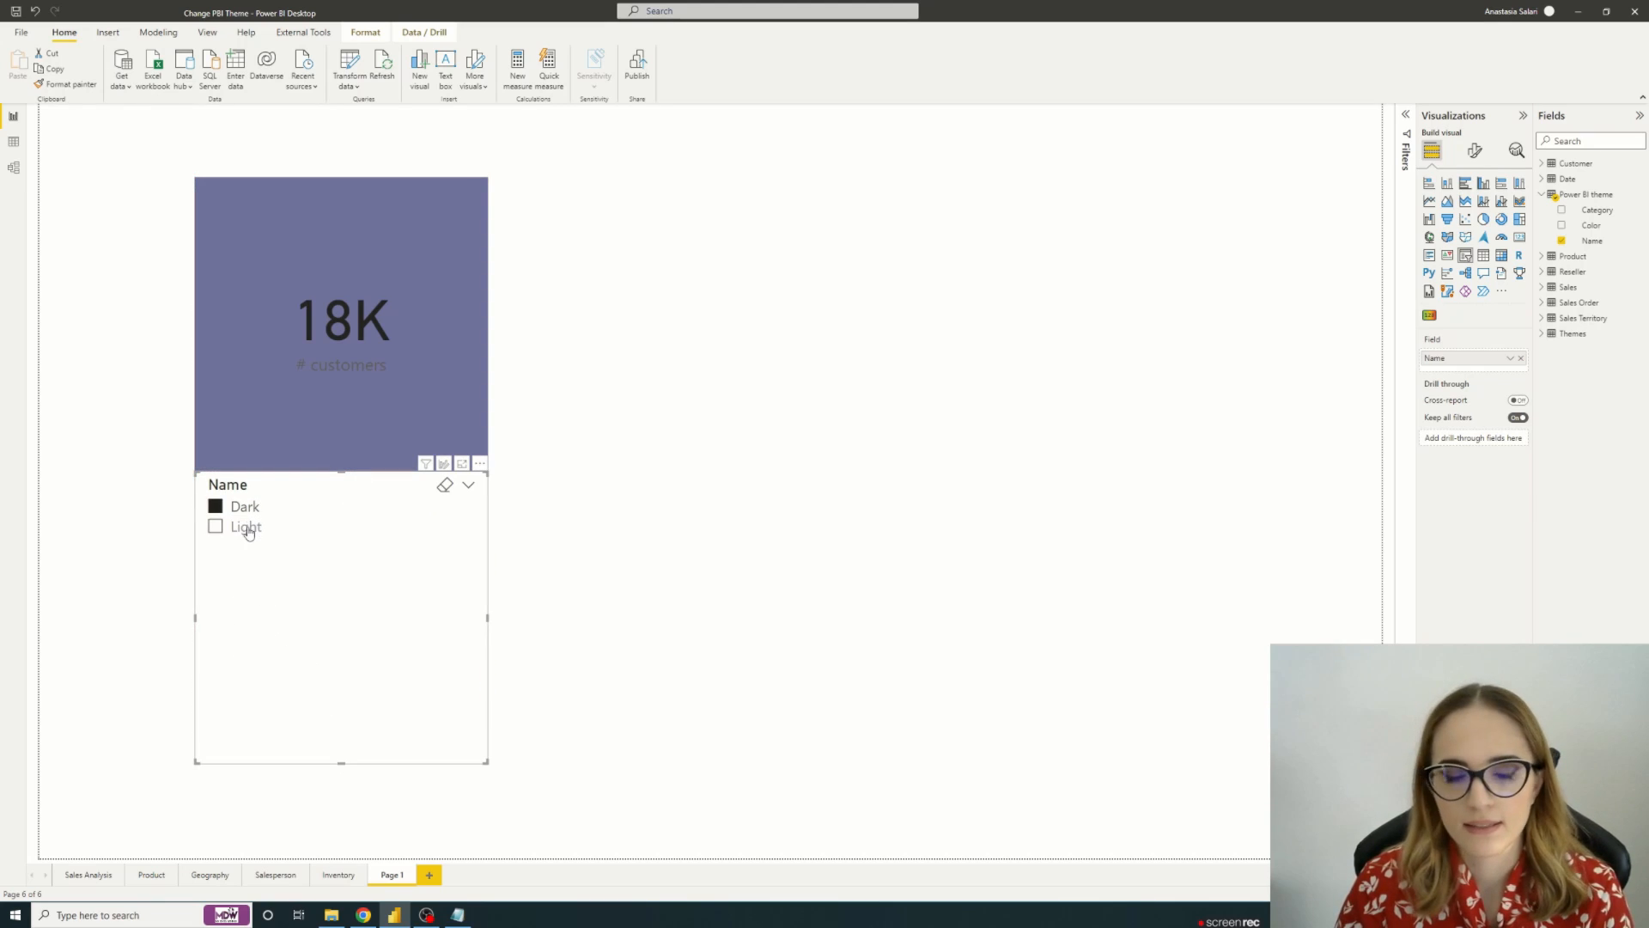
pyautogui.click(216, 527)
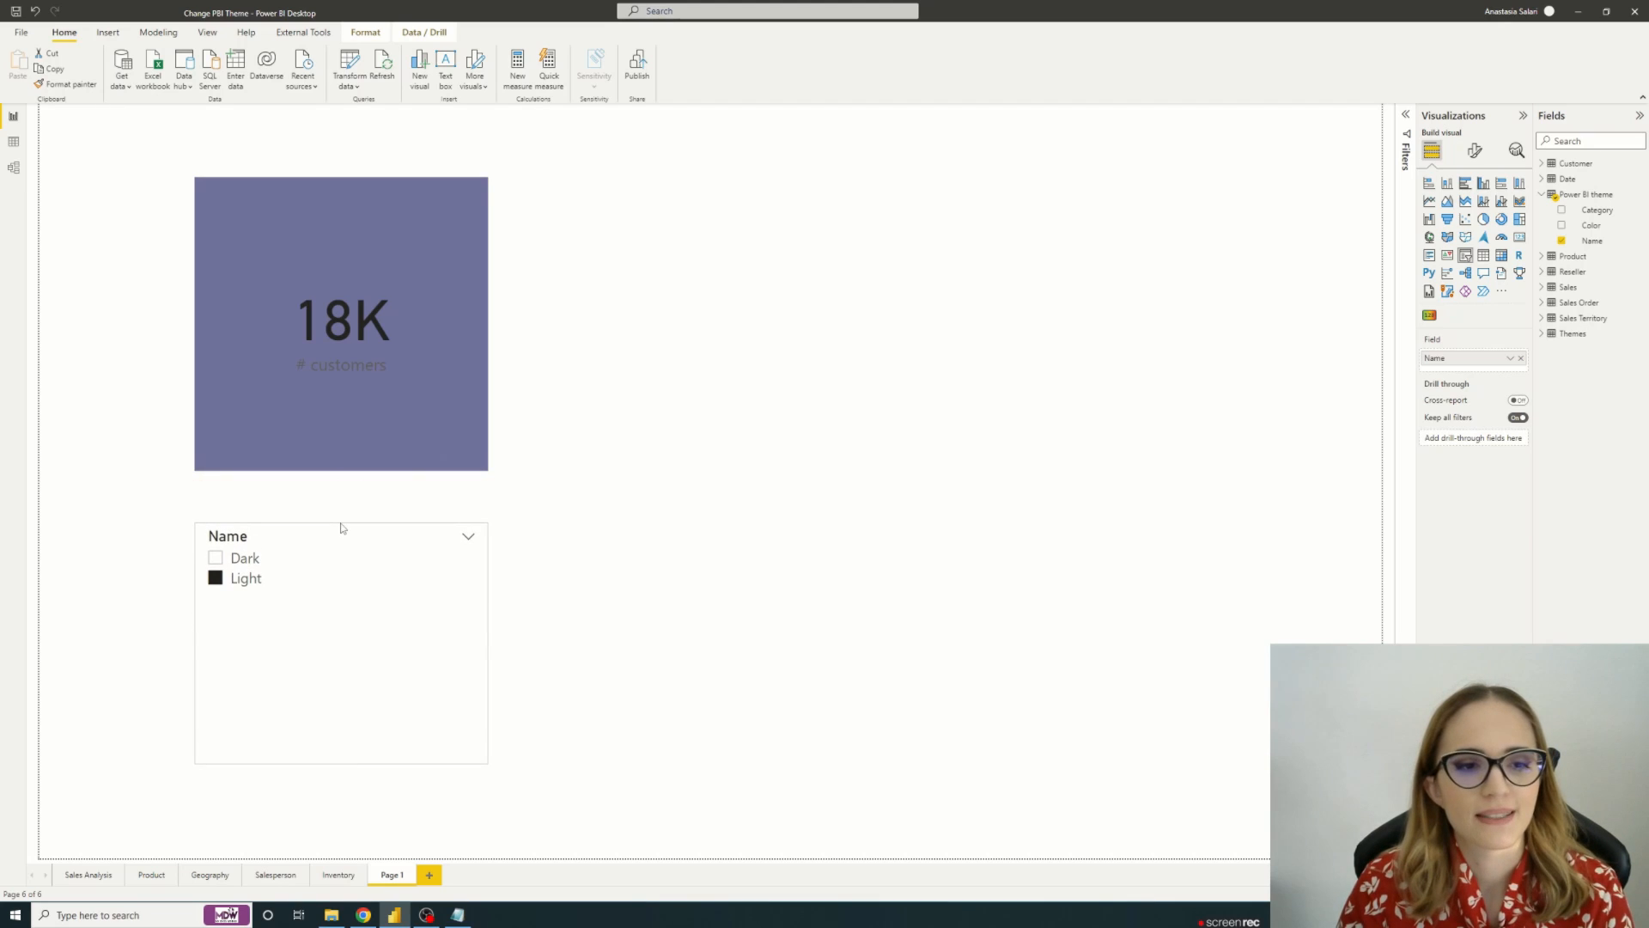
pyautogui.click(341, 649)
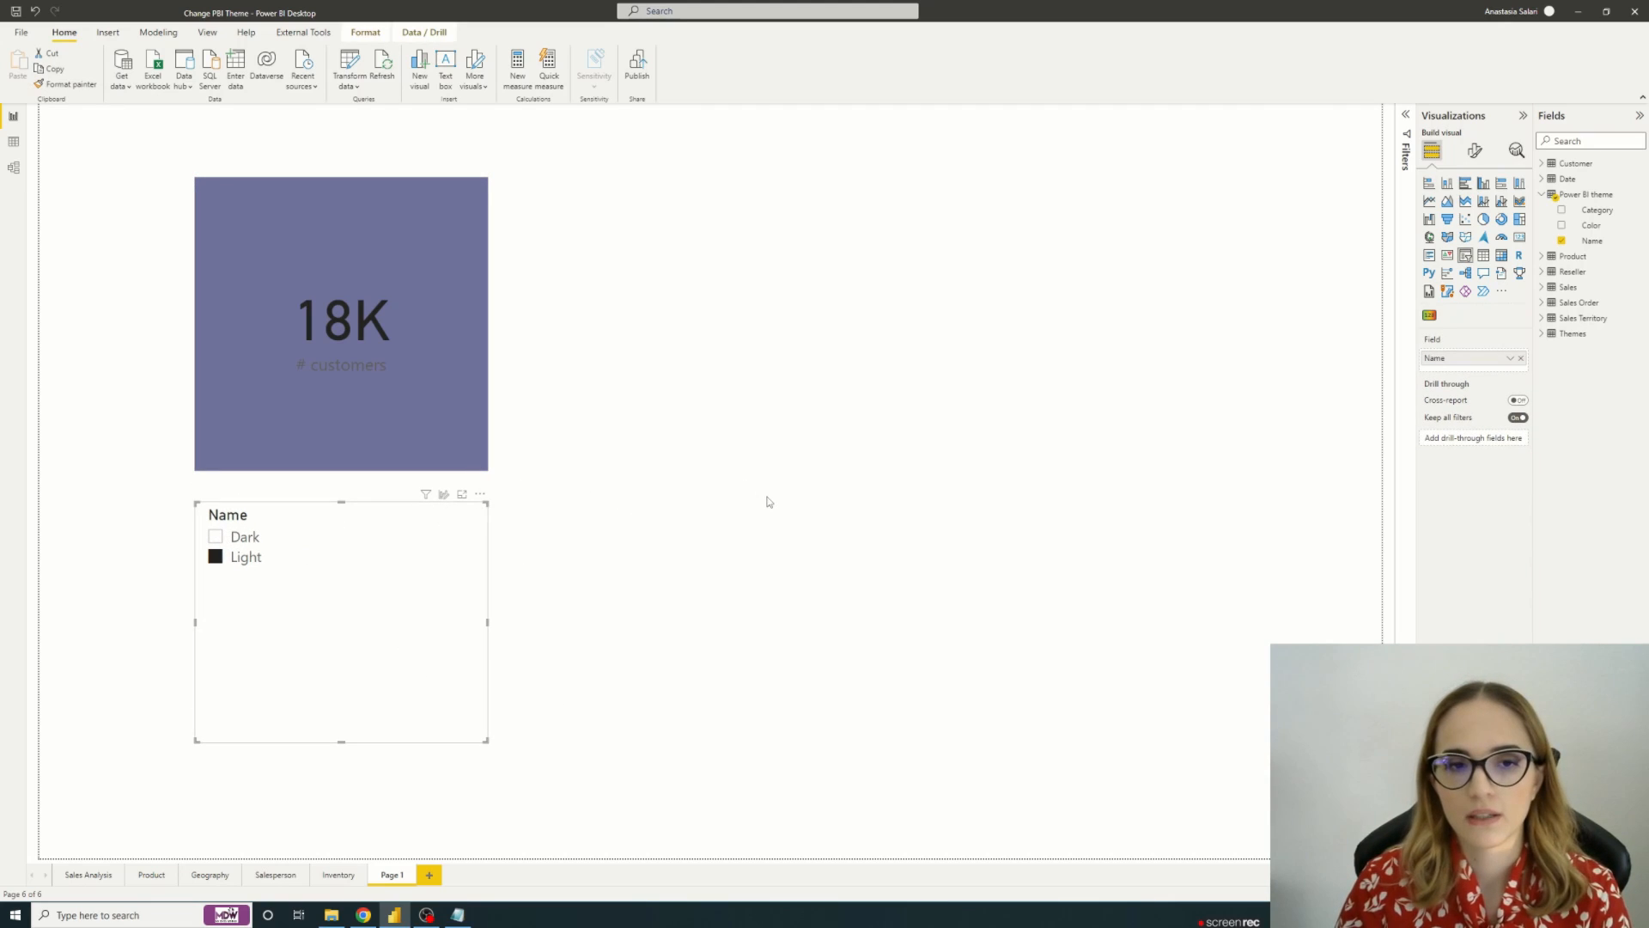
pyautogui.moveTo(346, 601)
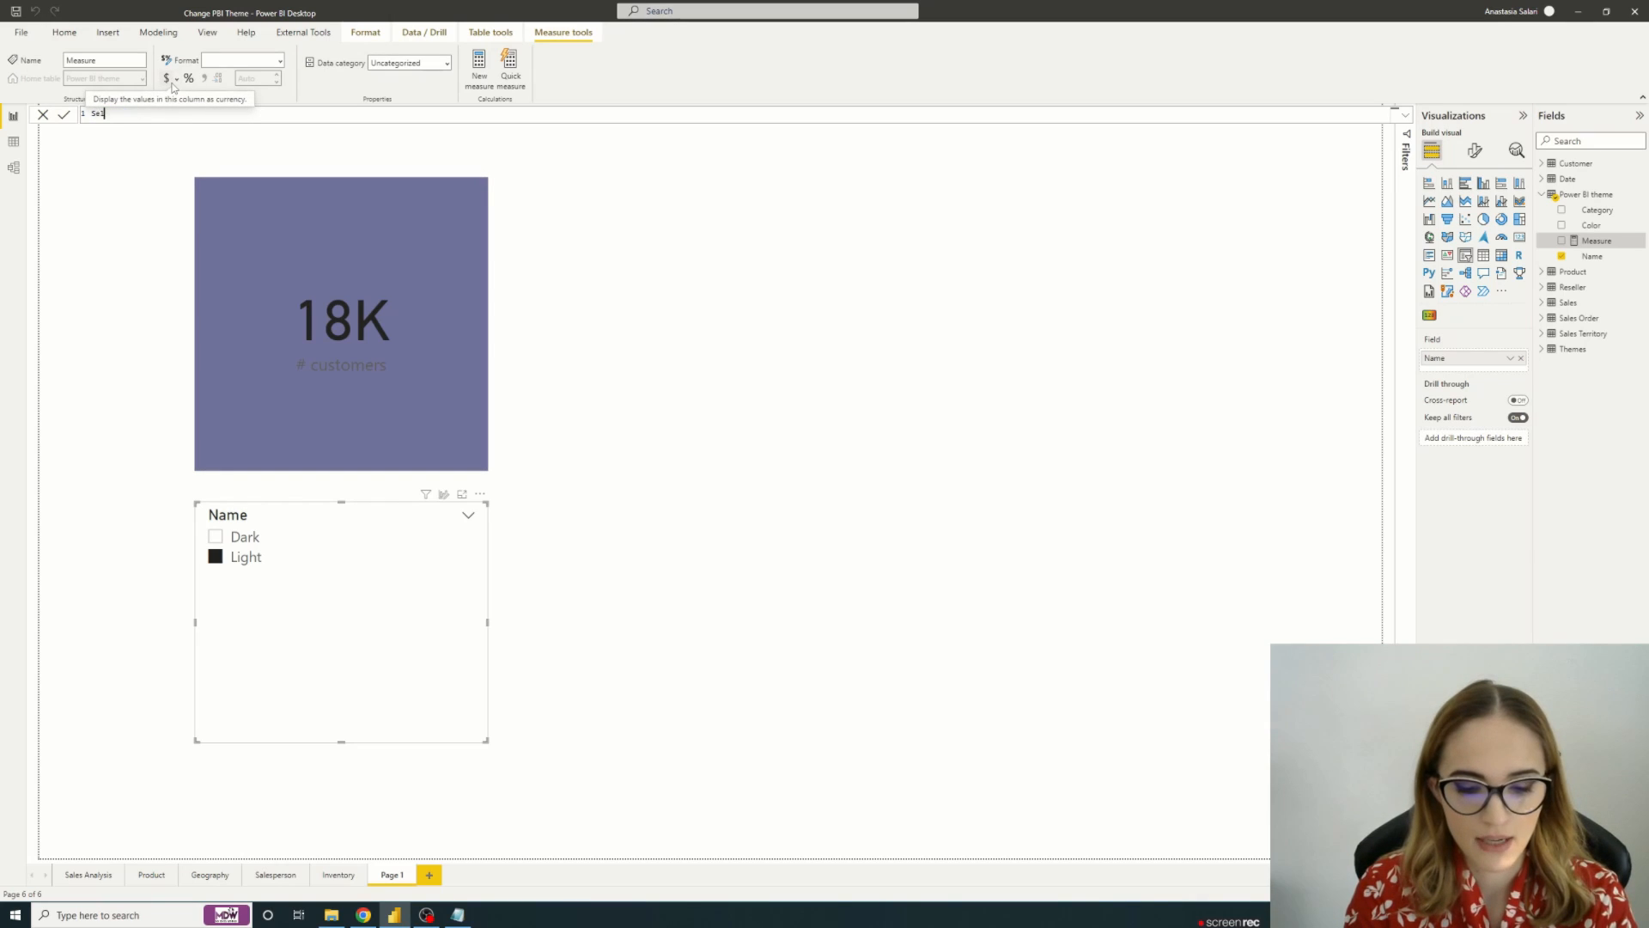
# Step: Write the Color for text measure: CALCULATE of SELECTEDVALUE Color filtered to Category "Text"
pyautogui.write('Color for text = CALCULATE(SELECTEDVALUE(\'Power BI theme\'[Color]), \'Power BI theme\'[Category]="Text")')
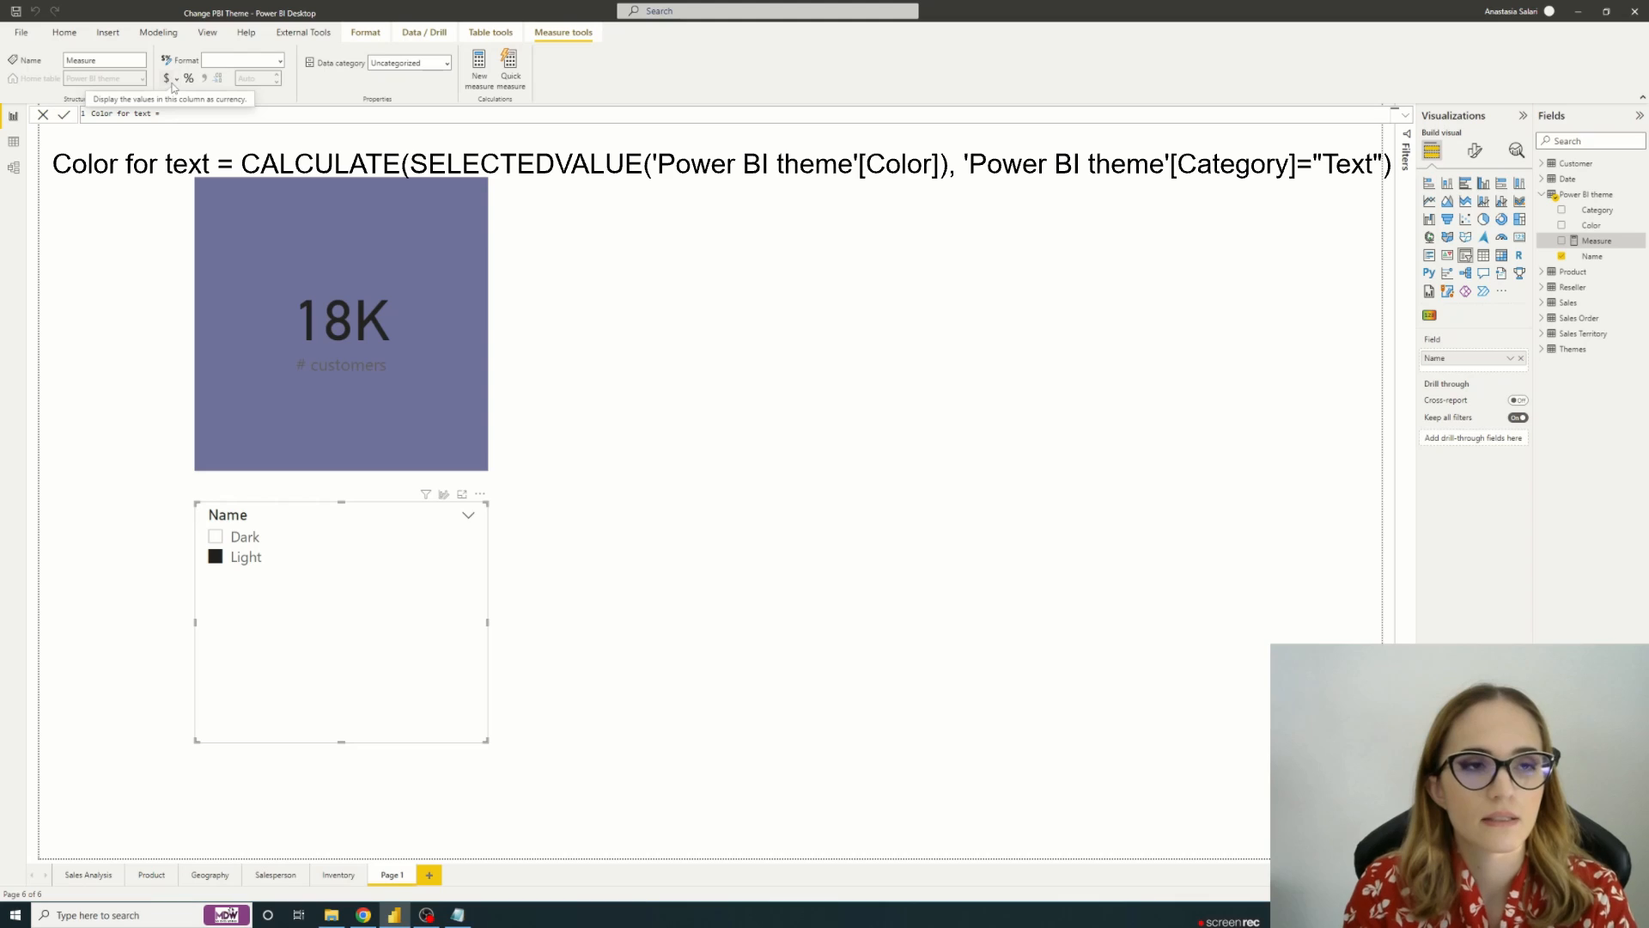
pyautogui.write('c')
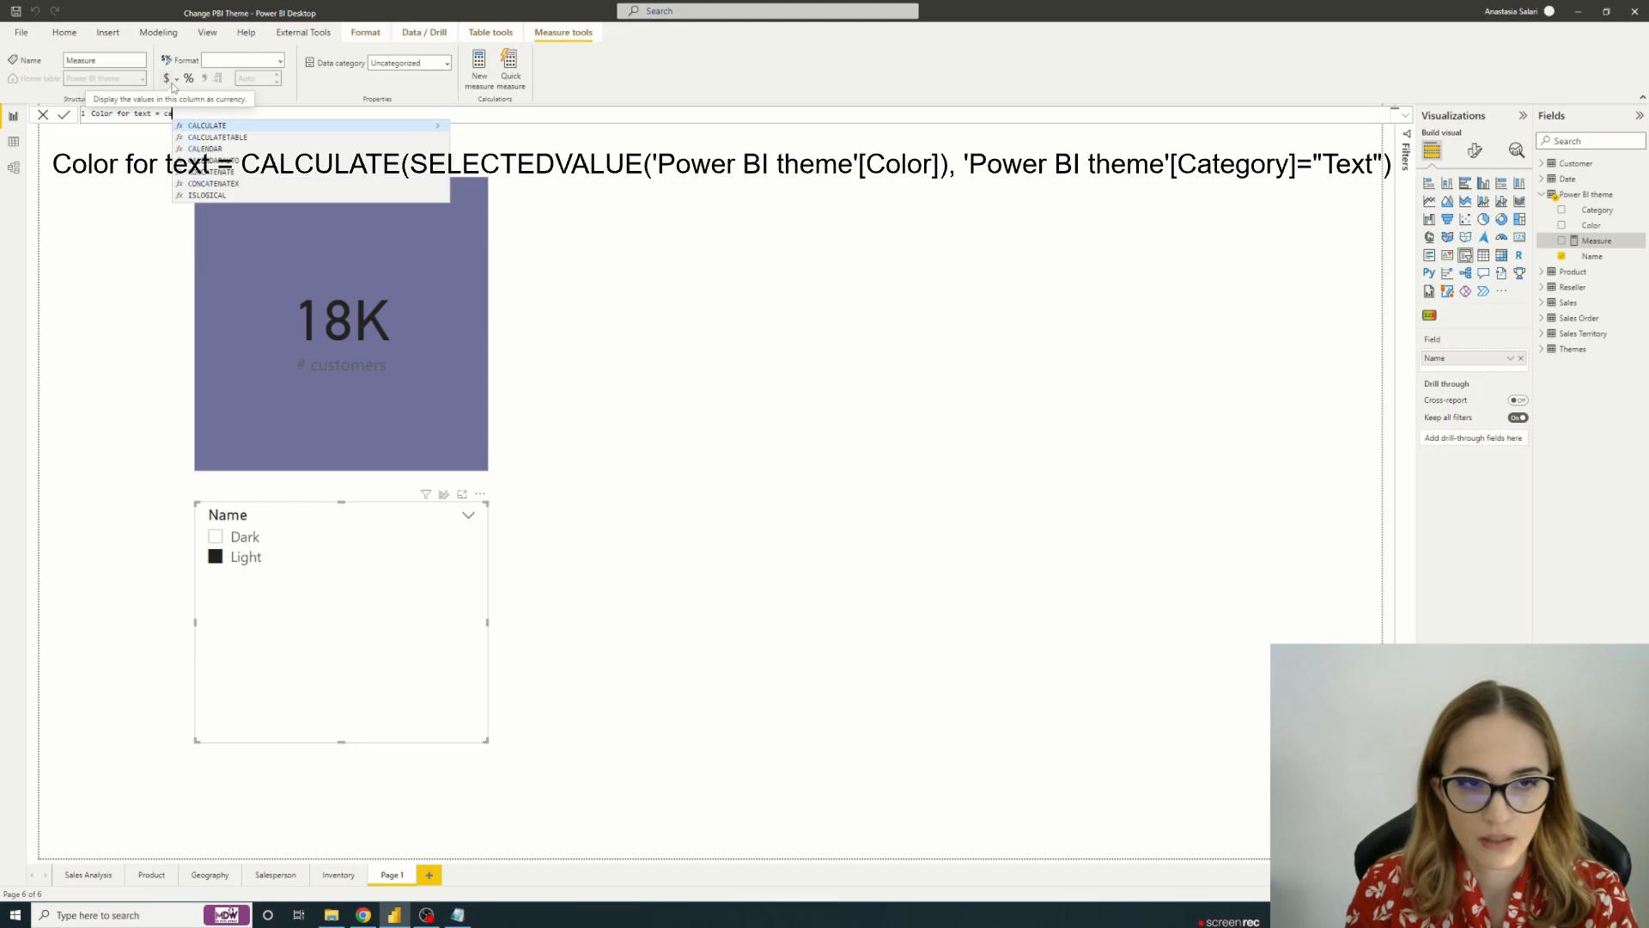
pyautogui.write('CALCULATE(')
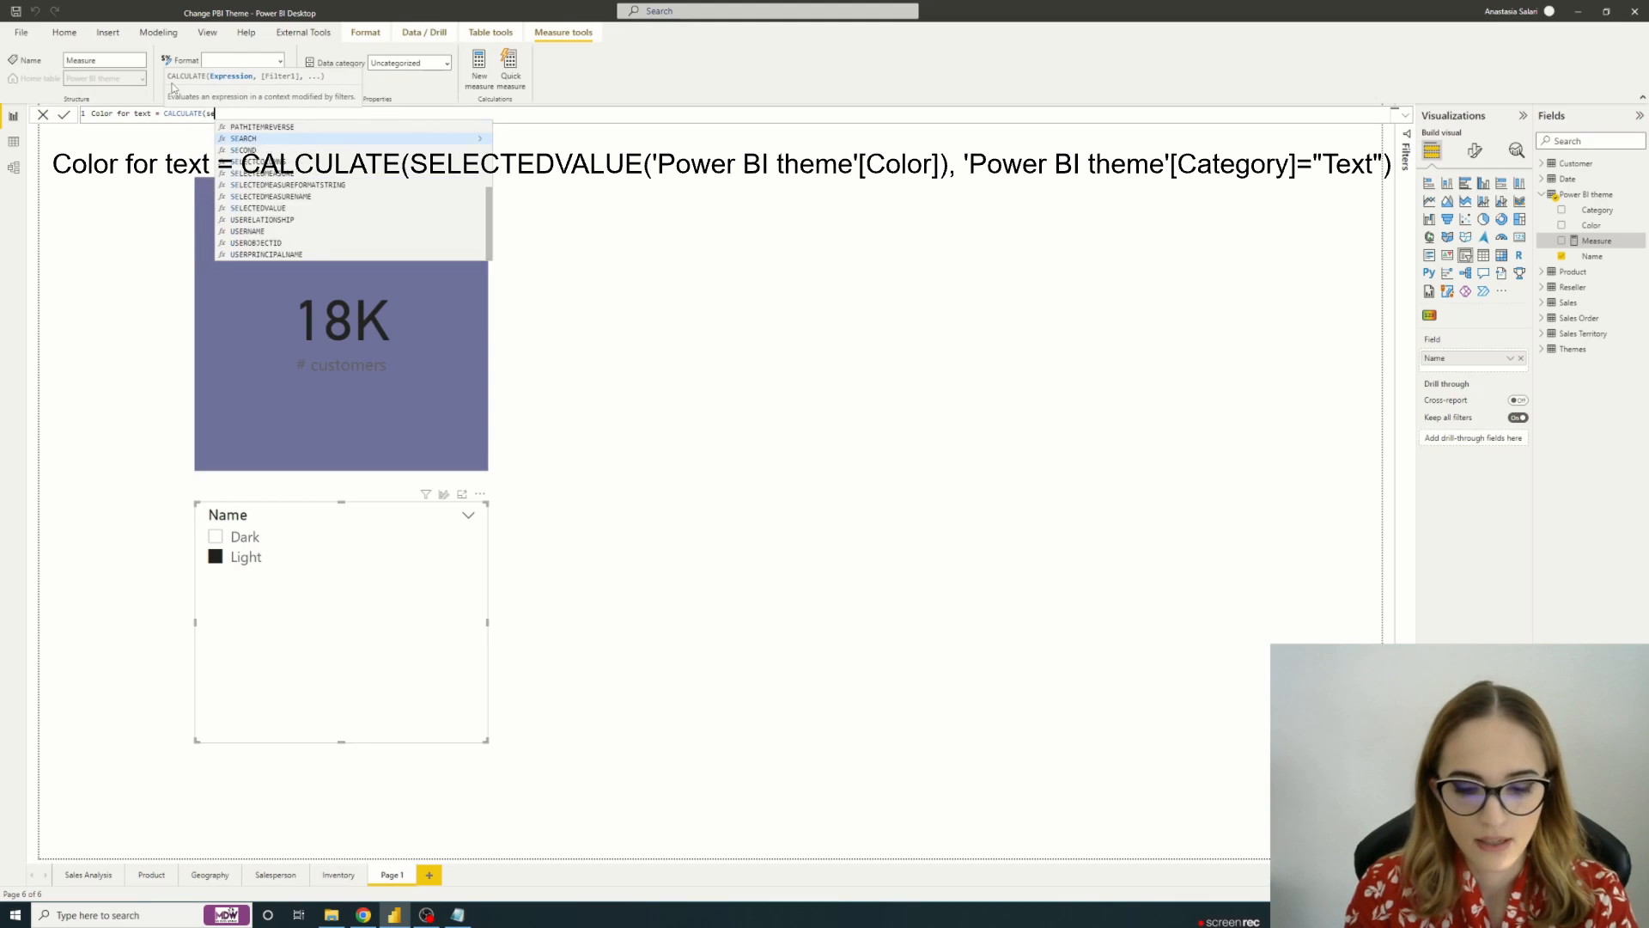
pyautogui.write('sele')
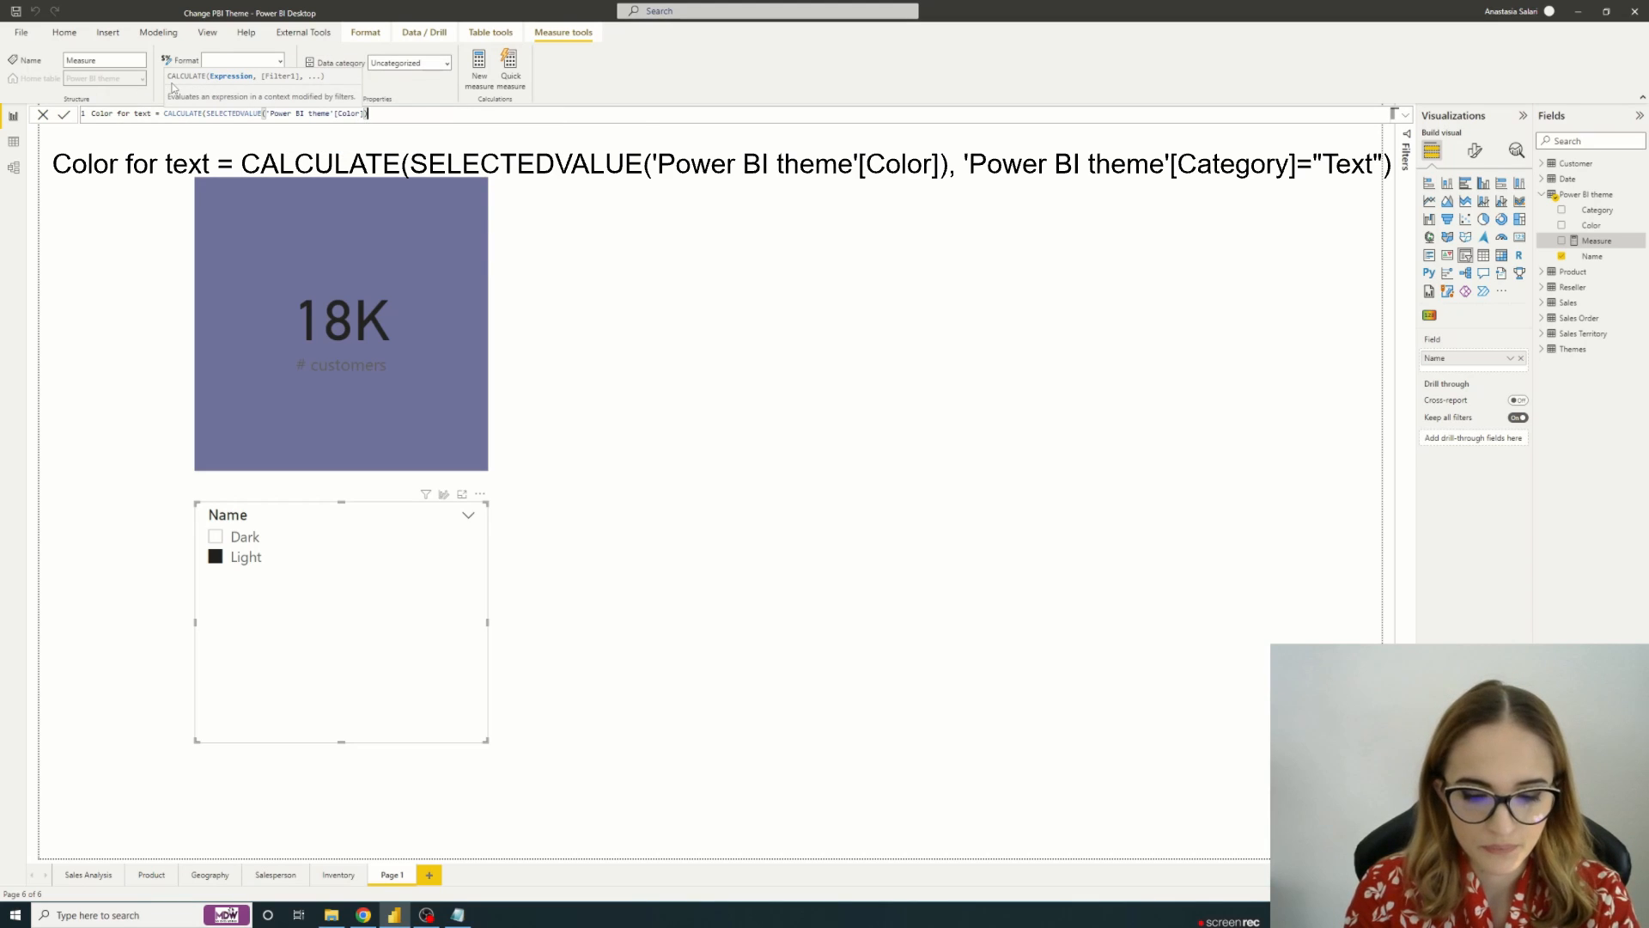
pyautogui.write(',')
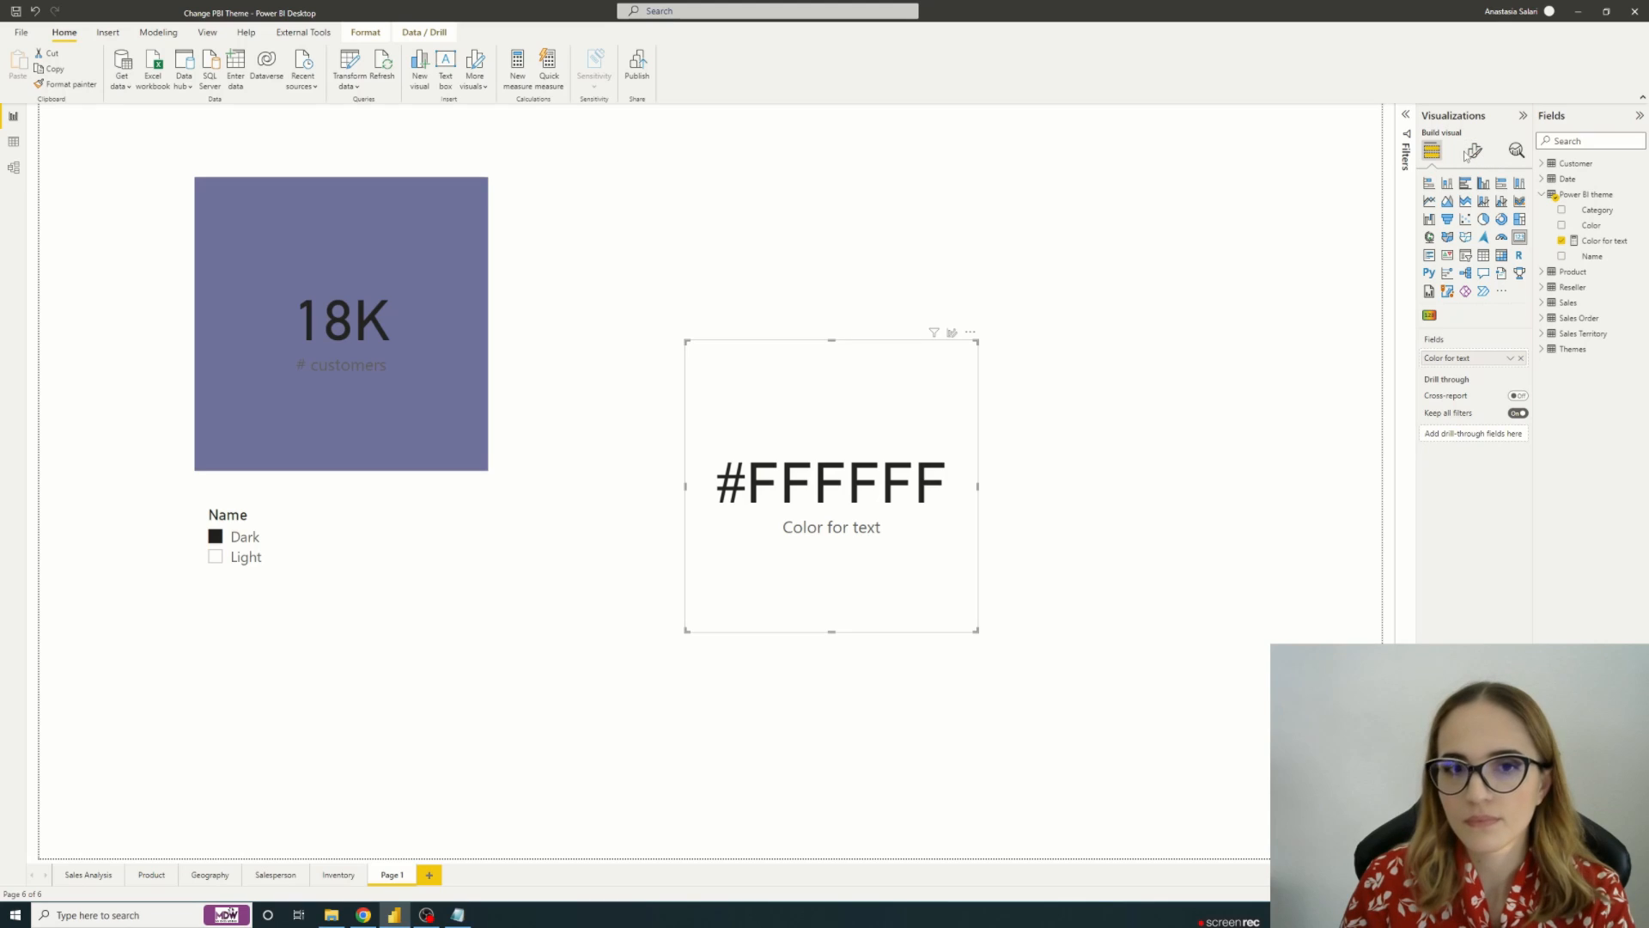
# Step: Open the Color for text card's format settings and expand Callout value
pyautogui.click(1474, 150)
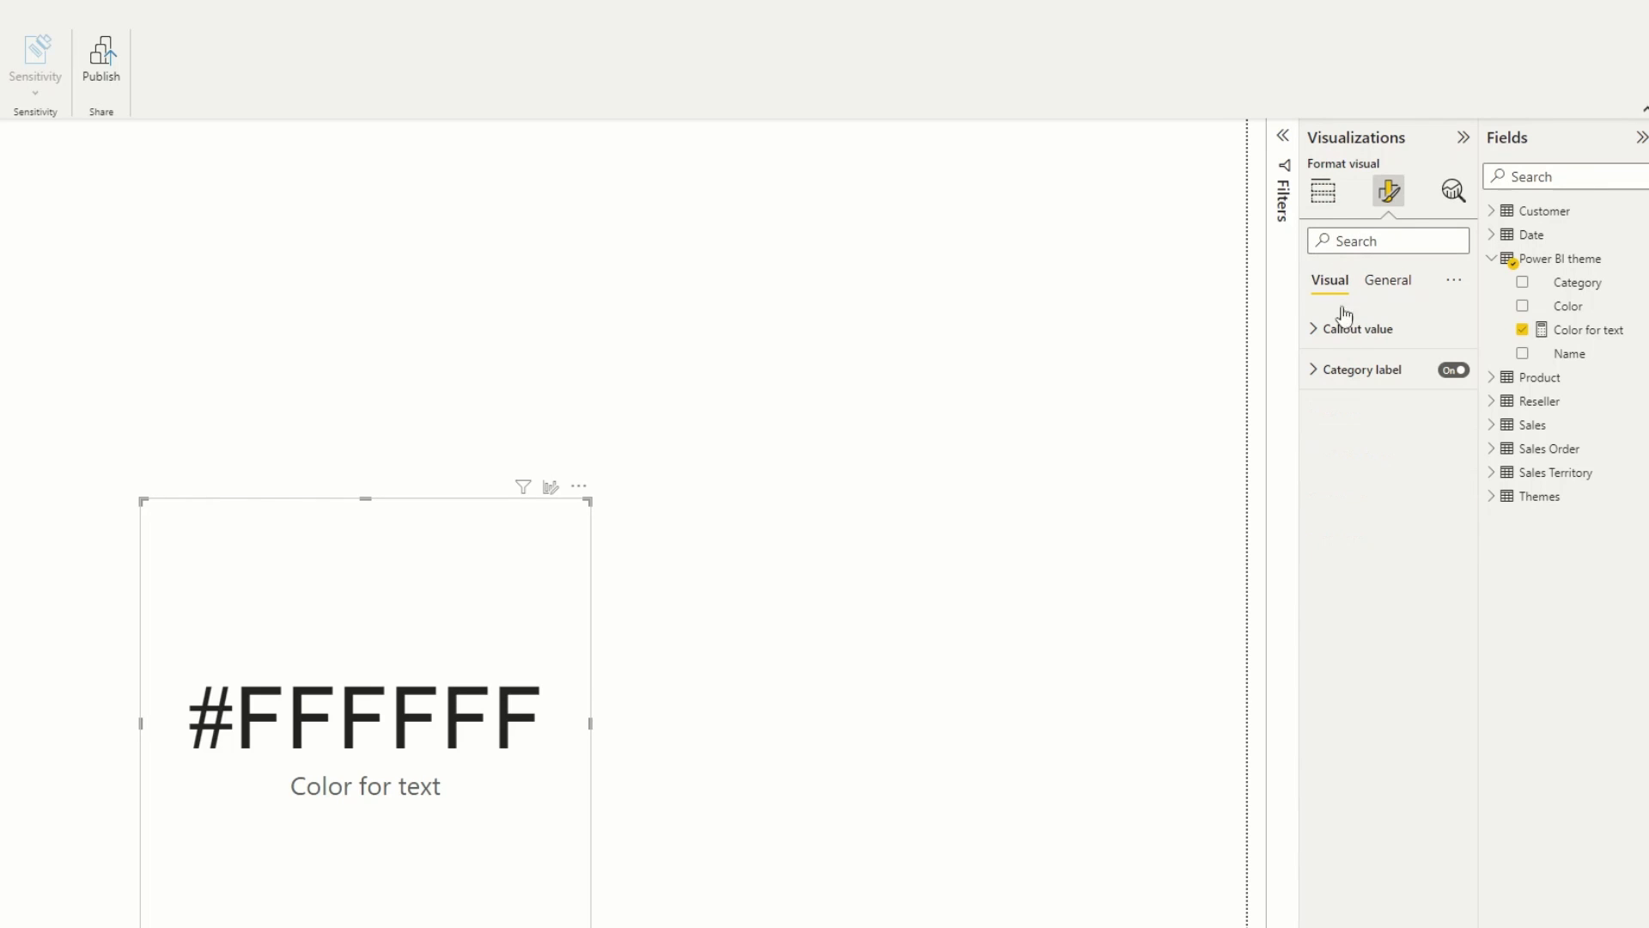
pyautogui.click(1315, 329)
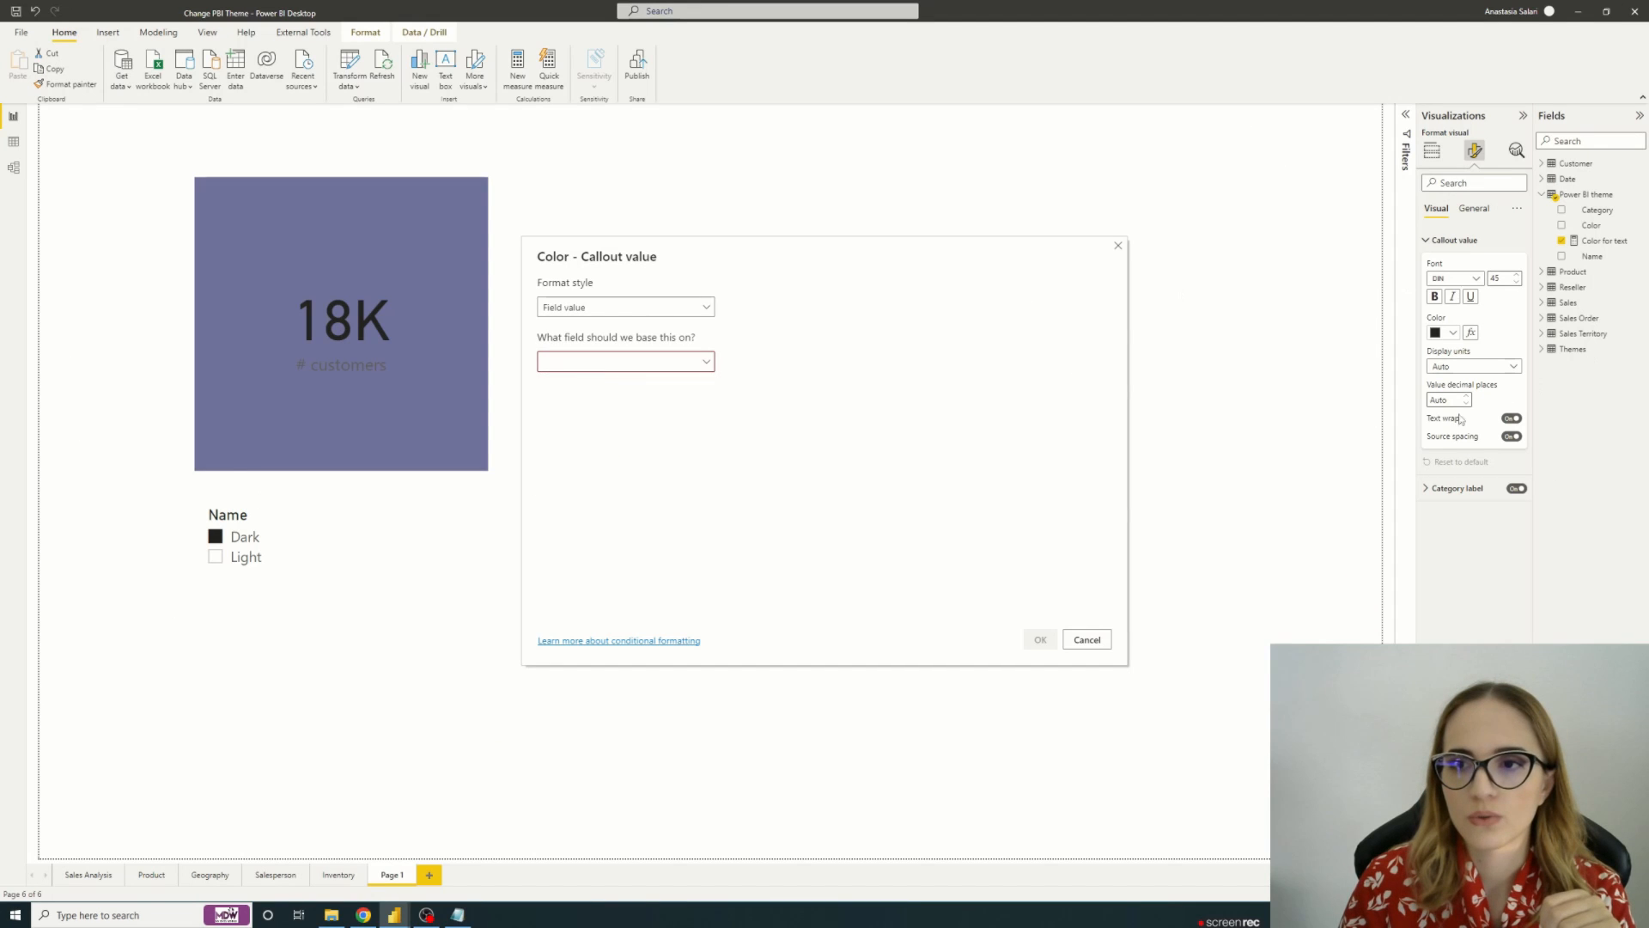
pyautogui.click(624, 306)
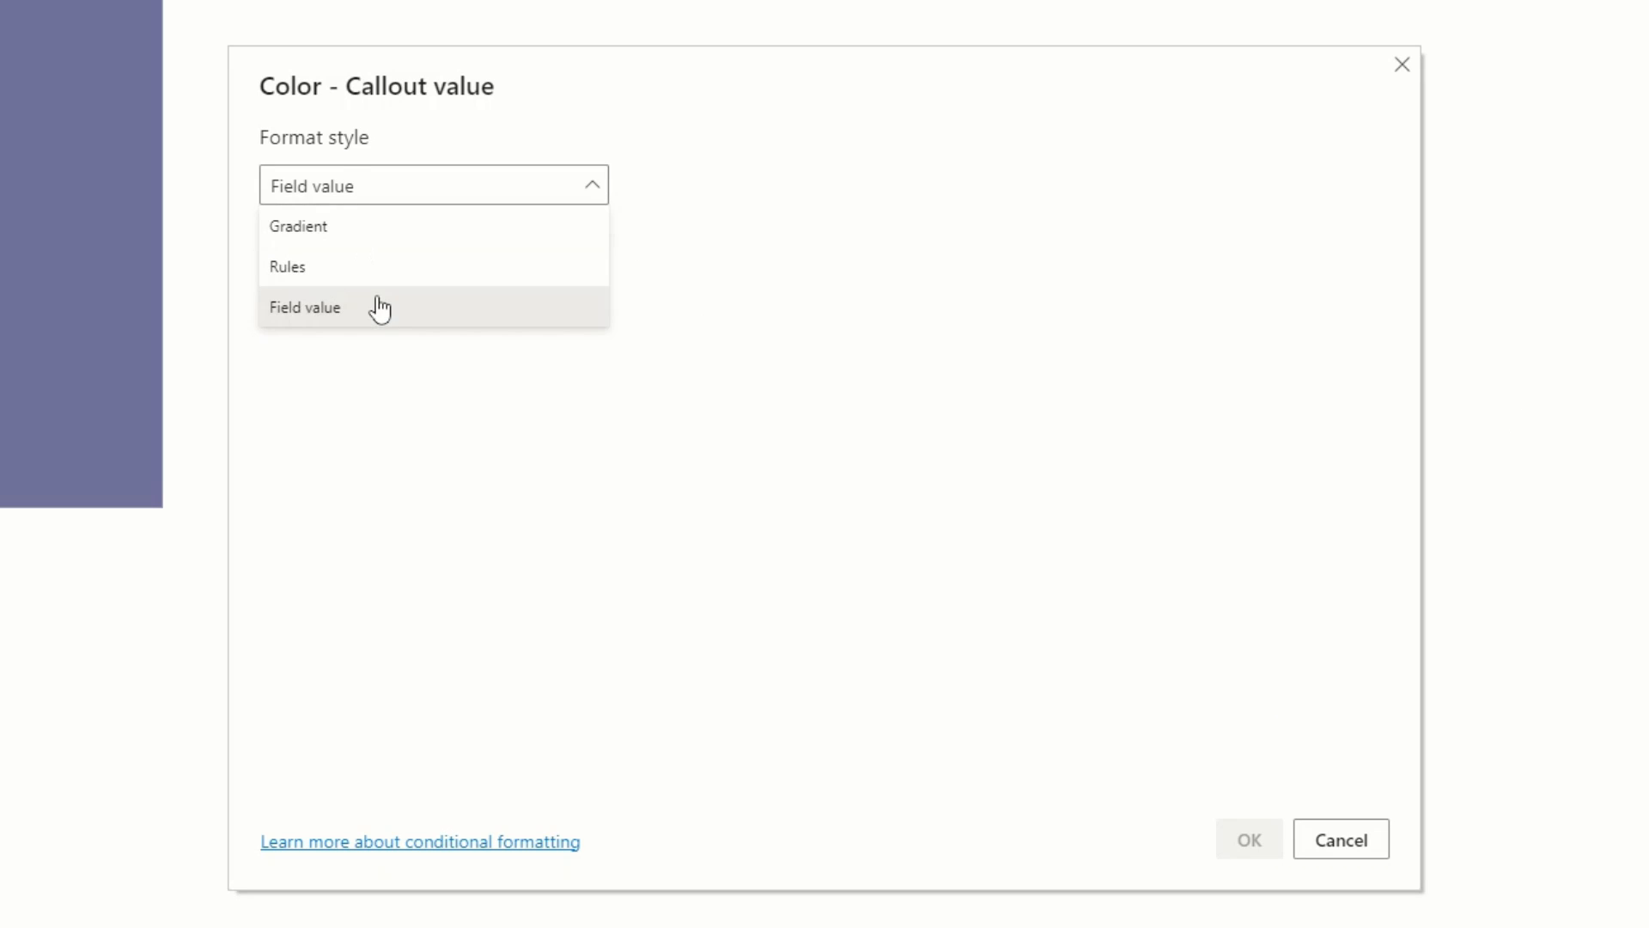
pyautogui.click(305, 308)
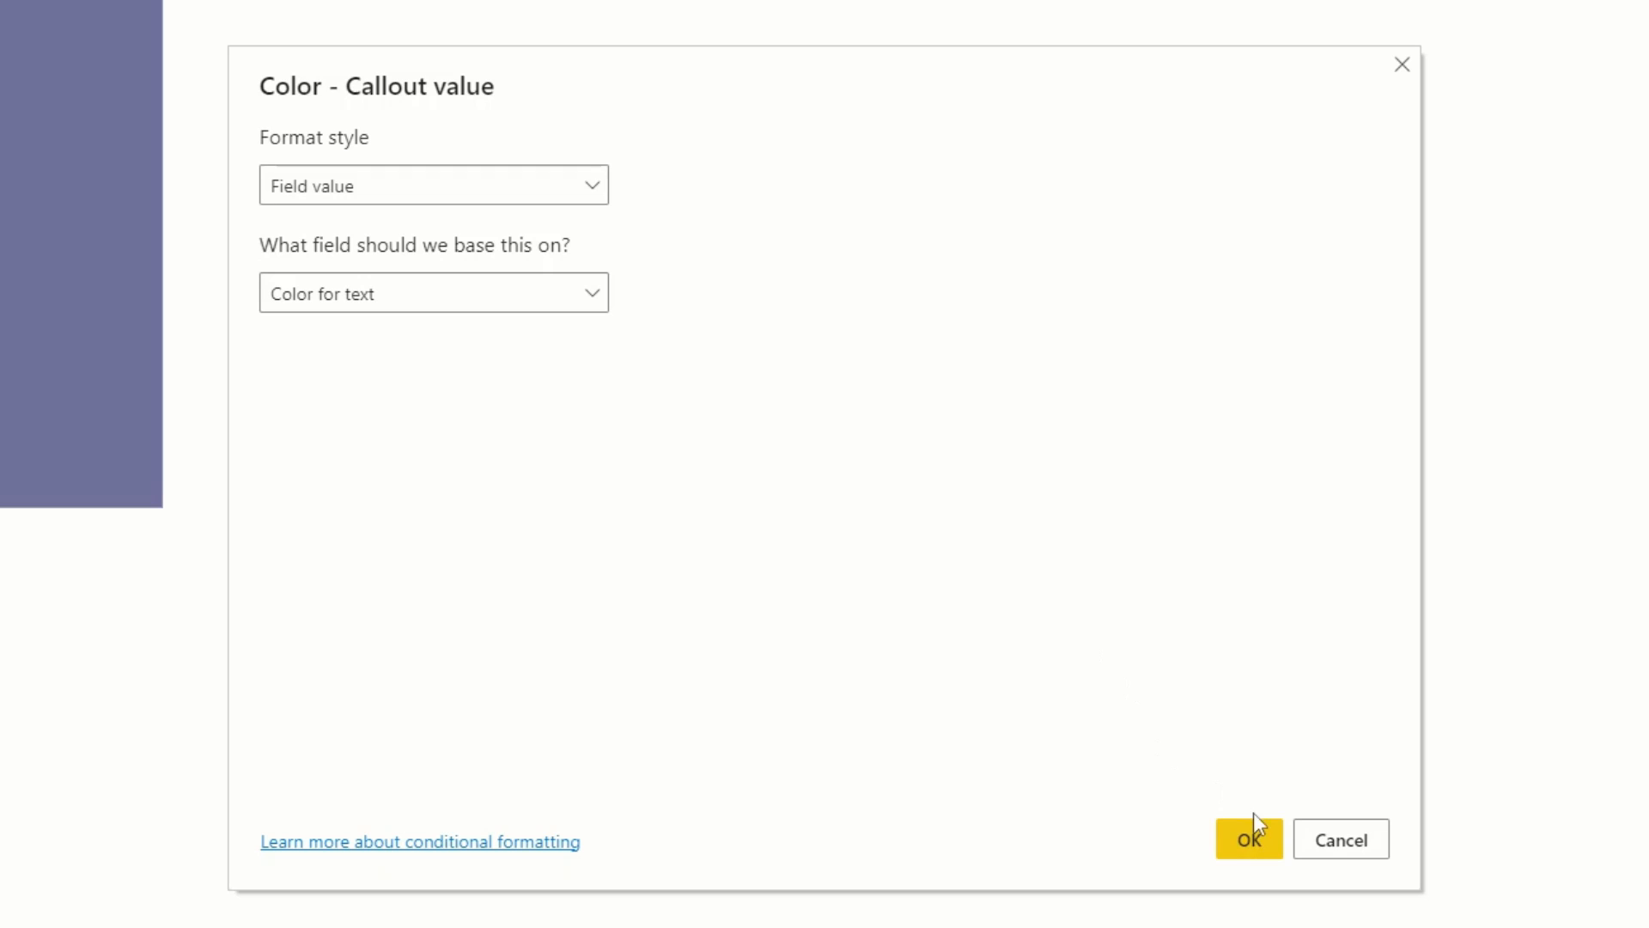
pyautogui.click(1248, 839)
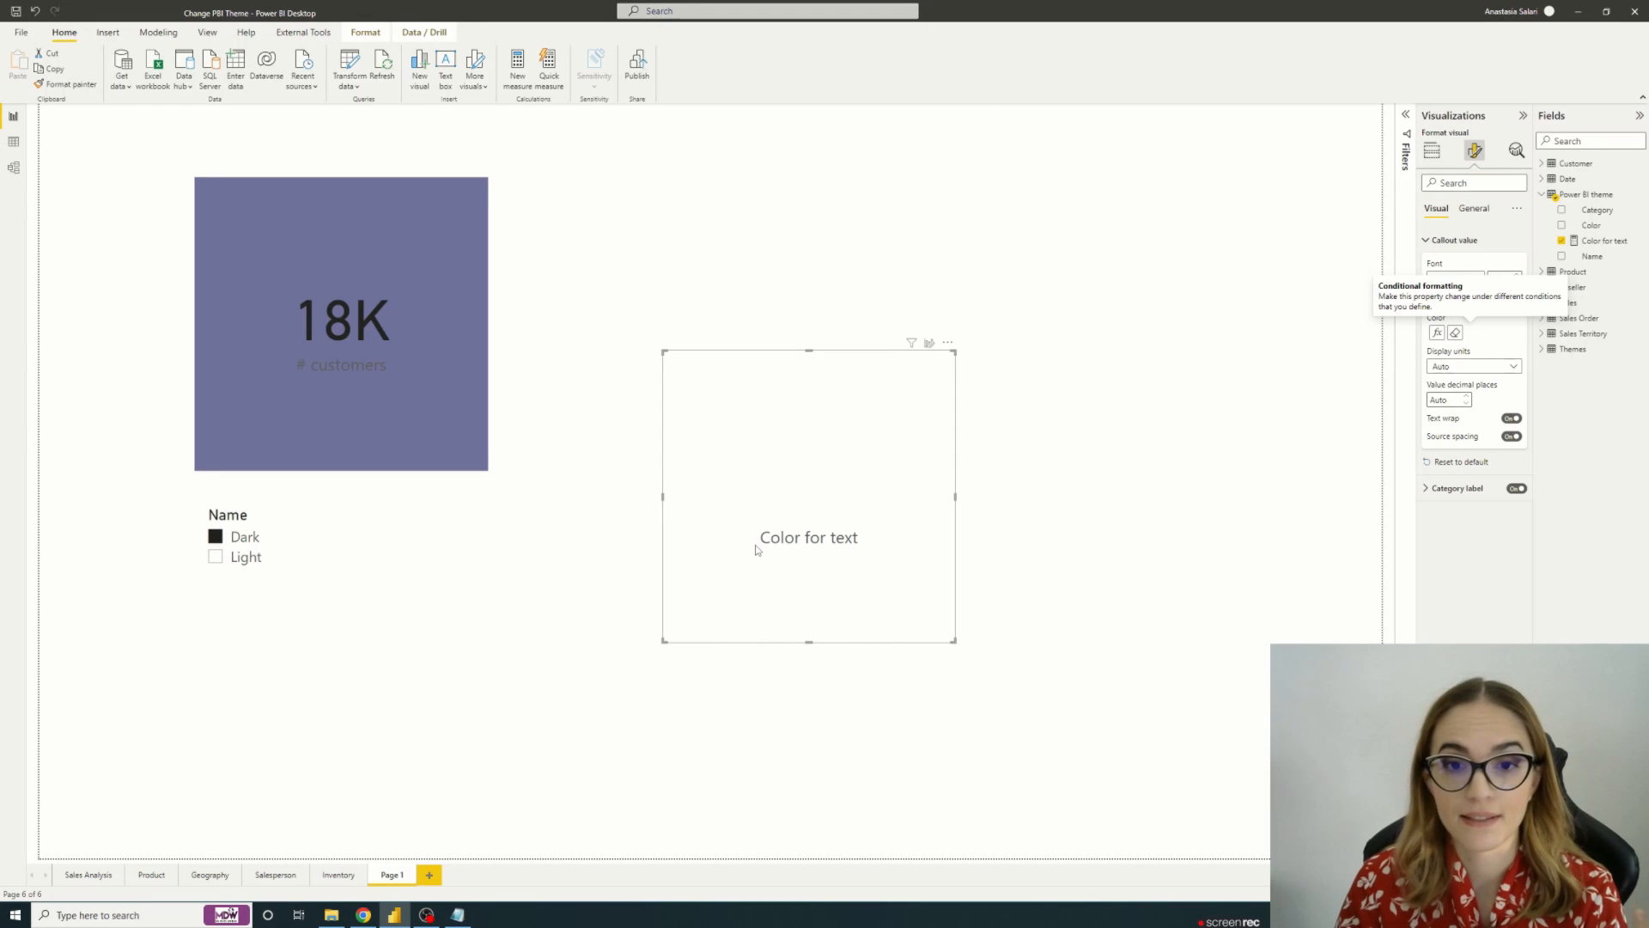
pyautogui.moveTo(775, 568)
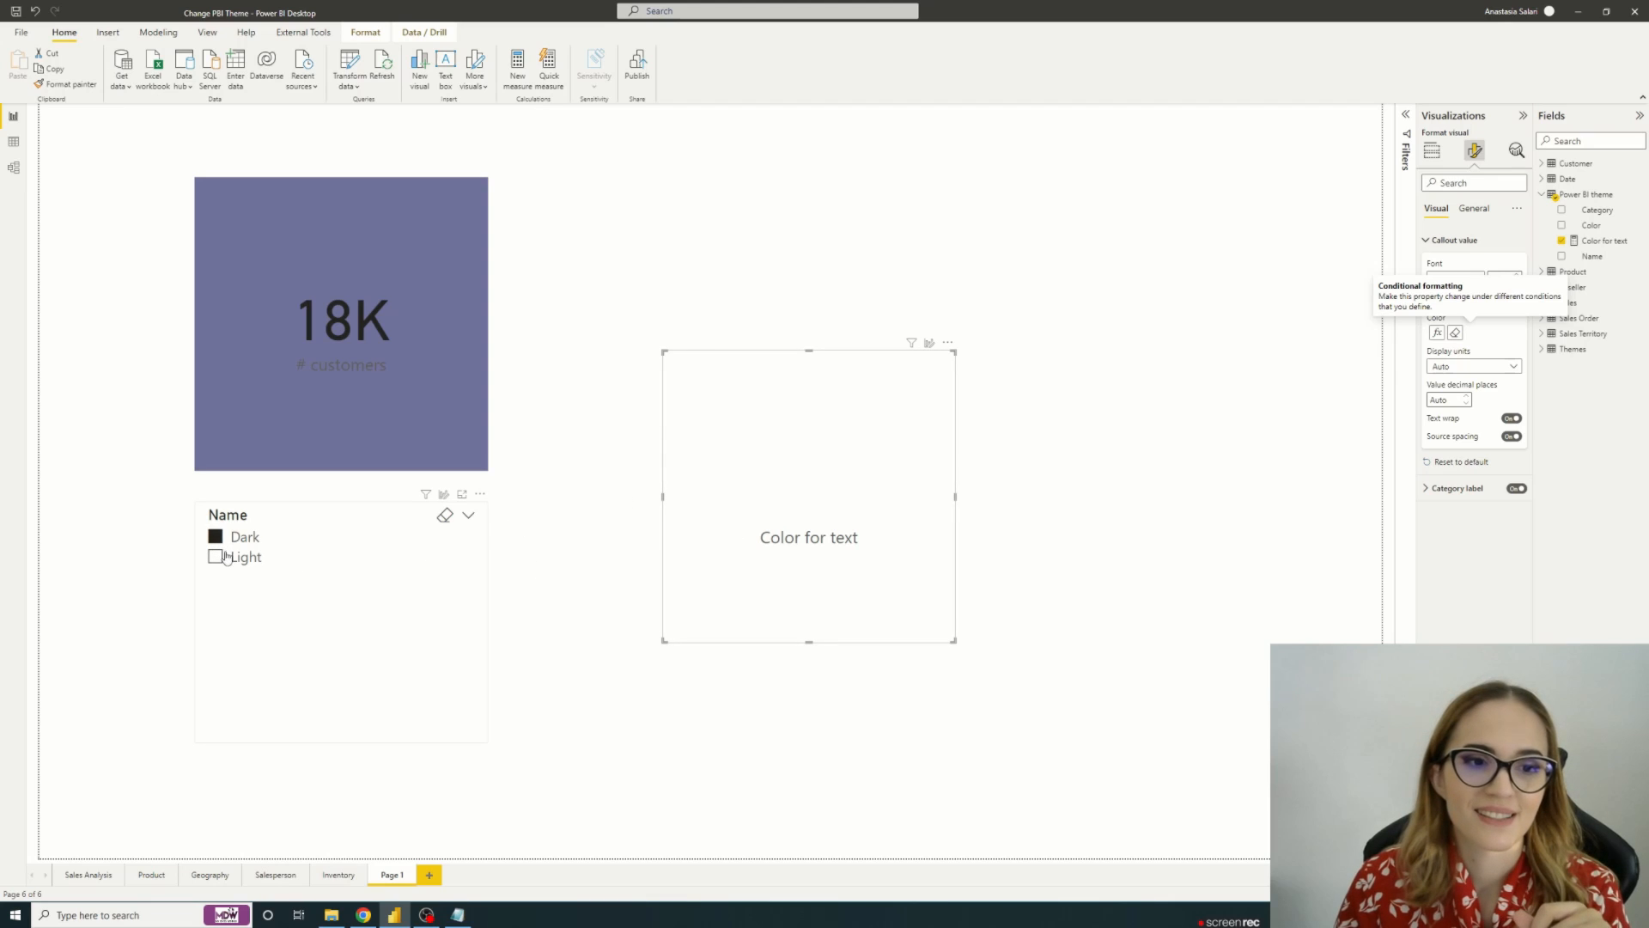
pyautogui.click(215, 557)
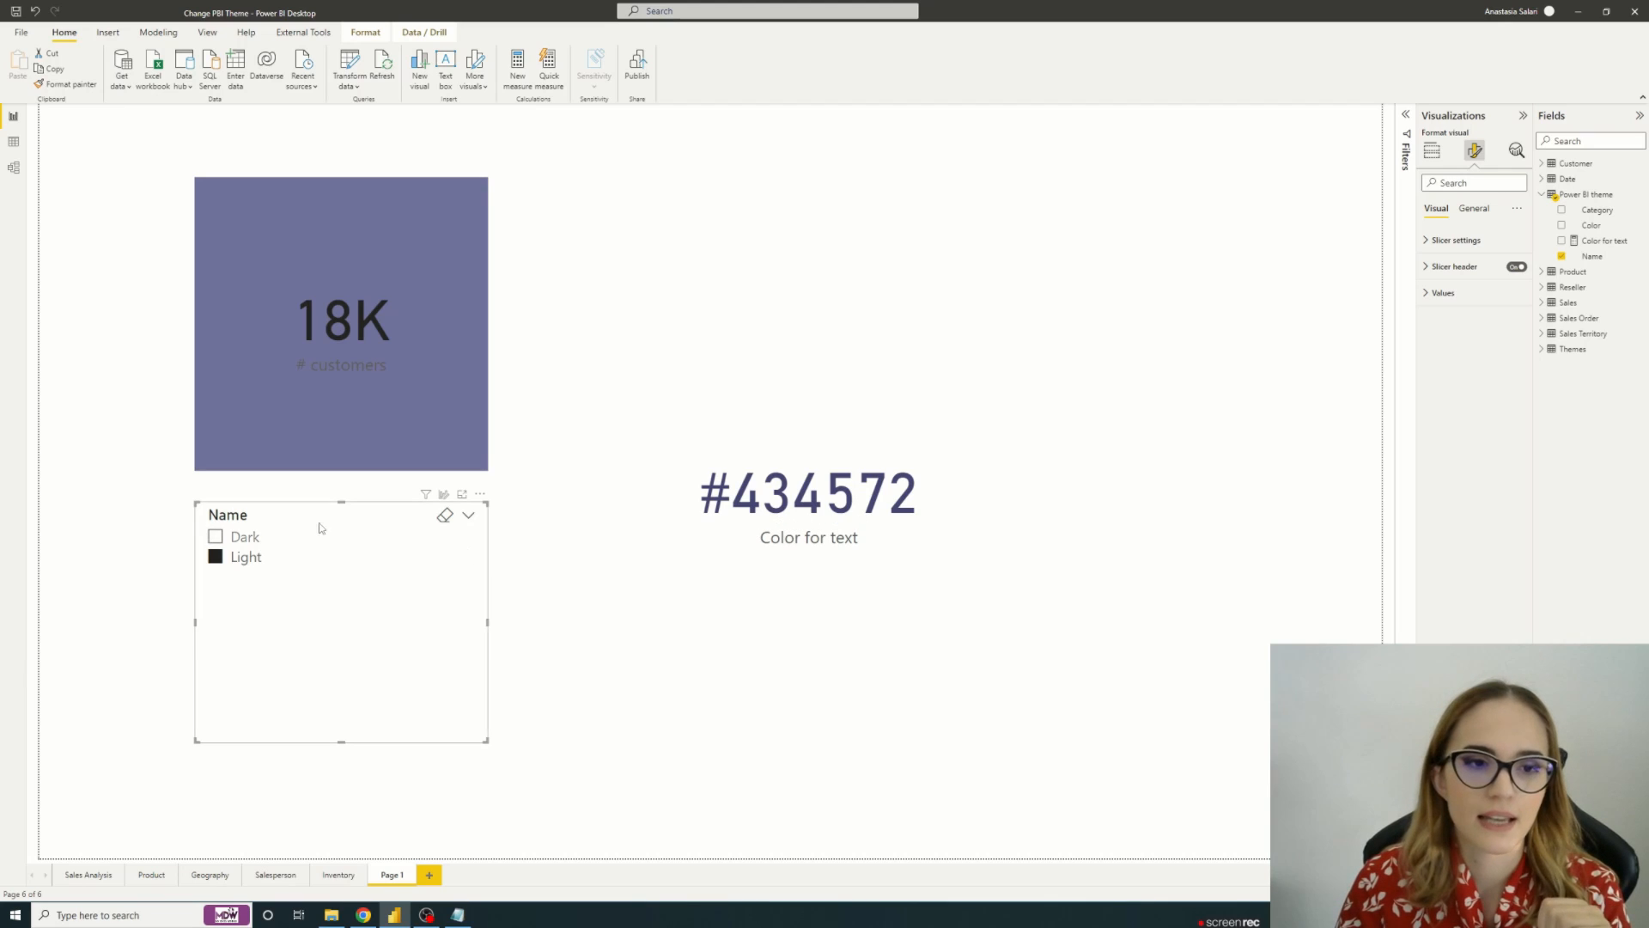
pyautogui.click(215, 537)
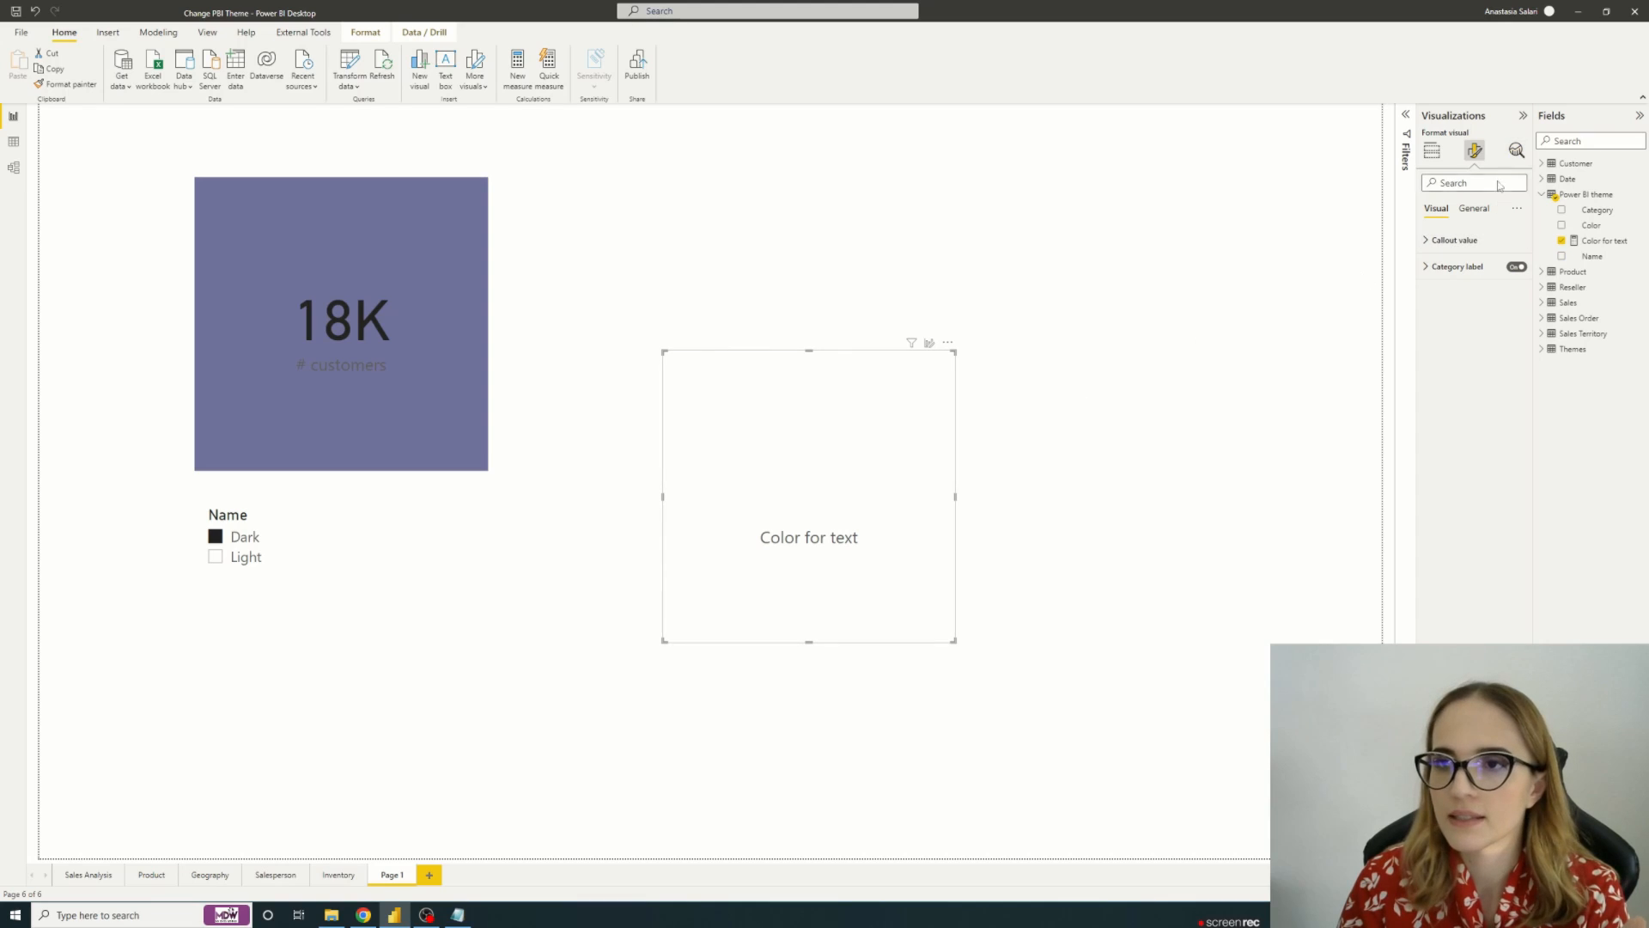
# Step: Turn on the card's background and name the new Color for Visual background measure
pyautogui.click(1474, 207)
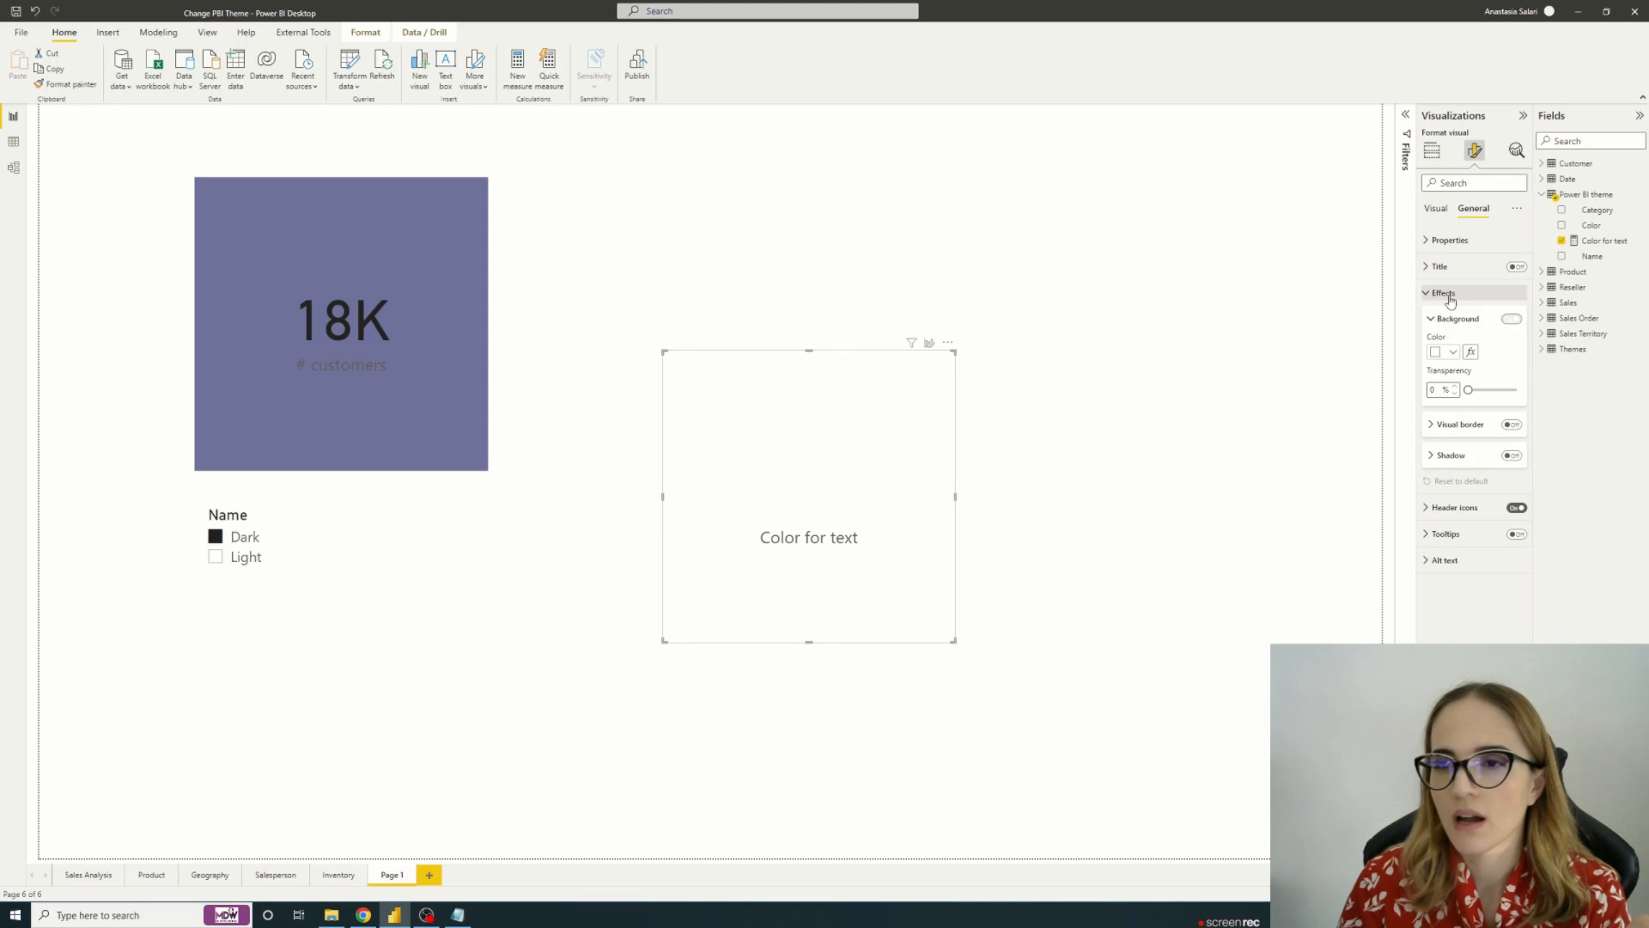
pyautogui.click(1510, 319)
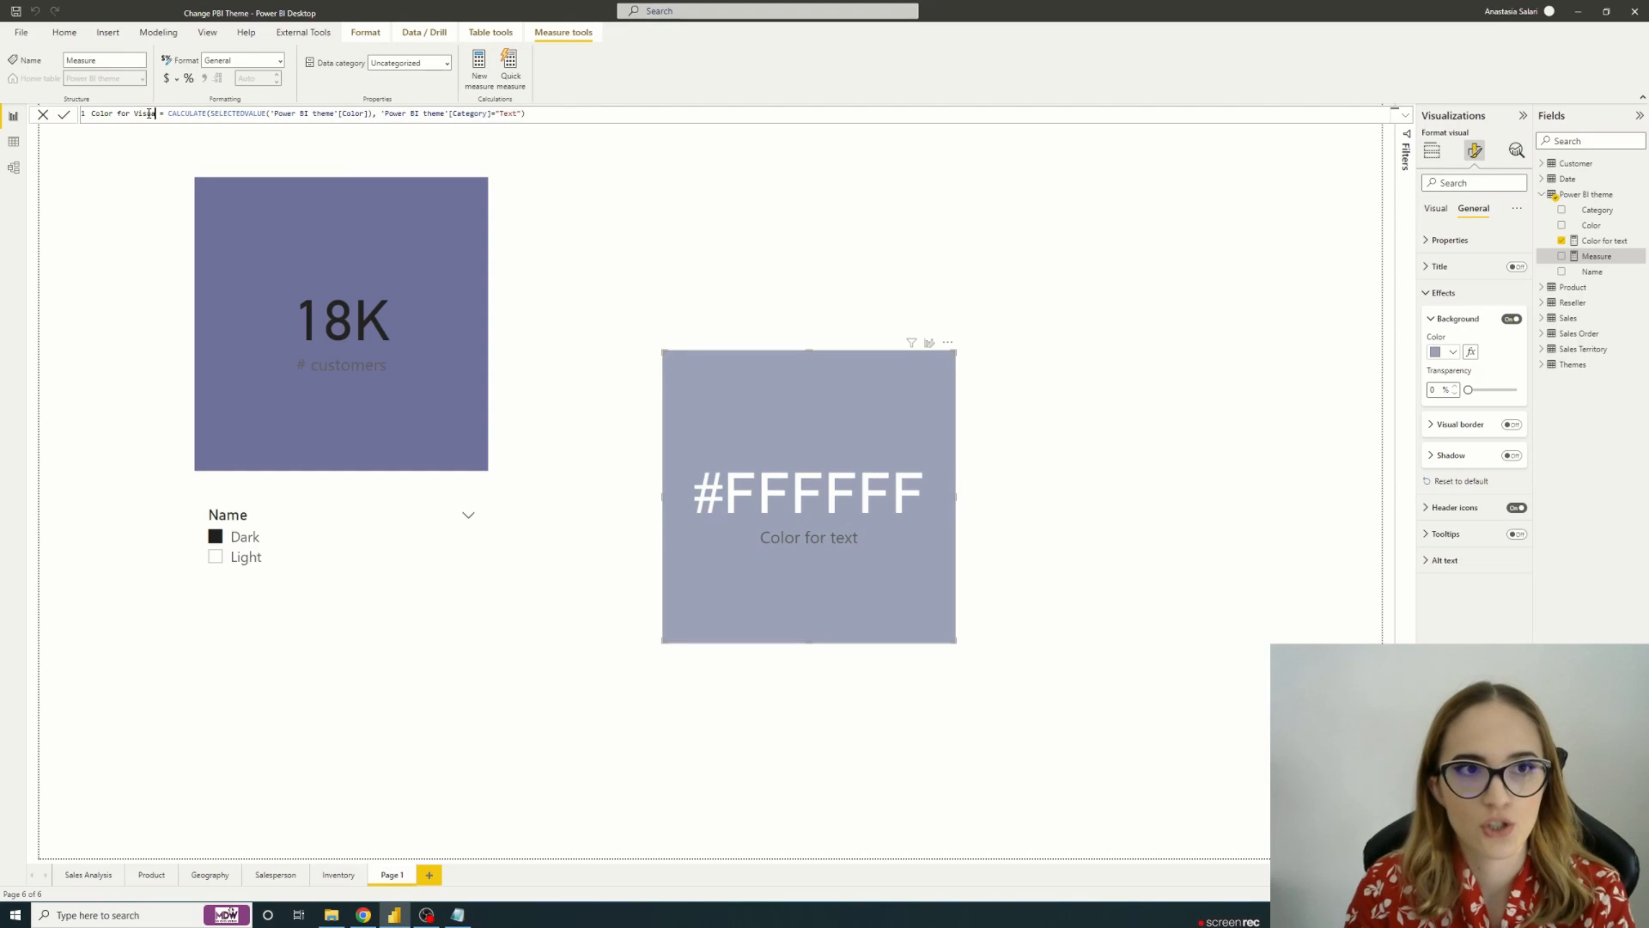
pyautogui.write('background')
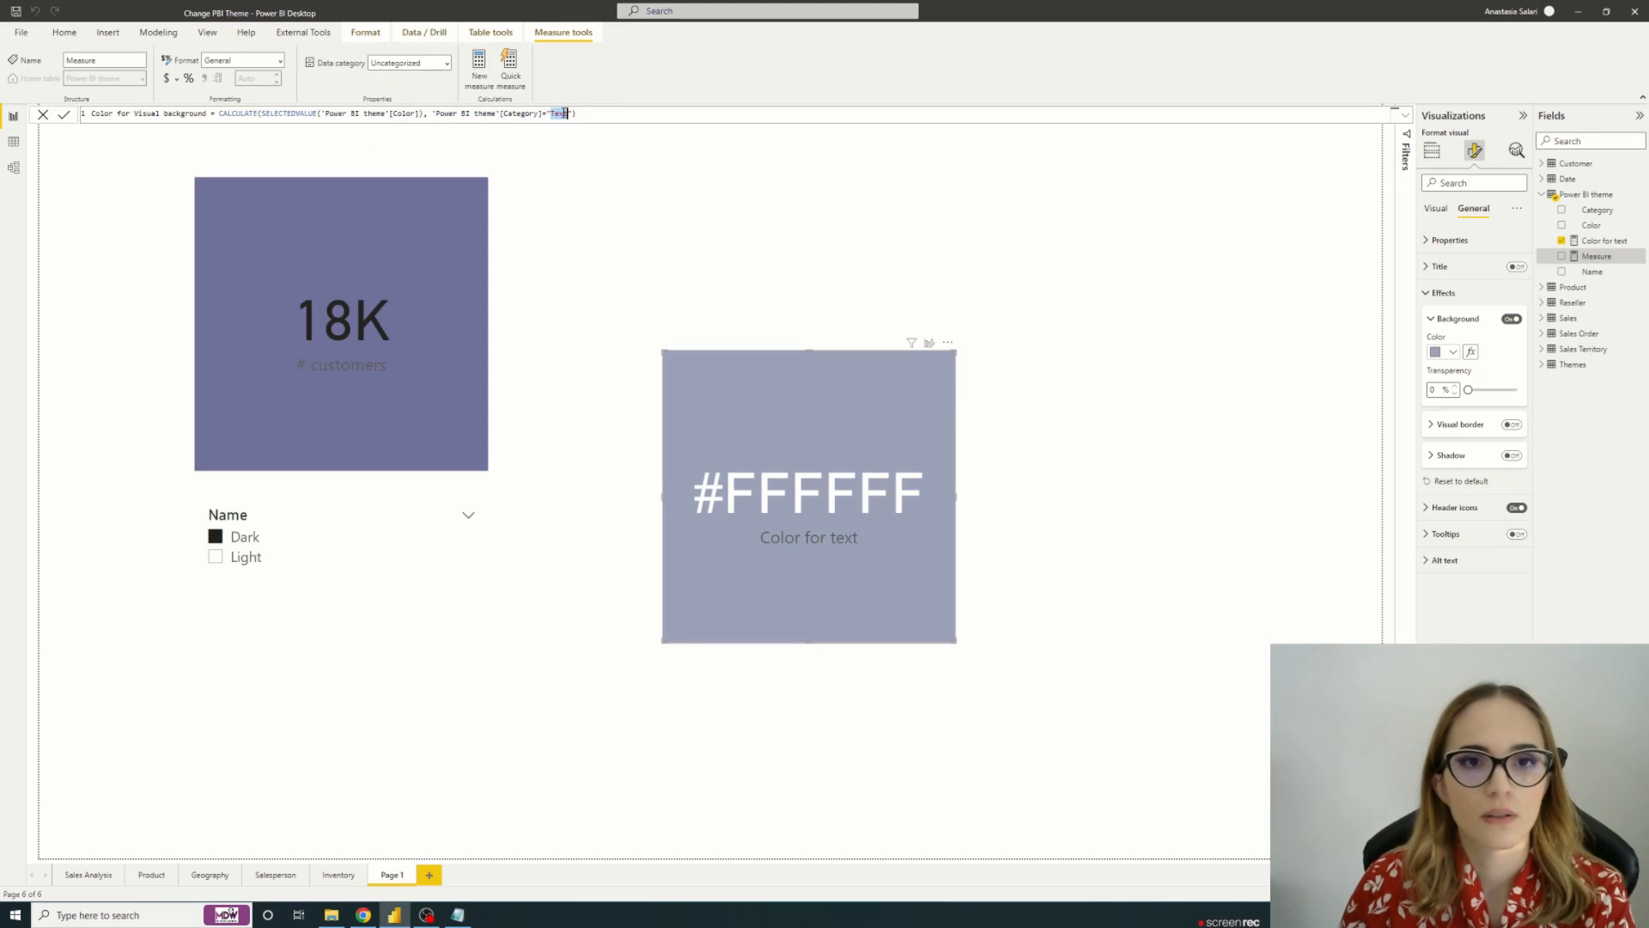
pyautogui.write('Visual Background')
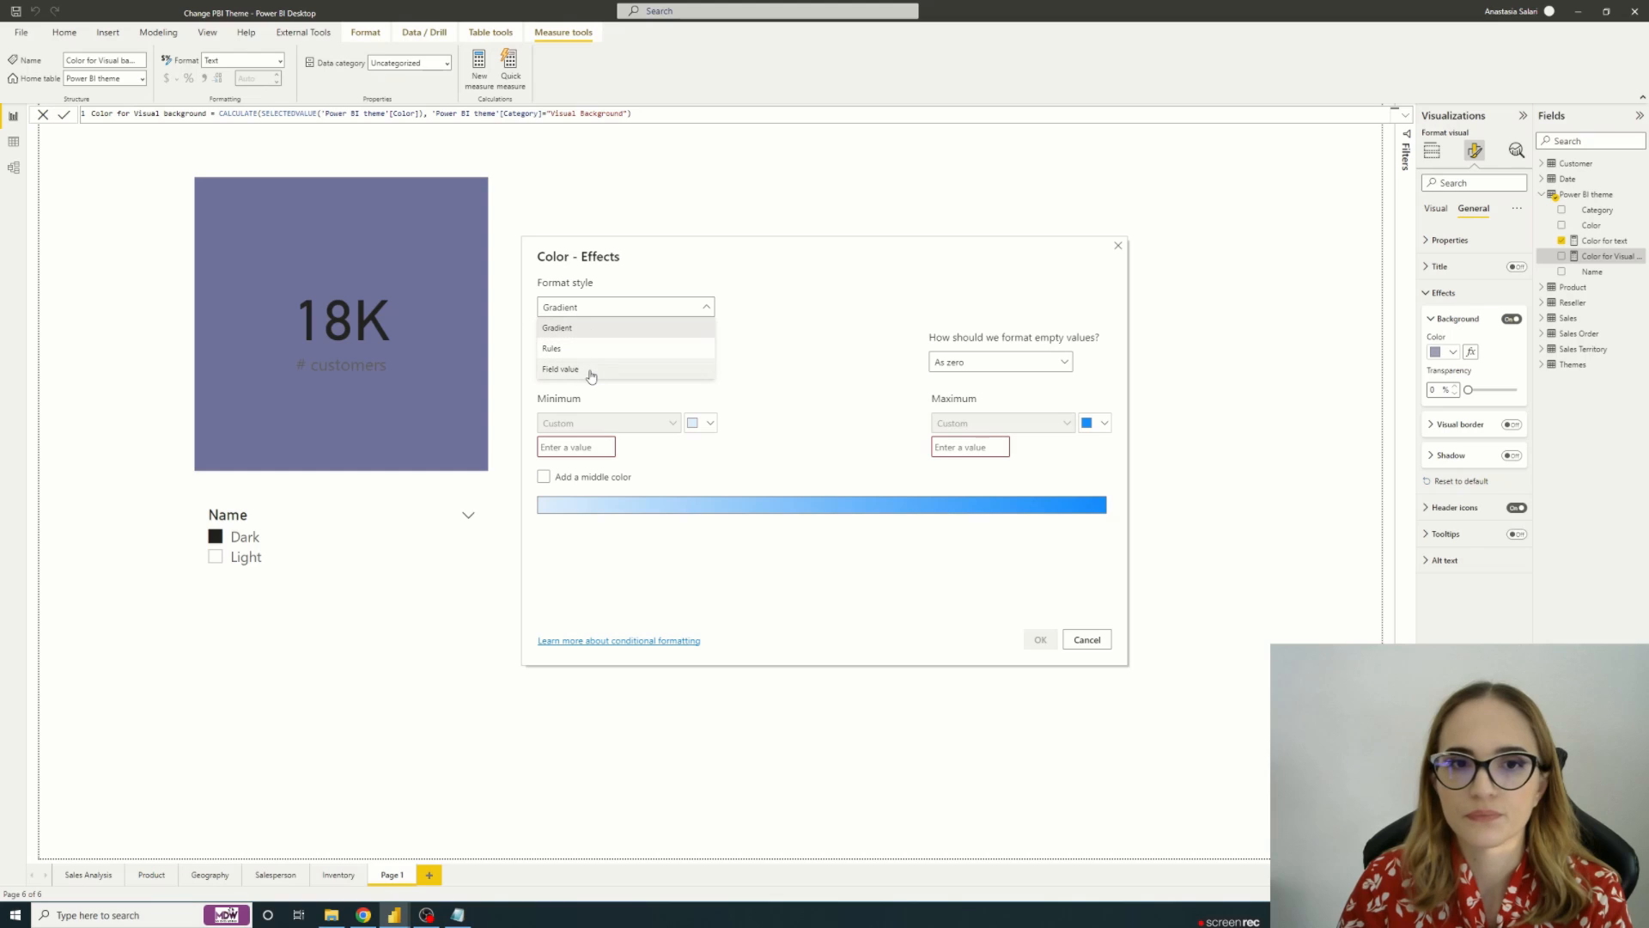
# Step: Base the card background on the Color for Visual background measure, then test with Dark
pyautogui.click(560, 368)
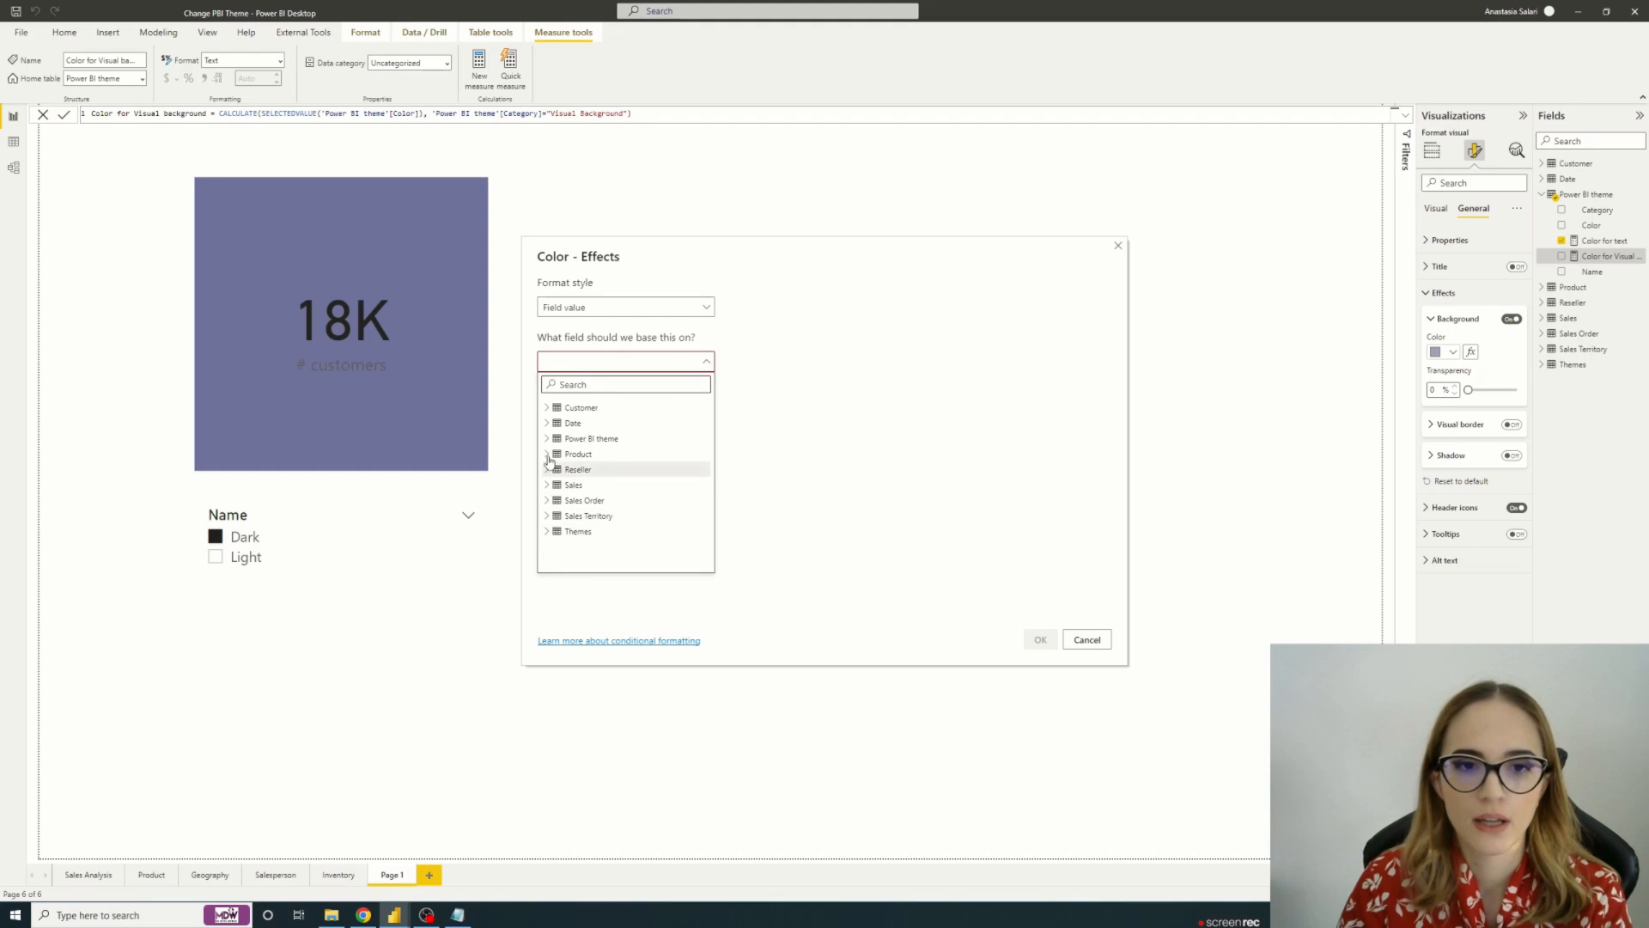
pyautogui.click(547, 438)
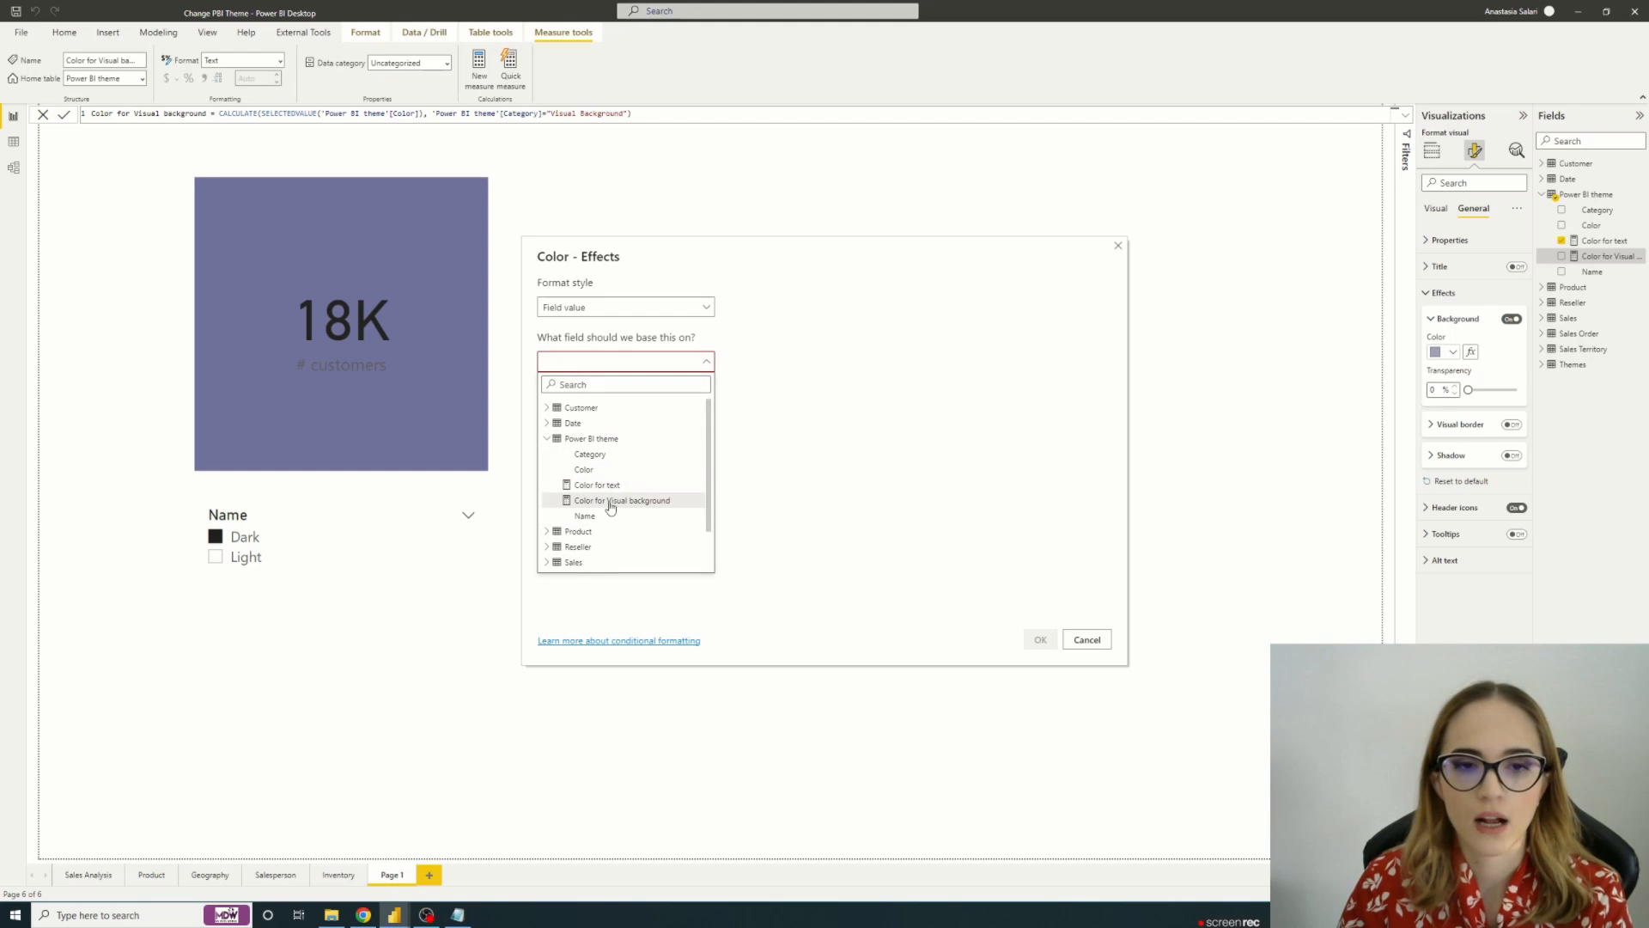
pyautogui.click(1039, 639)
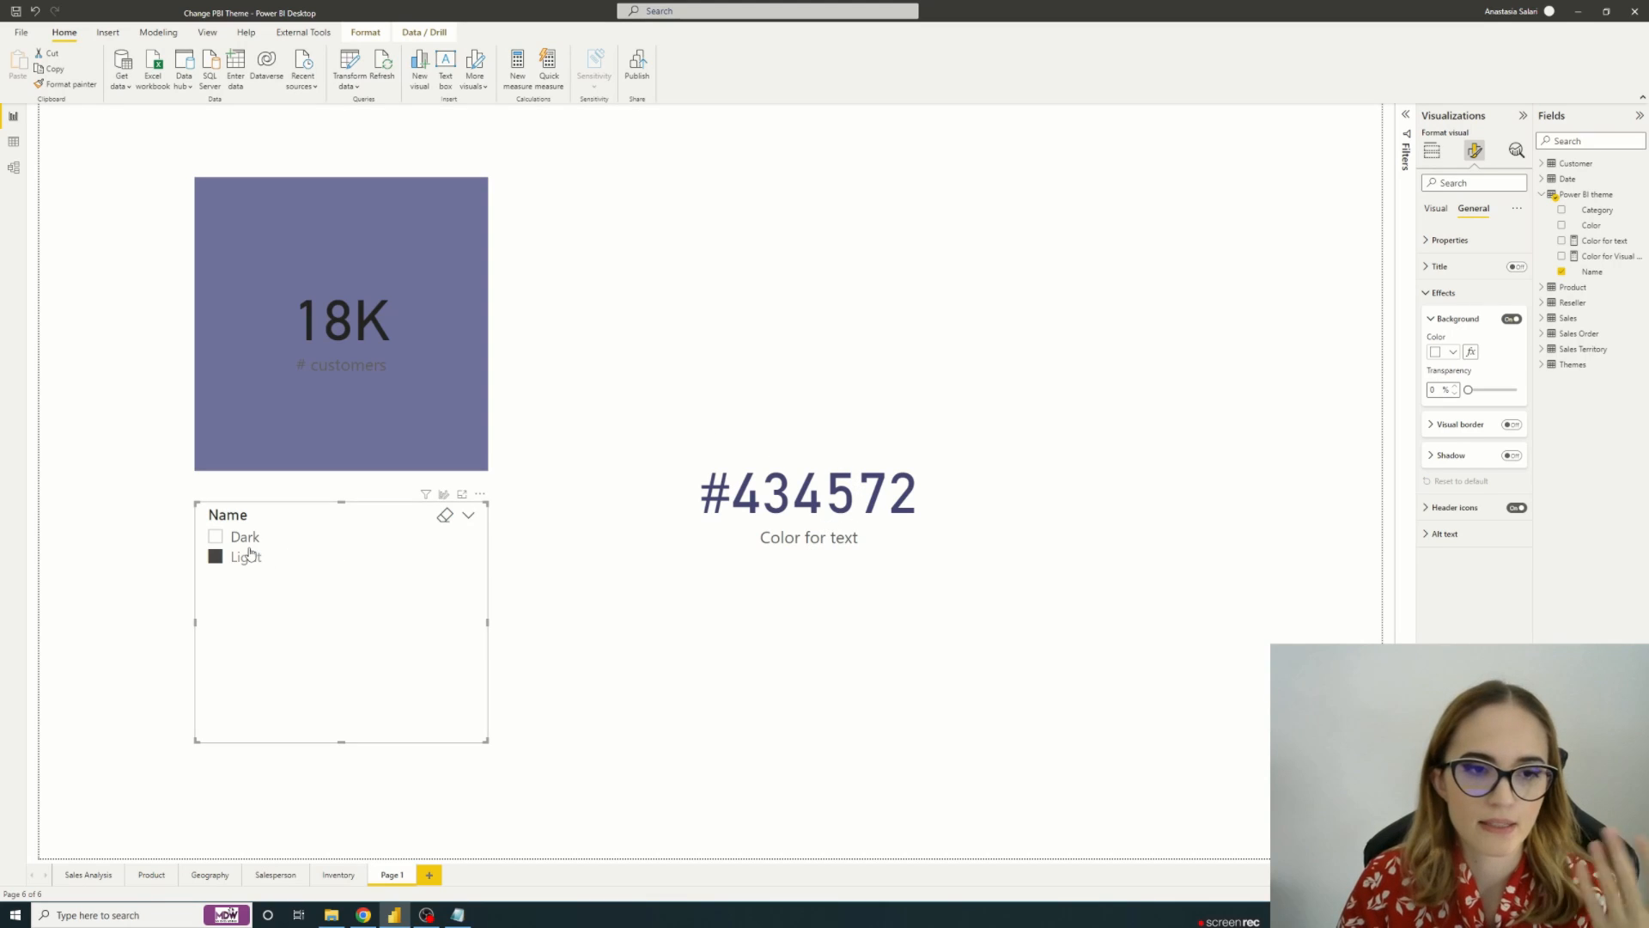
pyautogui.click(215, 536)
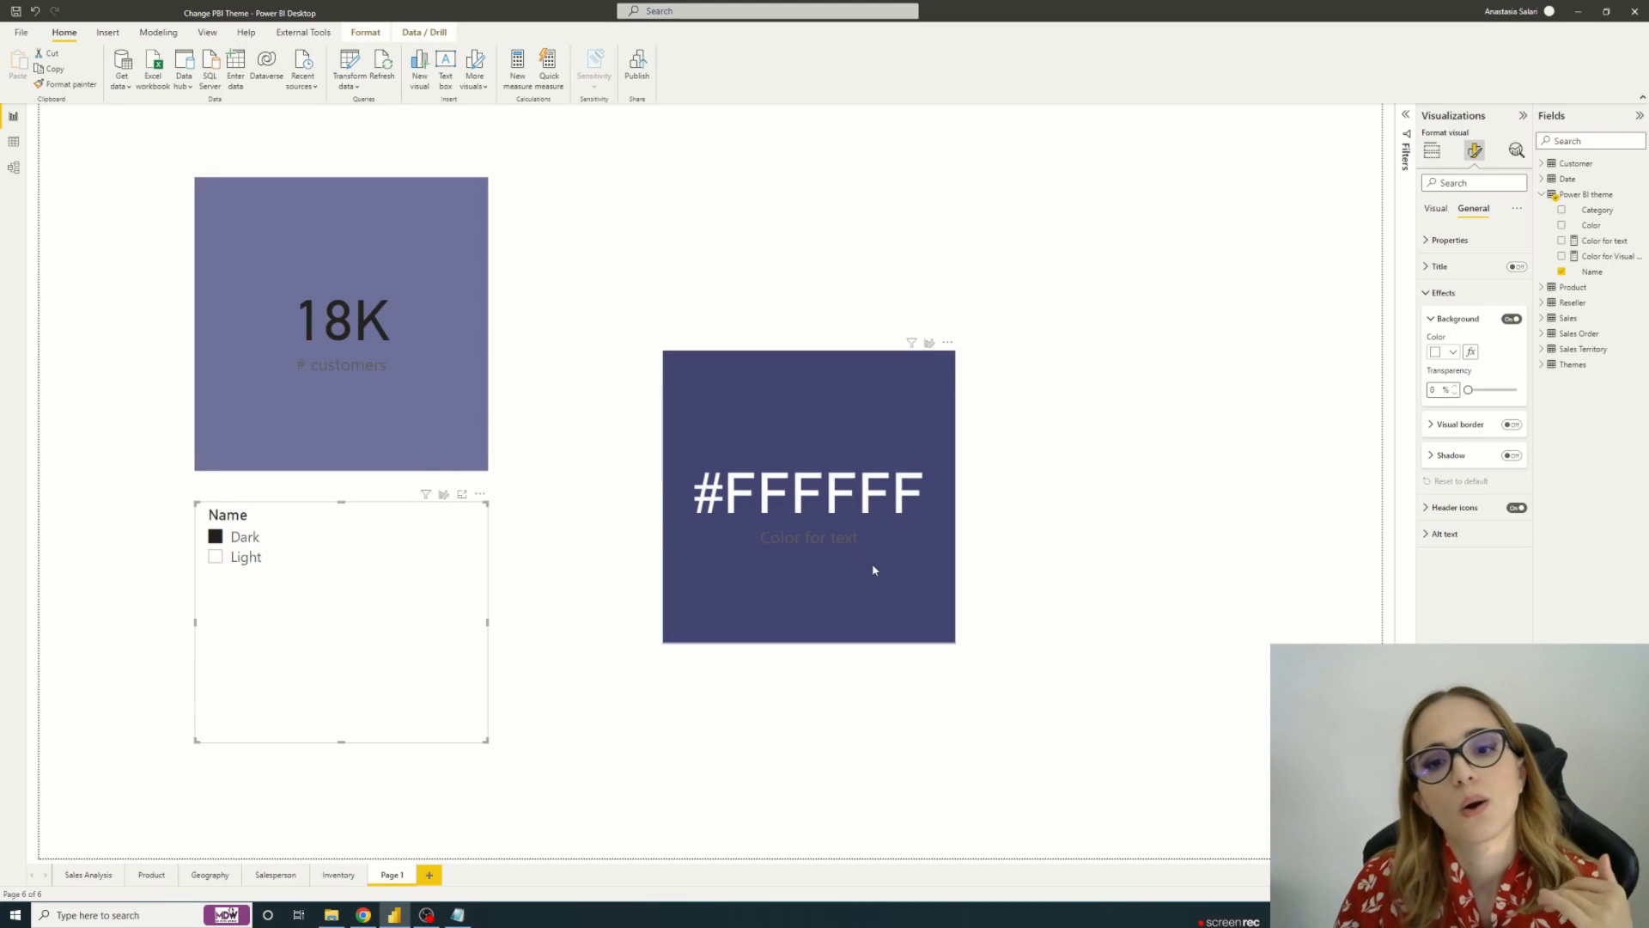
pyautogui.moveTo(816, 611)
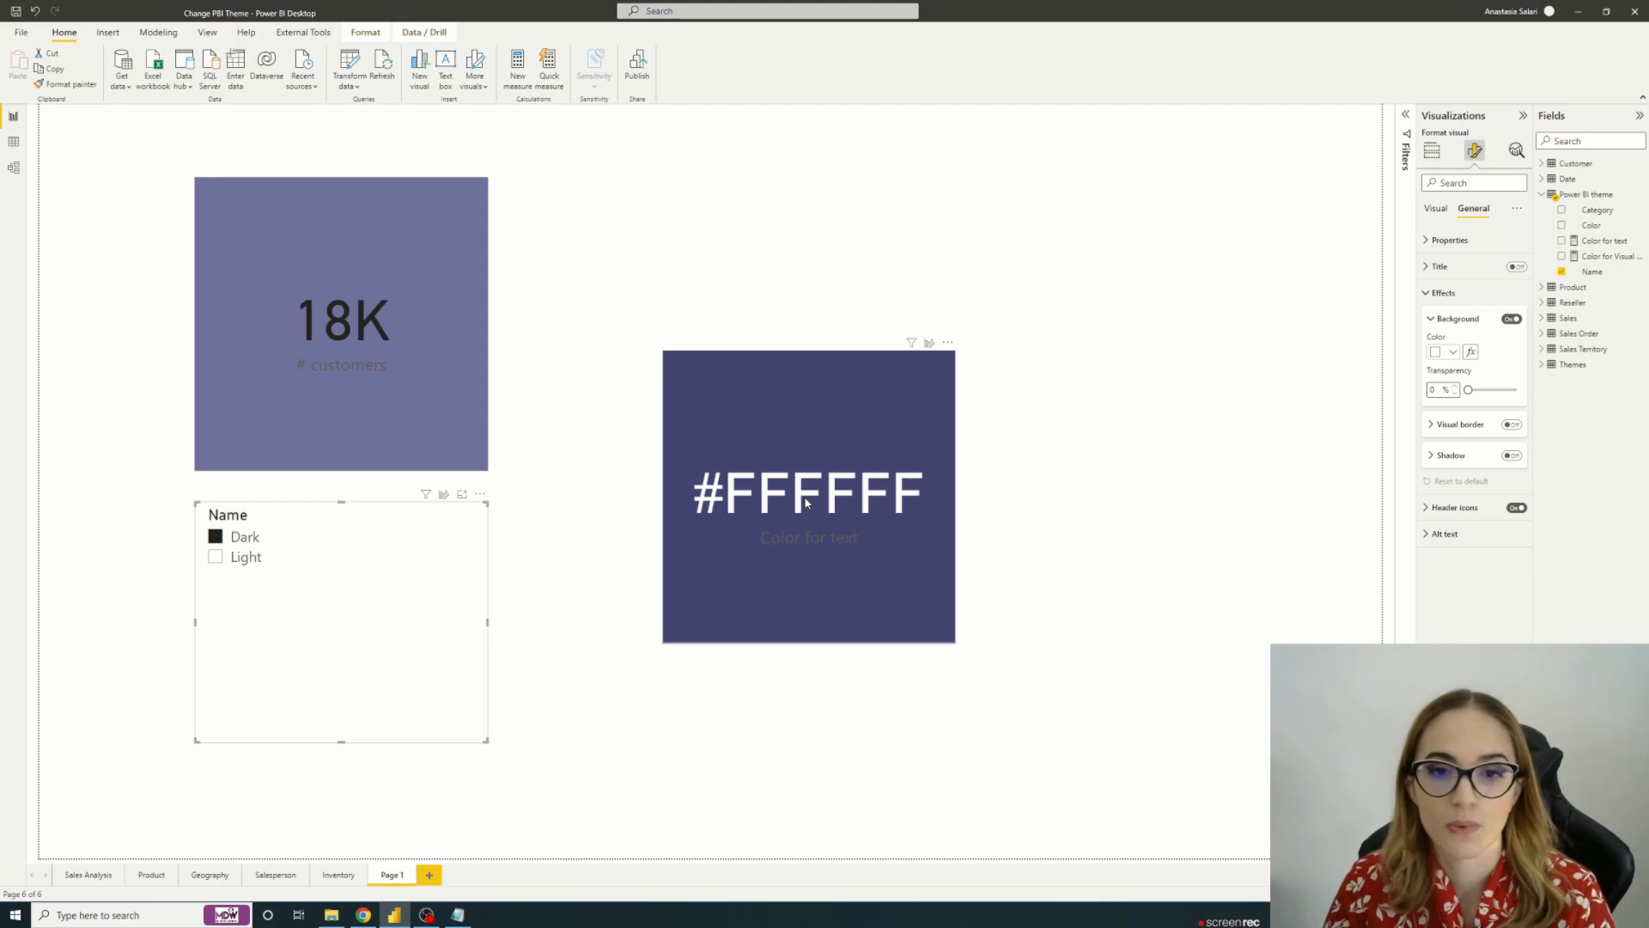
pyautogui.moveTo(799, 561)
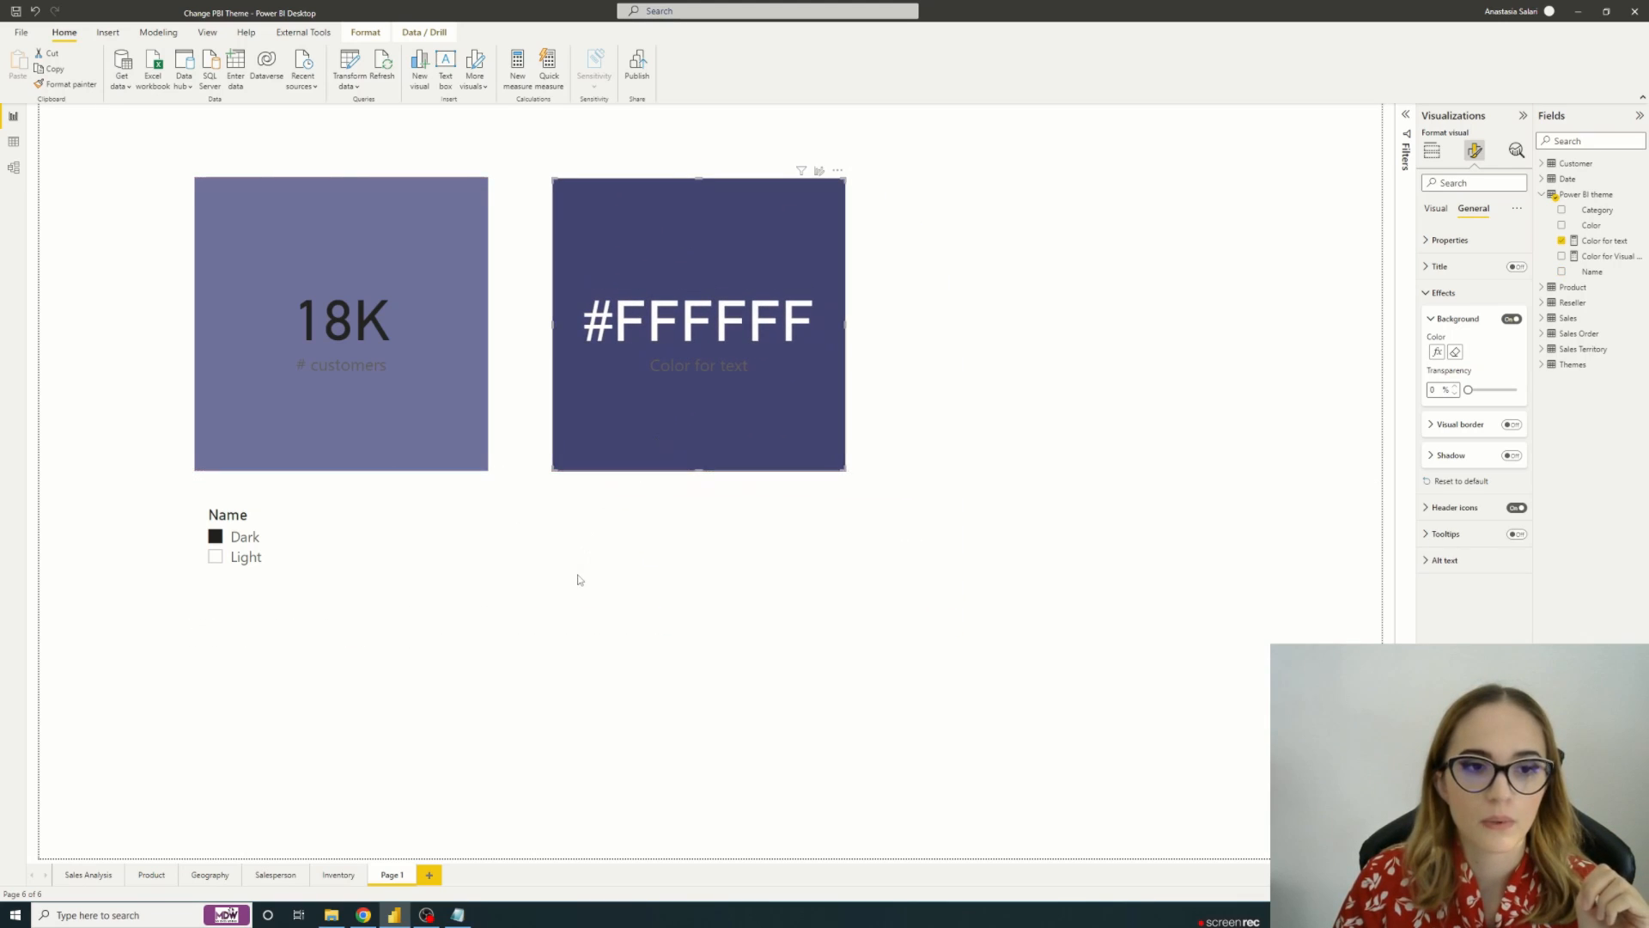
# Step: Add a blank button and place it below the cards
pyautogui.click(107, 33)
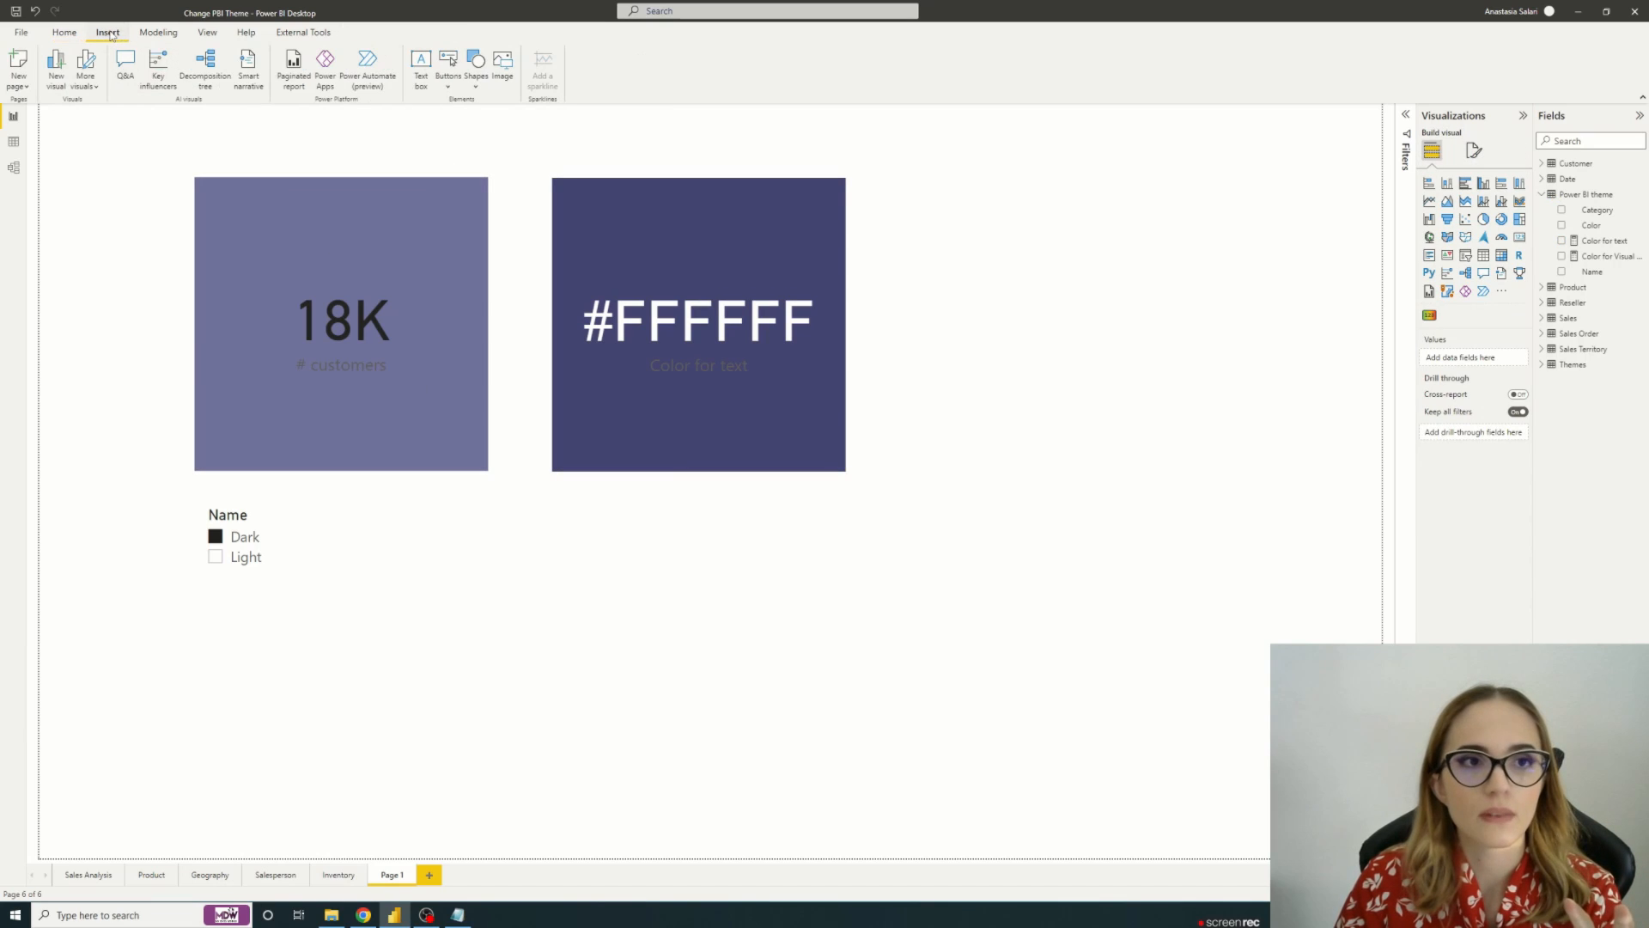
pyautogui.click(450, 62)
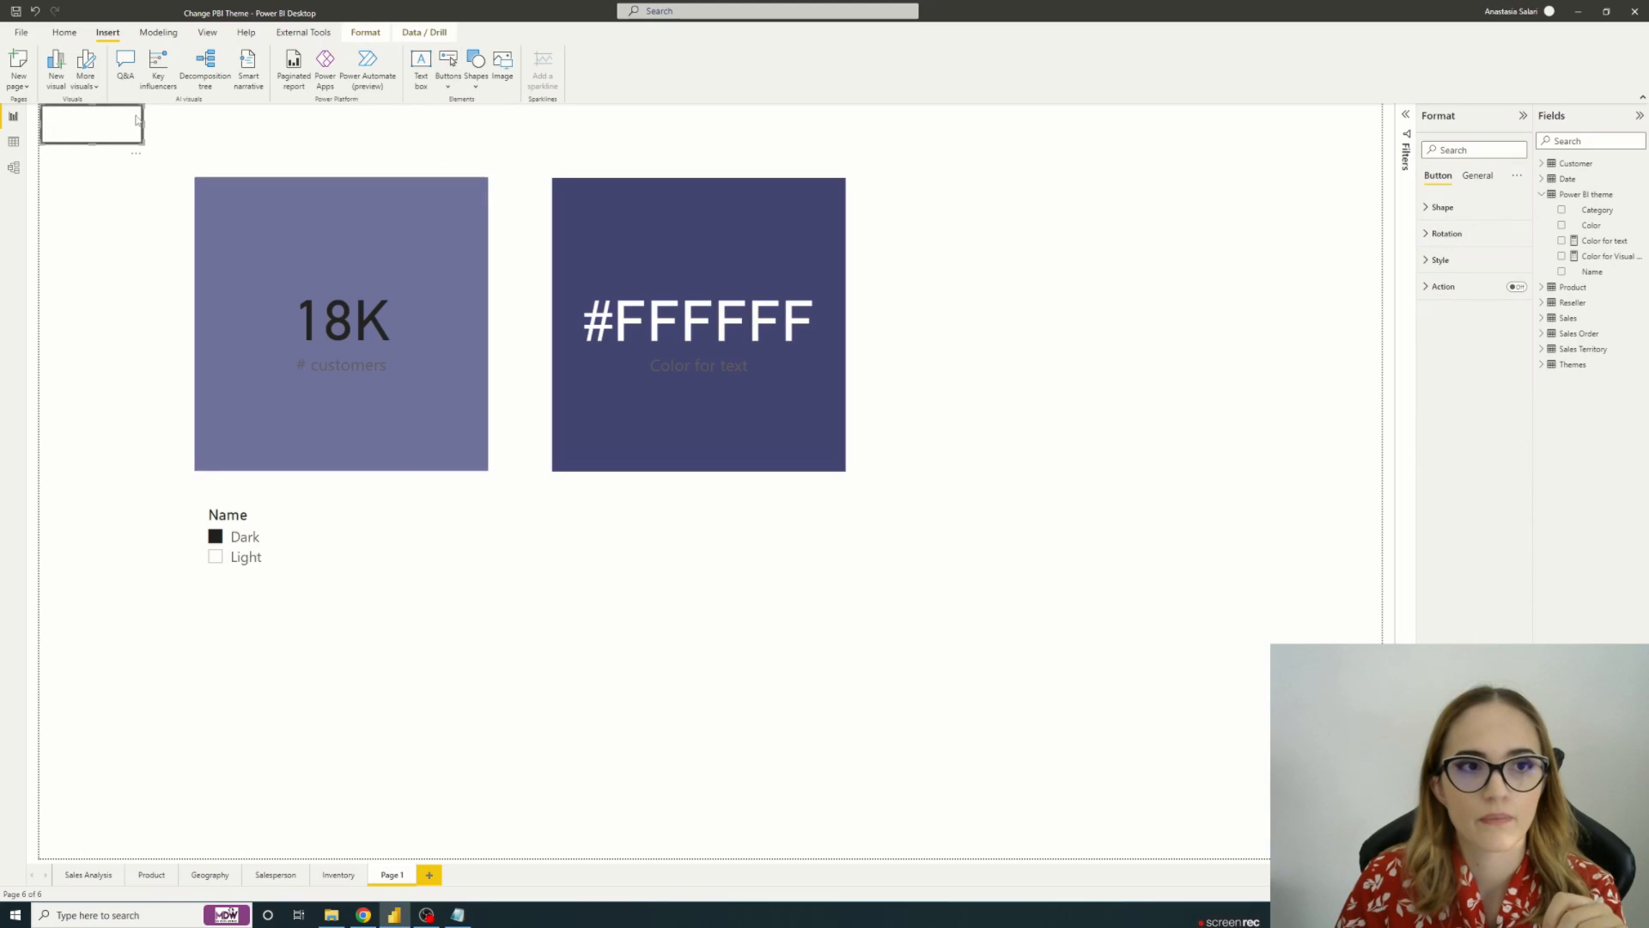
pyautogui.moveTo(91, 122); pyautogui.dragTo(743, 595)
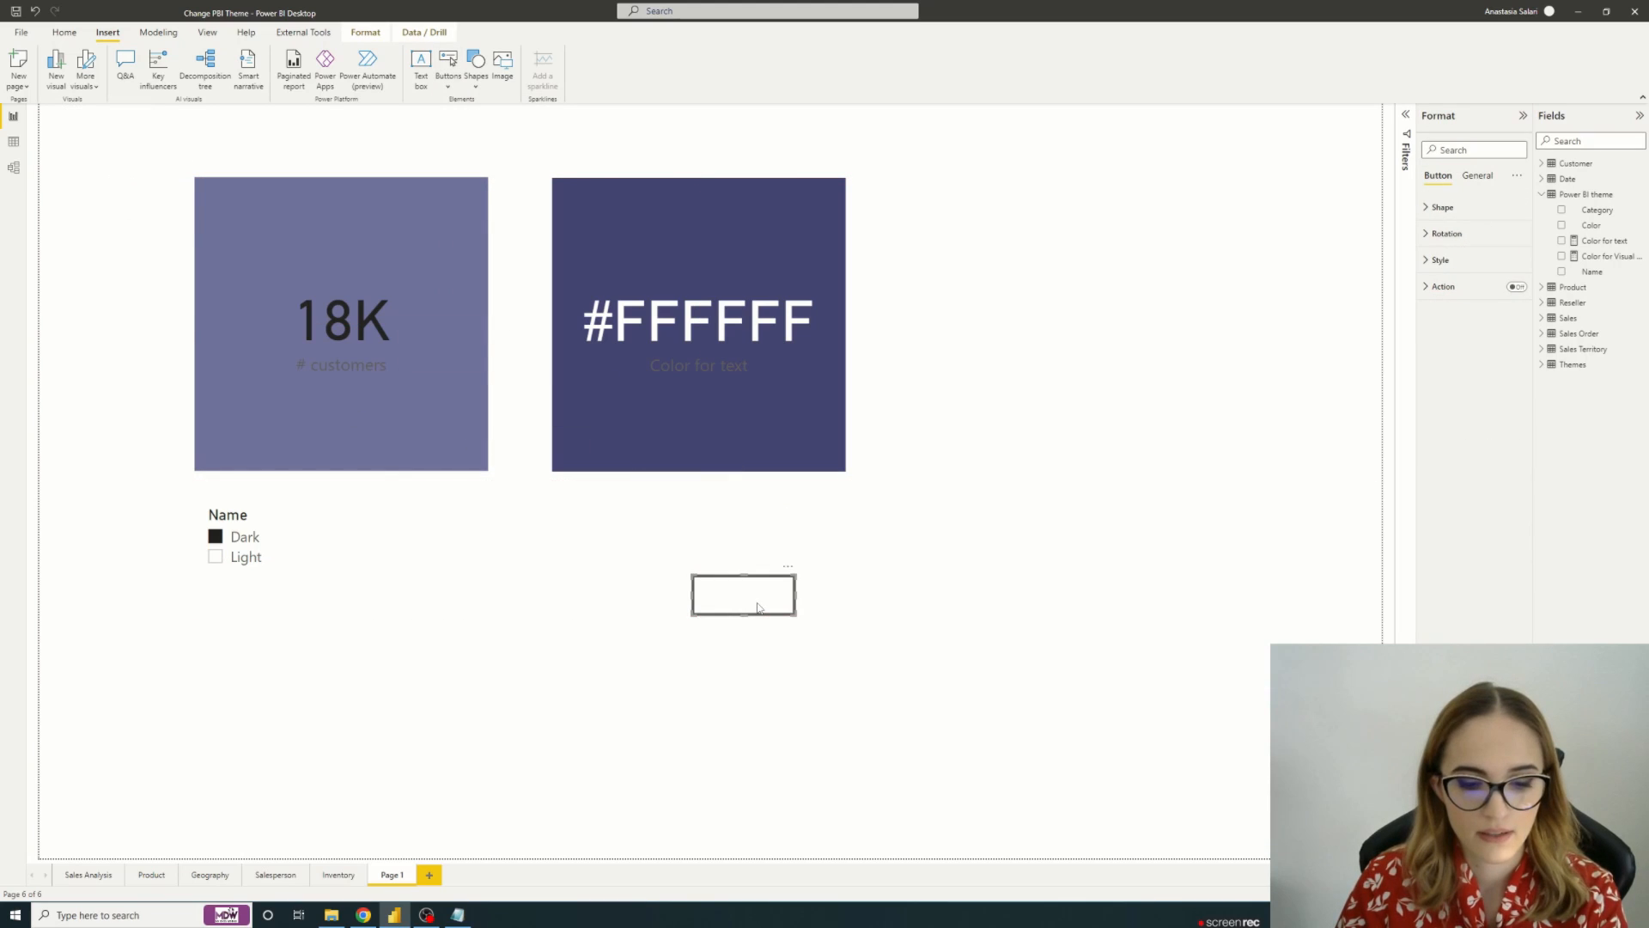
# Step: Set the button's icon type to Custom and browse for the toggle image
pyautogui.click(1442, 260)
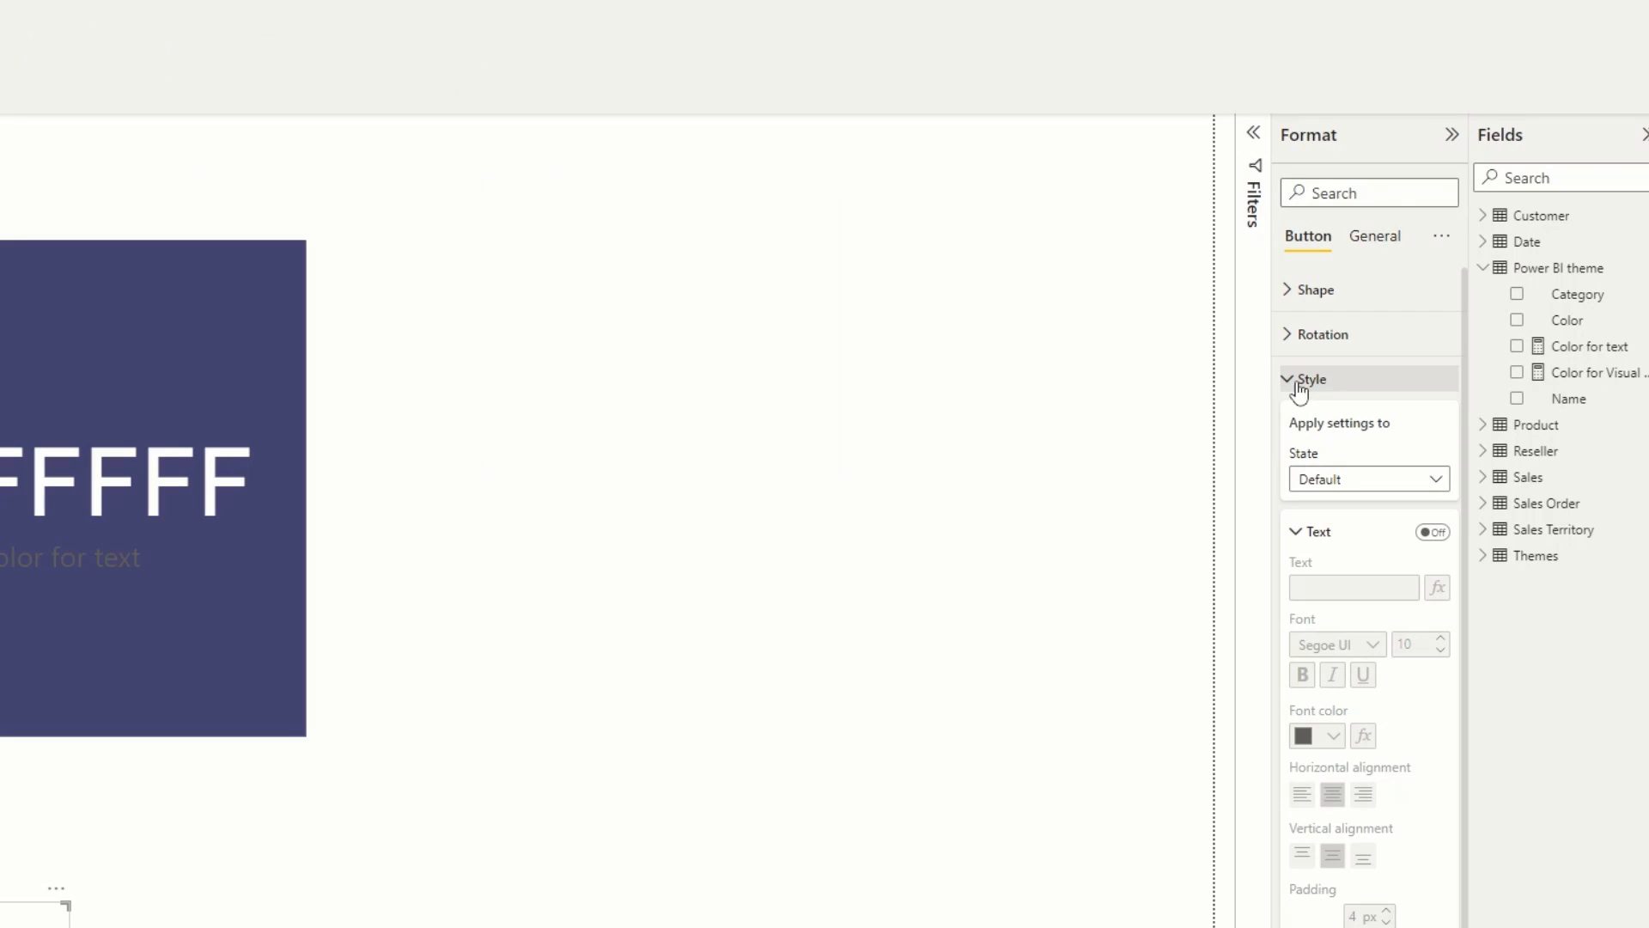
pyautogui.scroll(-3)
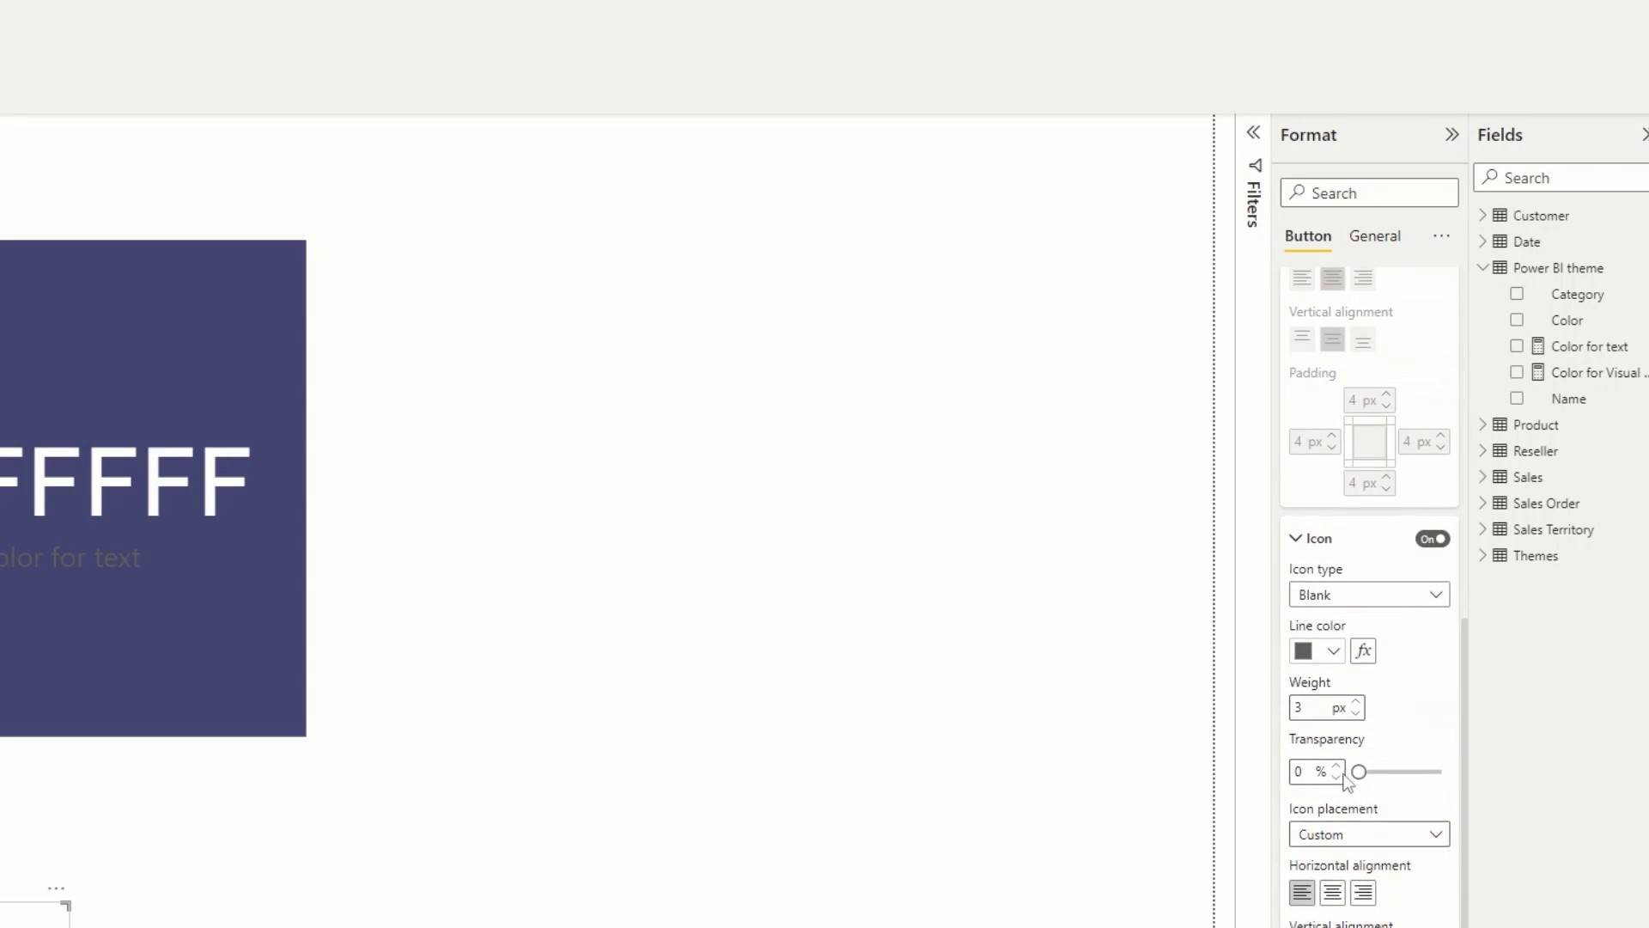
pyautogui.click(1369, 593)
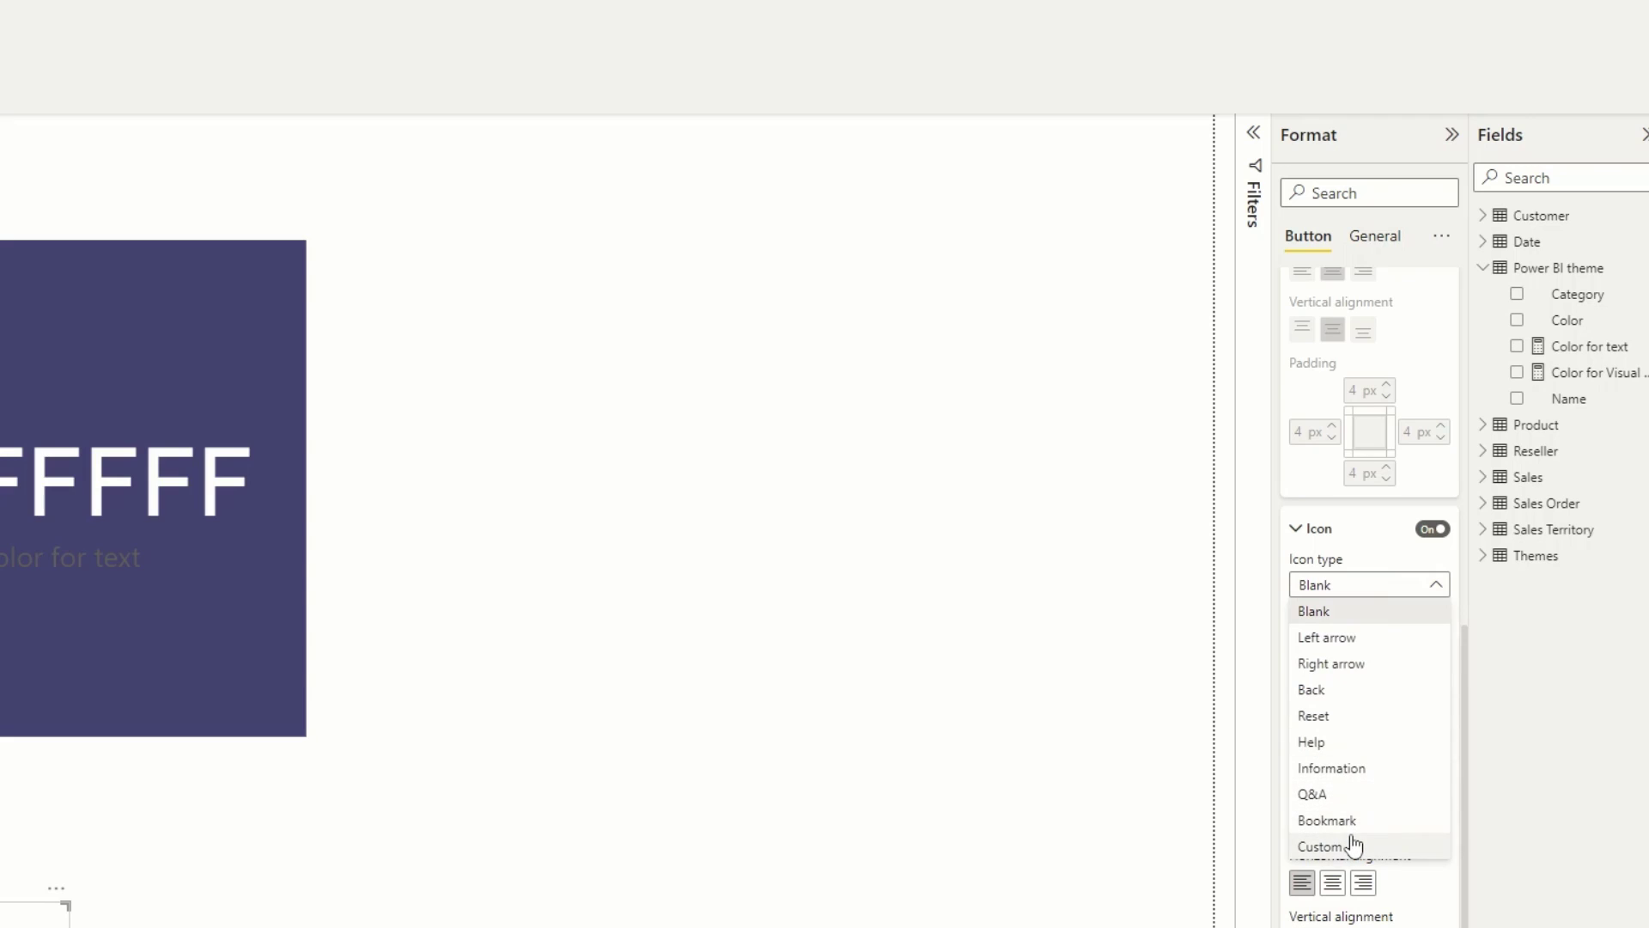
pyautogui.click(1320, 845)
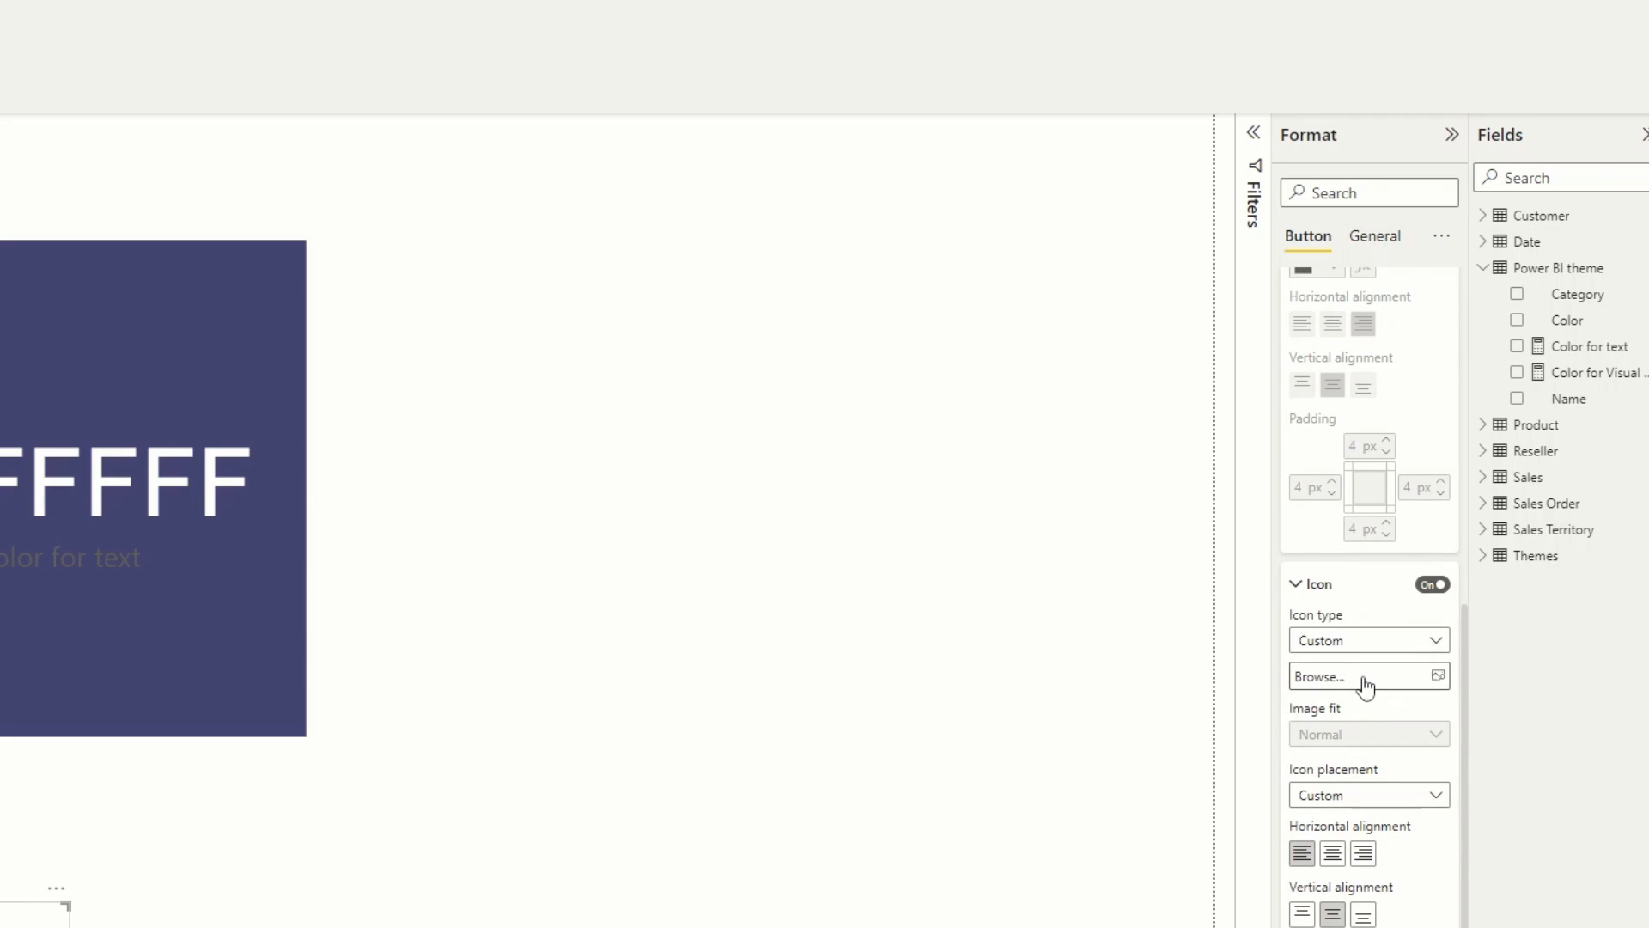
pyautogui.click(1369, 676)
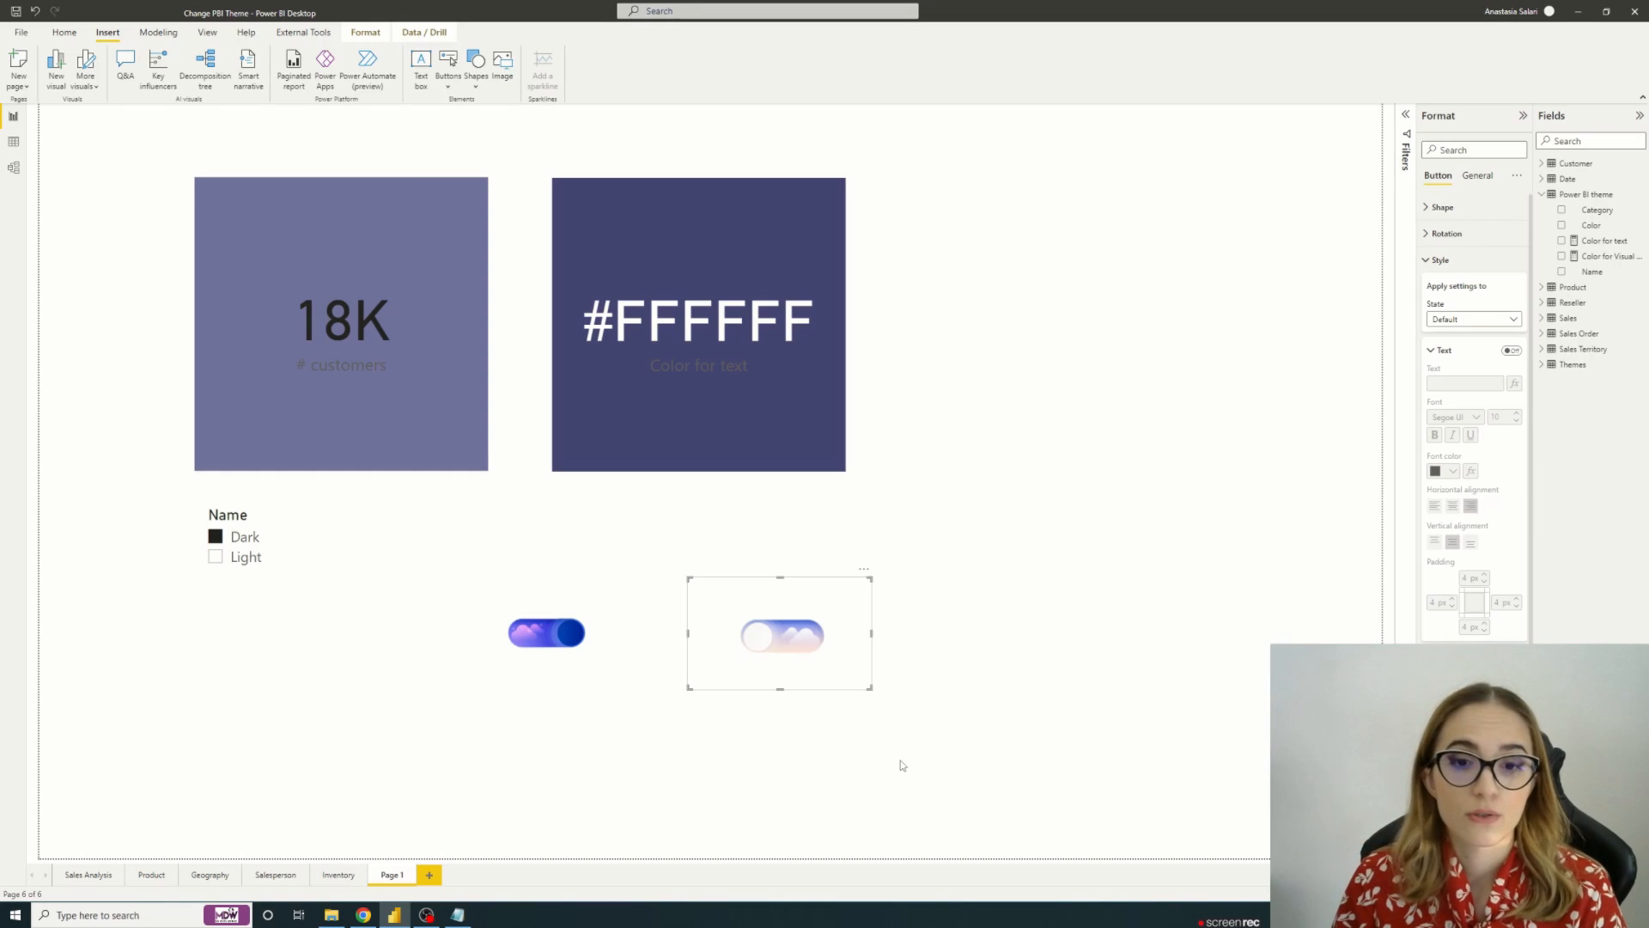
# Step: Select the light toggle button and position it beneath the dark toggle
pyautogui.click(546, 633)
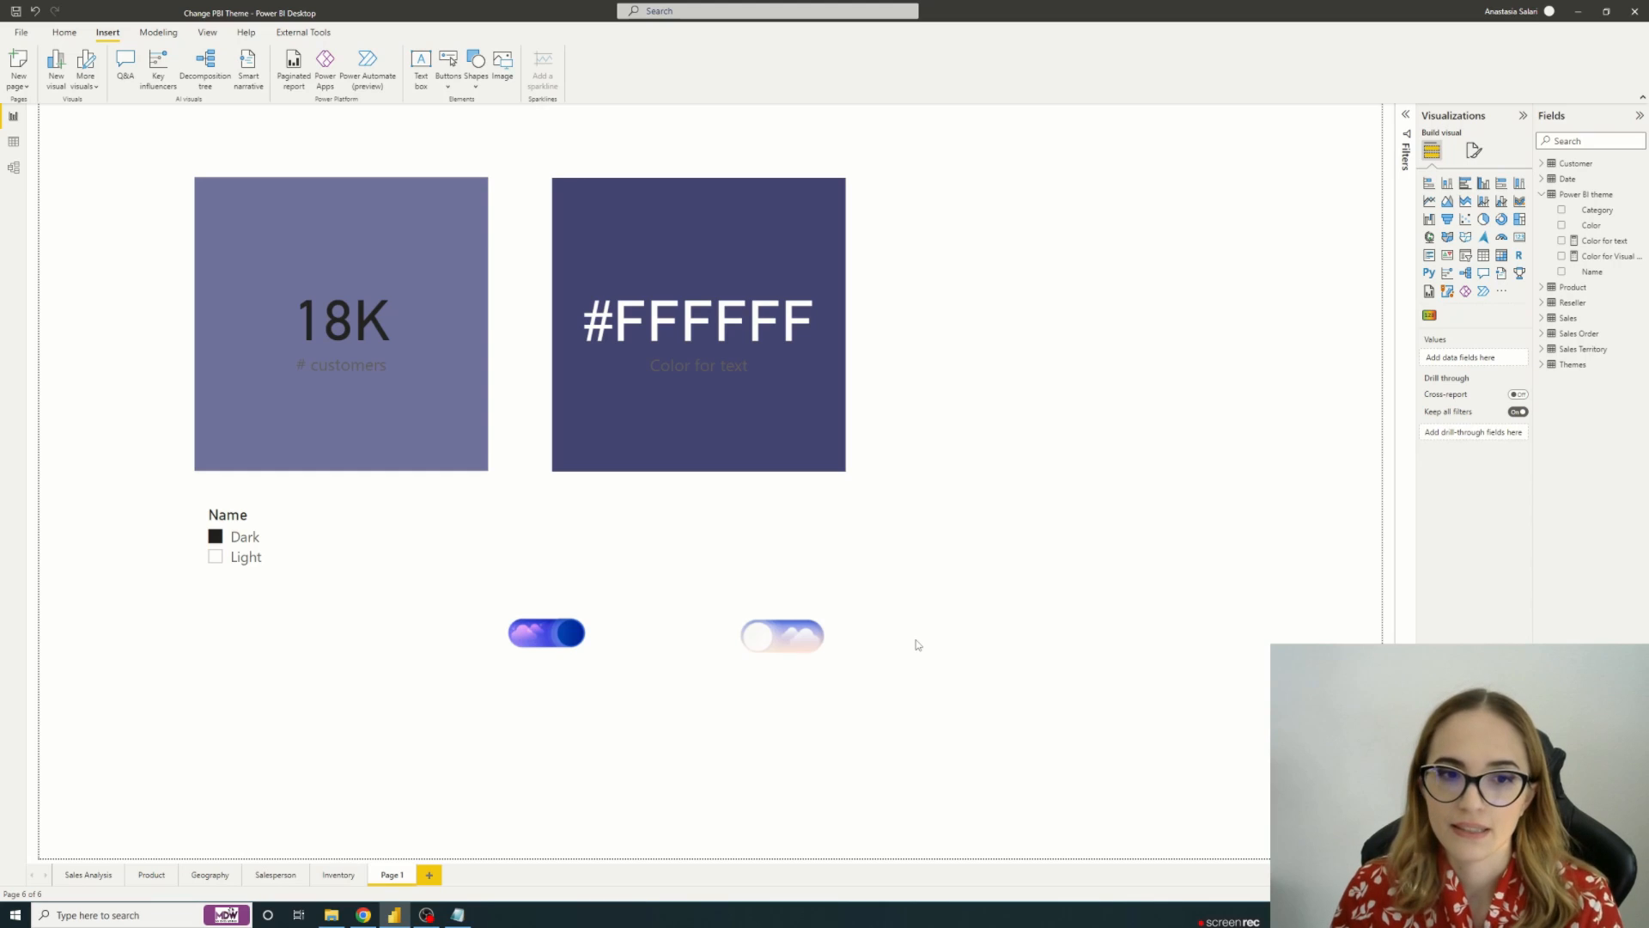
pyautogui.click(782, 636)
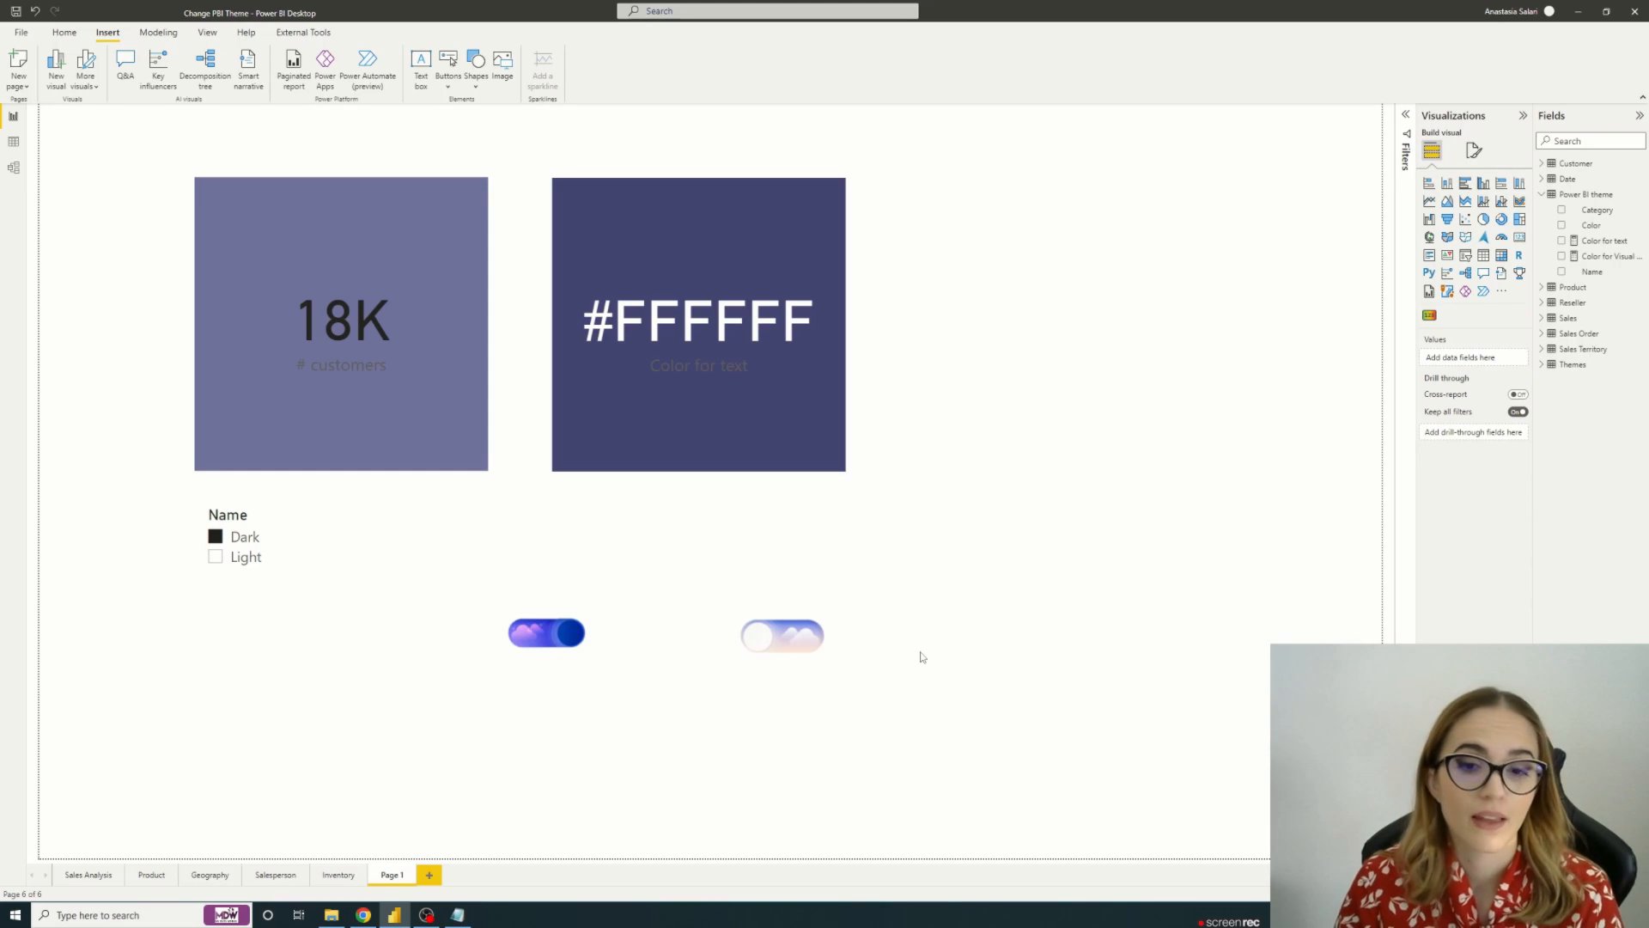
pyautogui.click(782, 635)
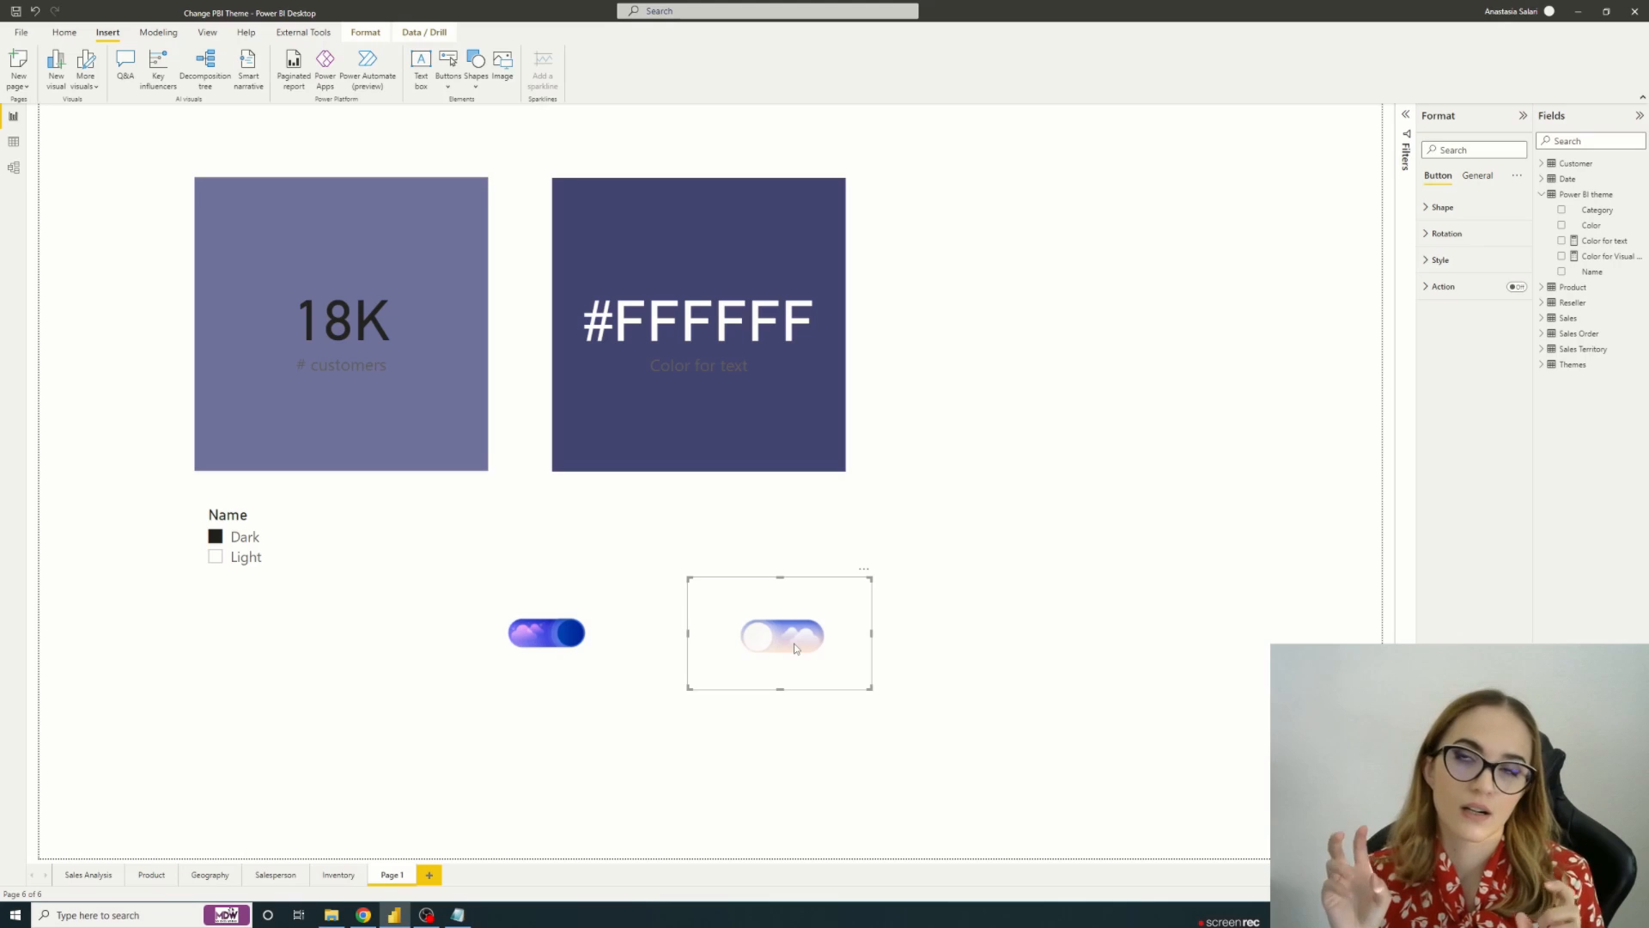
pyautogui.moveTo(807, 656)
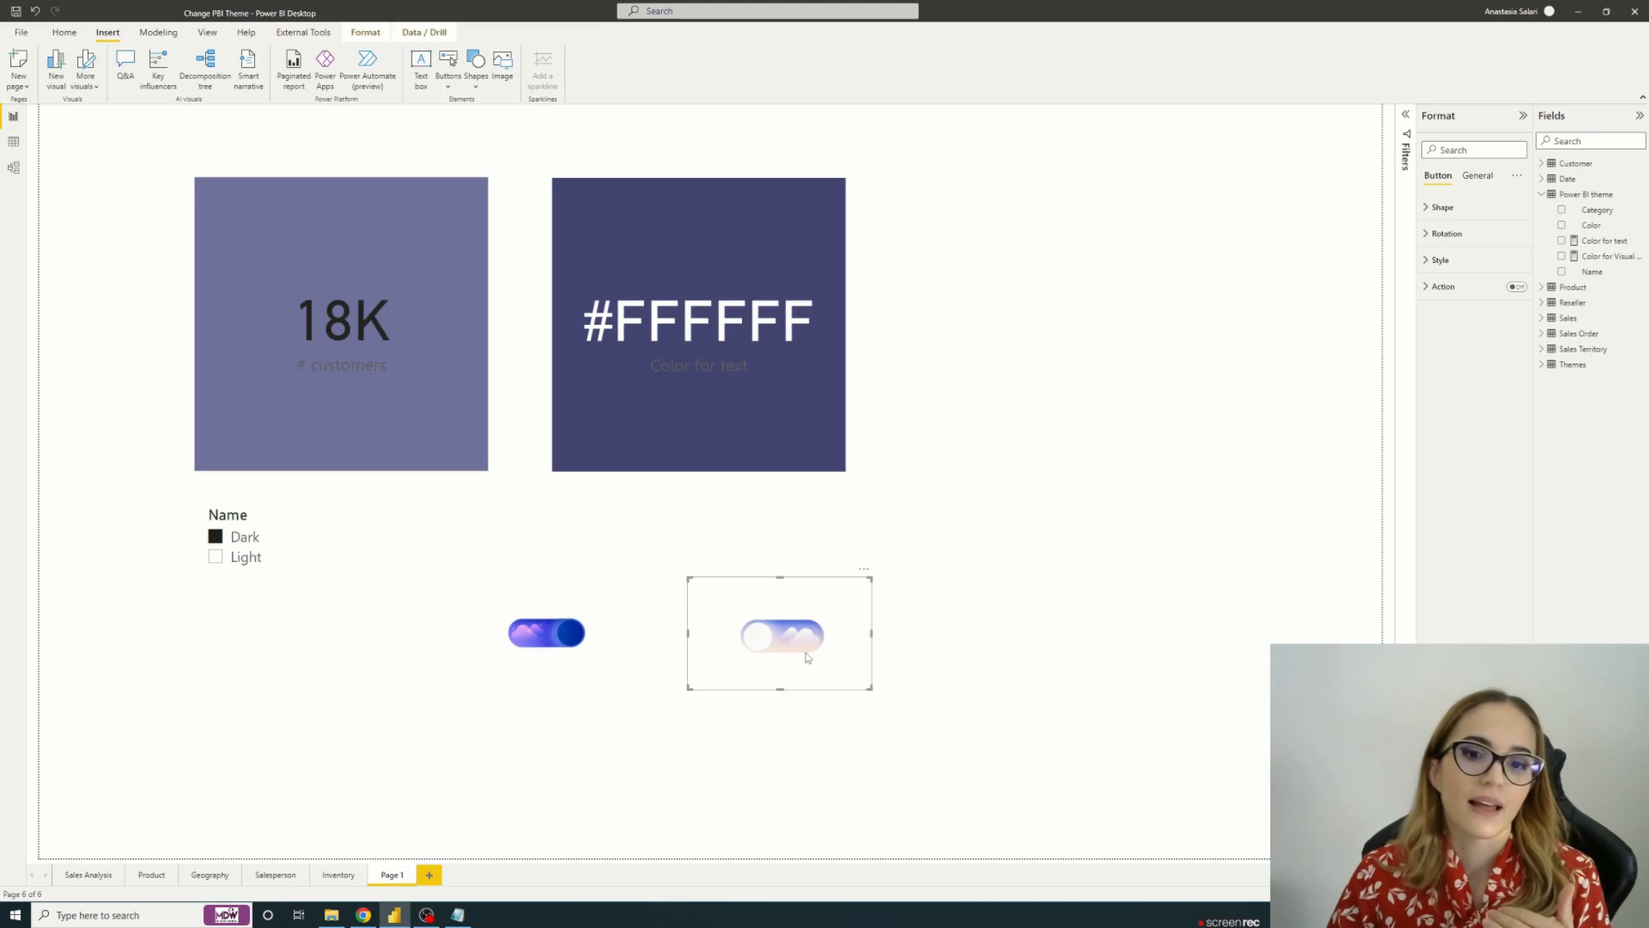
pyautogui.click(238, 545)
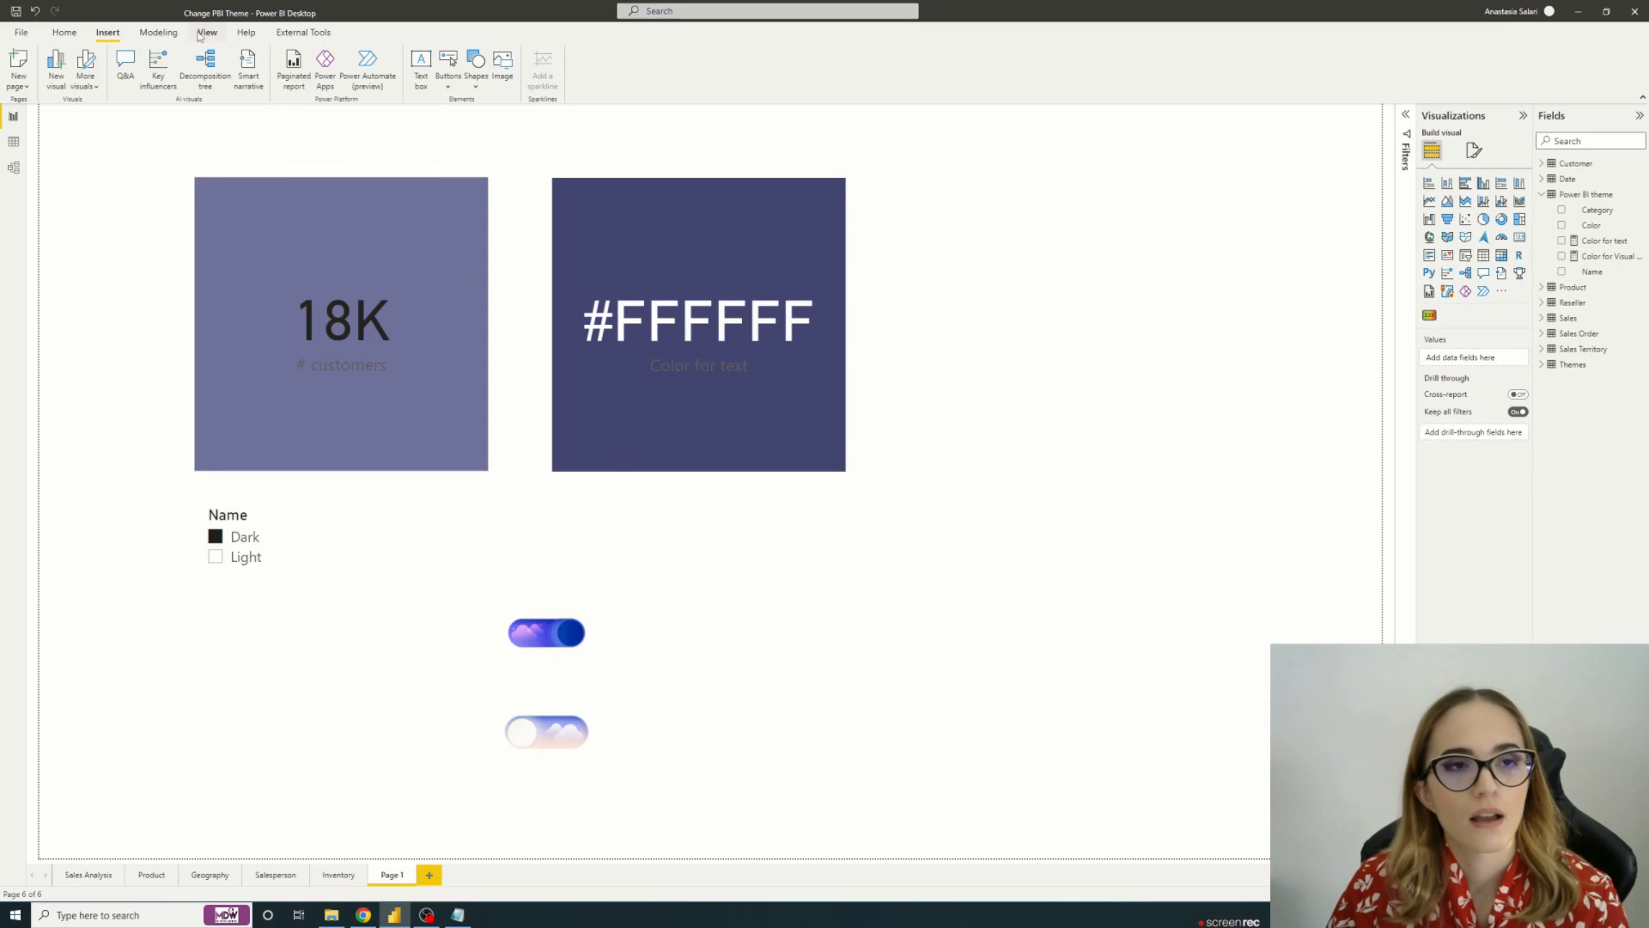
# Step: Show the Selection and Bookmarks panes and move the Name slicer beside the colour card
pyautogui.click(204, 33)
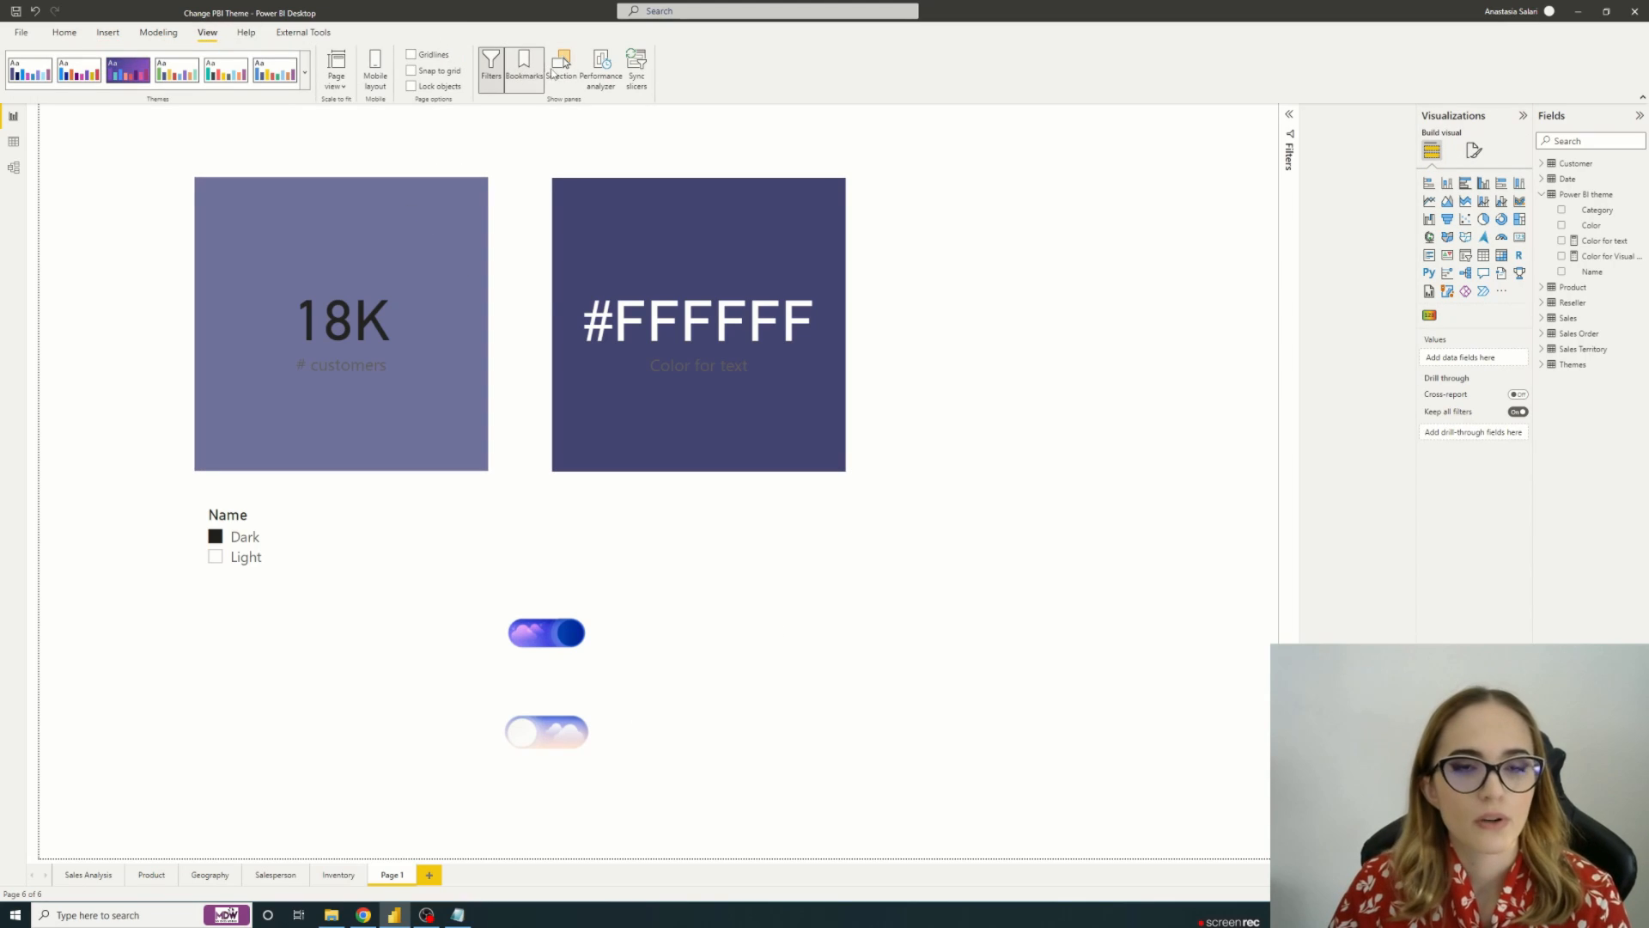
pyautogui.click(560, 65)
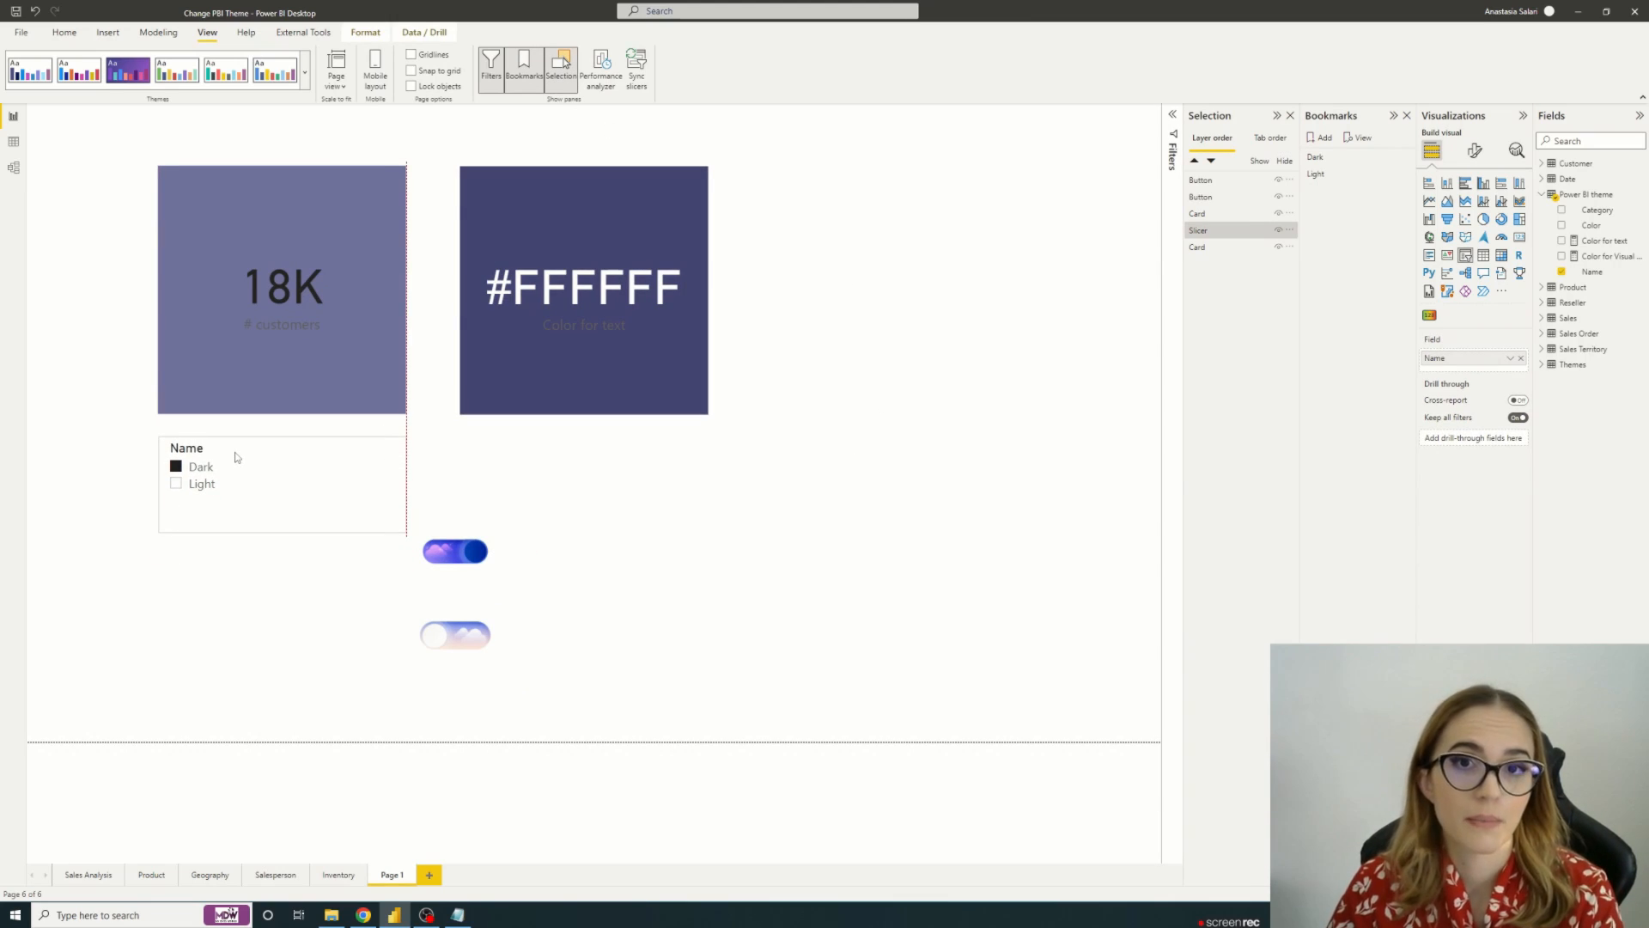
pyautogui.moveTo(281, 484); pyautogui.dragTo(826, 491)
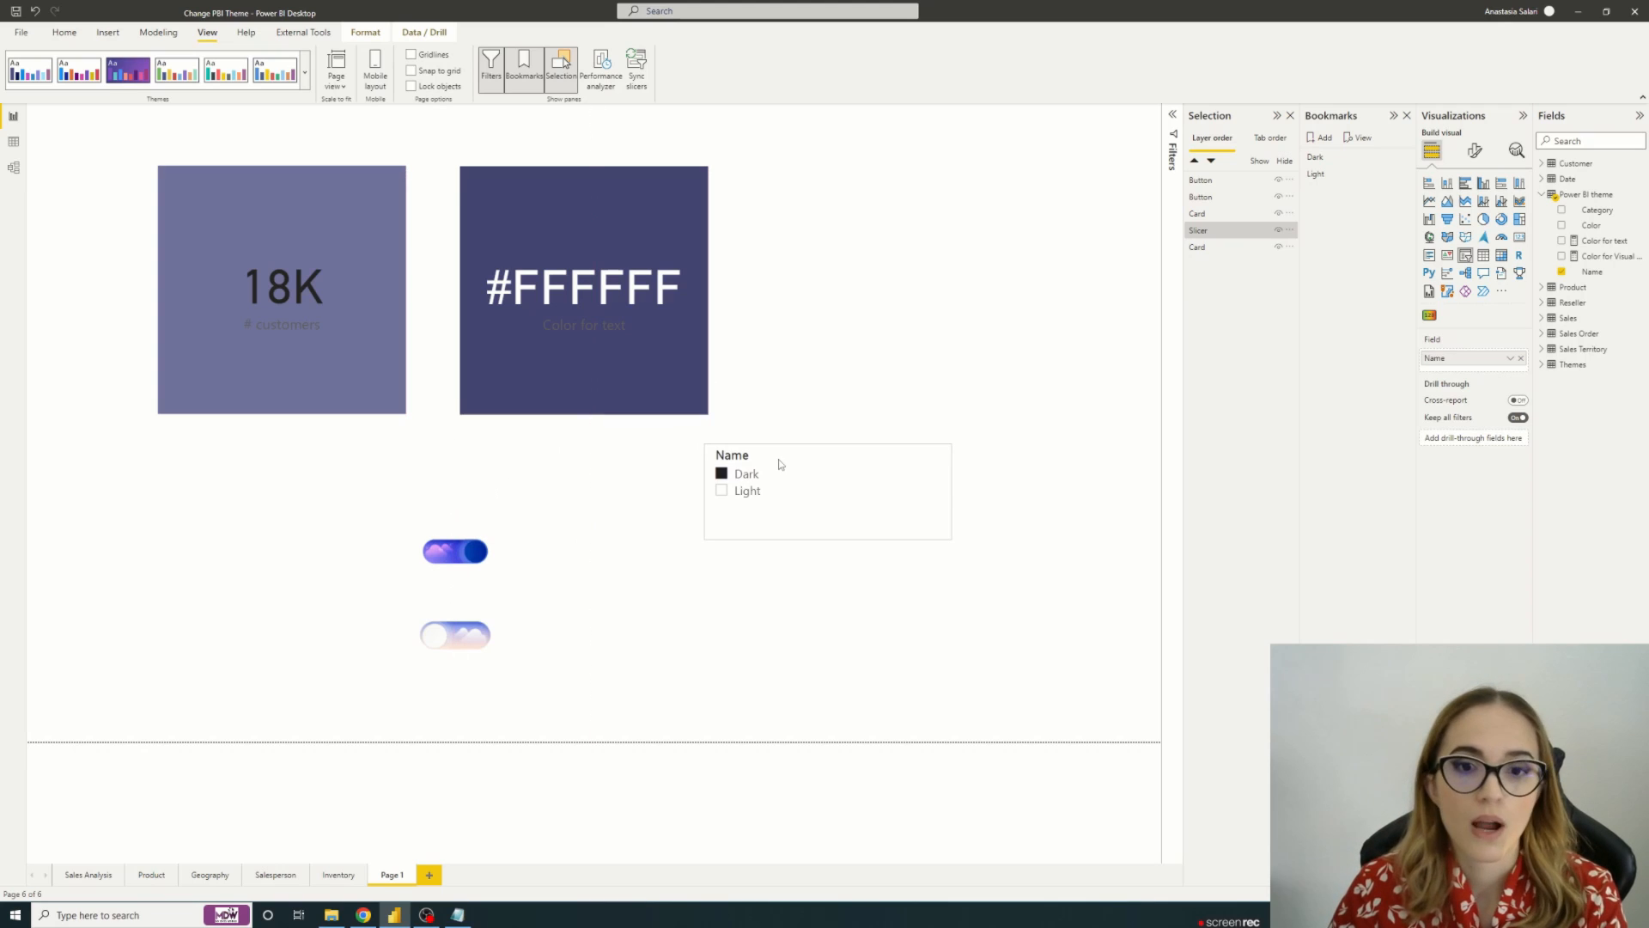
pyautogui.click(815, 488)
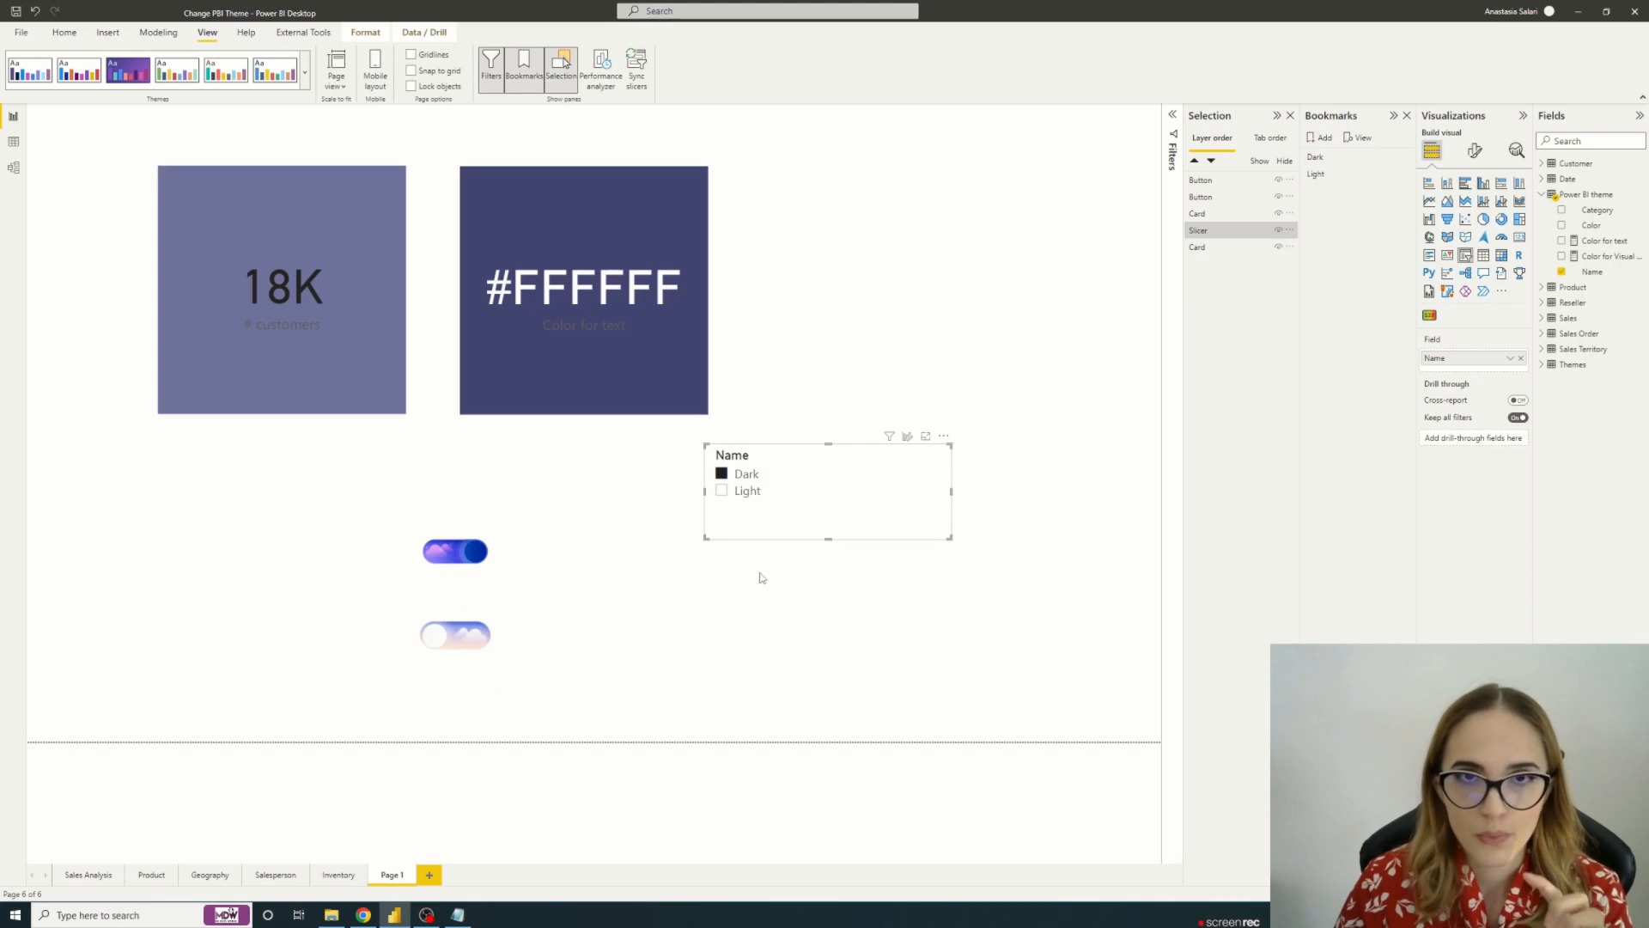
pyautogui.moveTo(1235, 408)
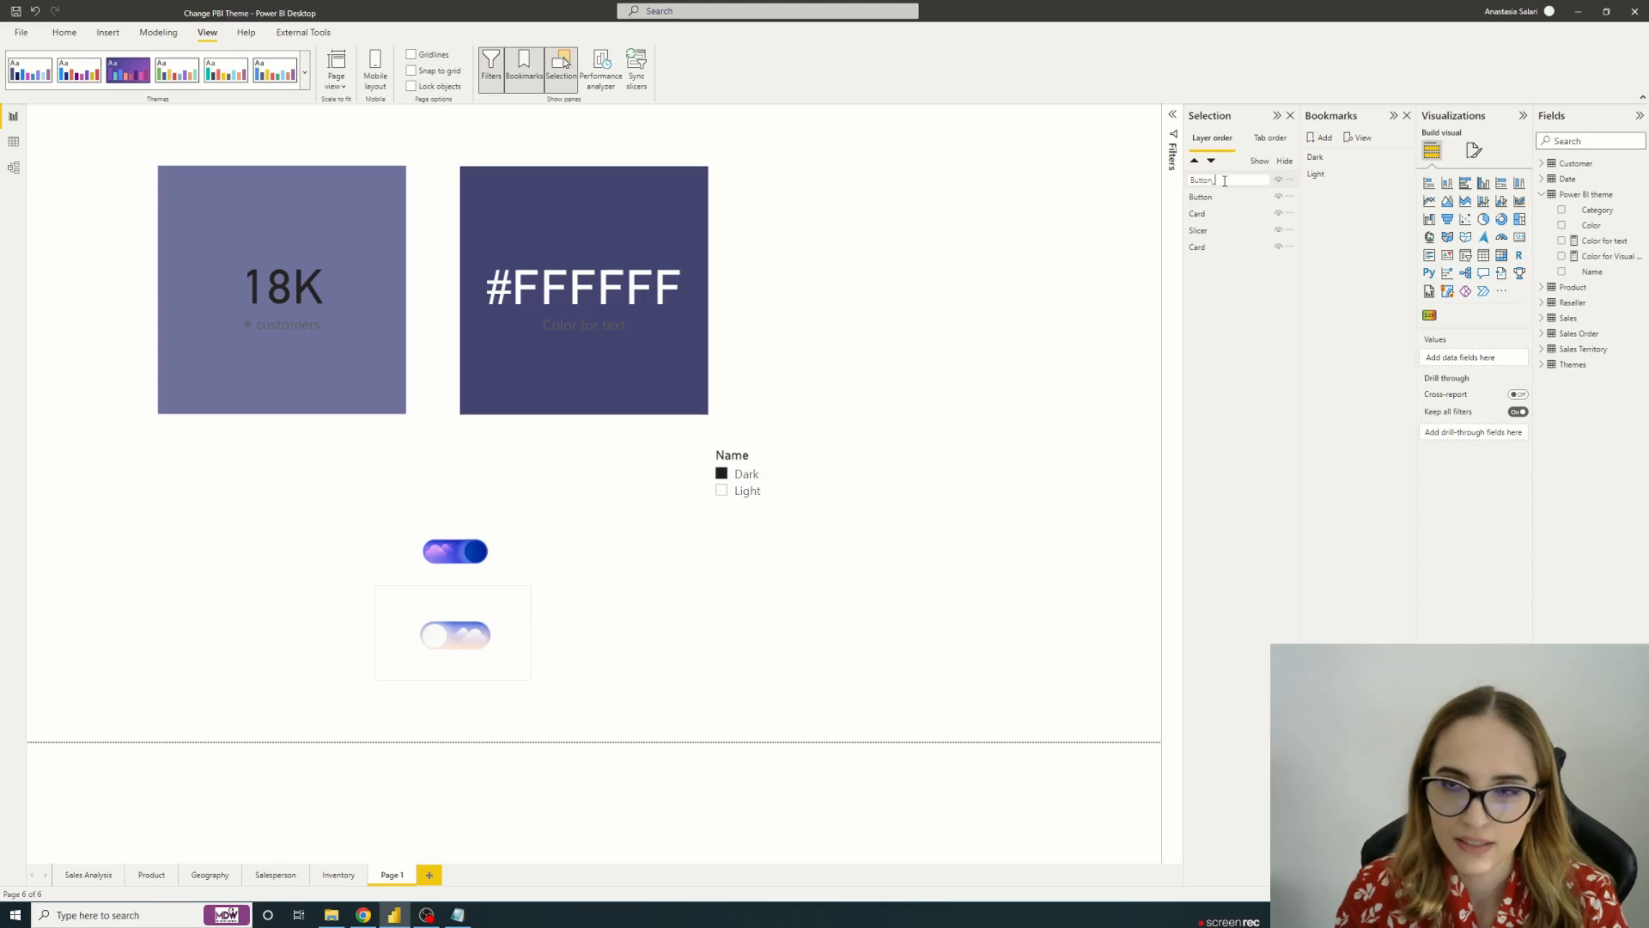
# Step: Rename the layers Button_Light, Button_Dark, Card_color and Card_customers in the Selection pane
pyautogui.write('Button_Light')
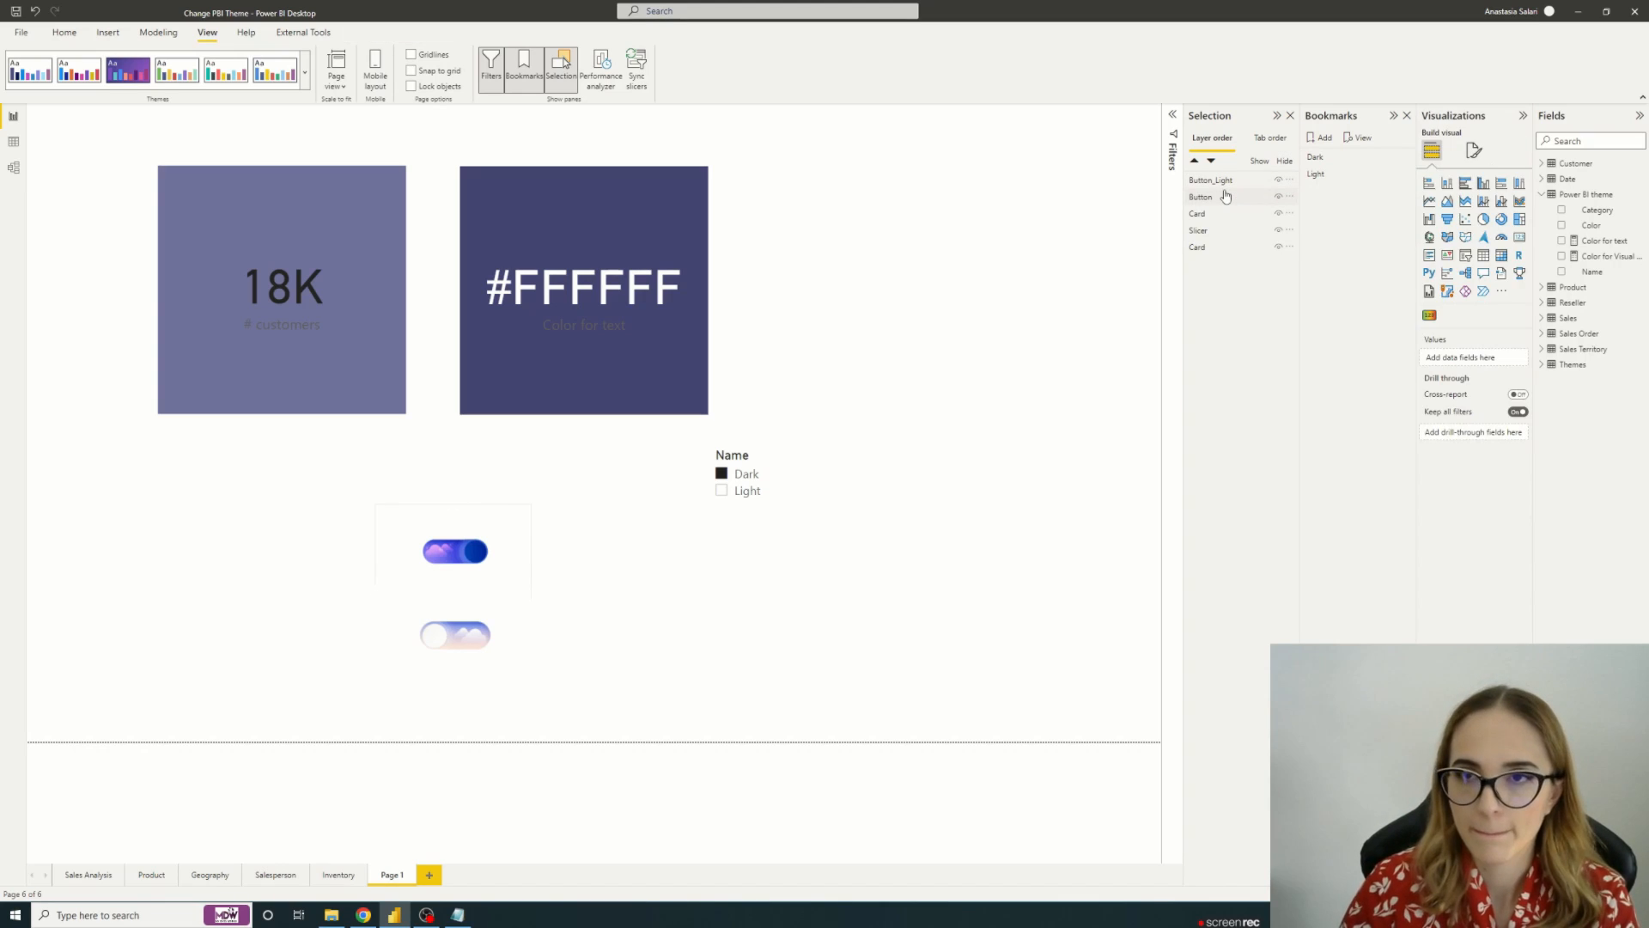
pyautogui.doubleClick(1201, 196)
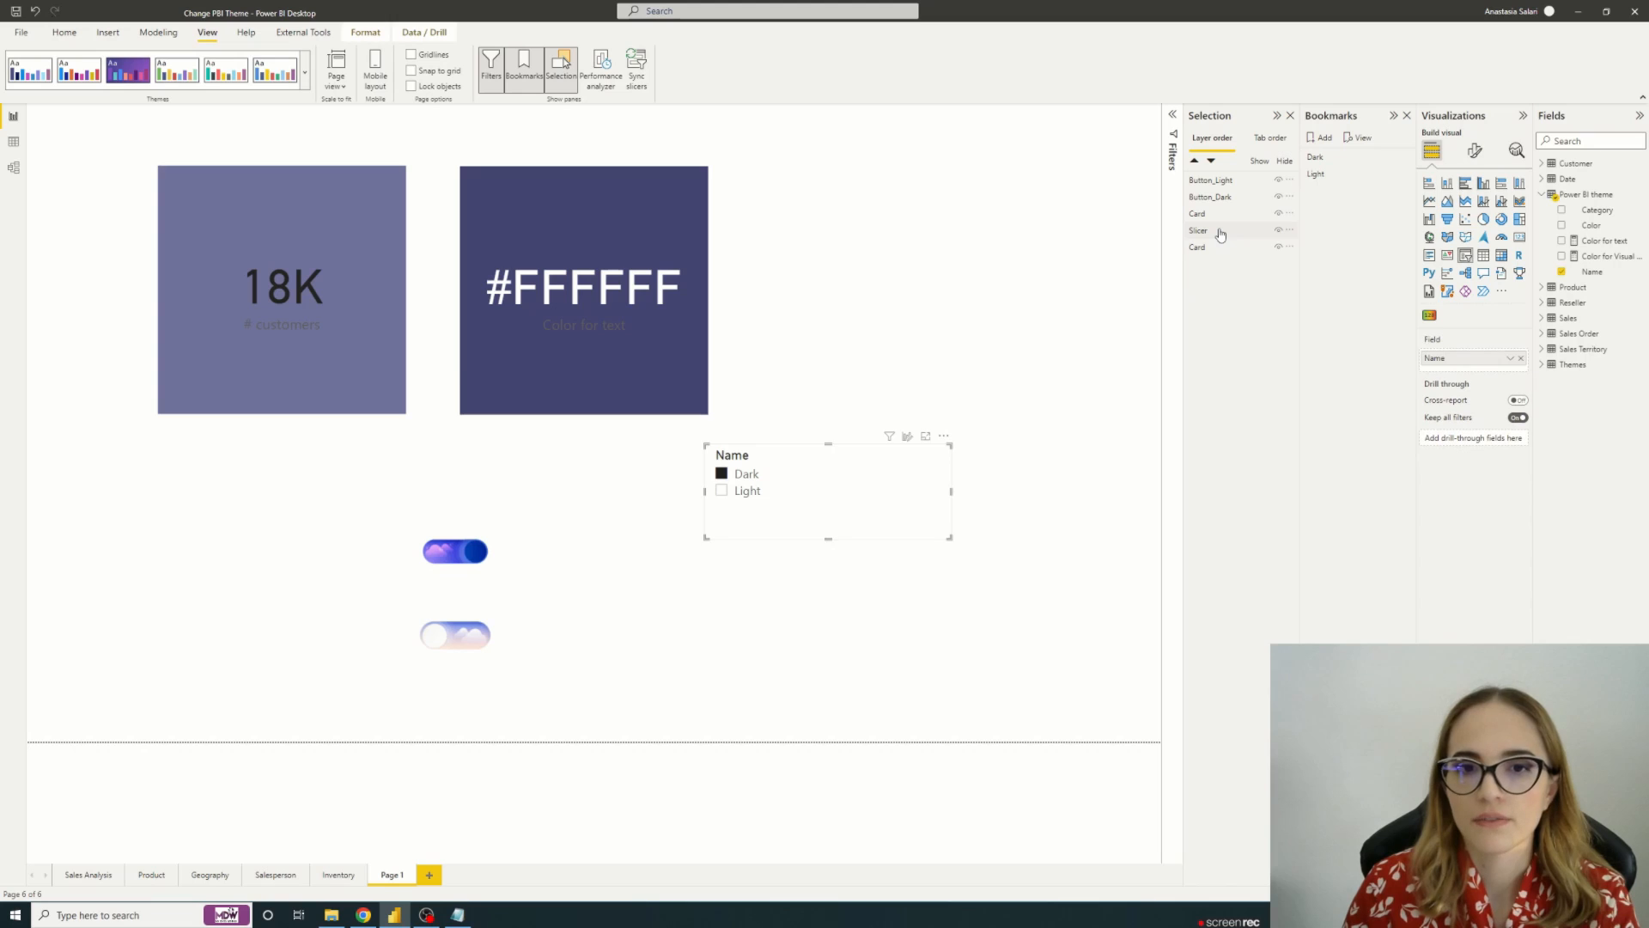
pyautogui.click(1220, 230)
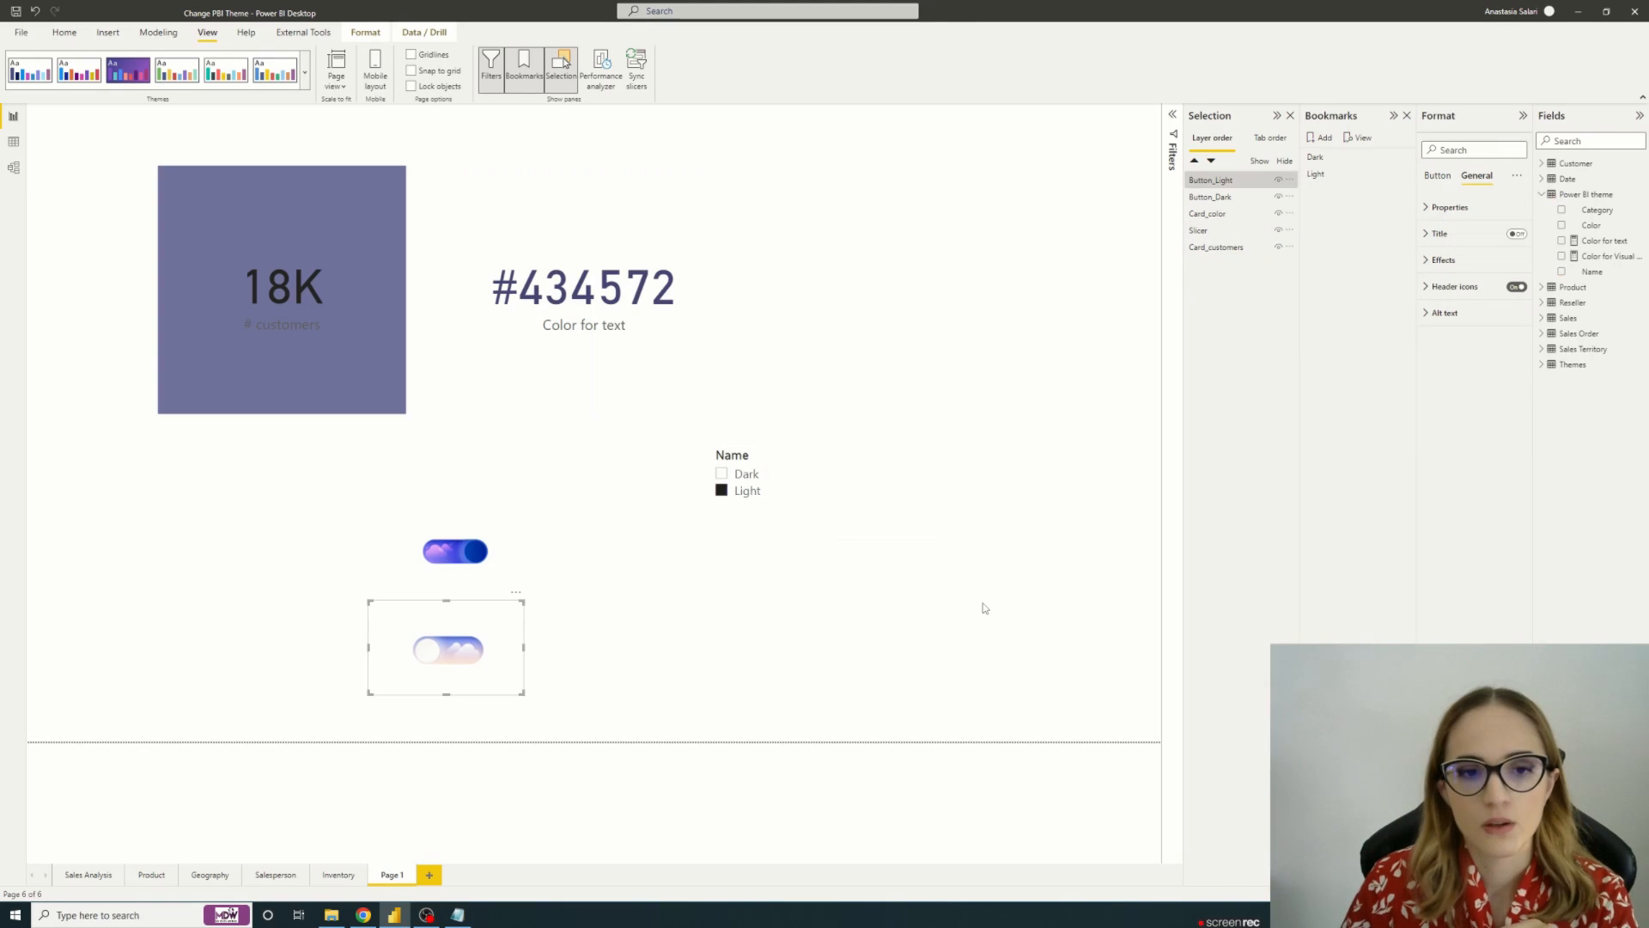
pyautogui.moveTo(497, 670)
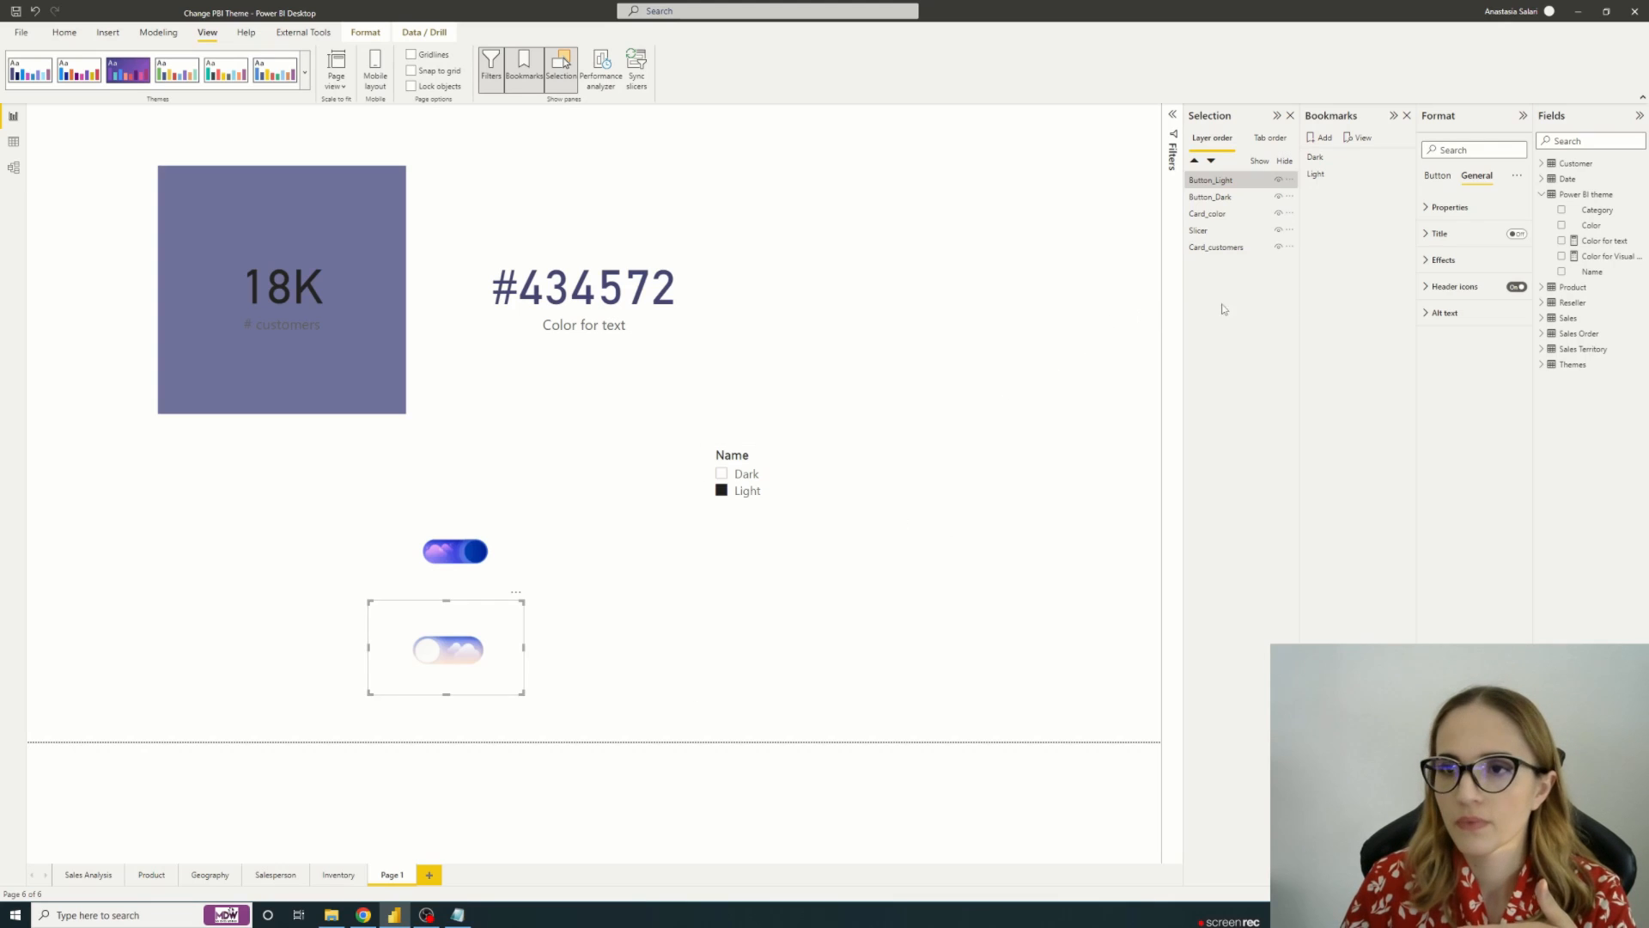
pyautogui.click(1438, 259)
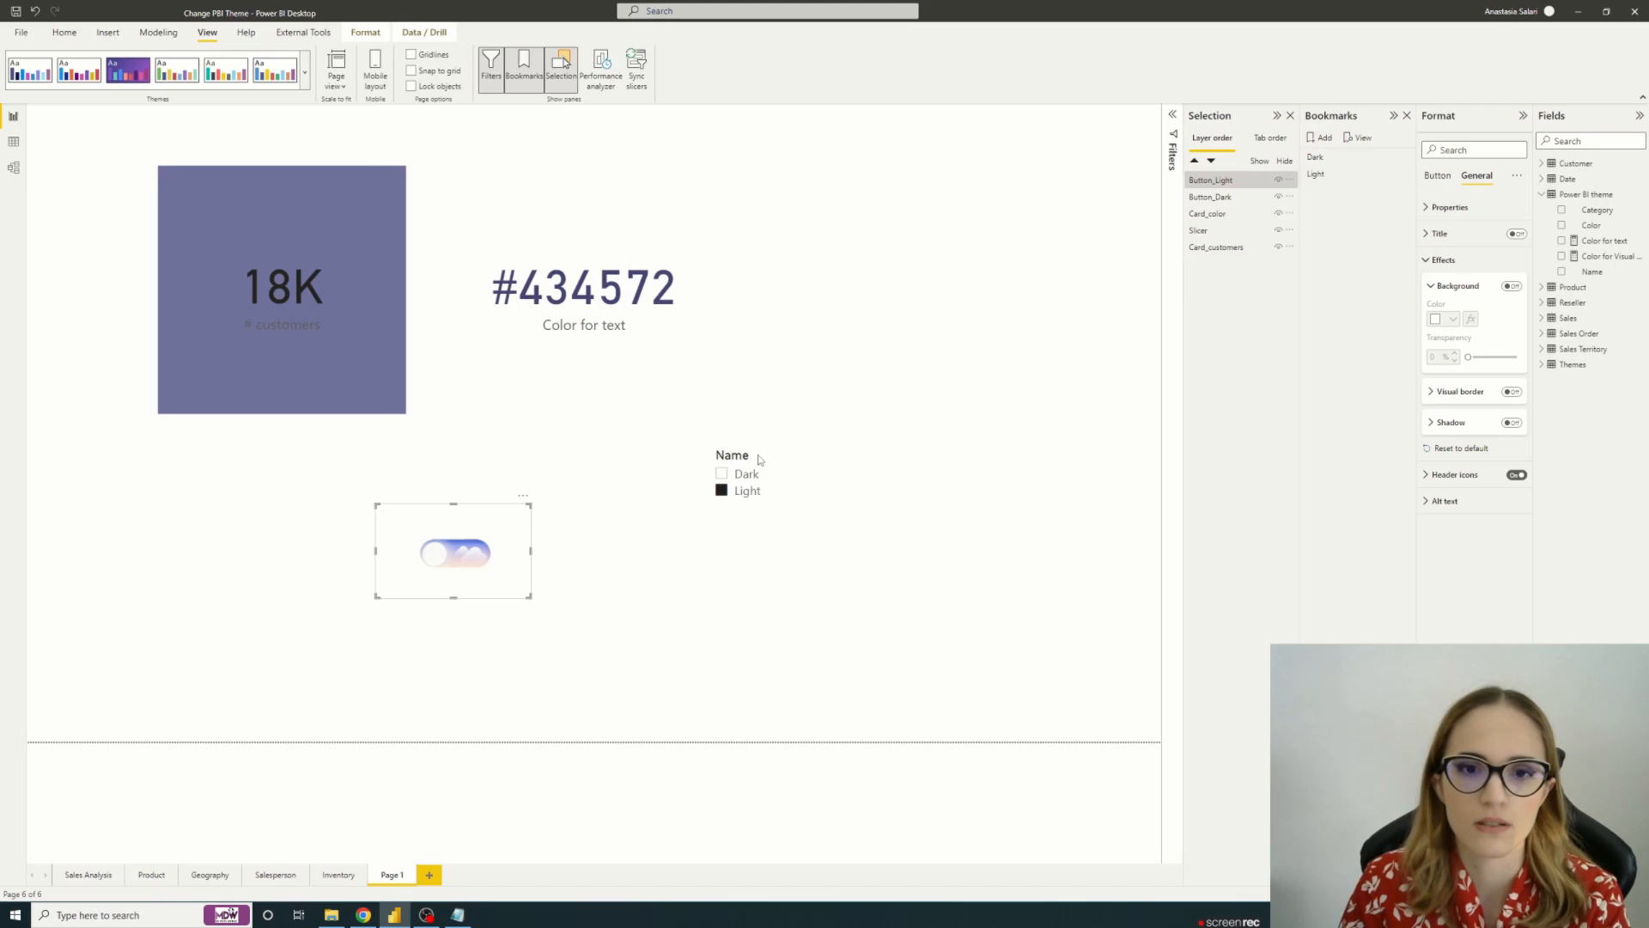
# Step: Select the Name slicer together with Button_Dark
pyautogui.click(760, 460)
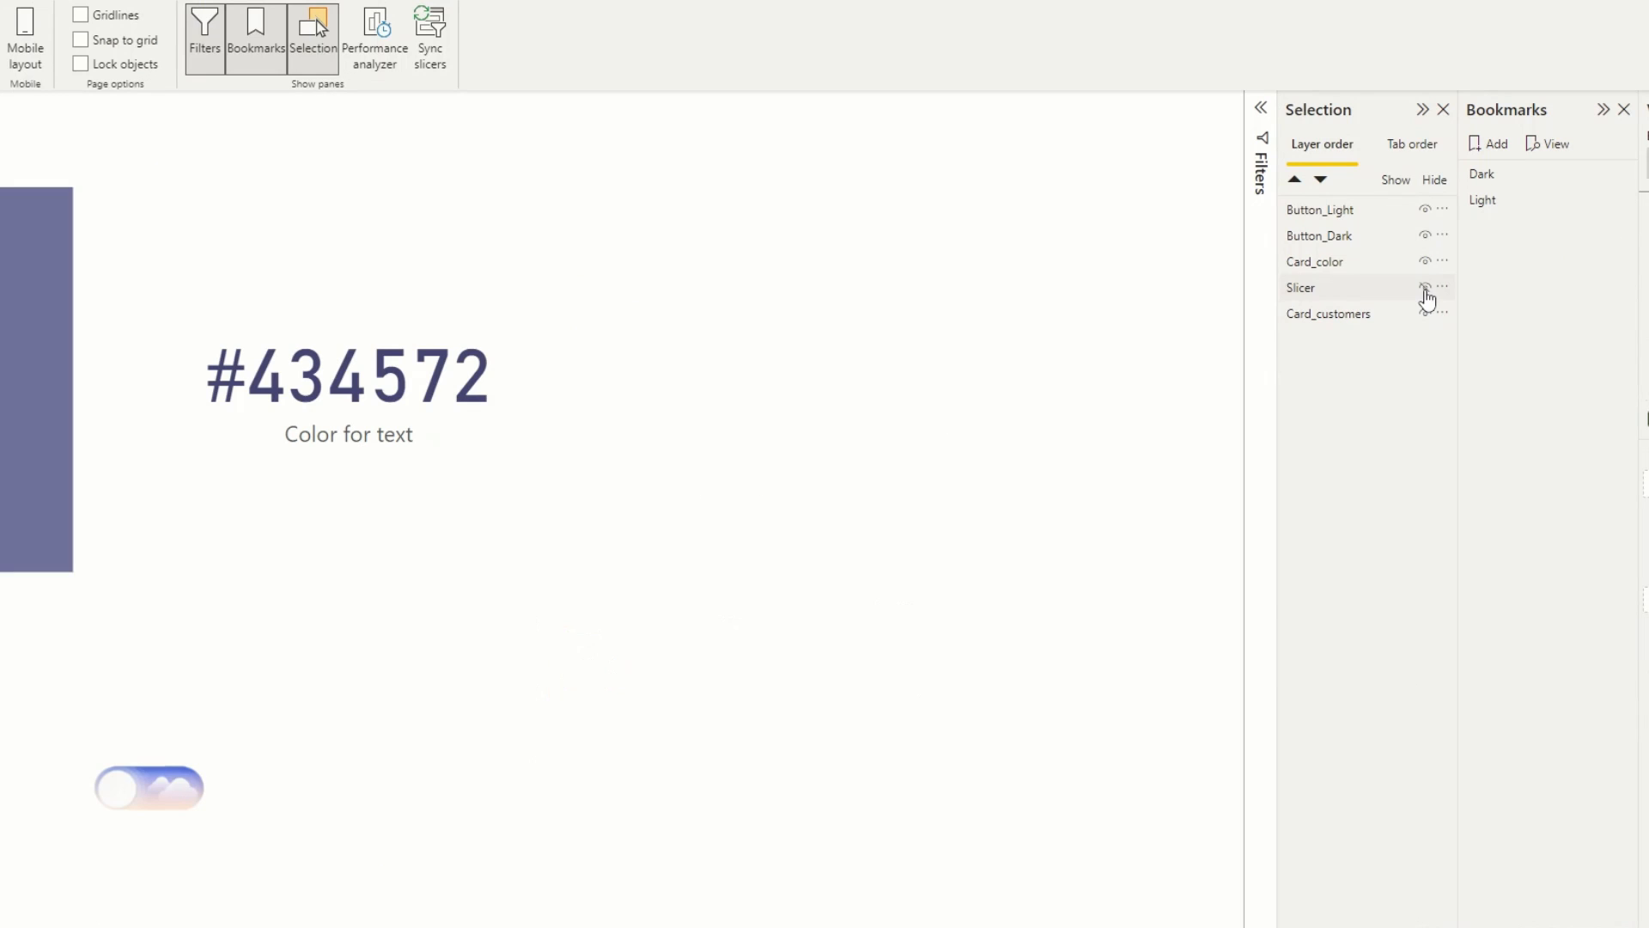
pyautogui.moveTo(1426, 288)
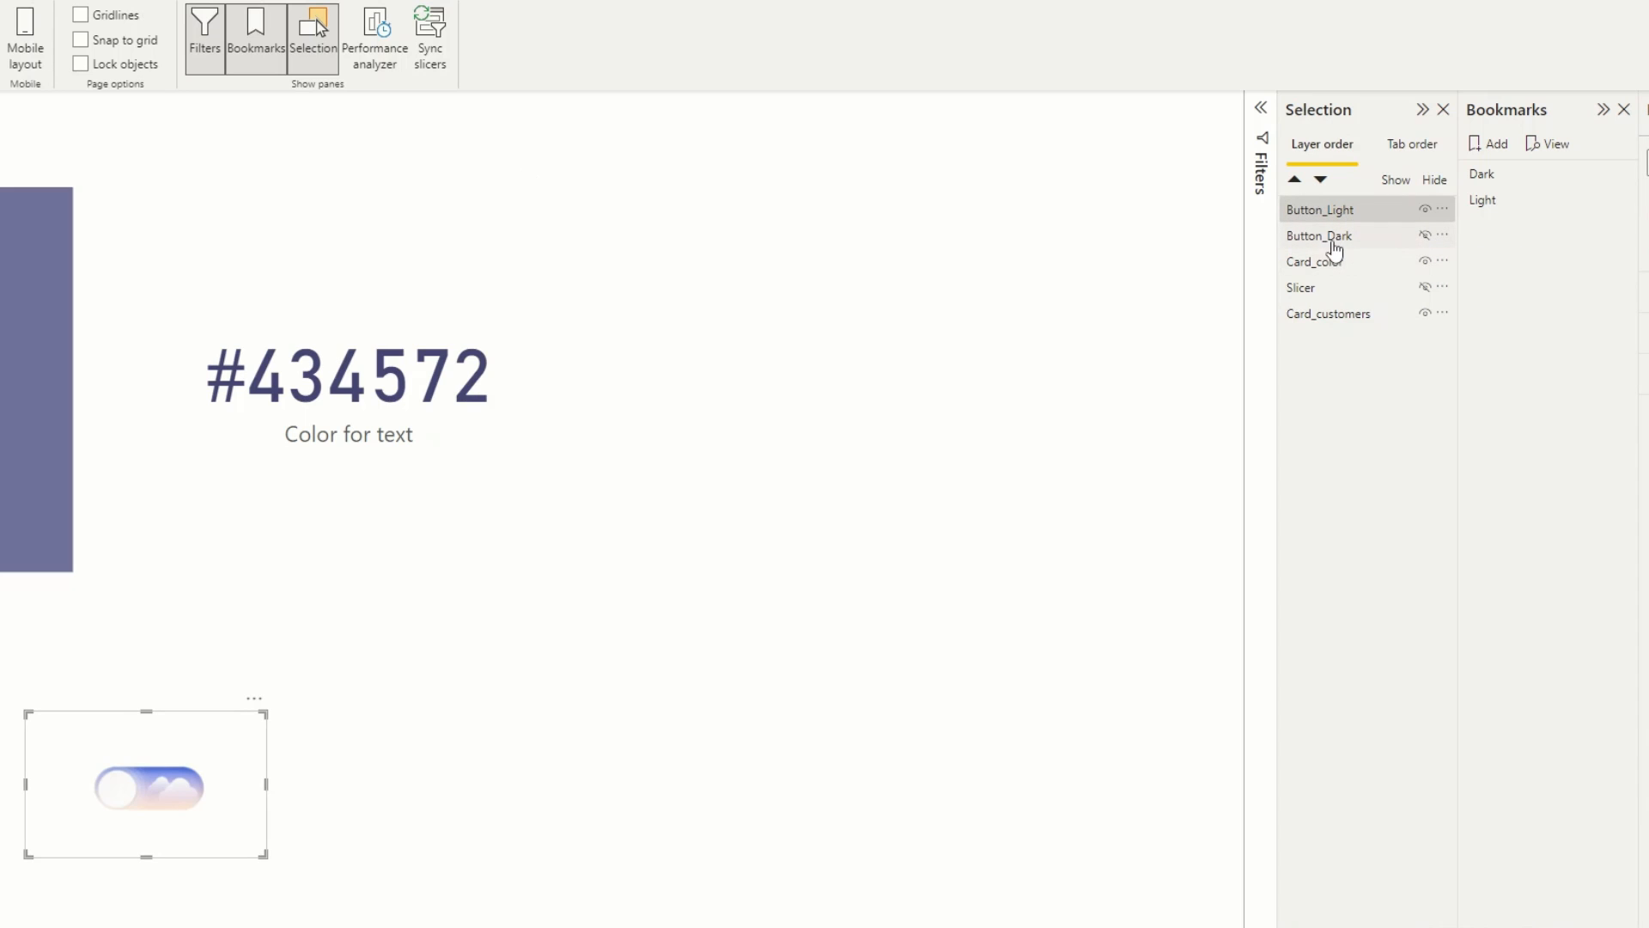
pyautogui.click(1489, 142)
pyautogui.write('D')
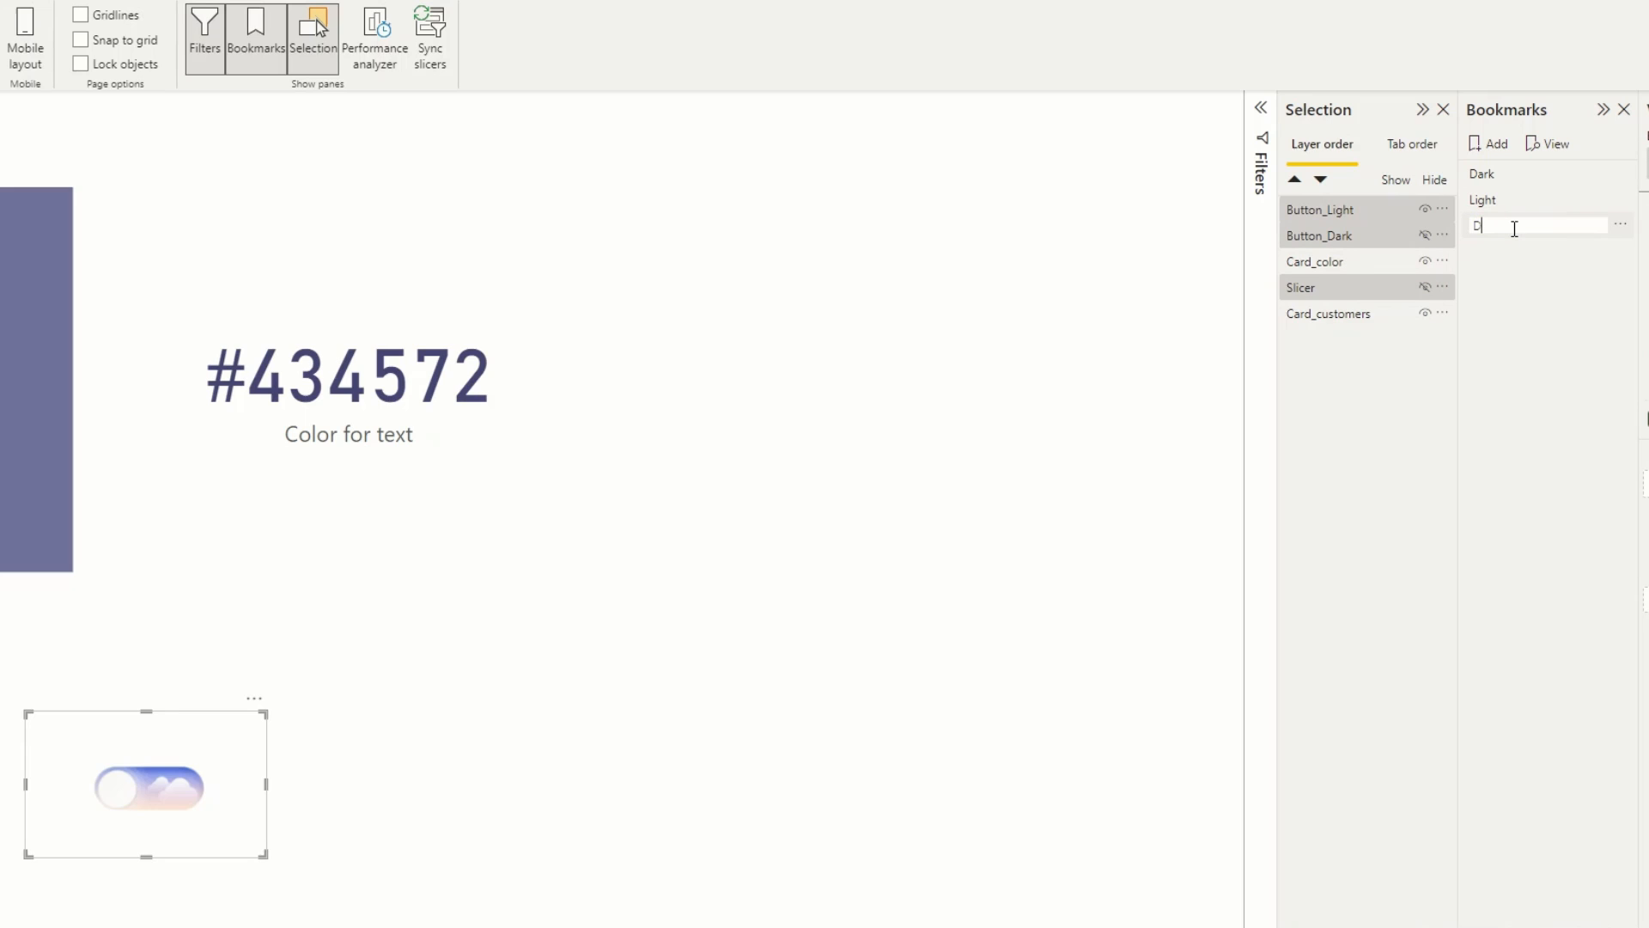
# Step: Name the new bookmark 'Light mode', adjust its options and apply it
pyautogui.press('Backspace')
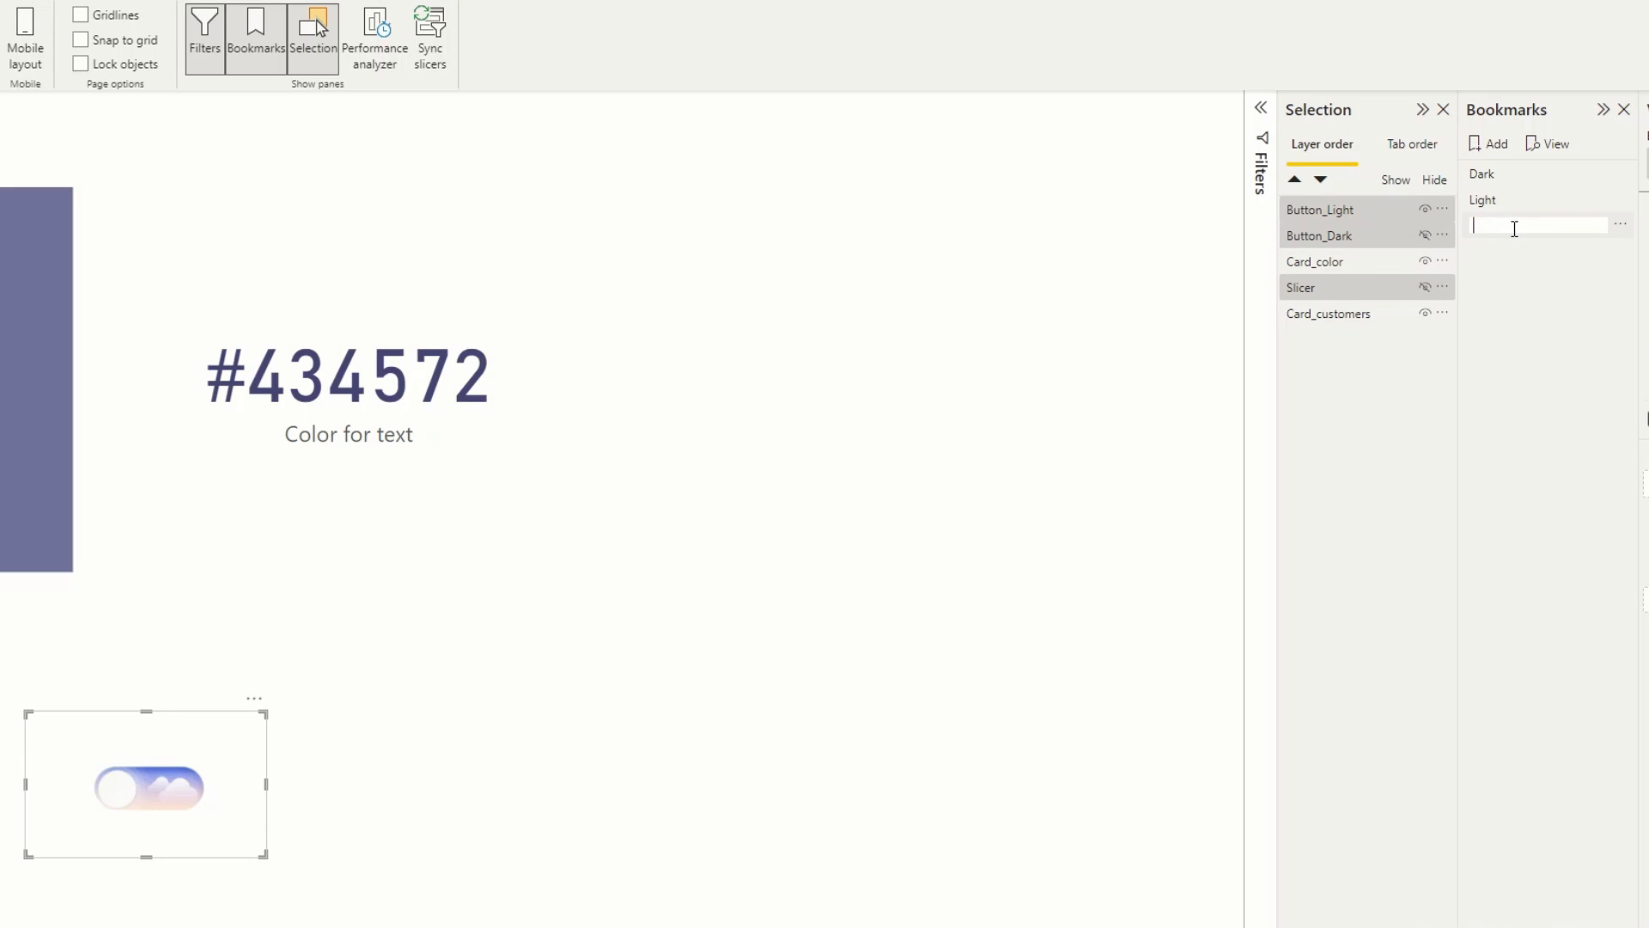
pyautogui.write('Light mode')
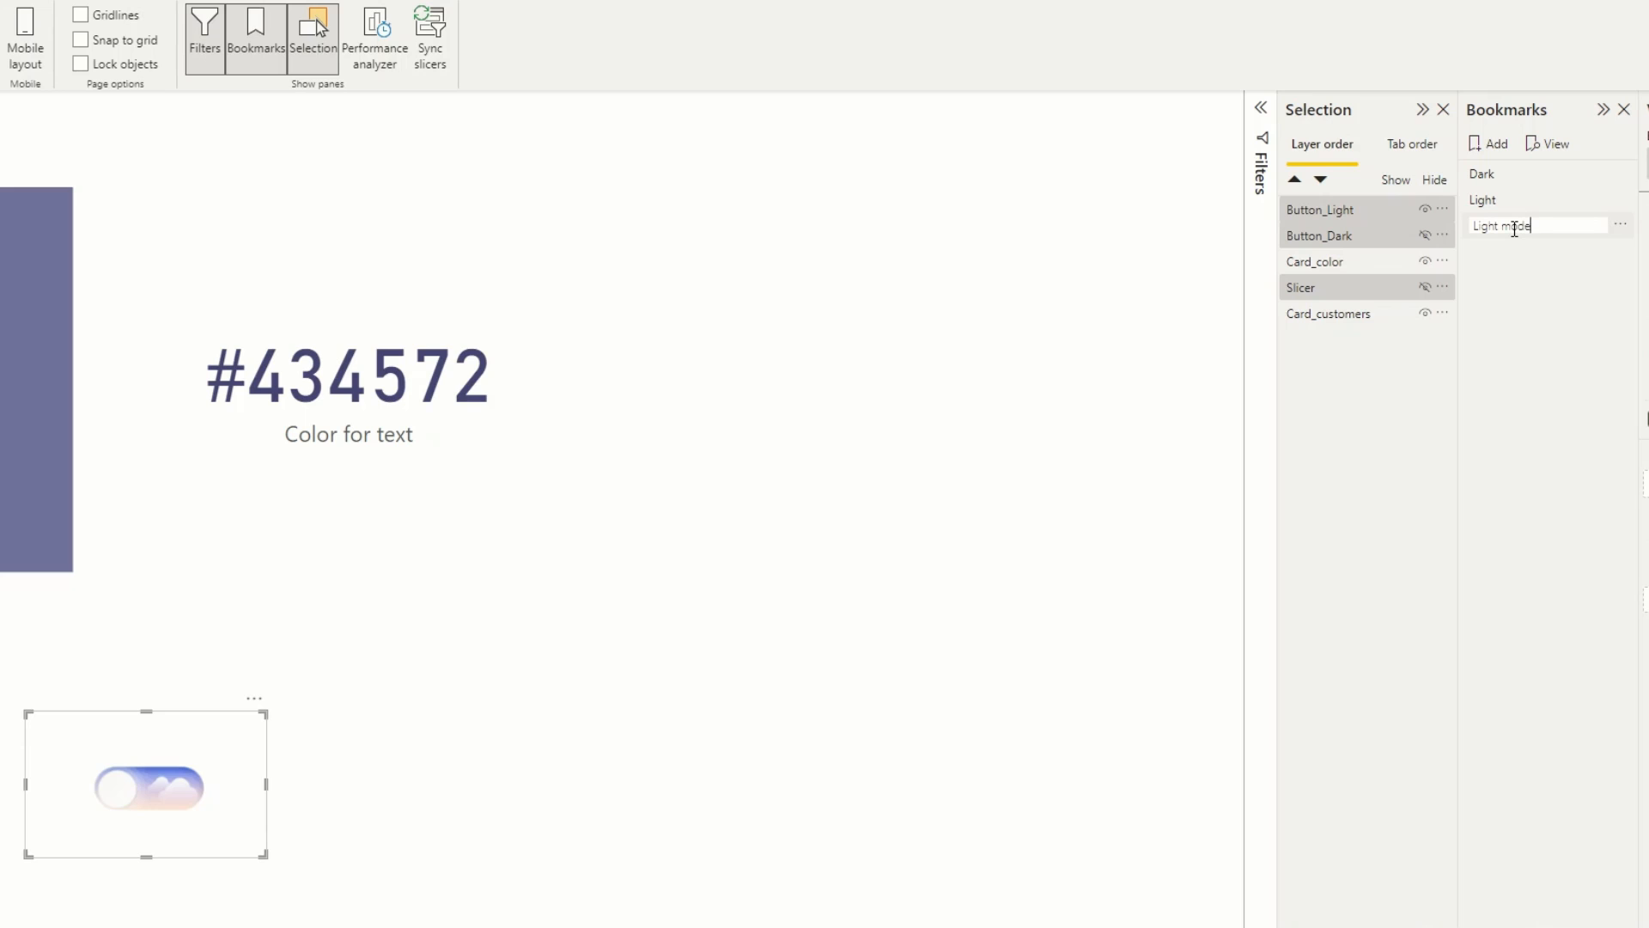
pyautogui.click(1620, 224)
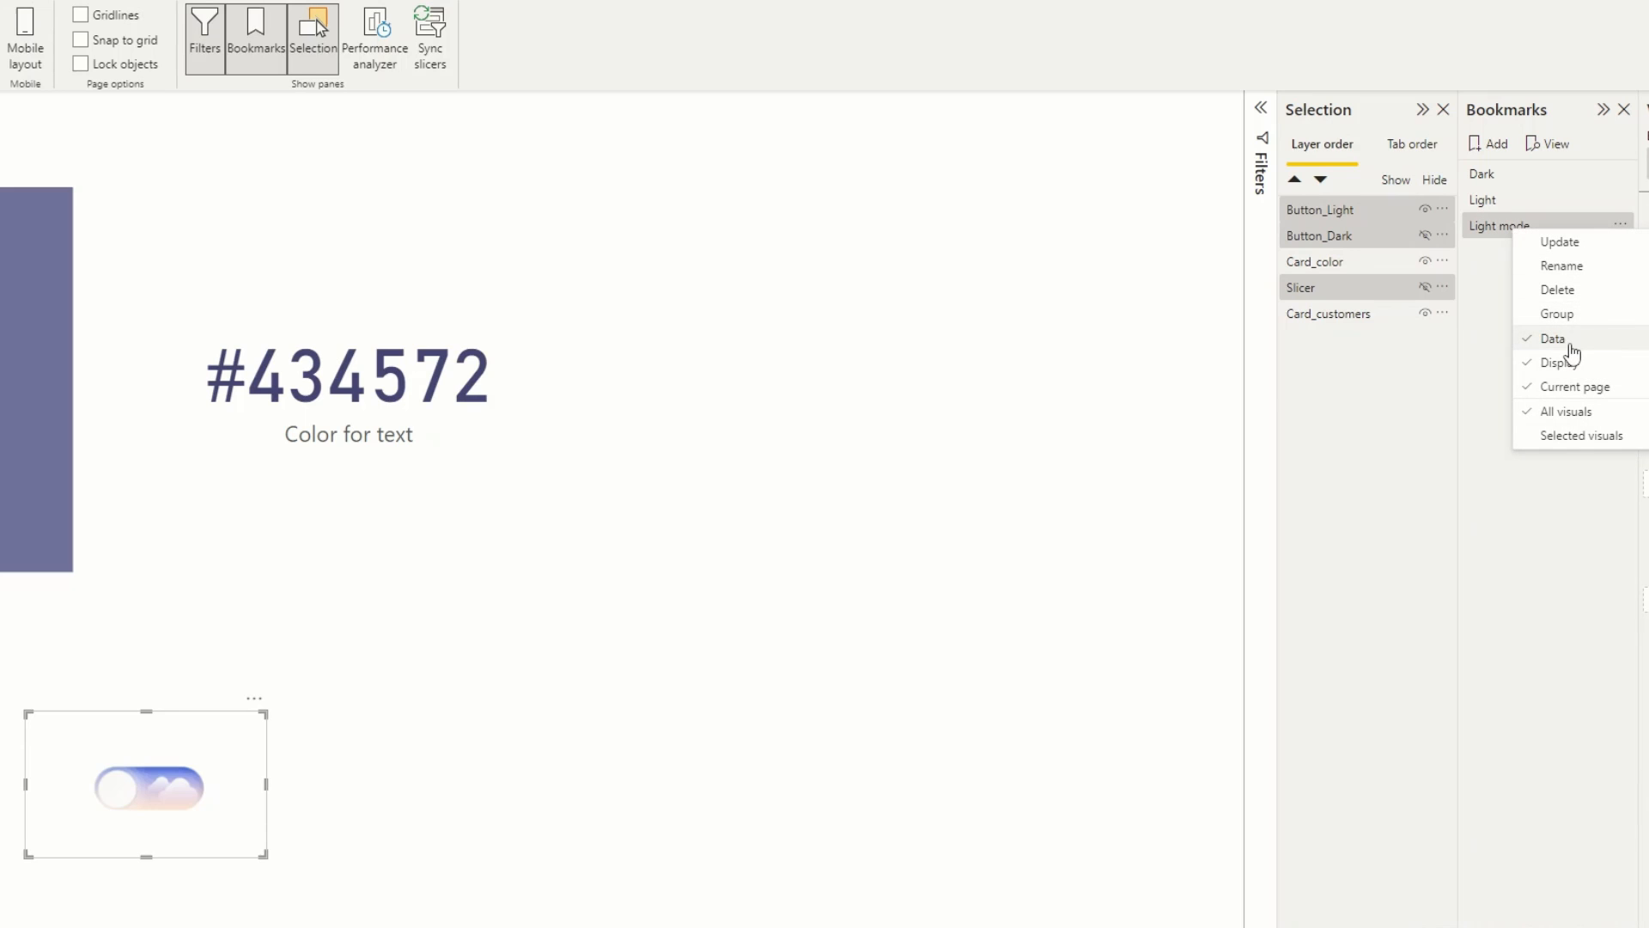
pyautogui.moveTo(1564, 343)
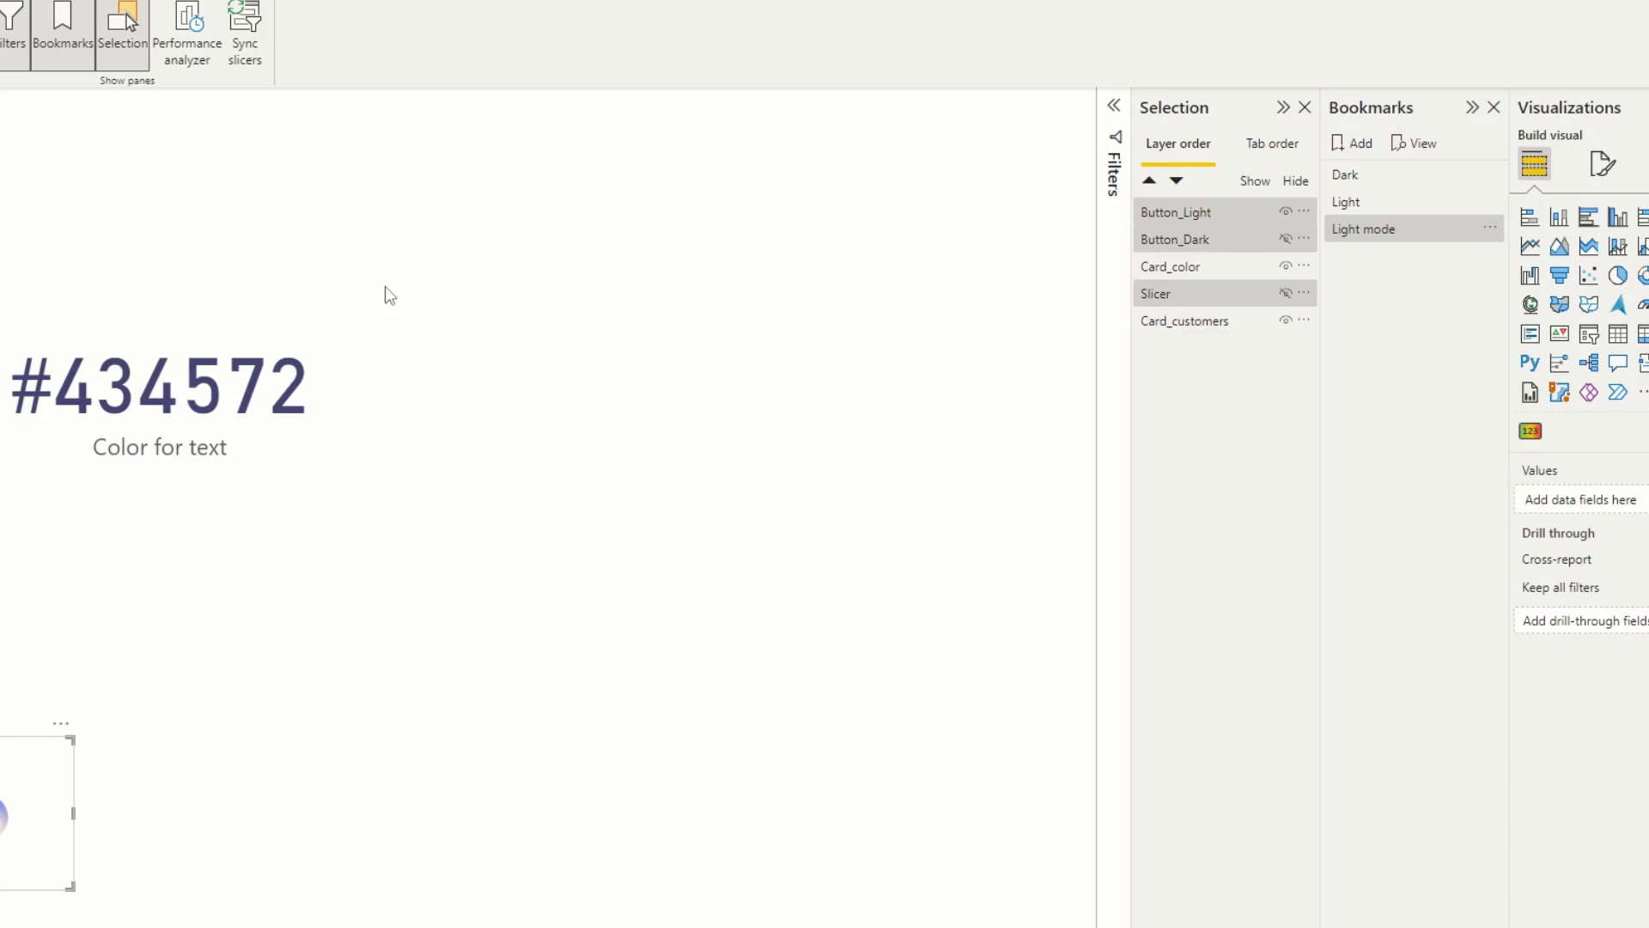
pyautogui.moveTo(1212, 301)
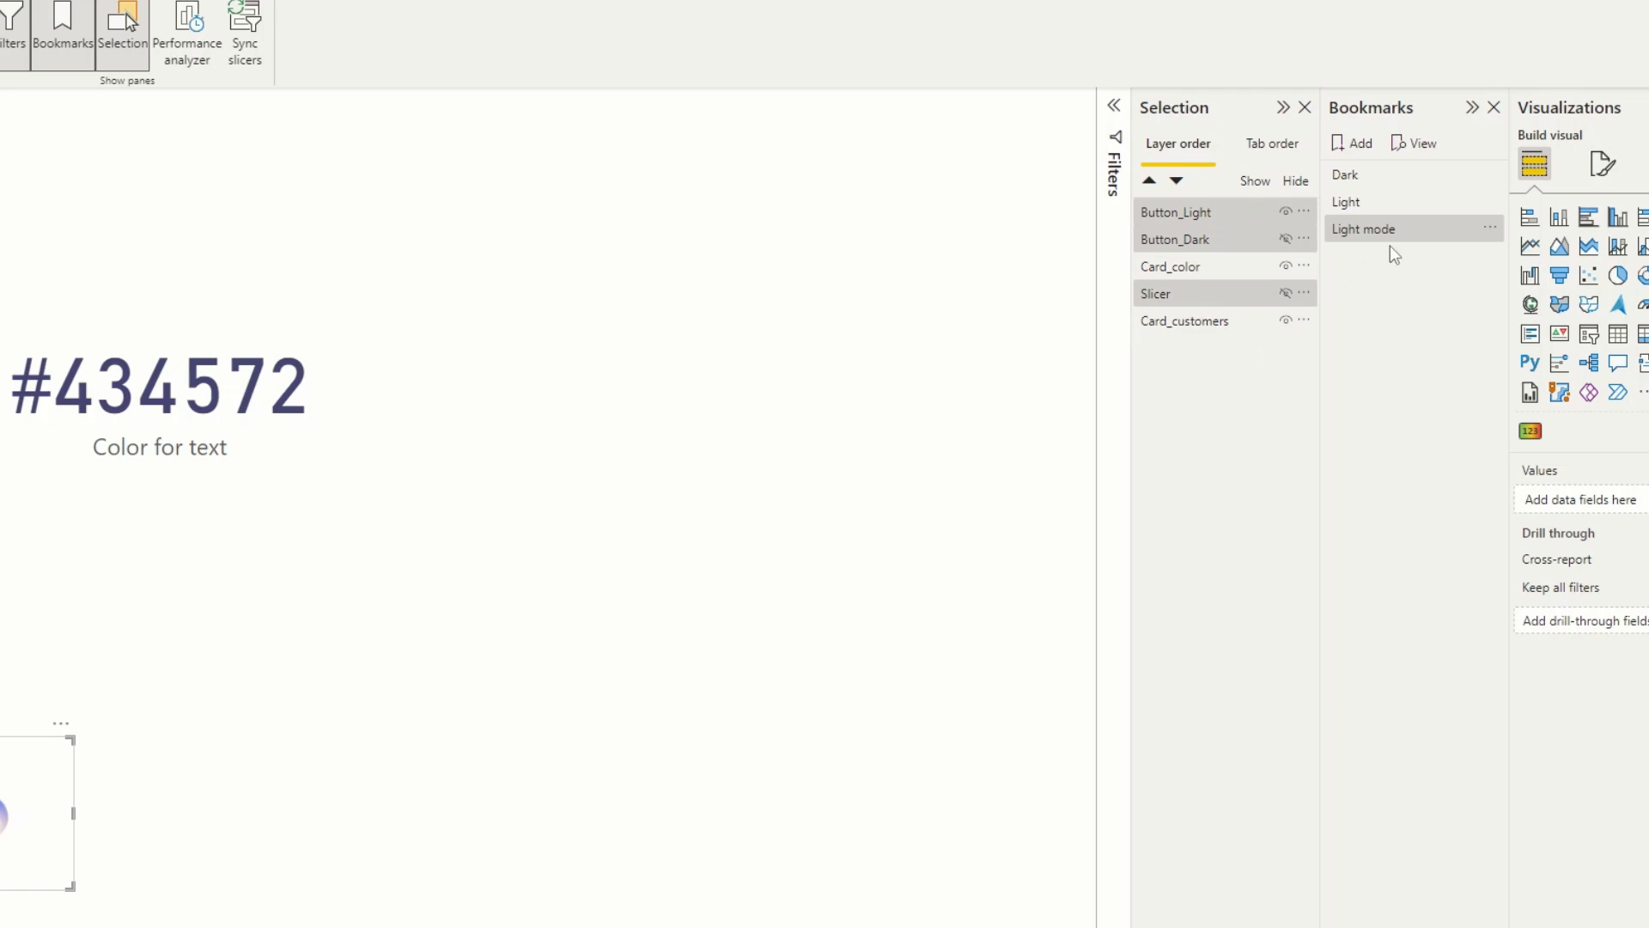
pyautogui.click(1487, 229)
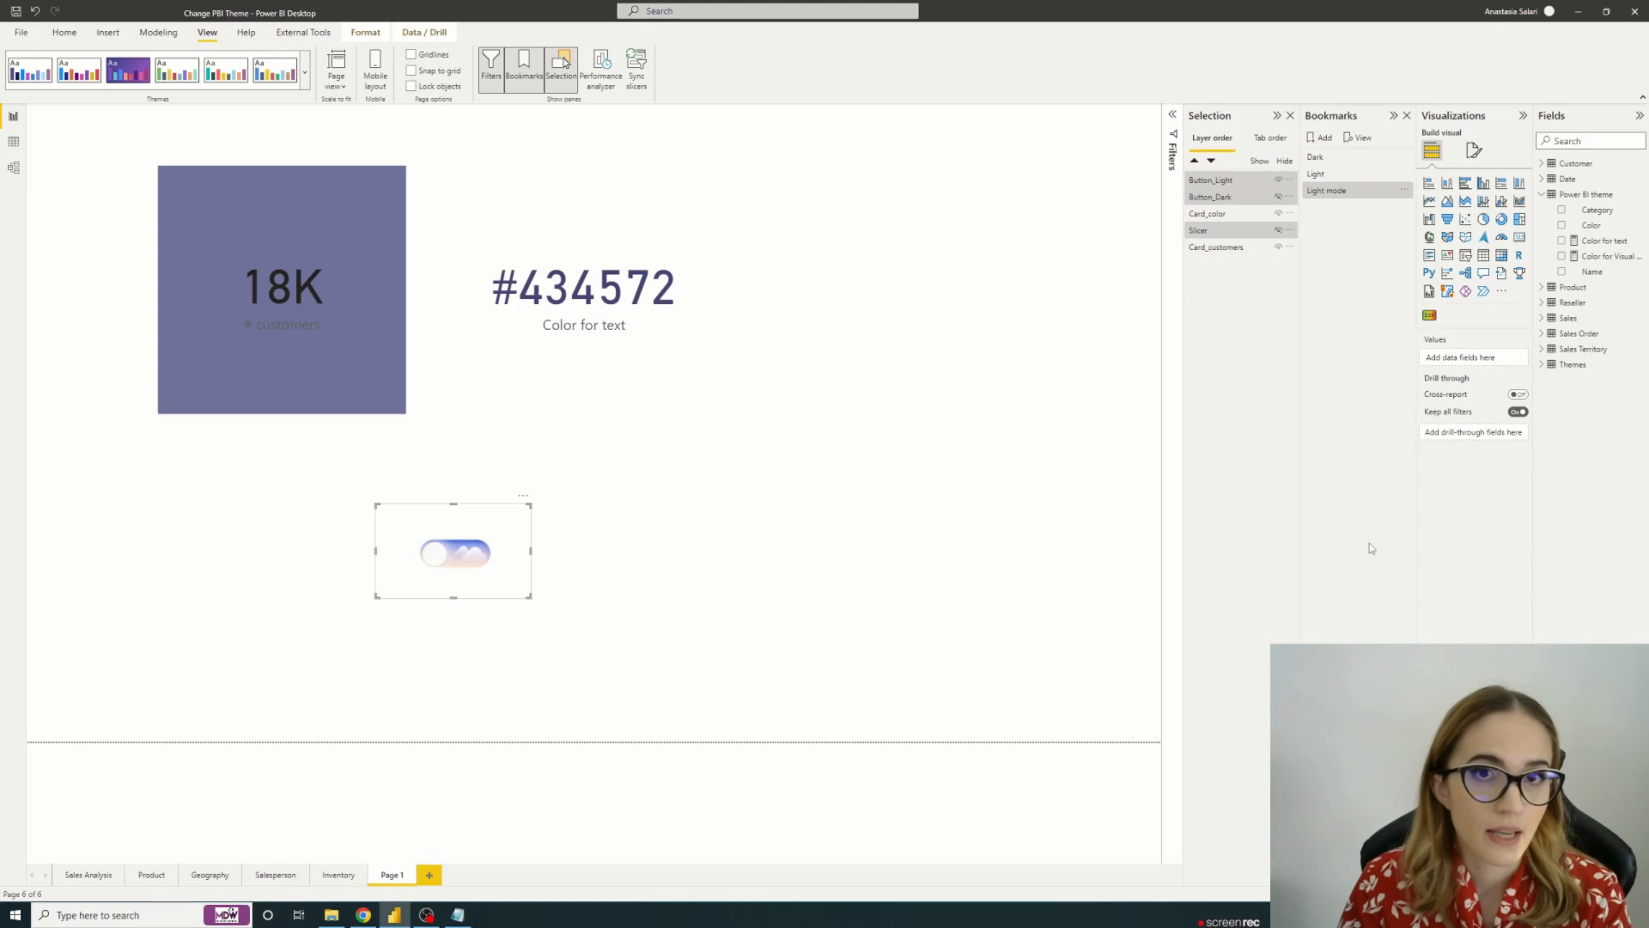
pyautogui.moveTo(1344, 204)
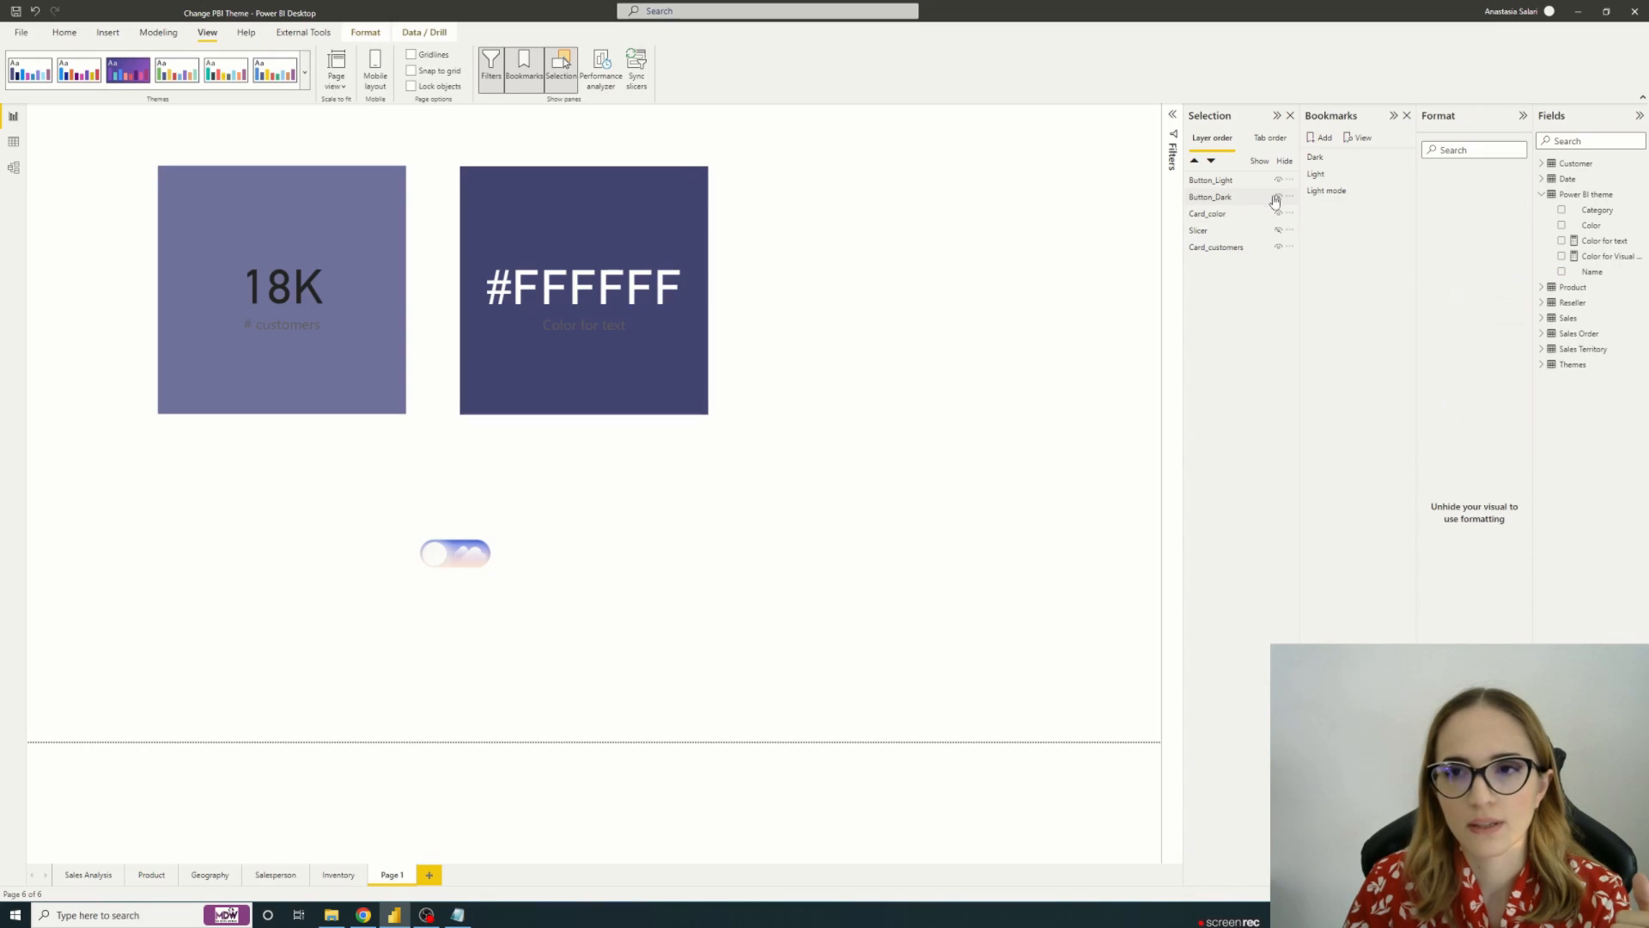
# Step: Show the dark toggle again and apply the Dark mode bookmark
pyautogui.click(1280, 195)
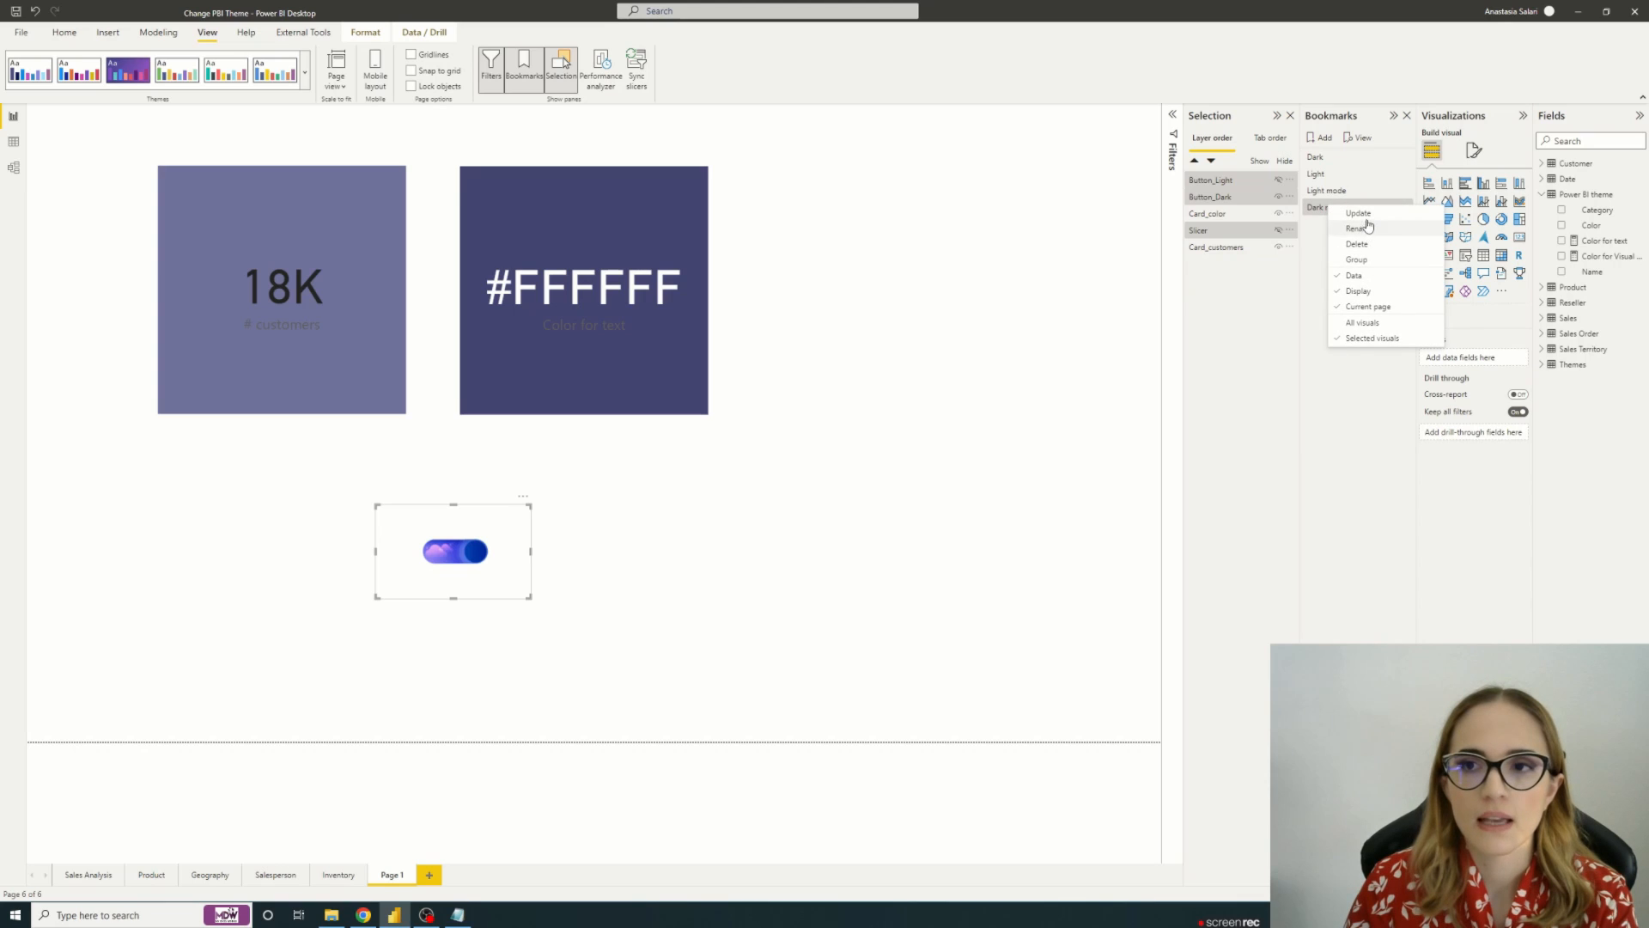
pyautogui.click(1358, 227)
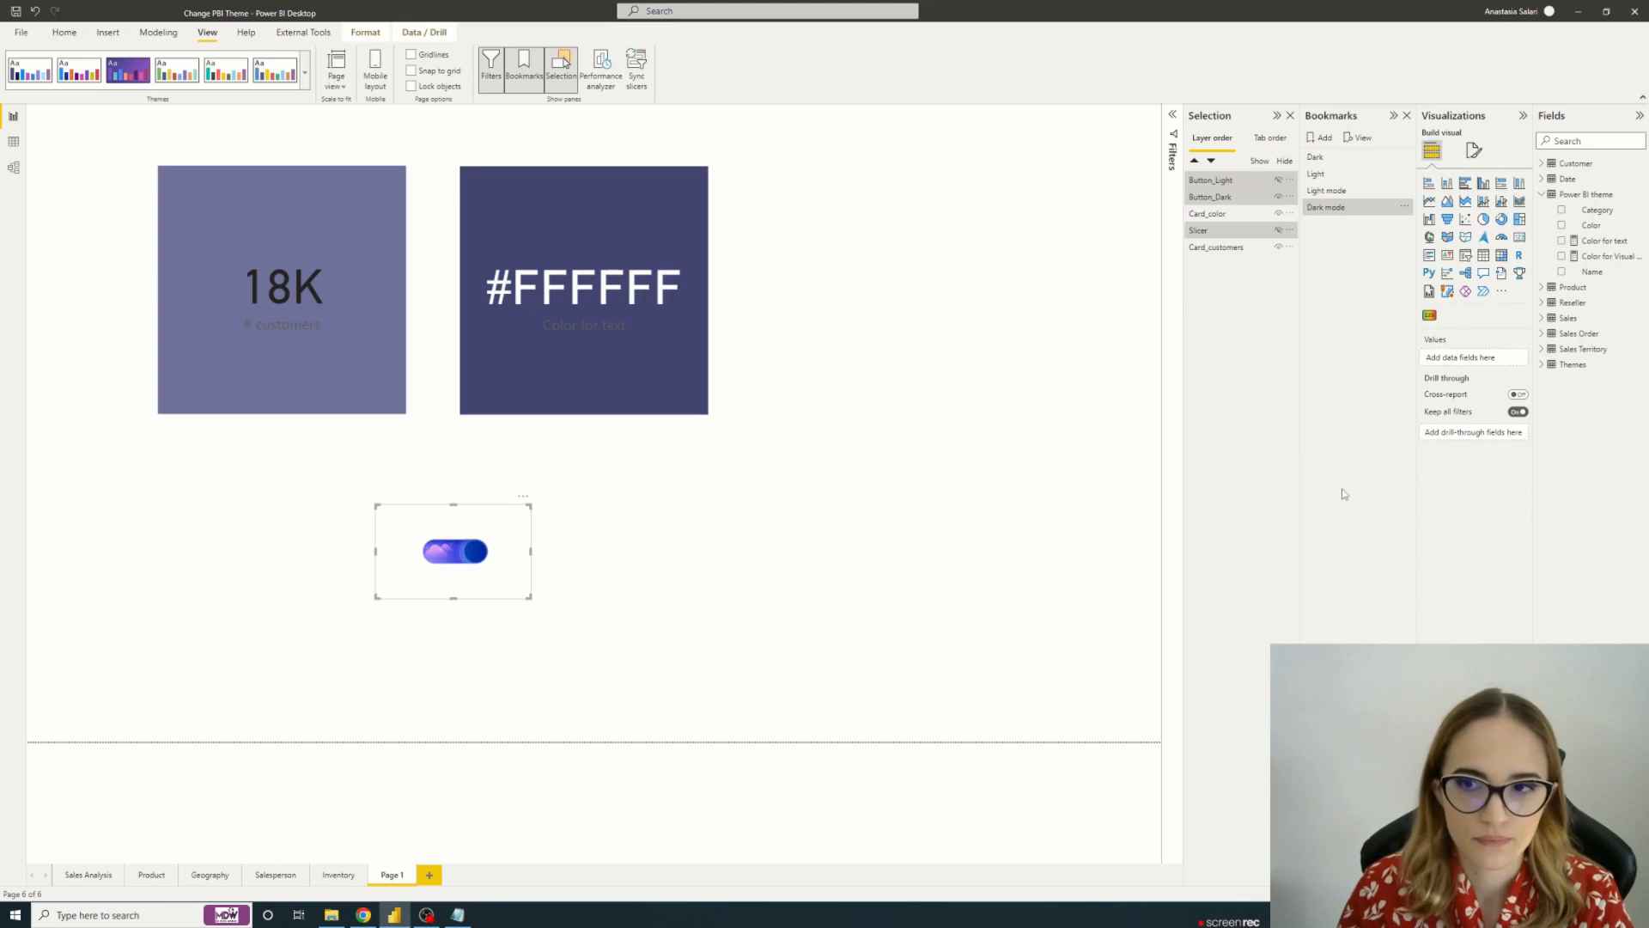
pyautogui.moveTo(1287, 394)
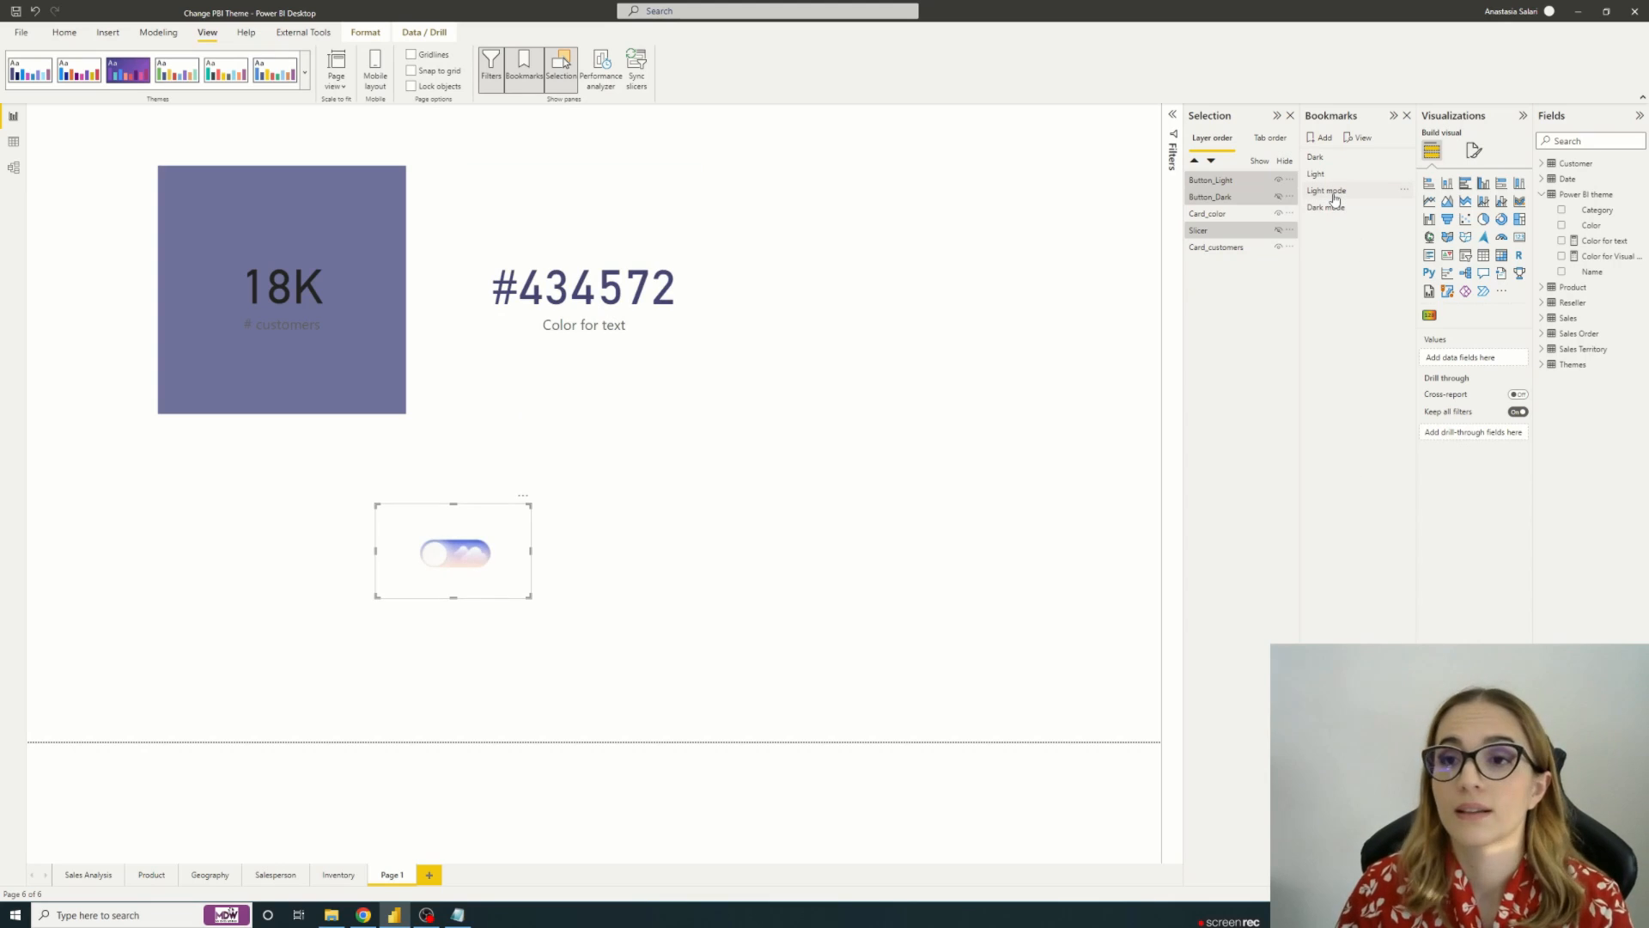
pyautogui.click(1326, 207)
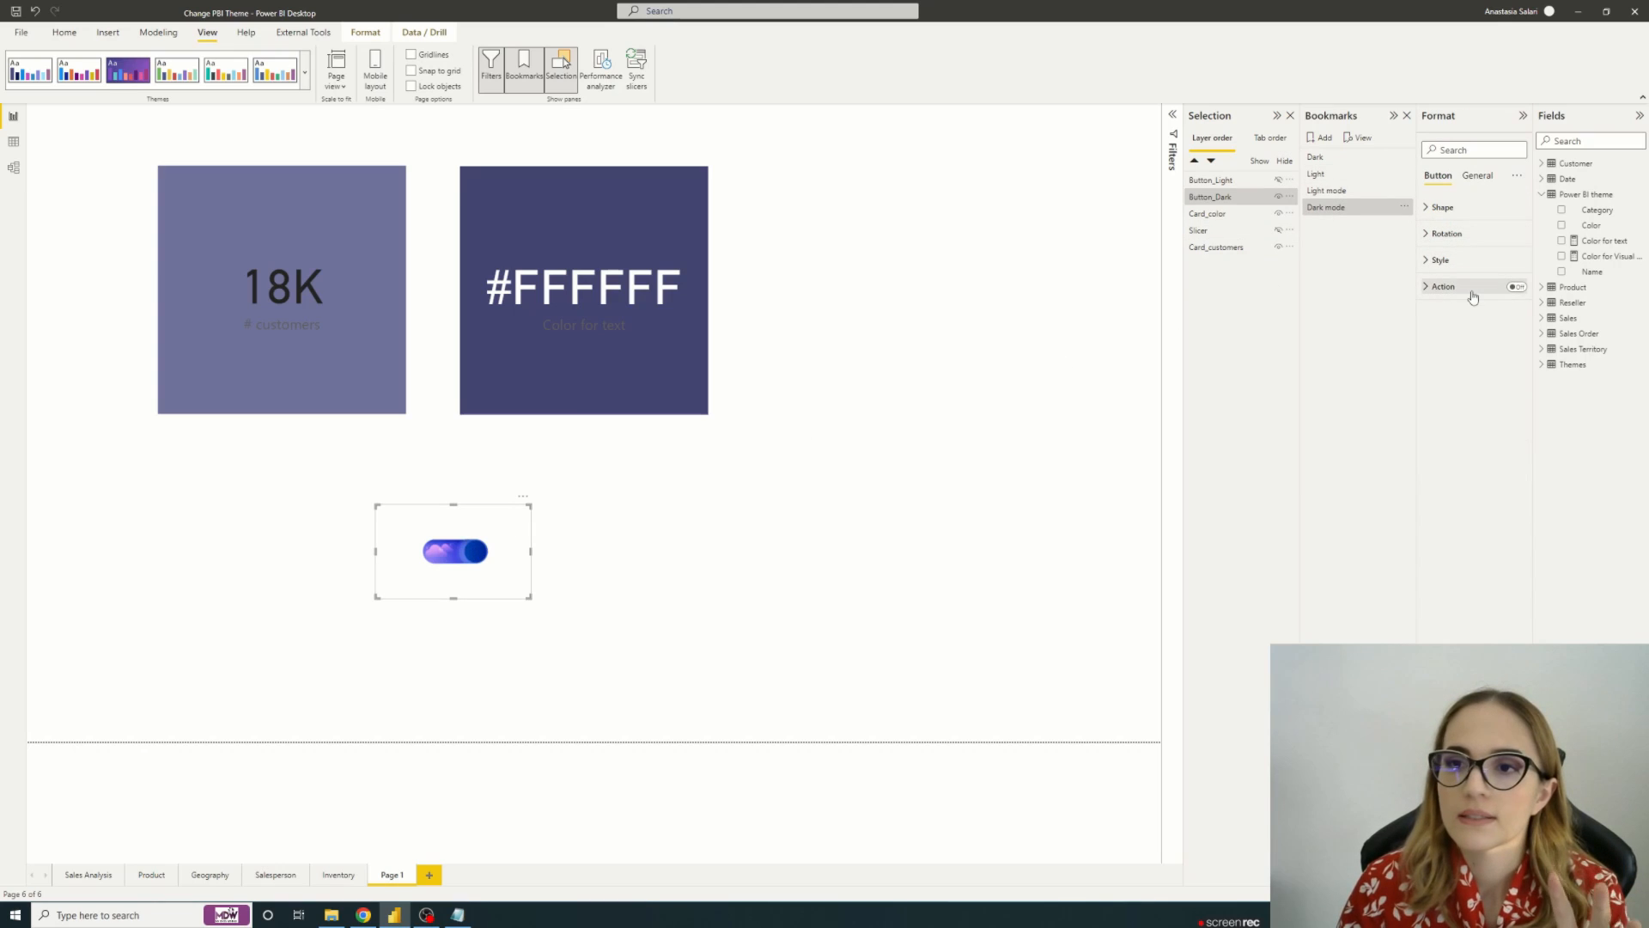
# Step: Set the dark toggle's action to Bookmark, linked to Light mode
pyautogui.click(1442, 287)
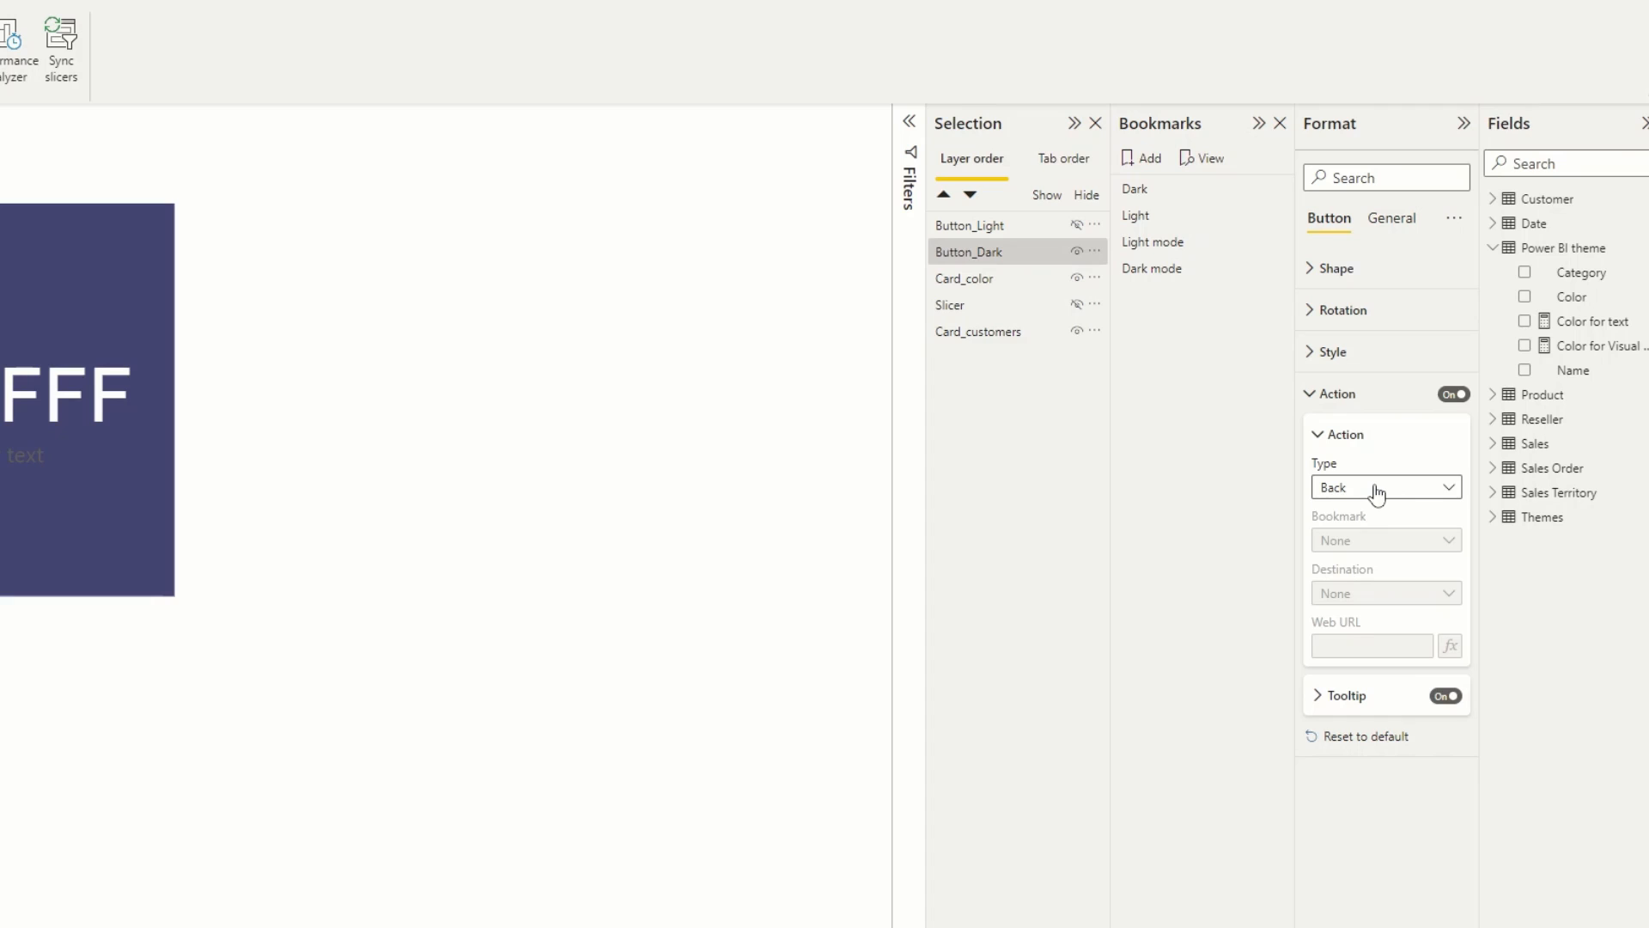
pyautogui.click(1386, 487)
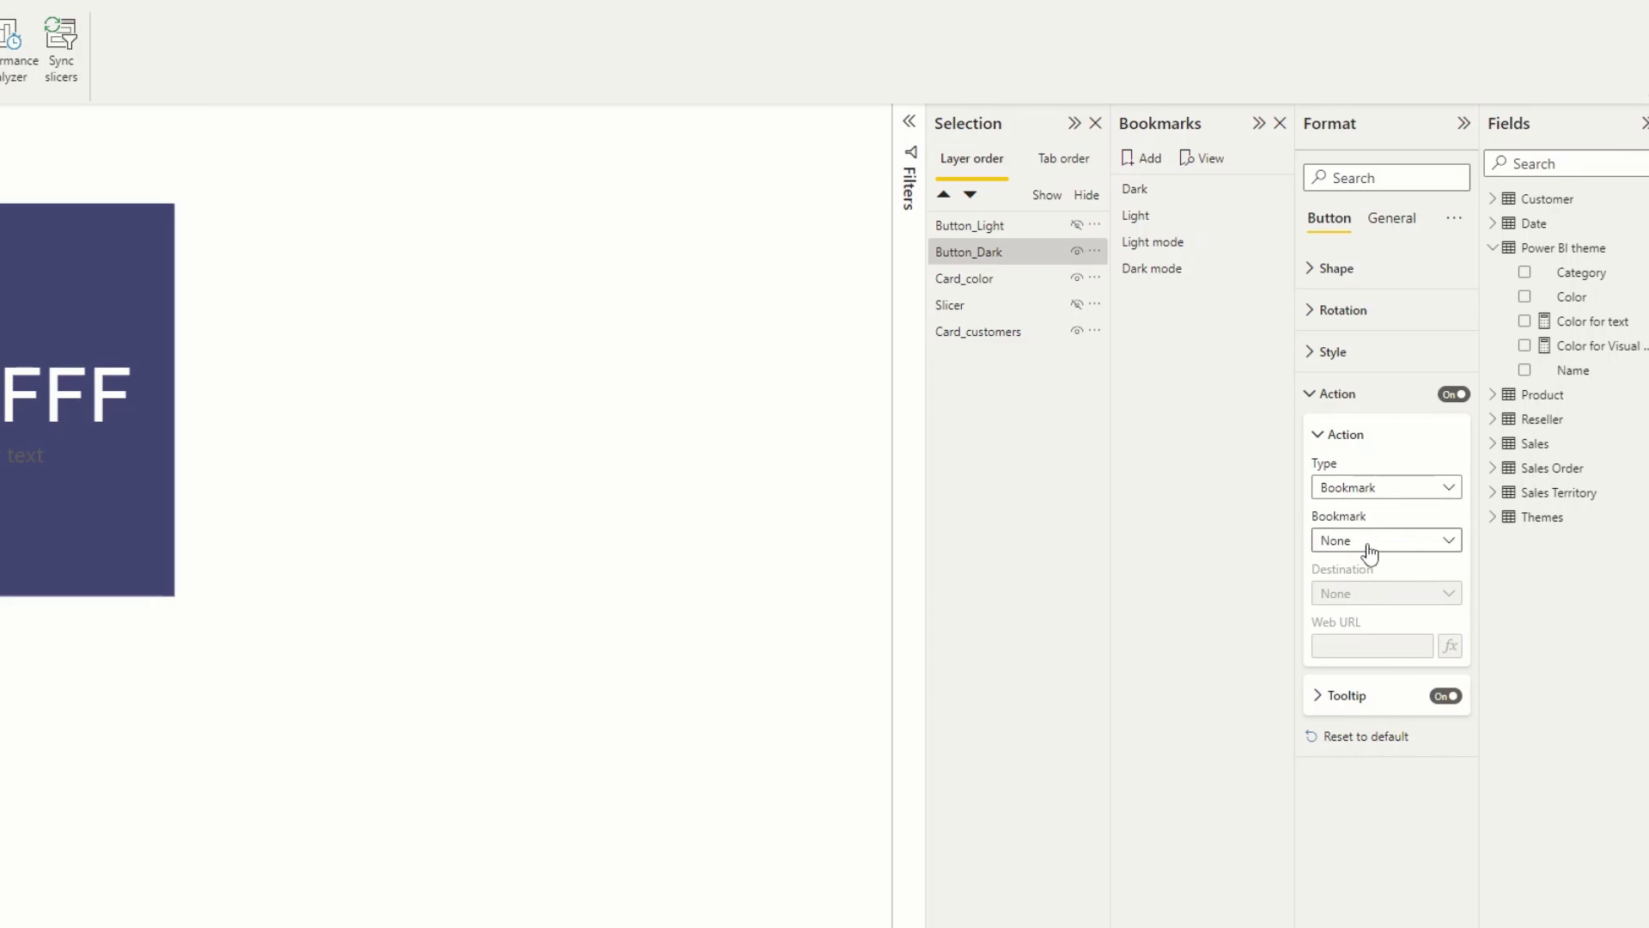
pyautogui.click(1386, 540)
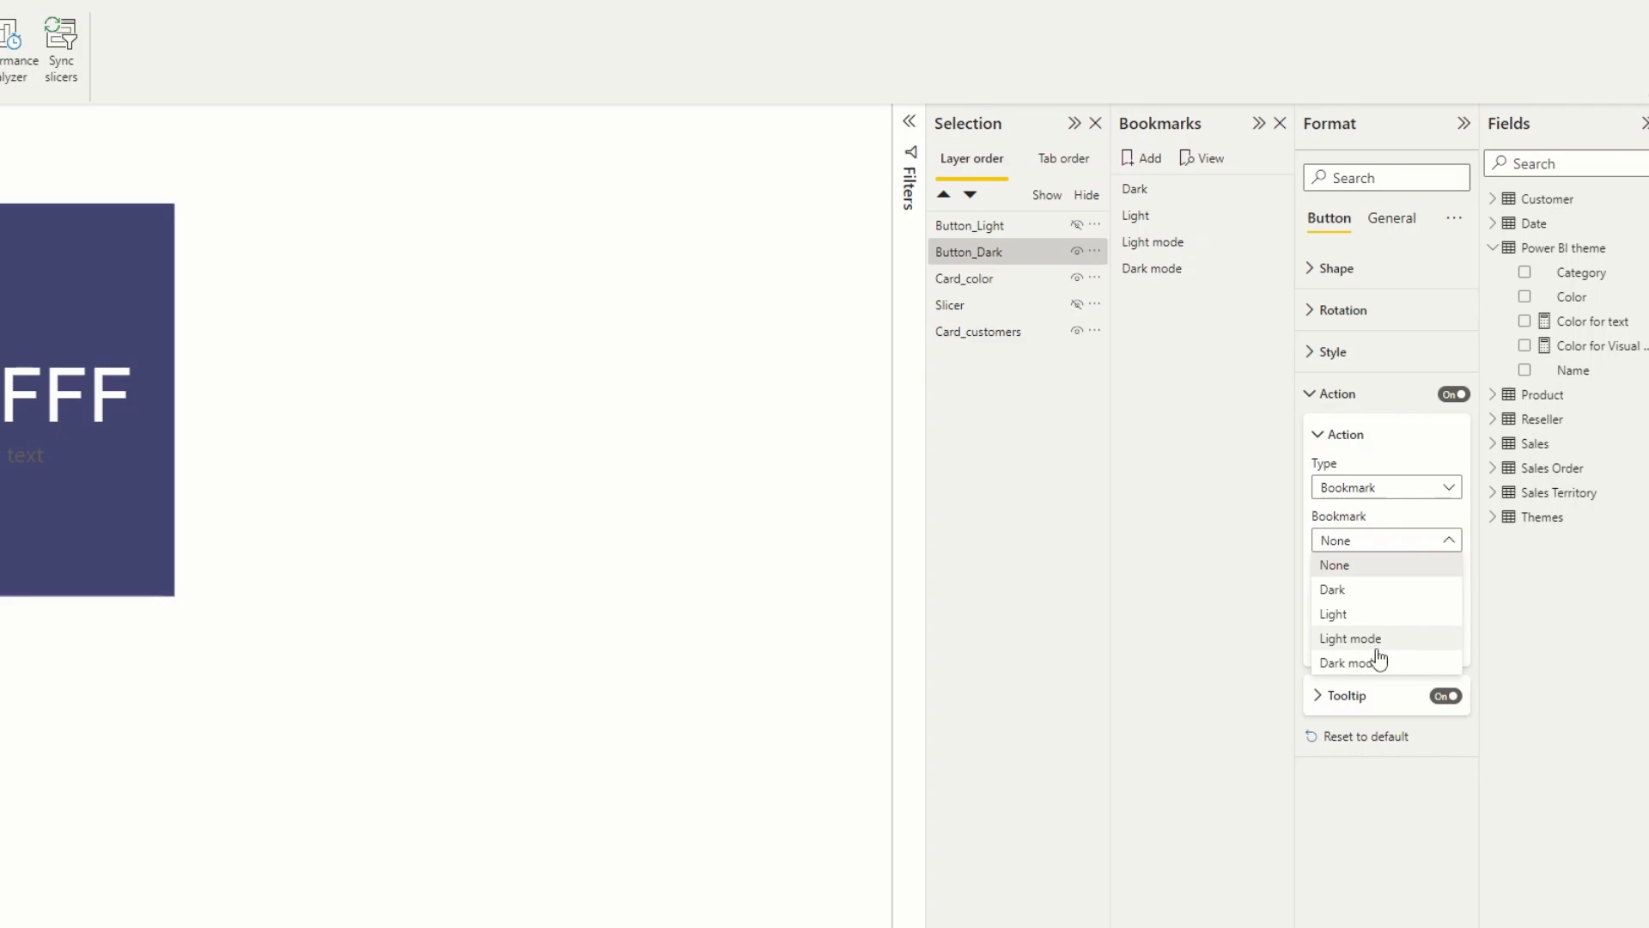
pyautogui.click(1350, 638)
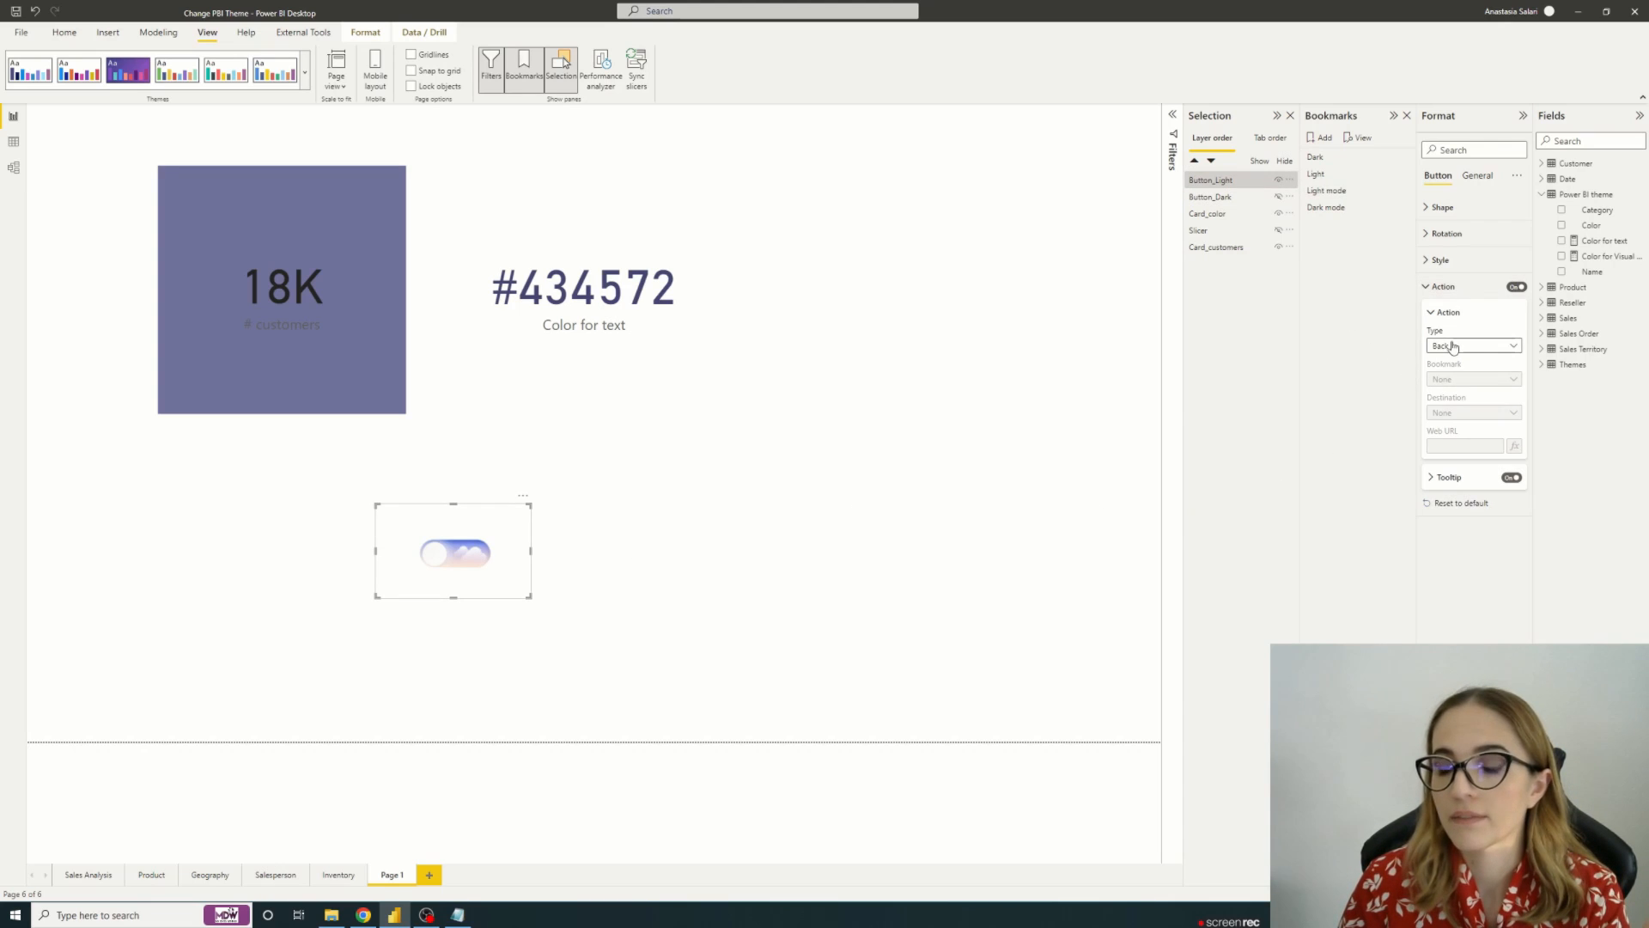
# Step: Link the light toggle's action to the Dark mode bookmark and open Sales Analysis
pyautogui.click(1474, 345)
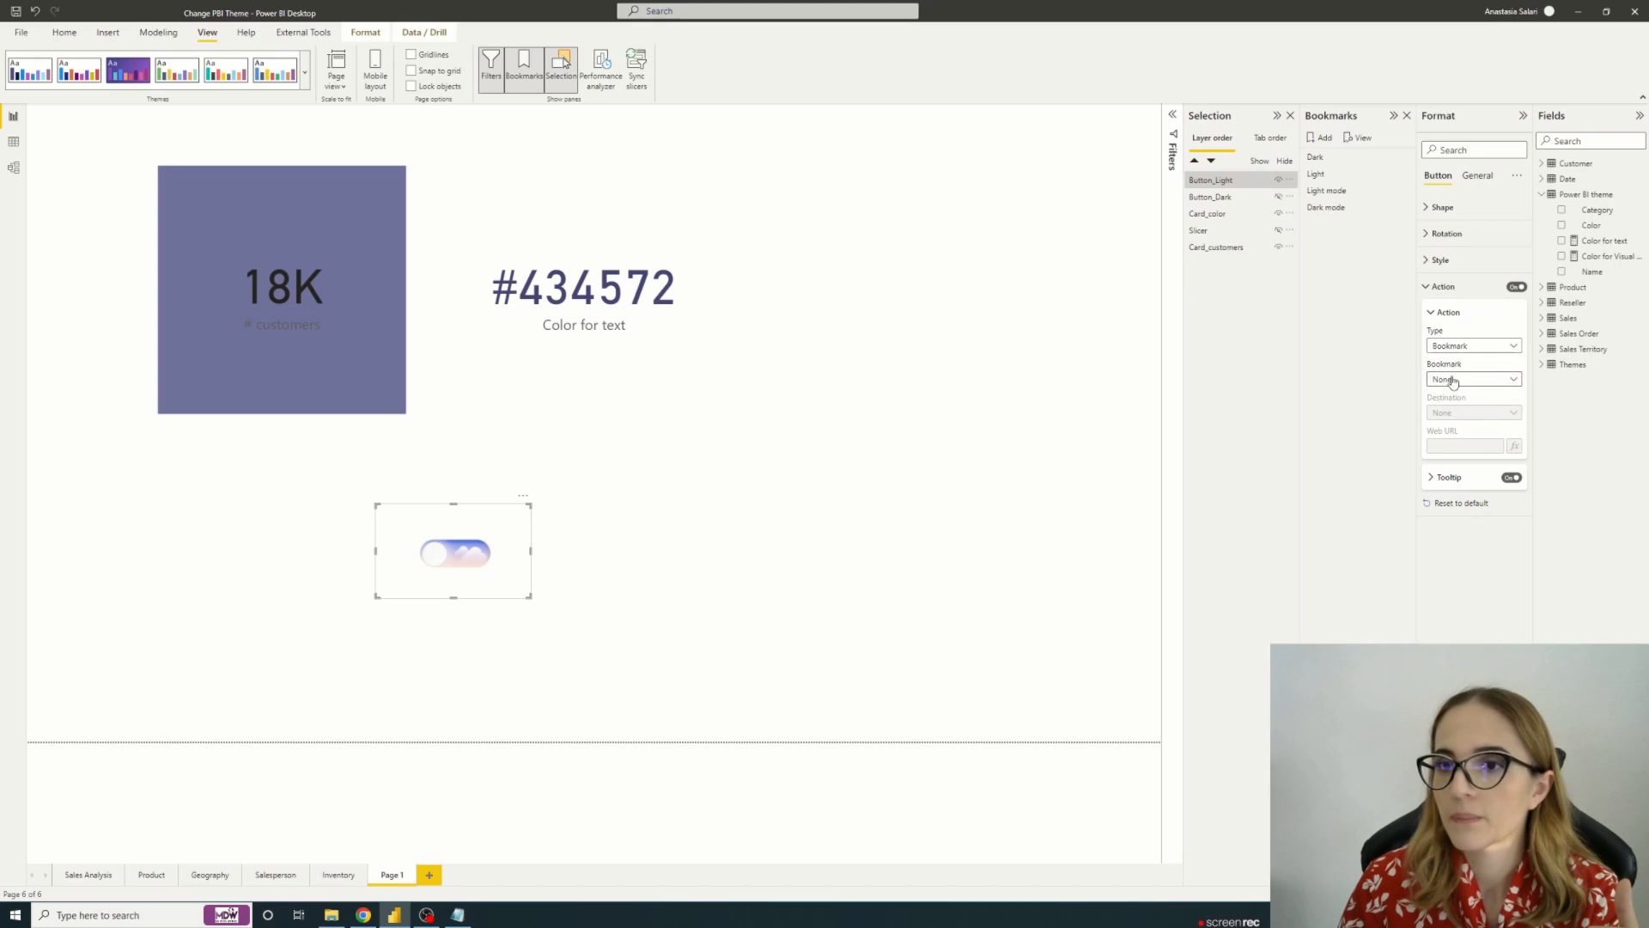
pyautogui.click(1473, 379)
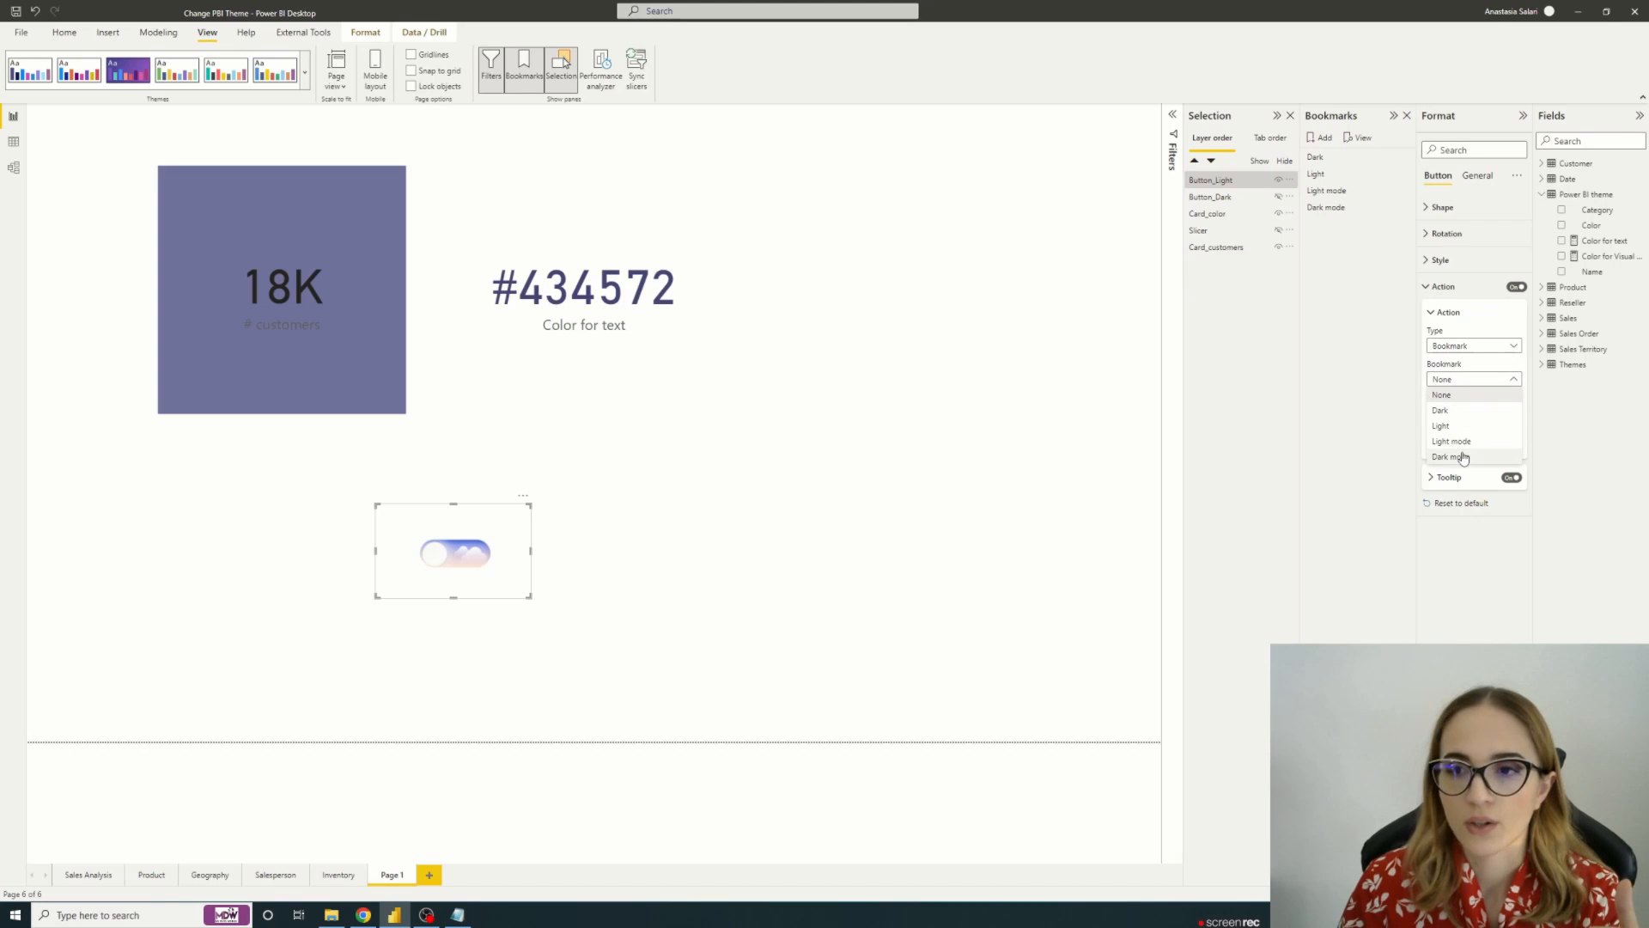
pyautogui.click(1451, 456)
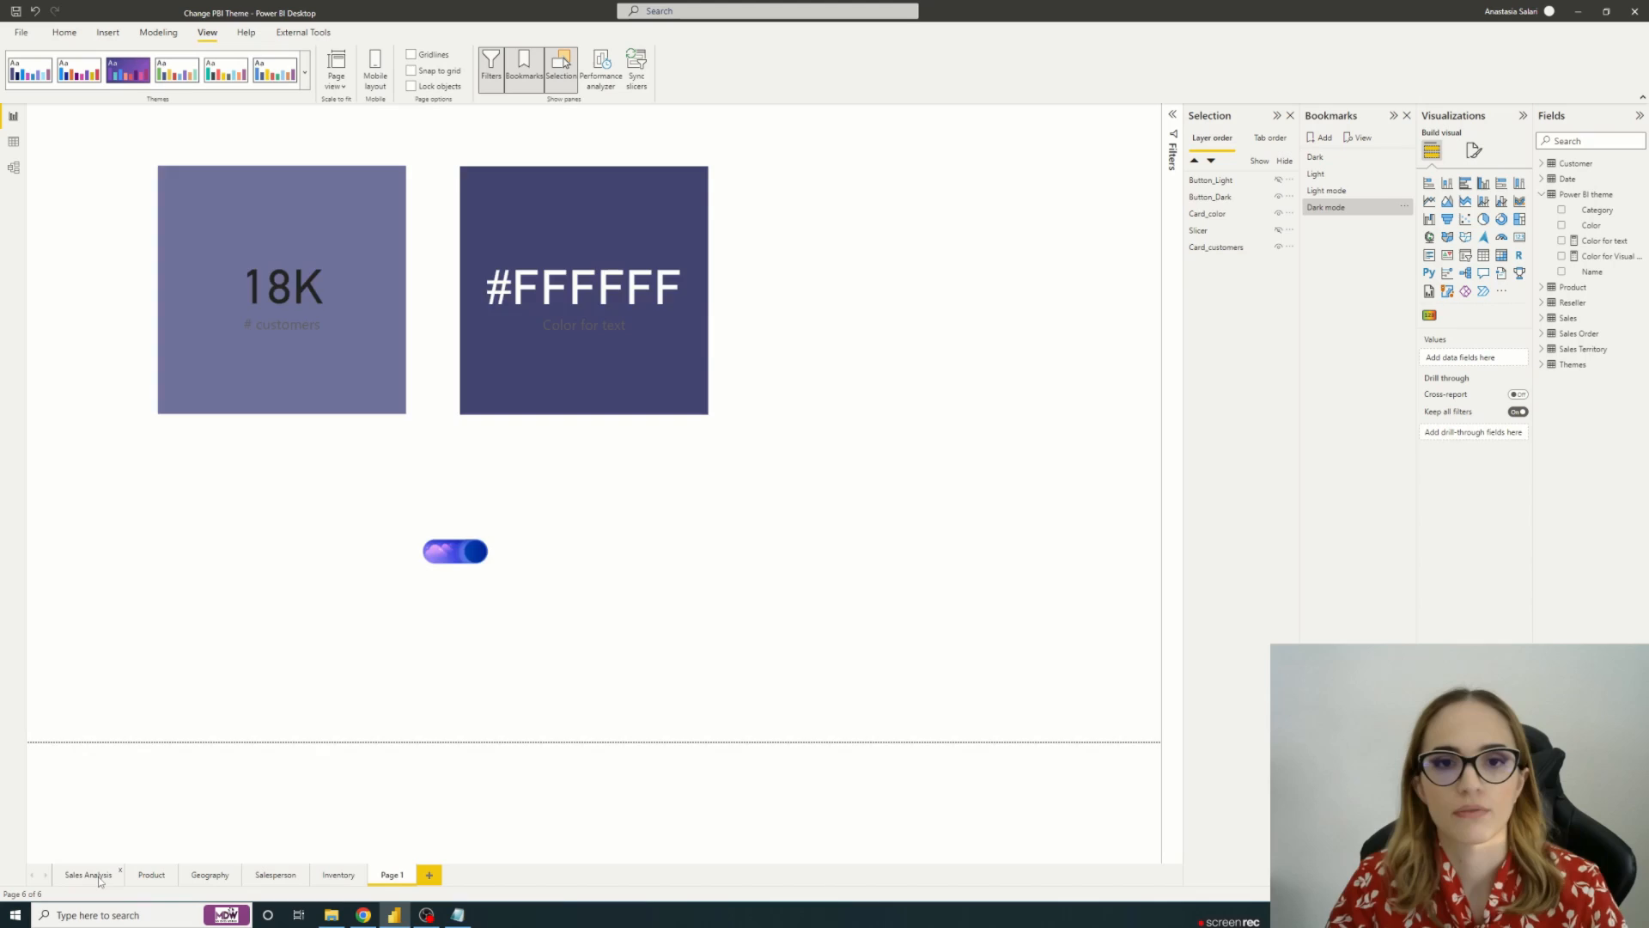
pyautogui.click(91, 874)
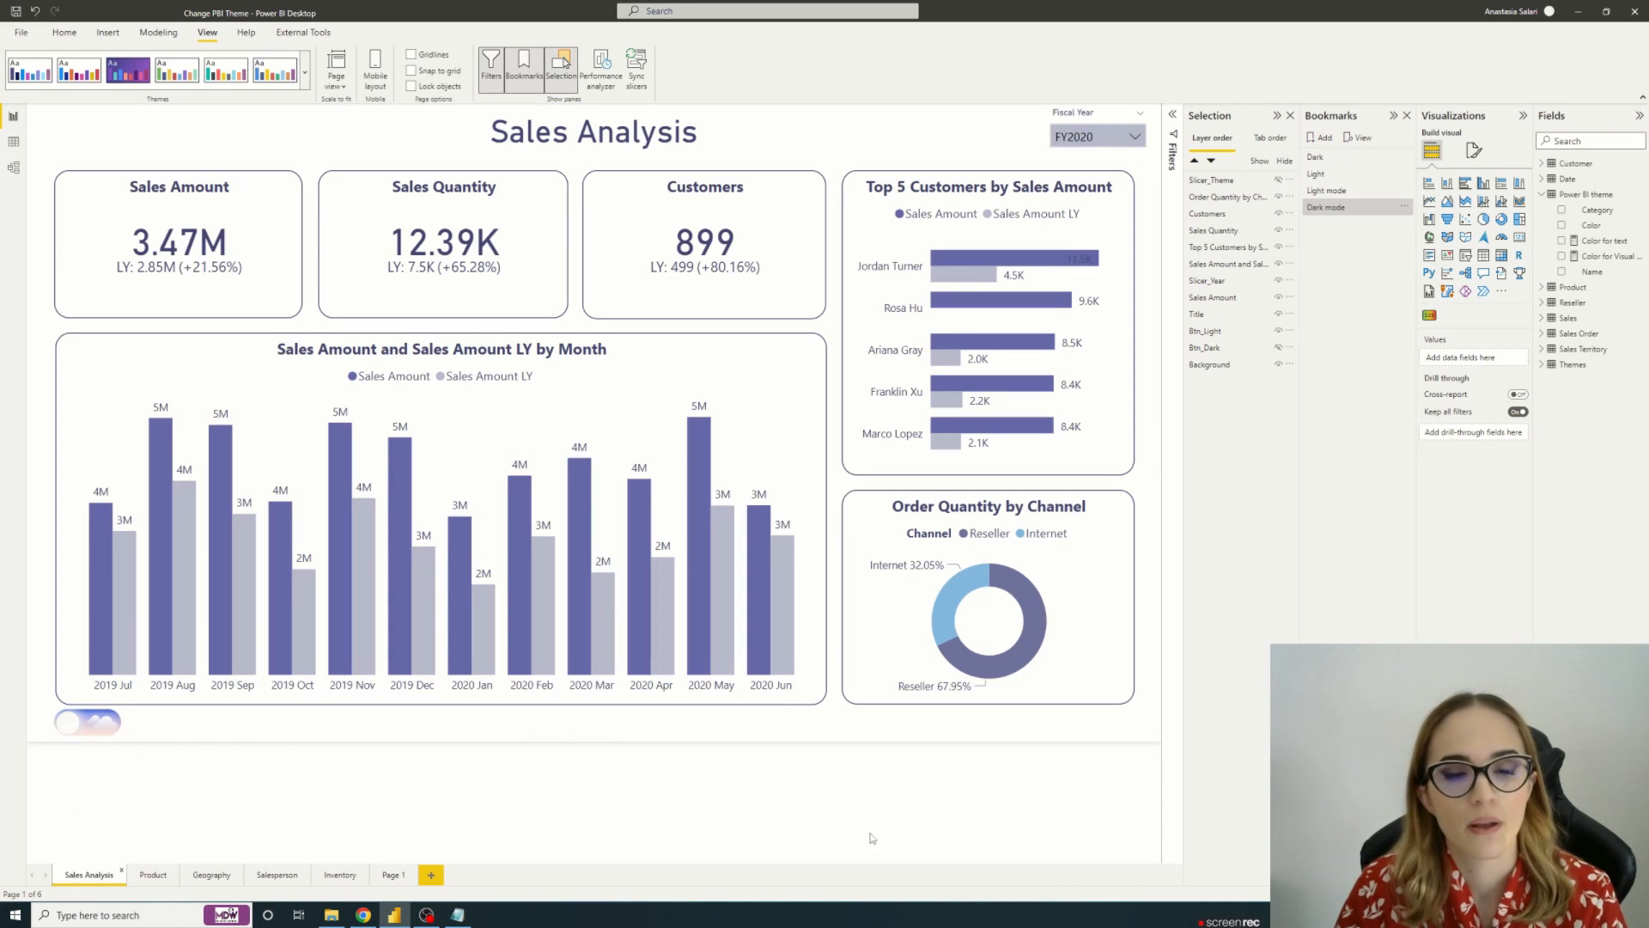
pyautogui.moveTo(854, 646)
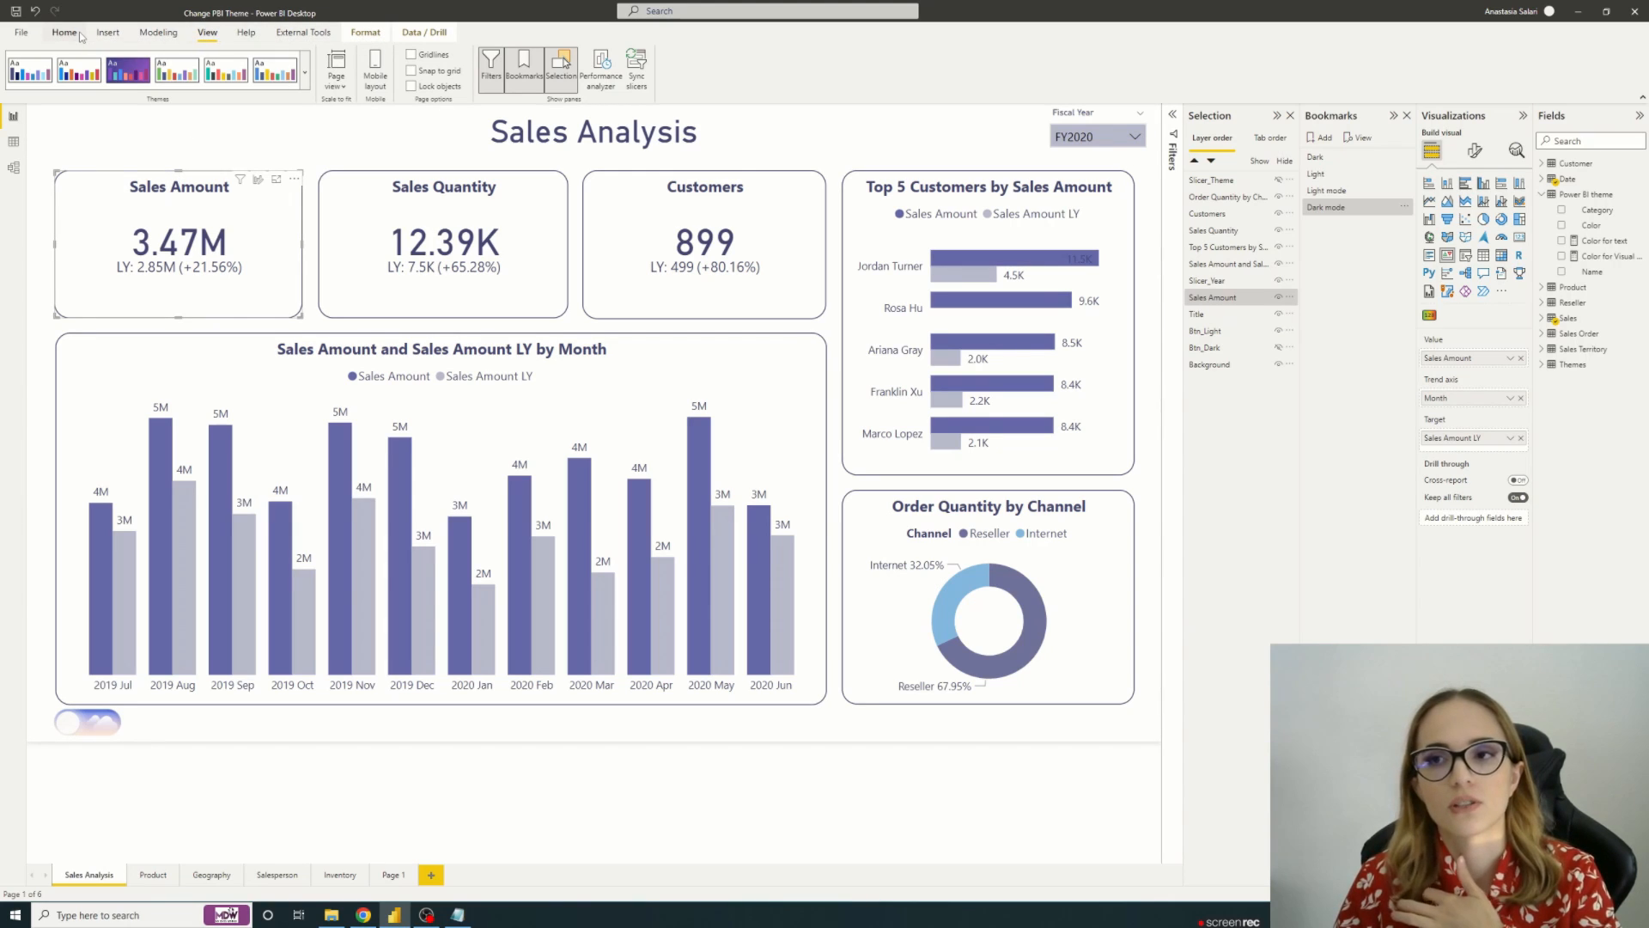
pyautogui.click(58, 32)
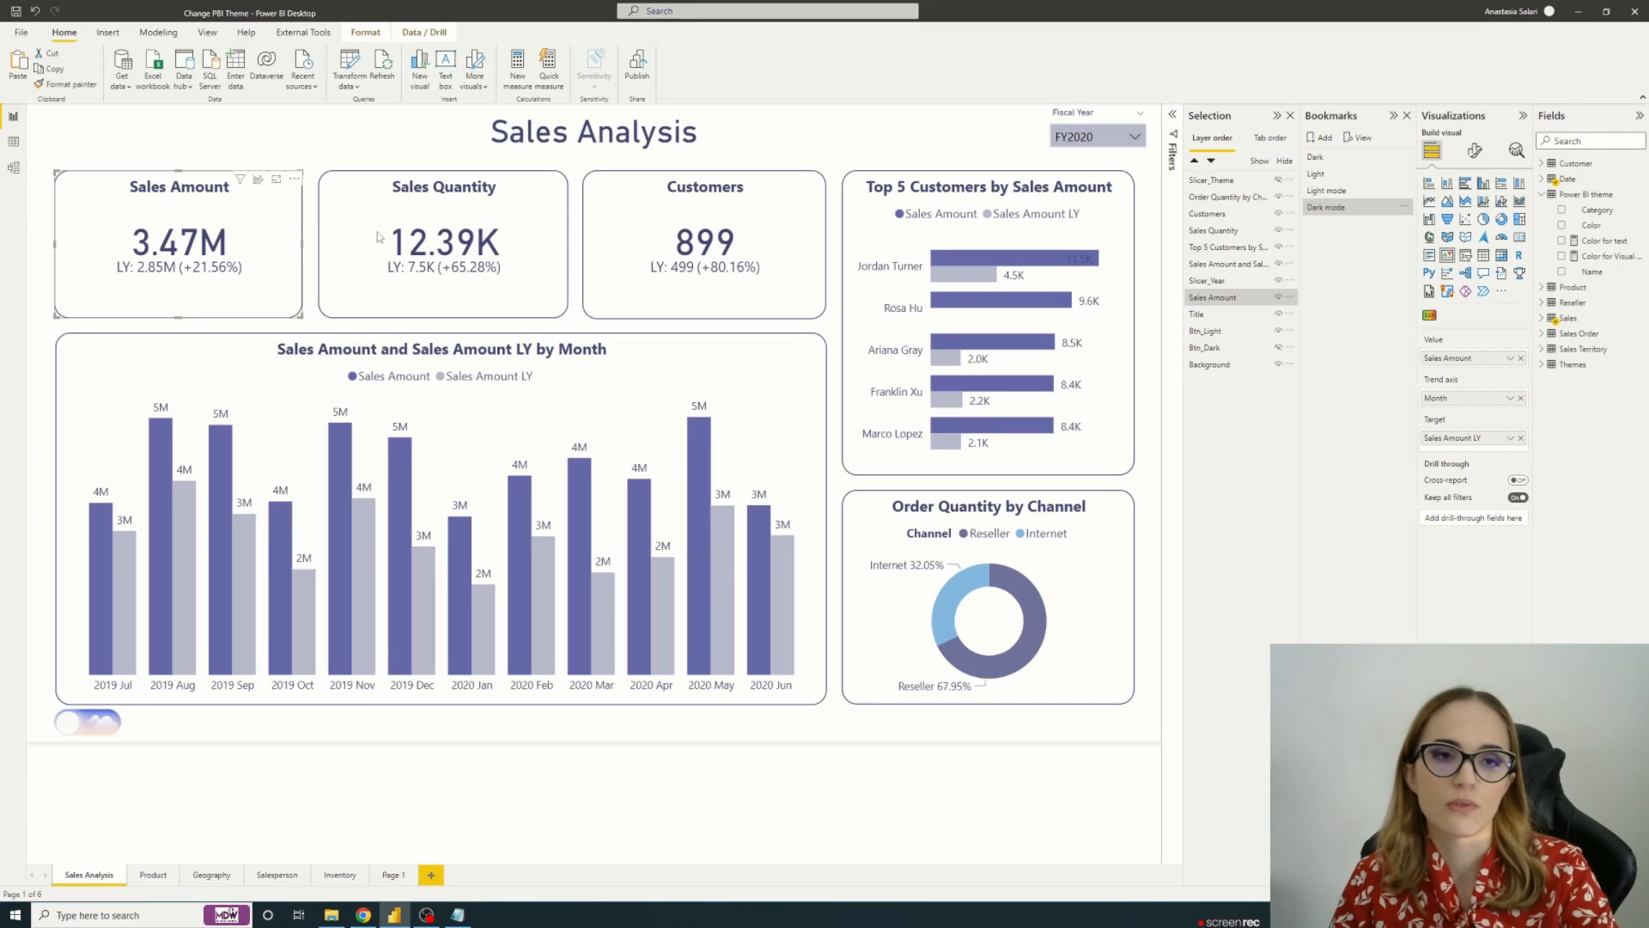
pyautogui.moveTo(512, 771)
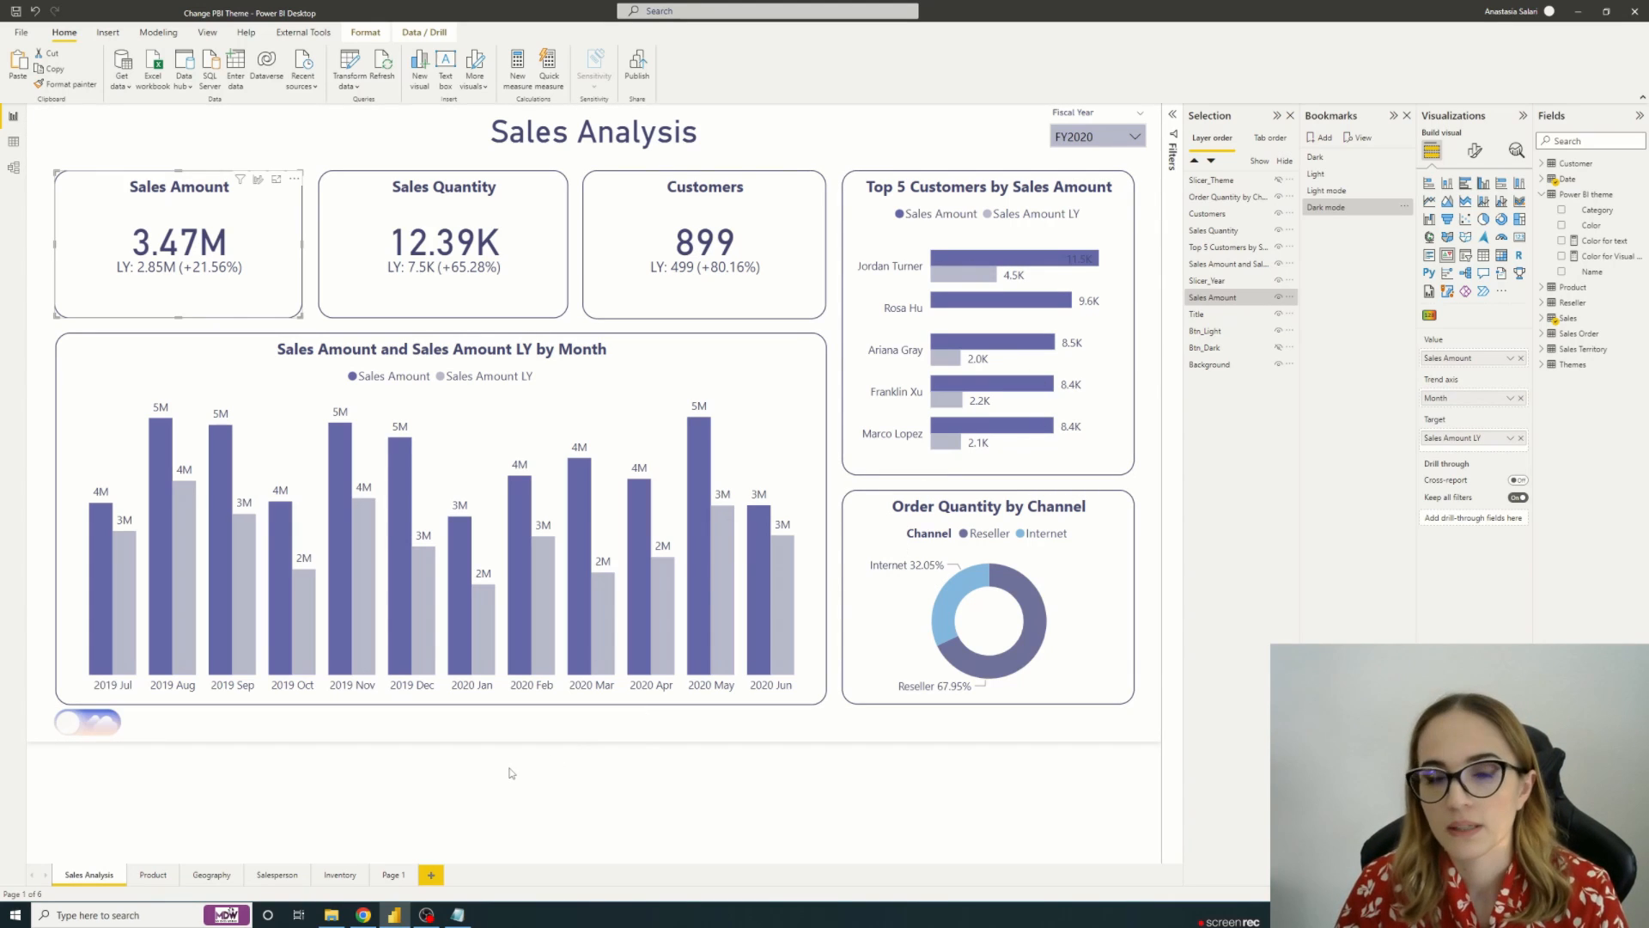
pyautogui.moveTo(495, 810)
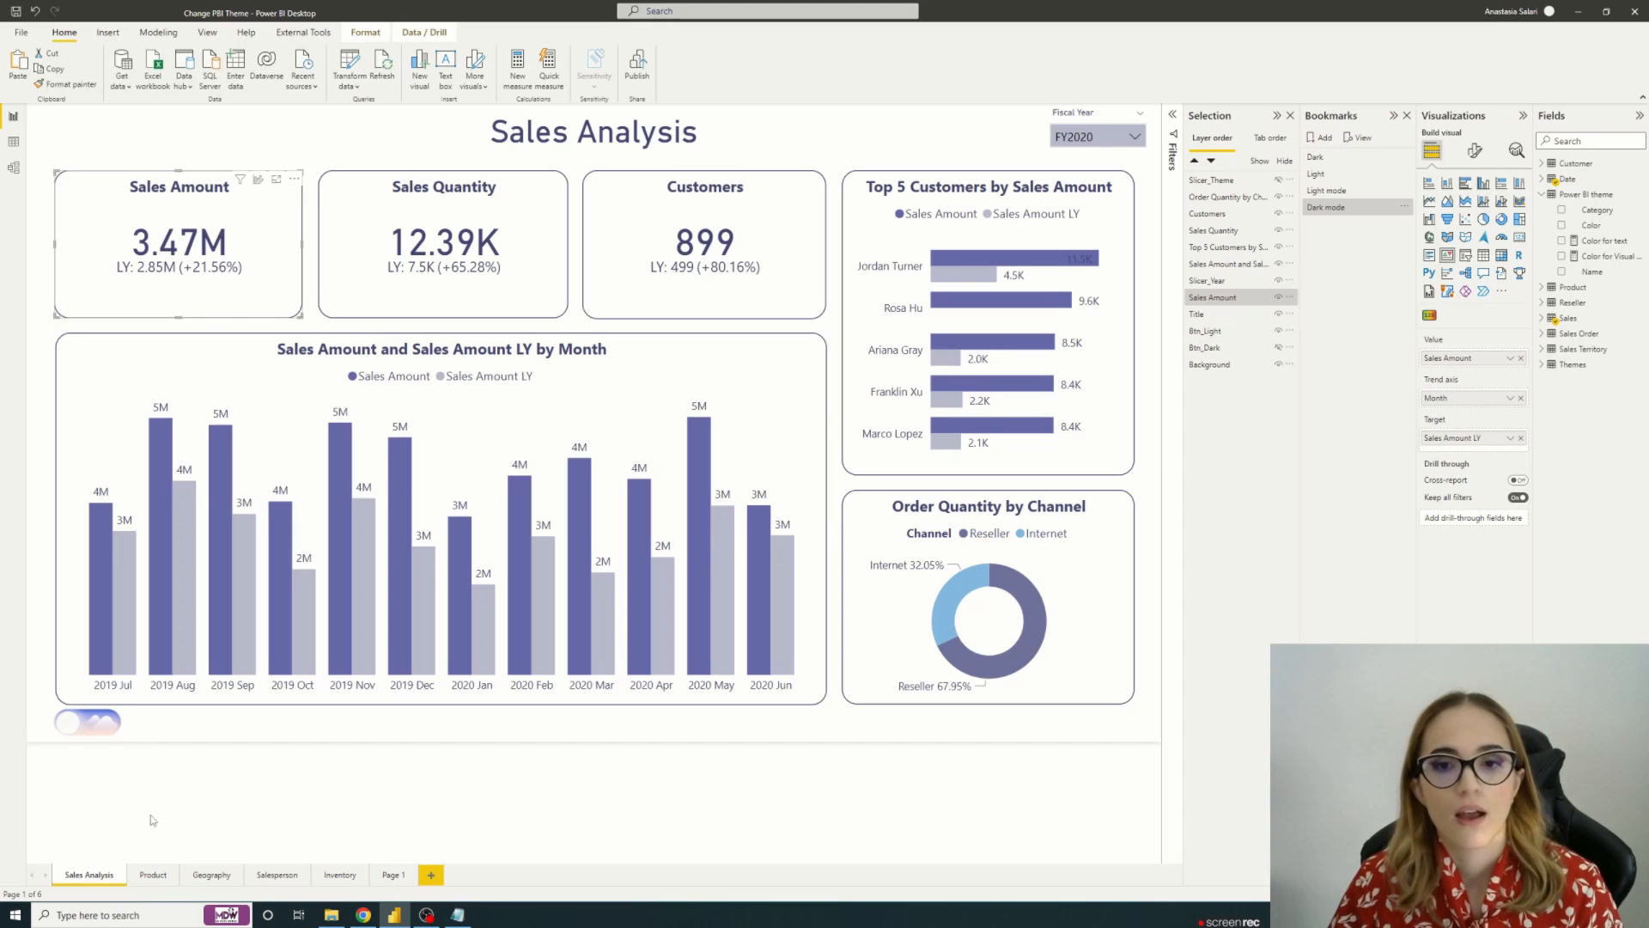
# Step: Toggle the page to its dark theme and expand the page's Canvas background colour
pyautogui.click(97, 723)
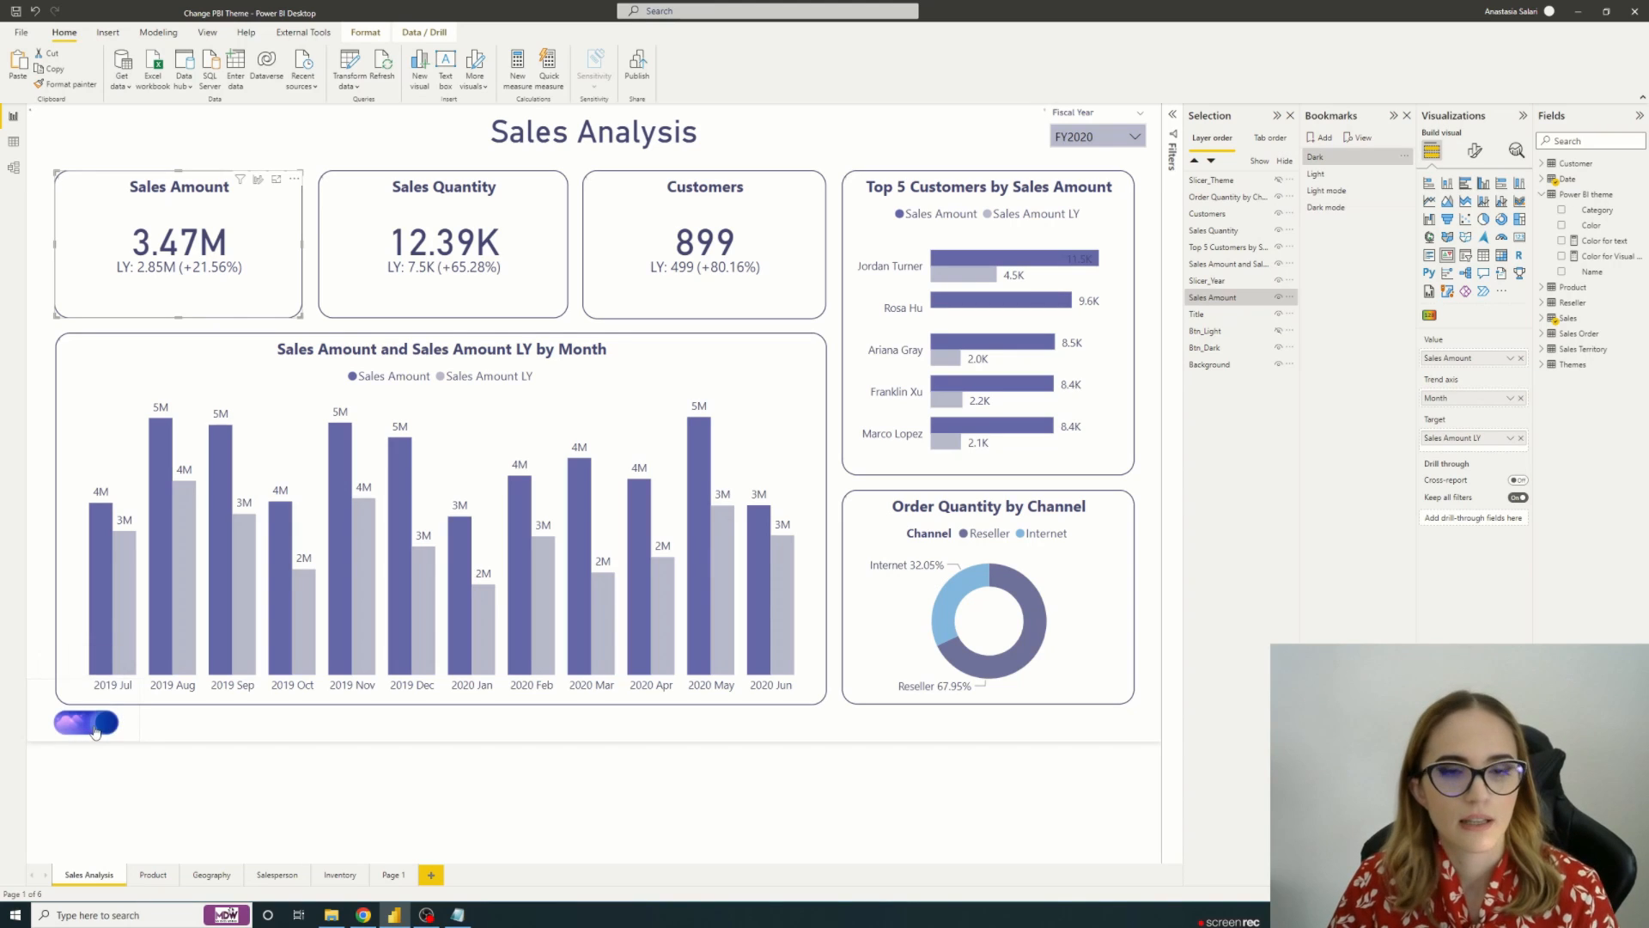
pyautogui.click(86, 722)
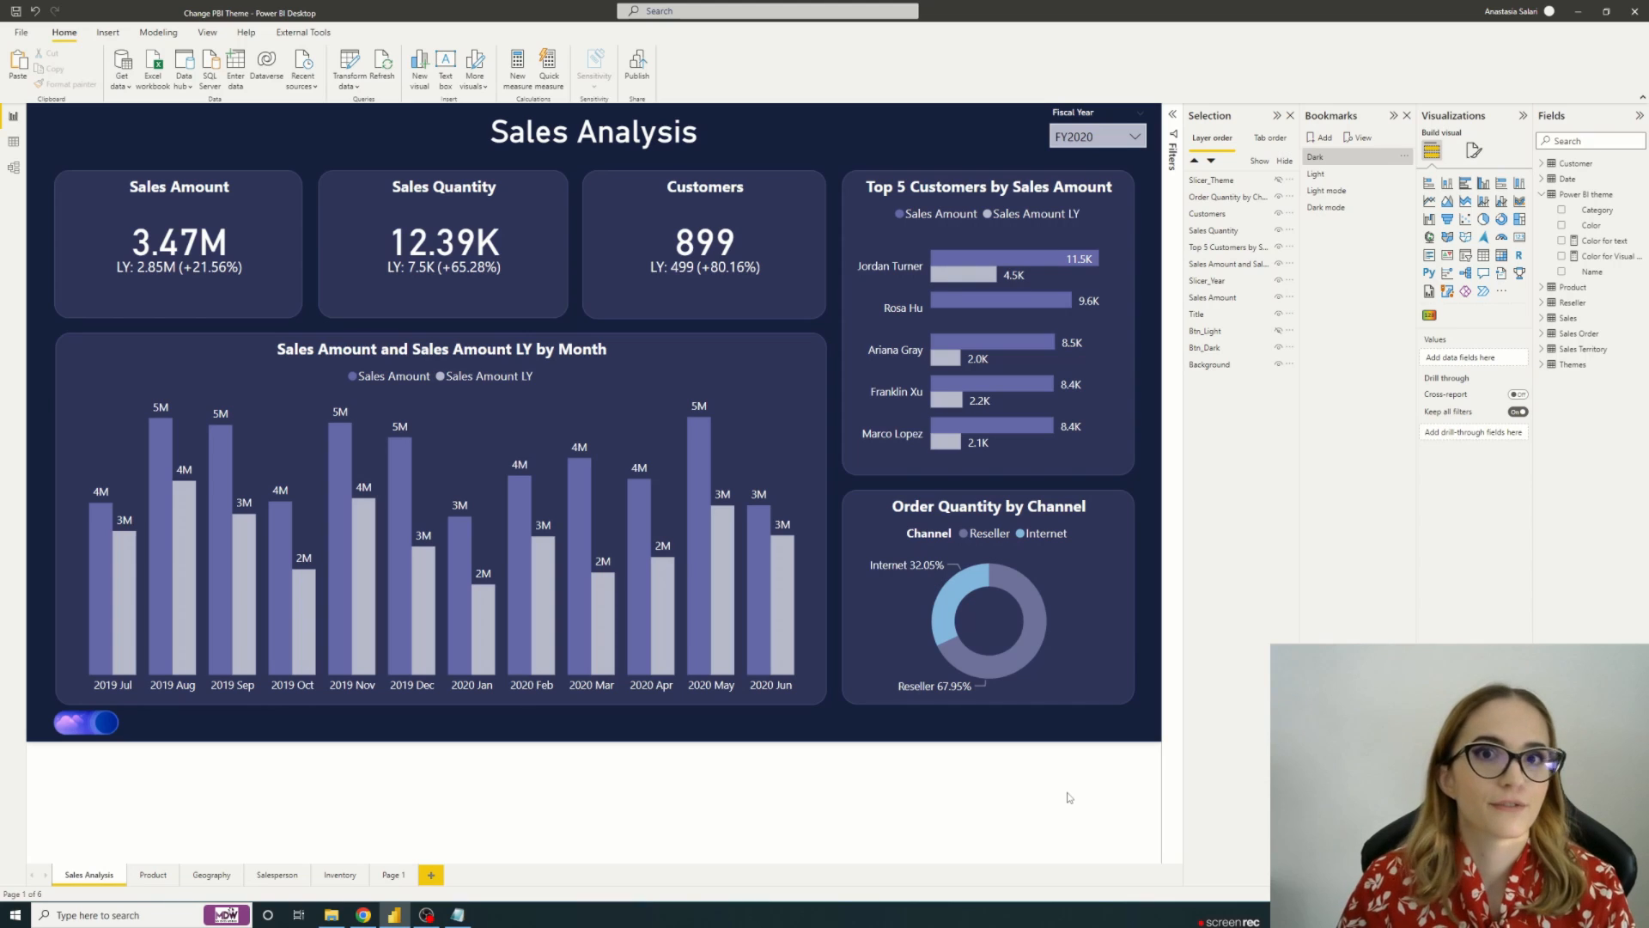
pyautogui.click(1473, 149)
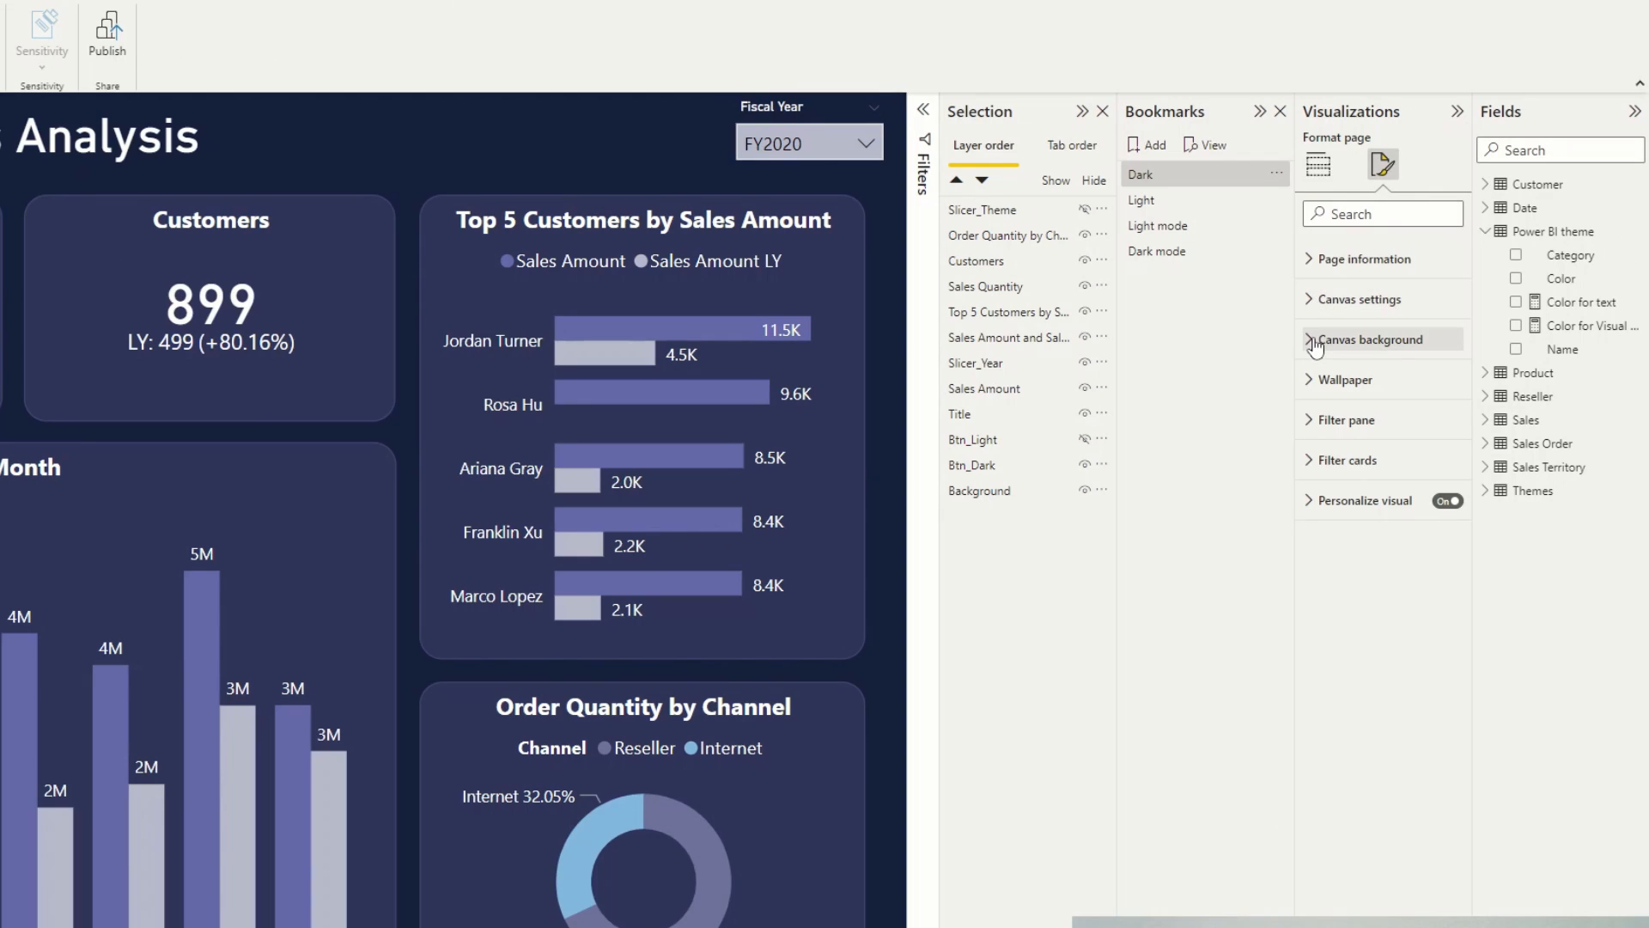
pyautogui.click(1310, 340)
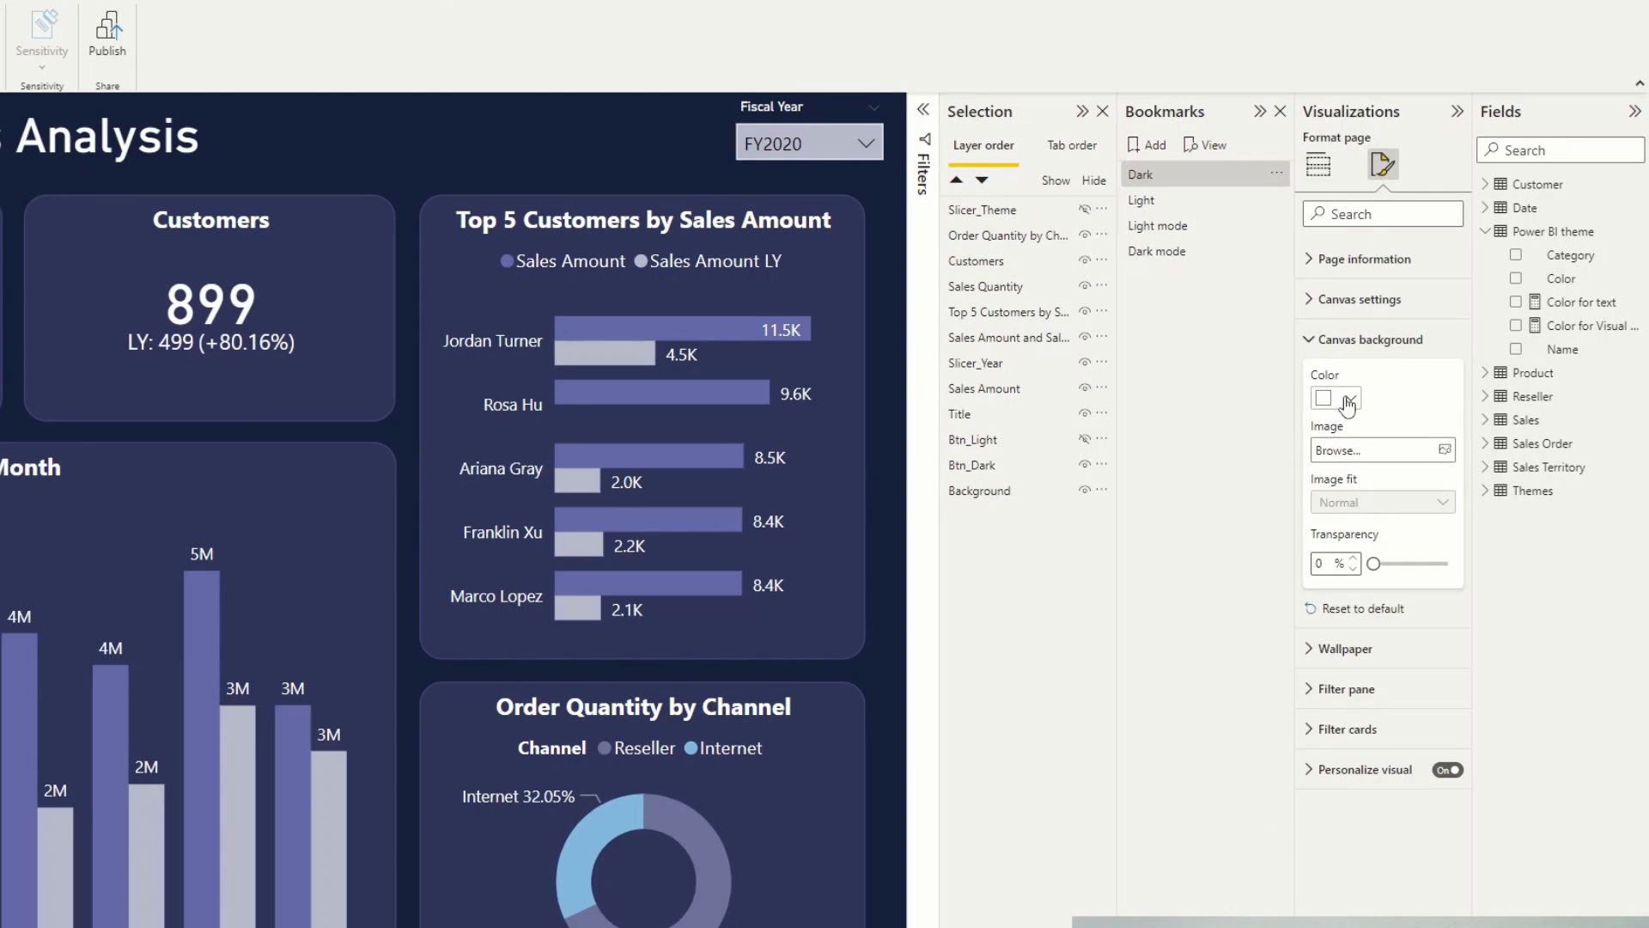
pyautogui.click(1332, 397)
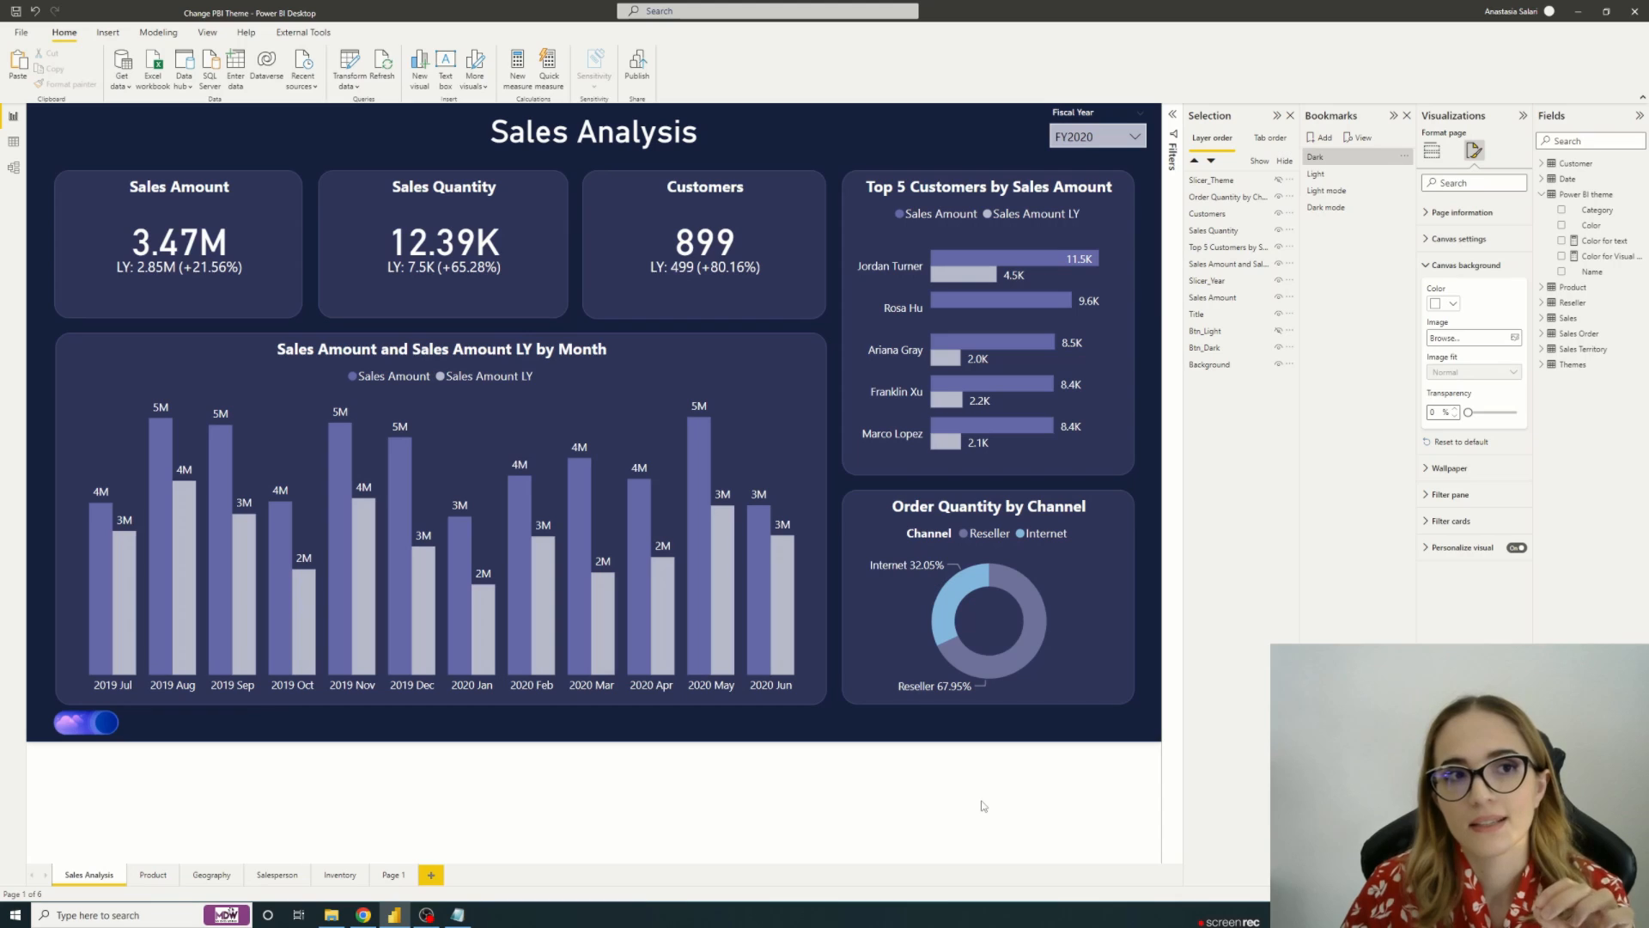
pyautogui.moveTo(978, 775)
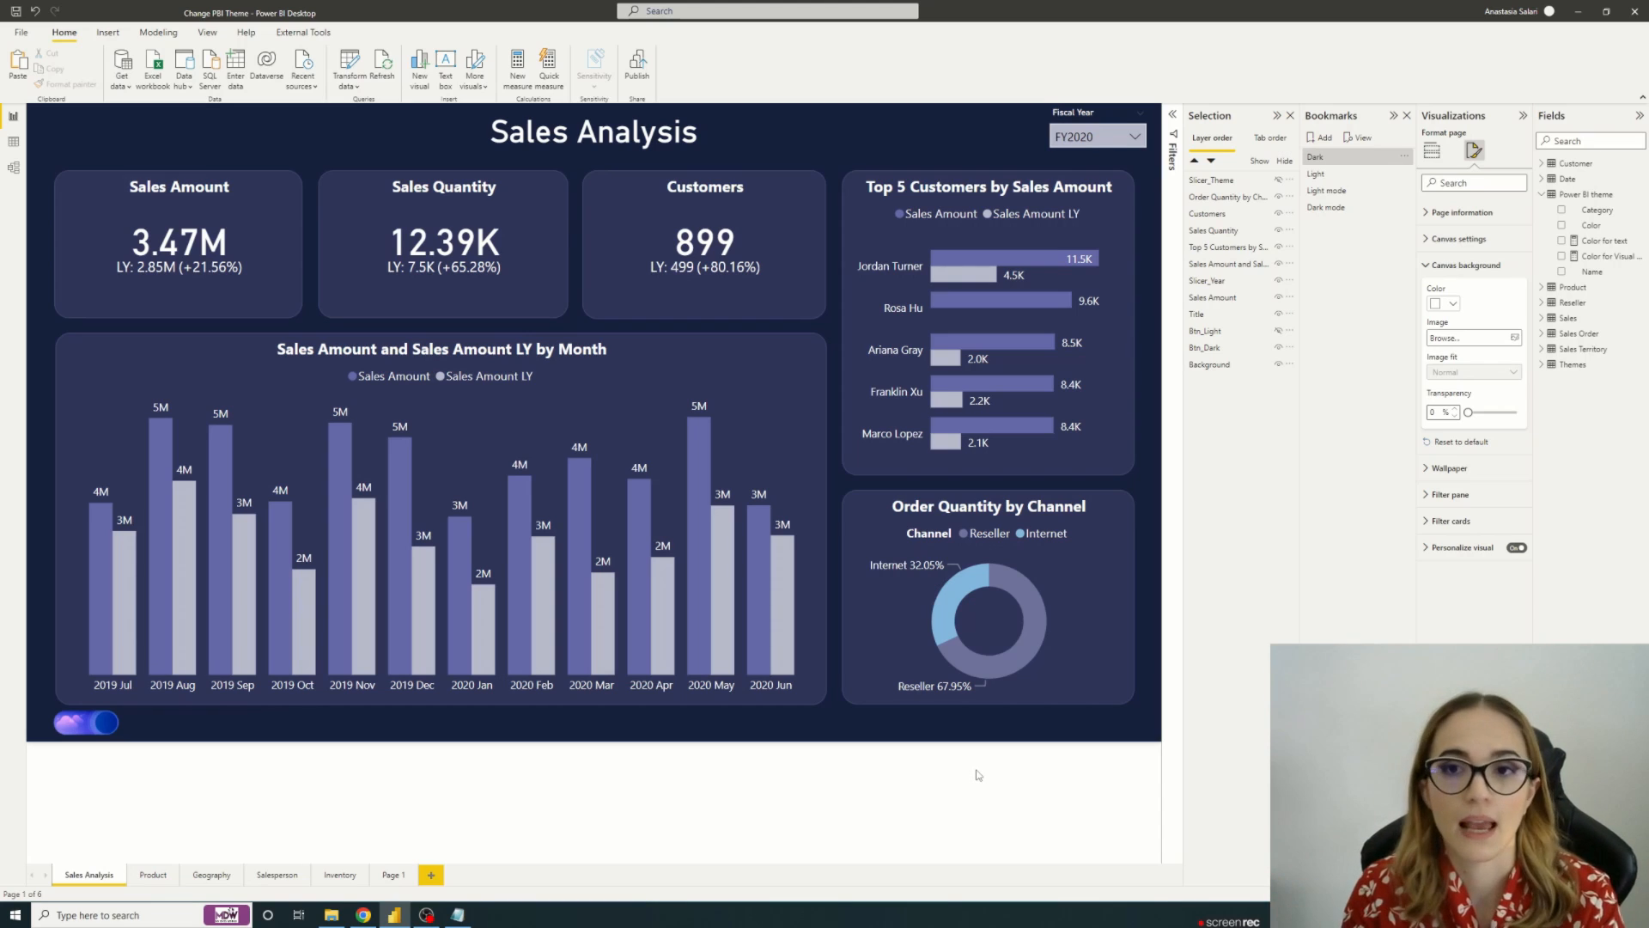
pyautogui.moveTo(922, 799)
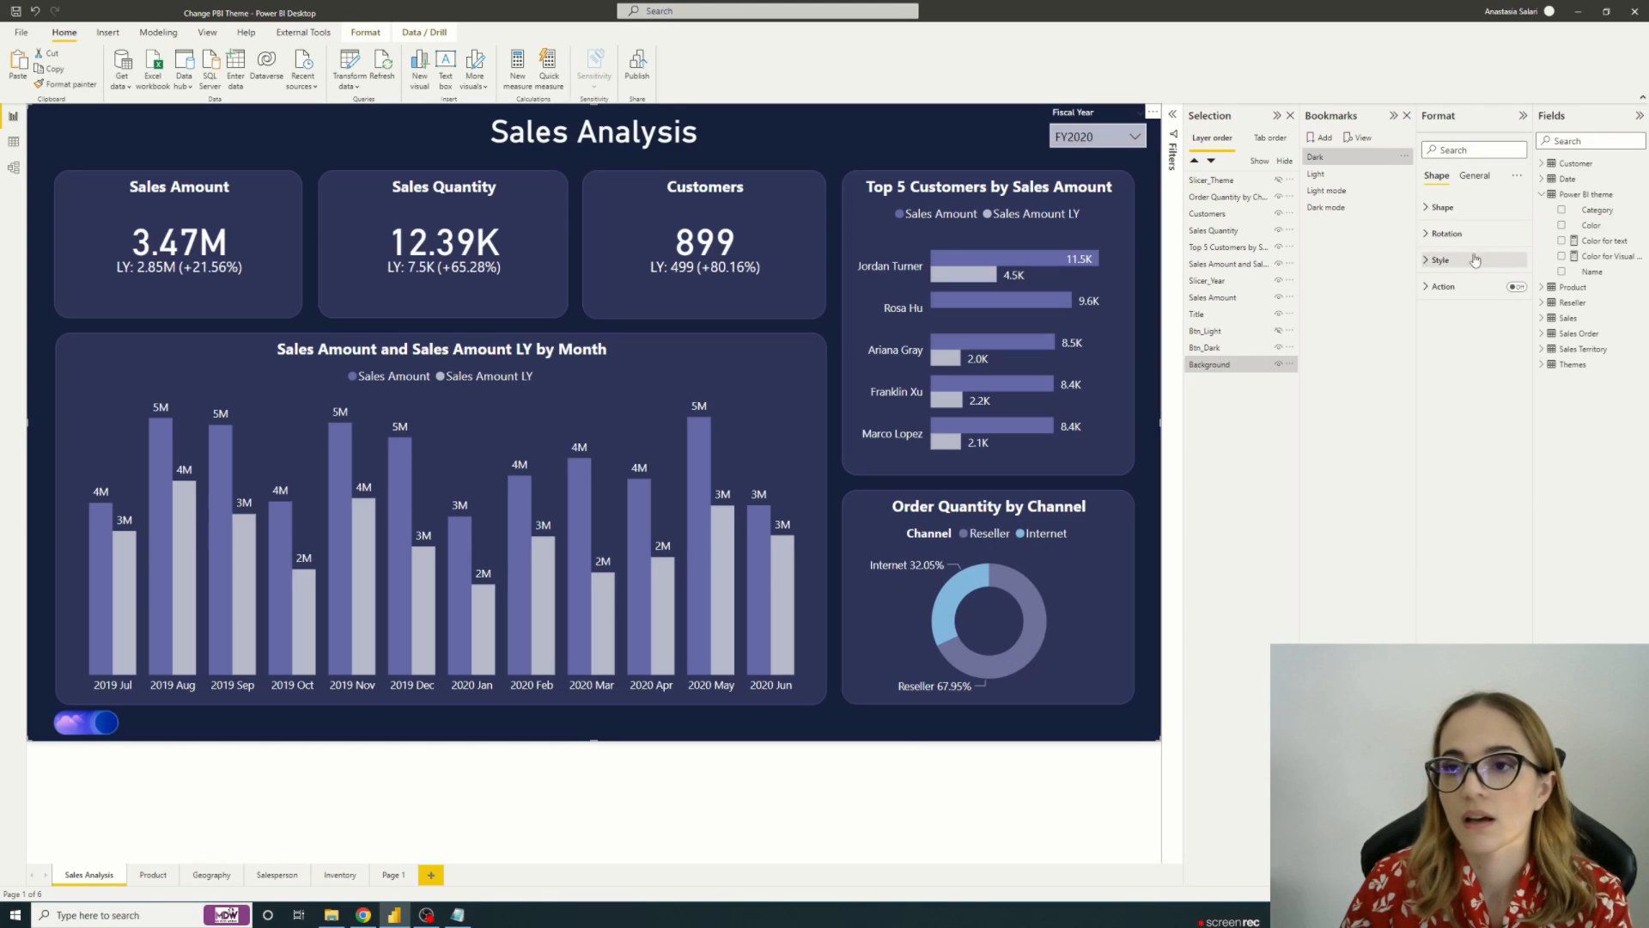
pyautogui.click(1441, 260)
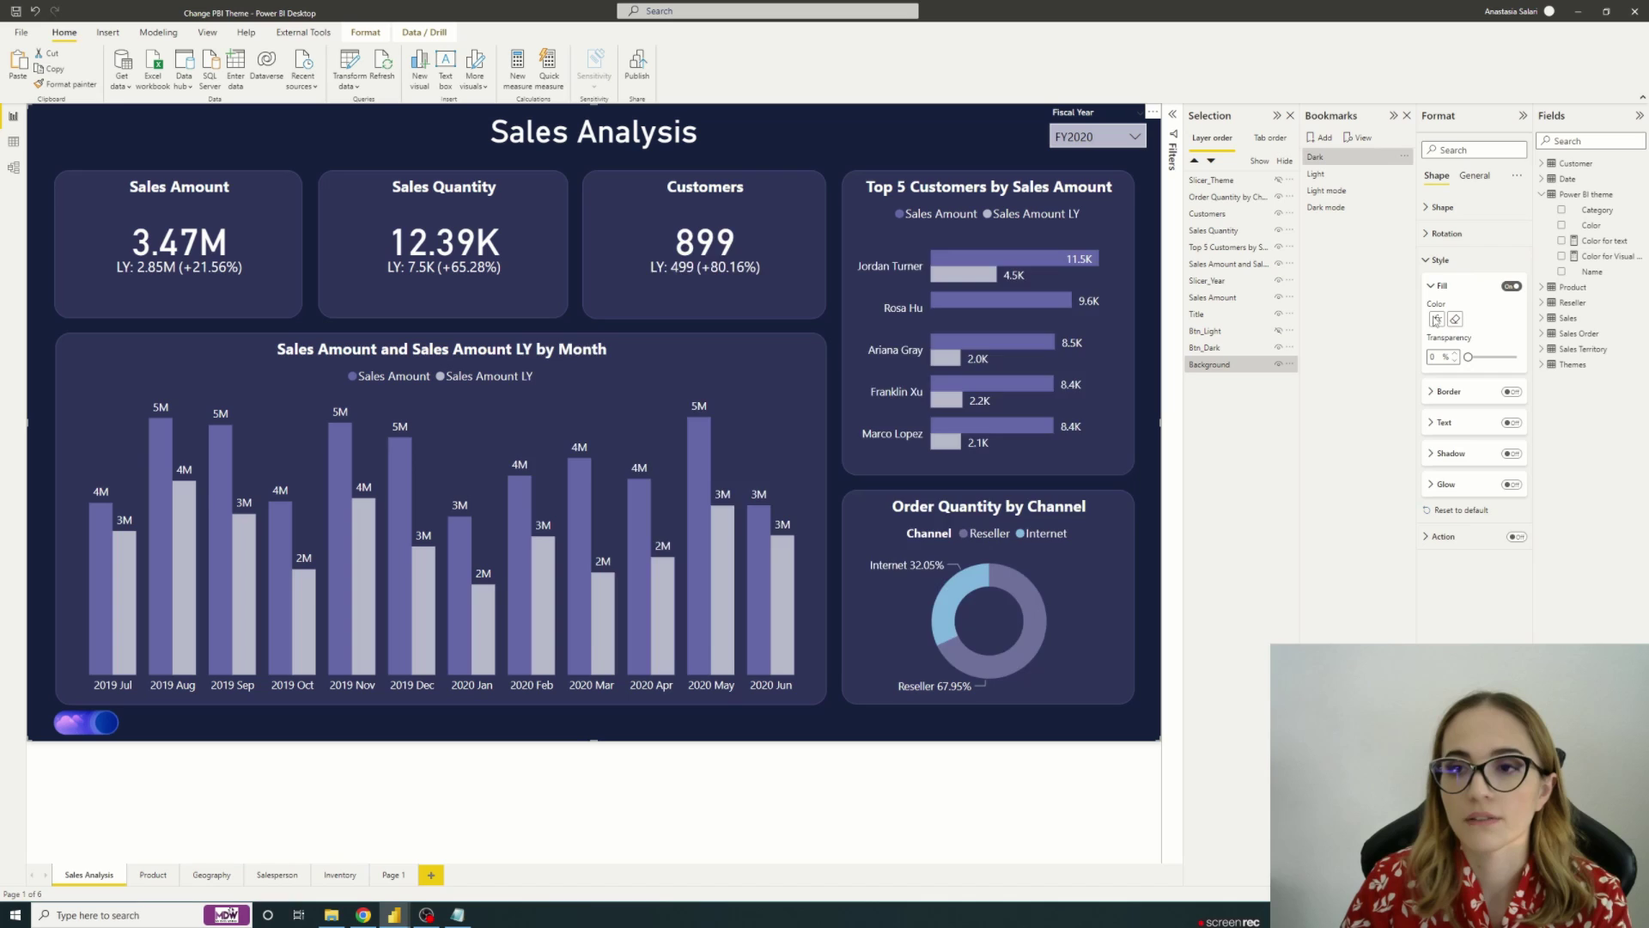
pyautogui.click(1437, 320)
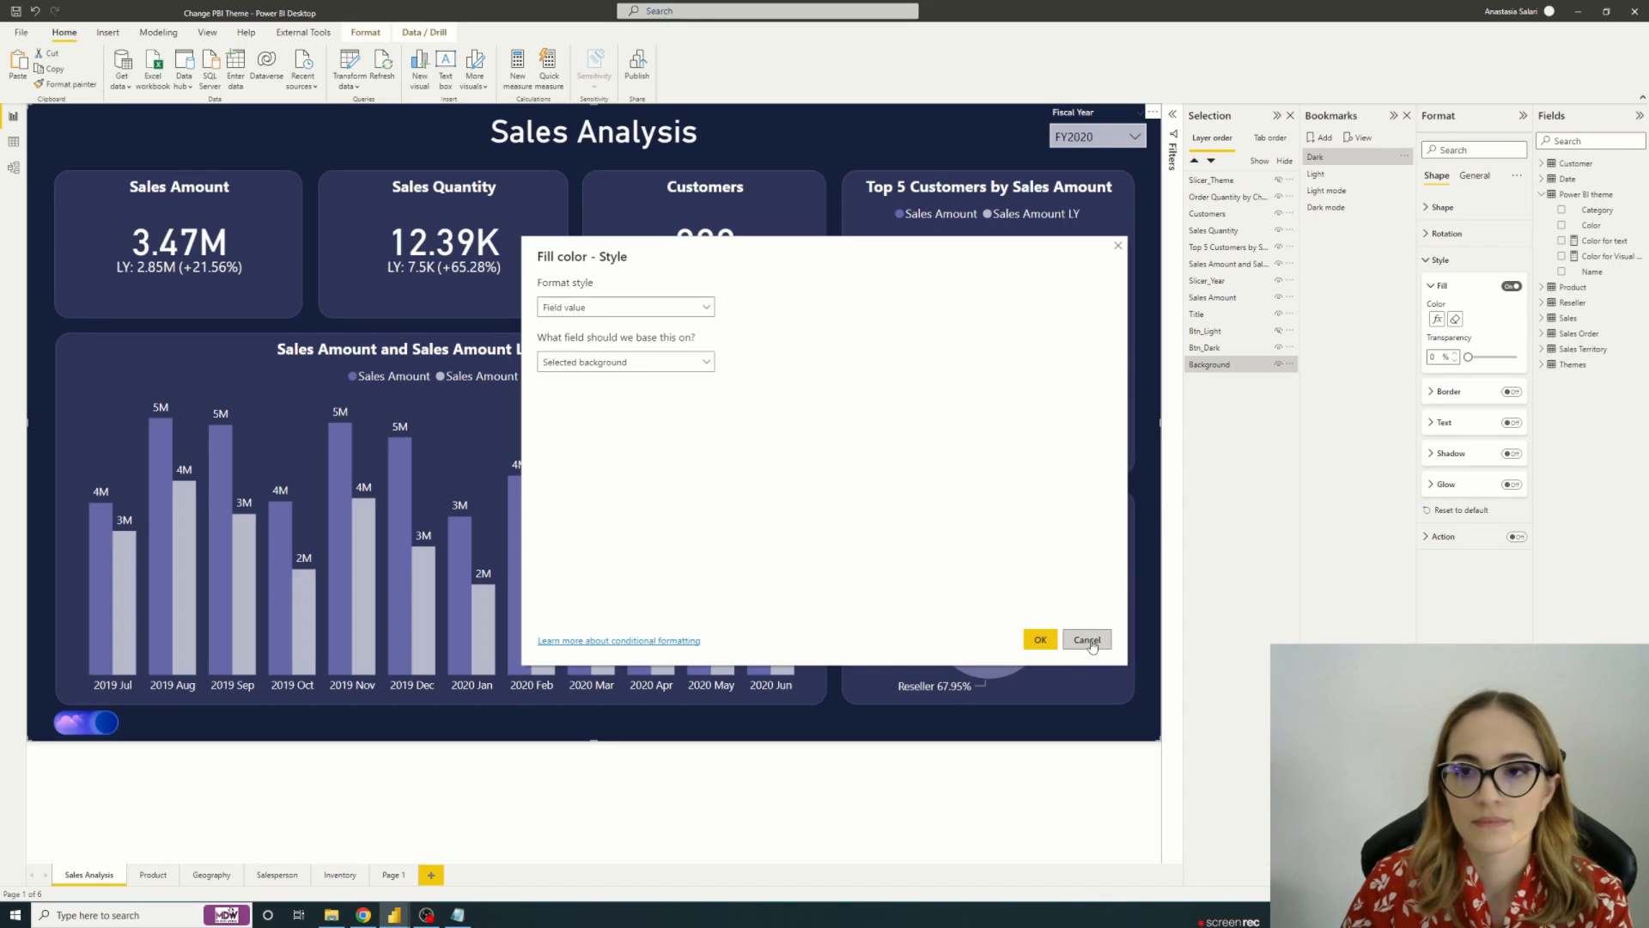
pyautogui.click(1087, 639)
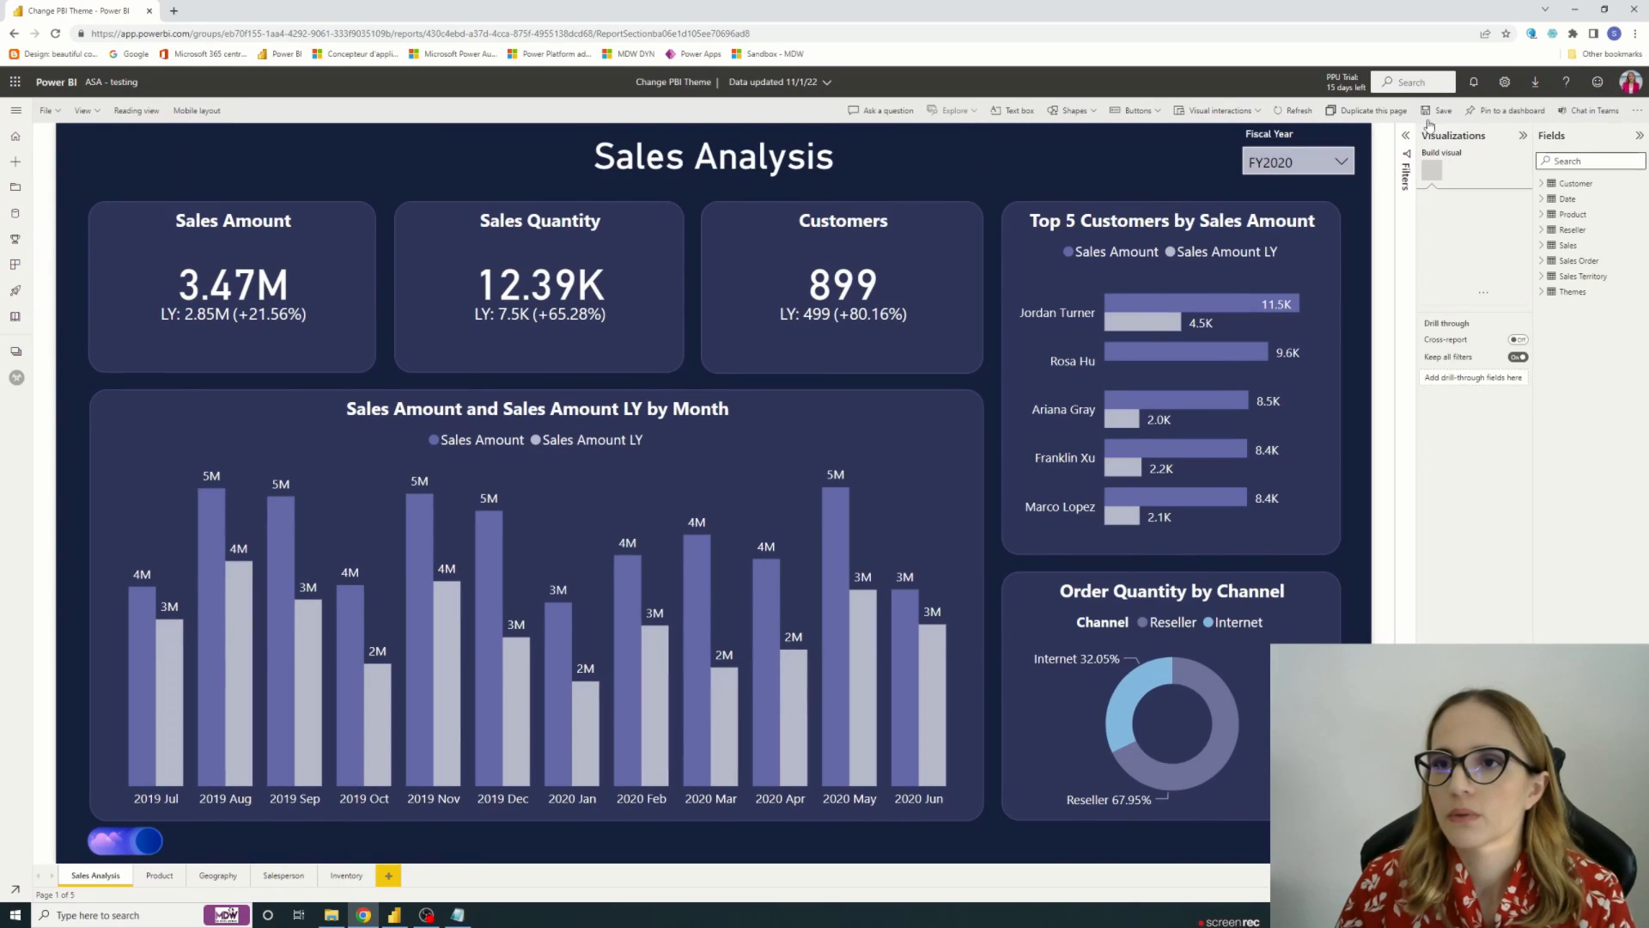
# Step: Select the background rectangle, expand its general properties, and save the dark Sales Analysis report
pyautogui.click(1475, 171)
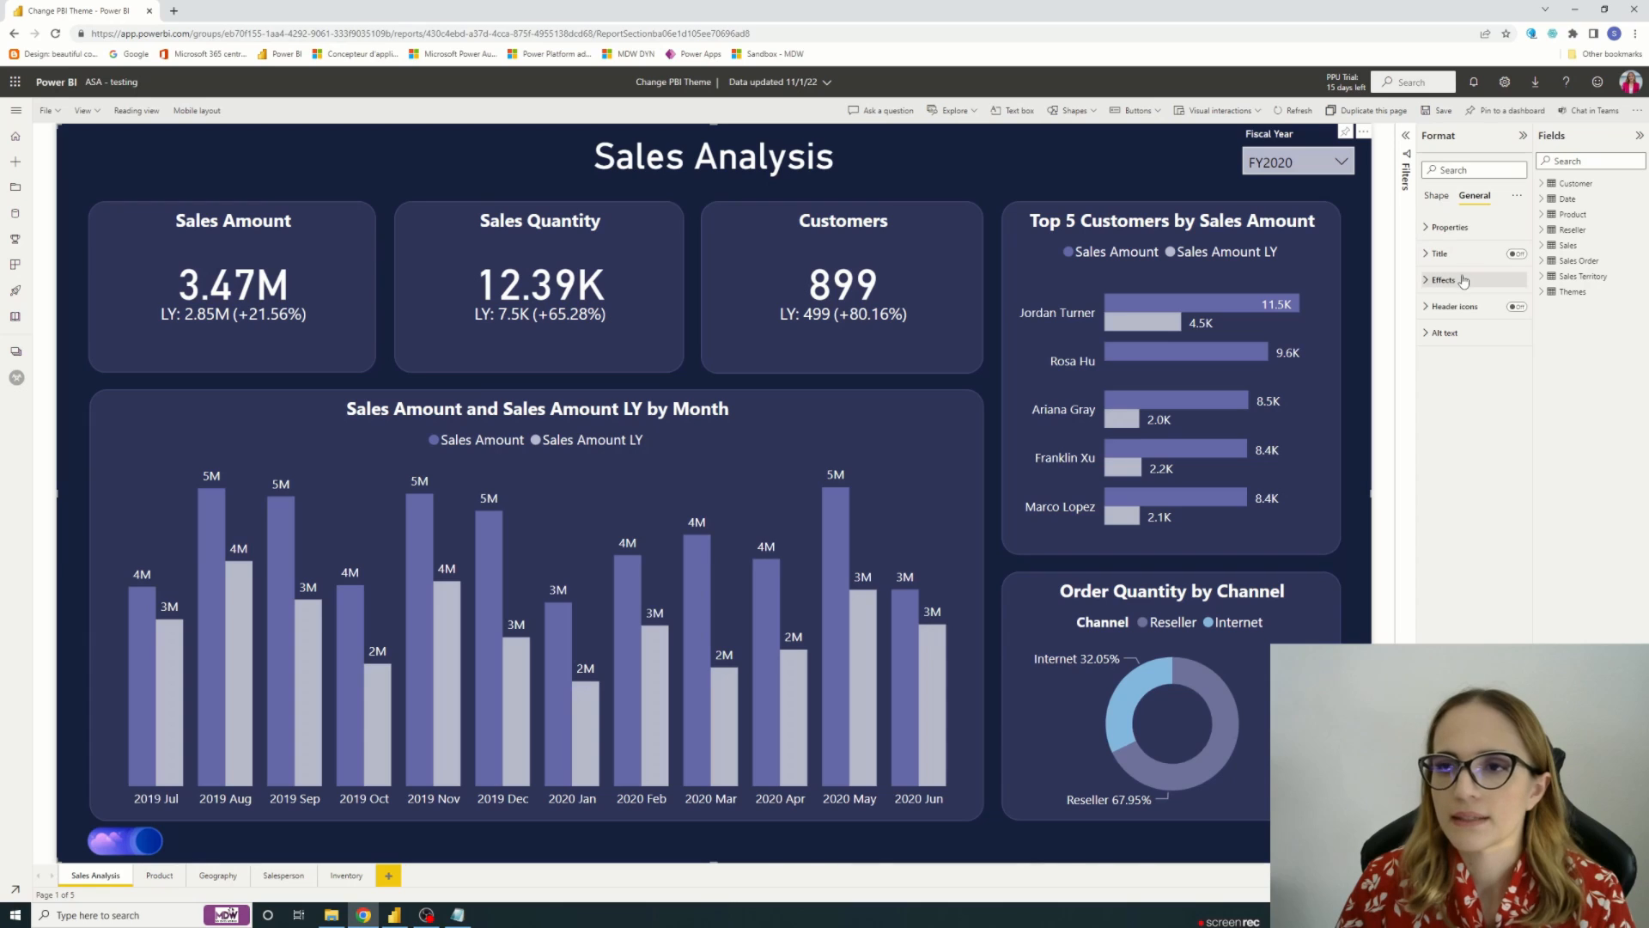
pyautogui.click(1447, 227)
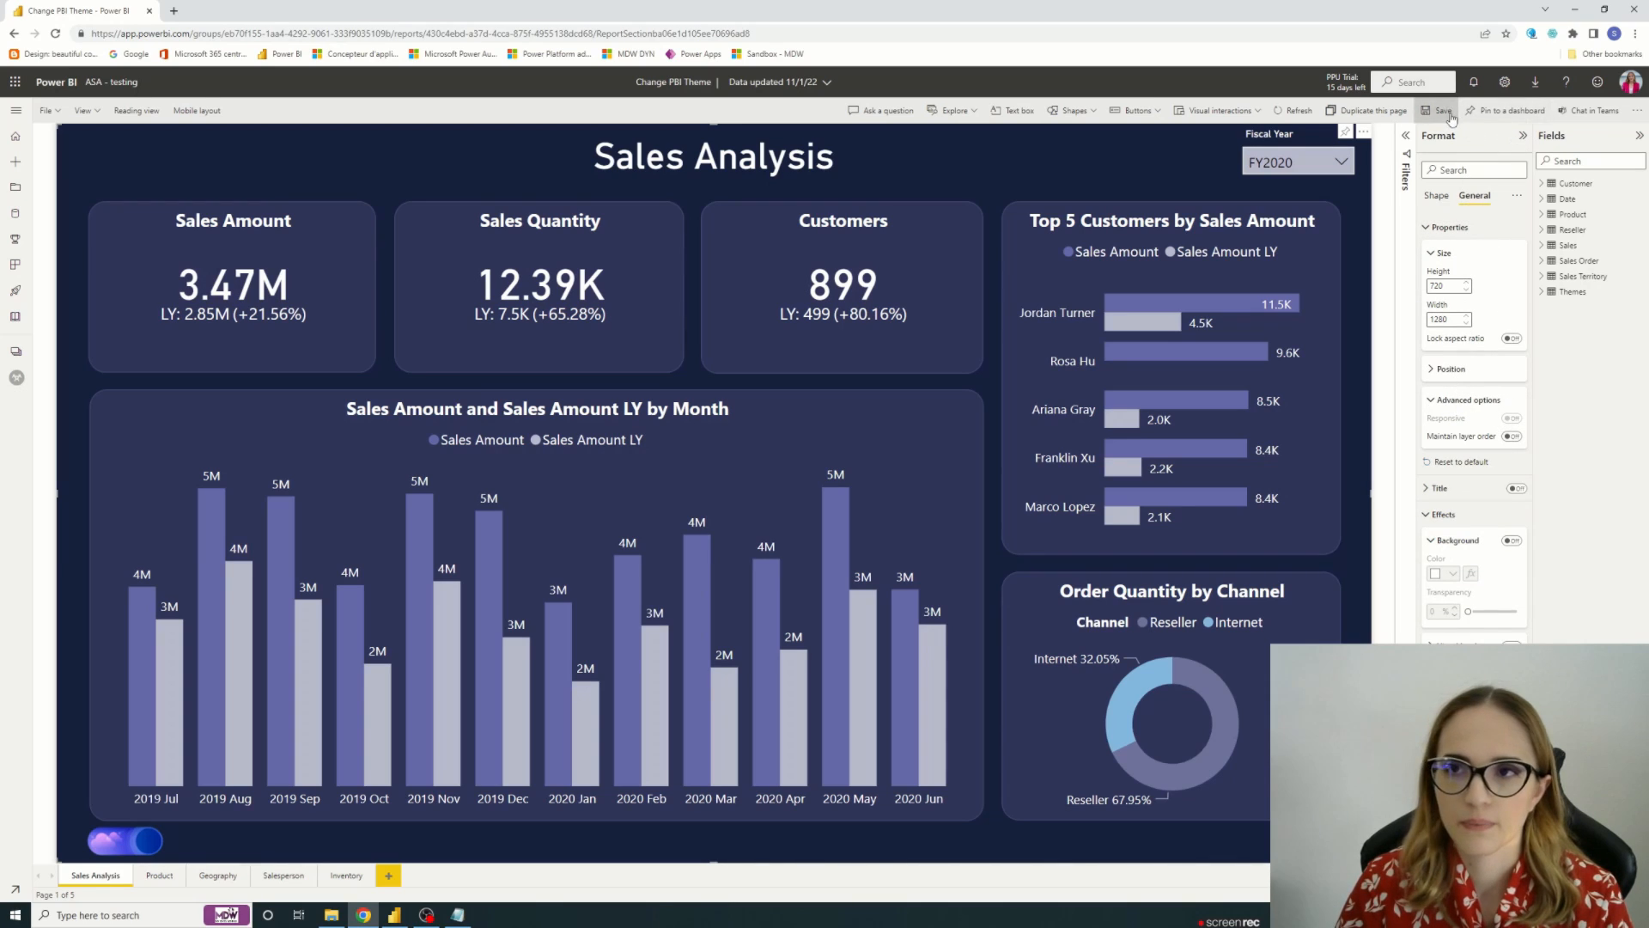
pyautogui.click(1445, 110)
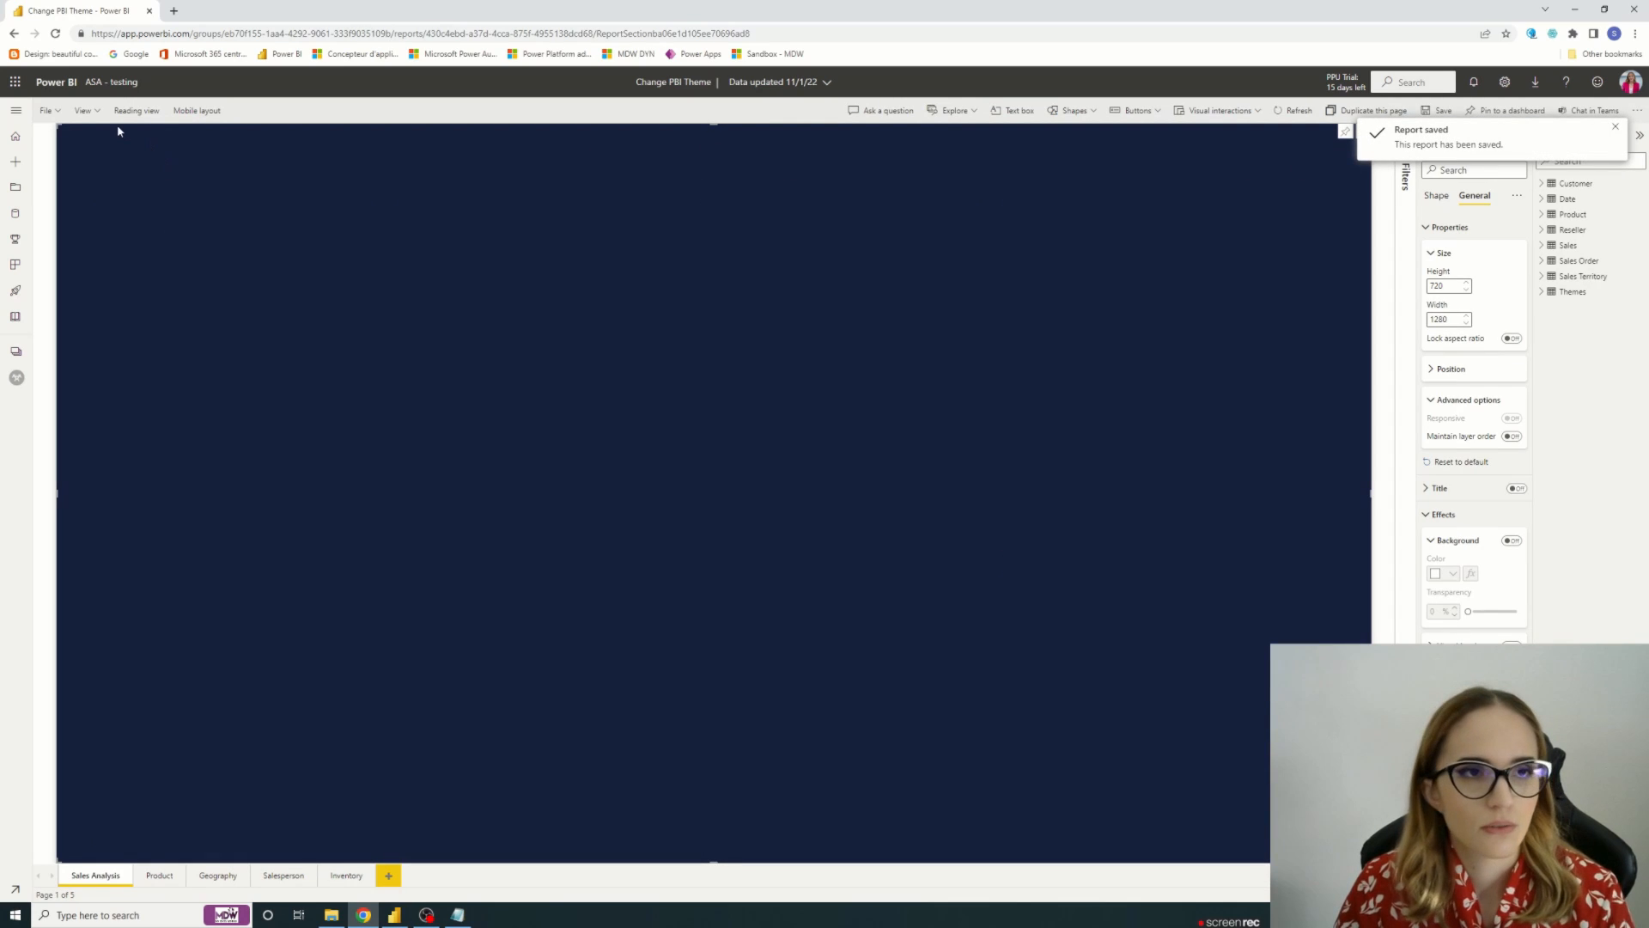
pyautogui.click(135, 110)
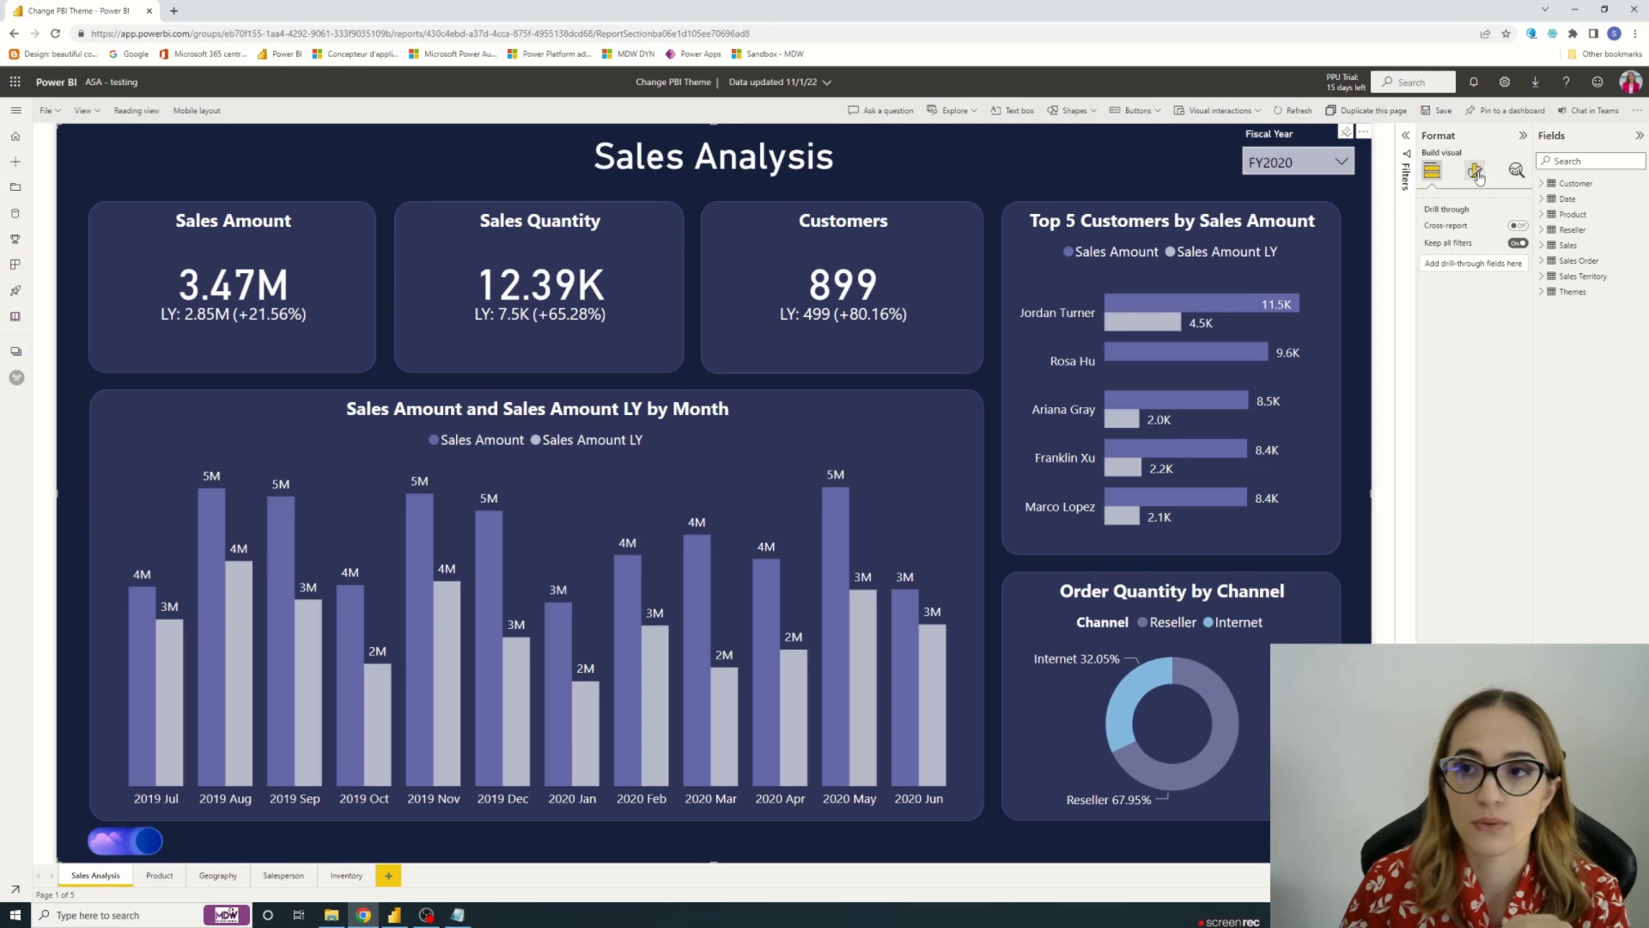
# Step: Turn on Maintain layer order for the background rectangle and save the report again
pyautogui.click(1475, 171)
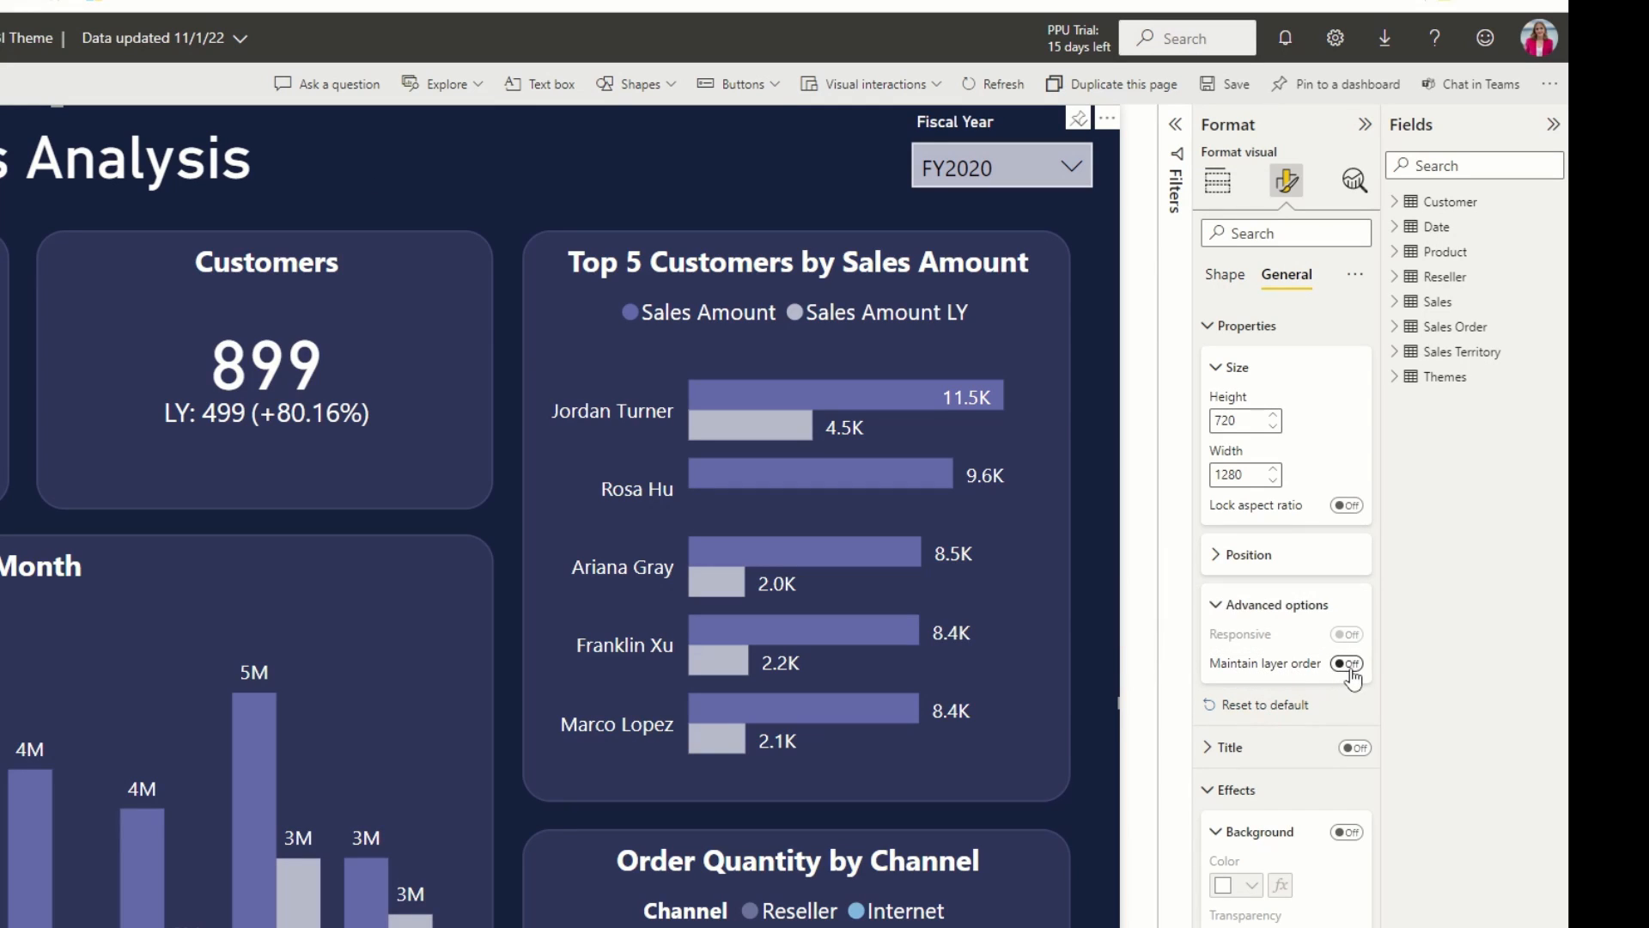
pyautogui.click(1347, 663)
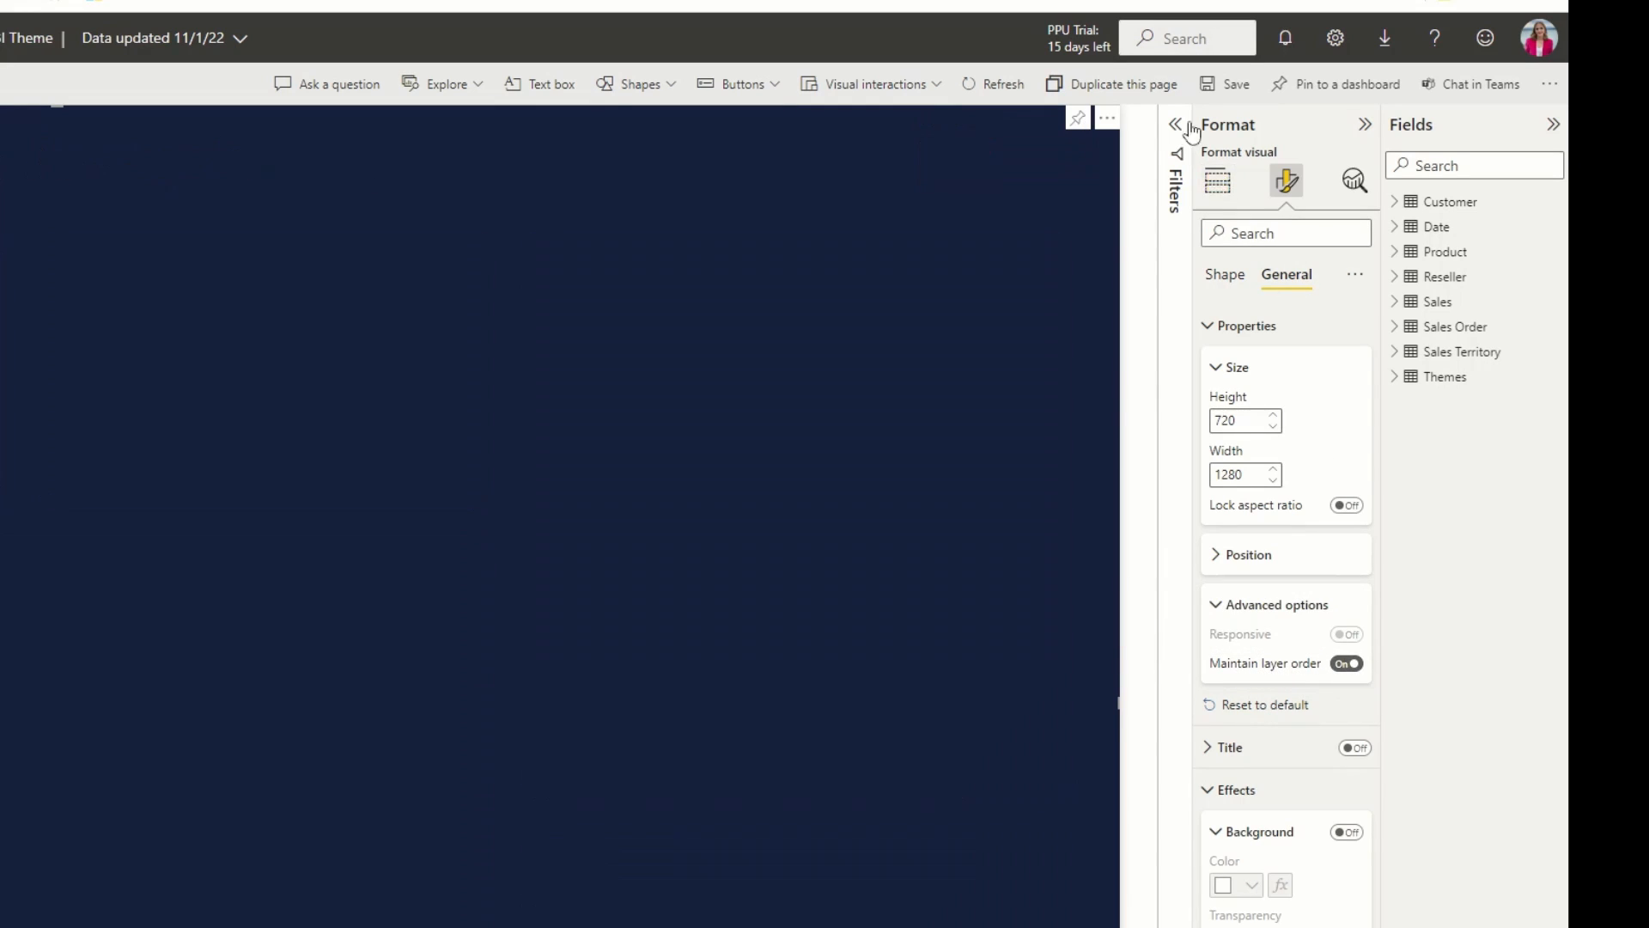
pyautogui.click(1224, 83)
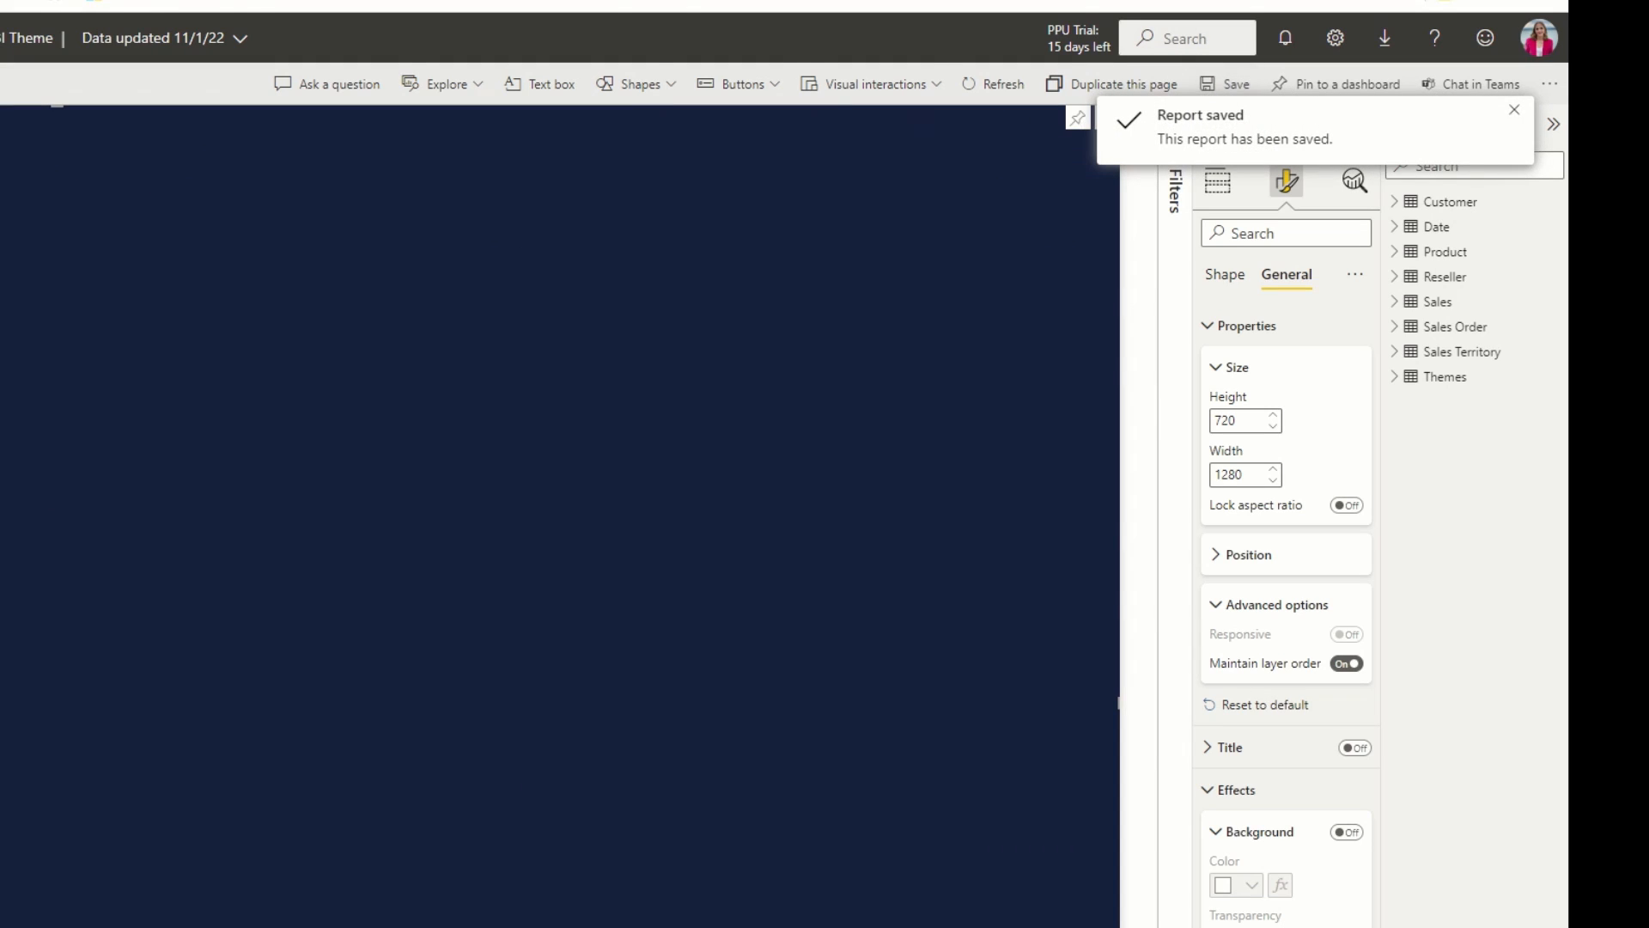